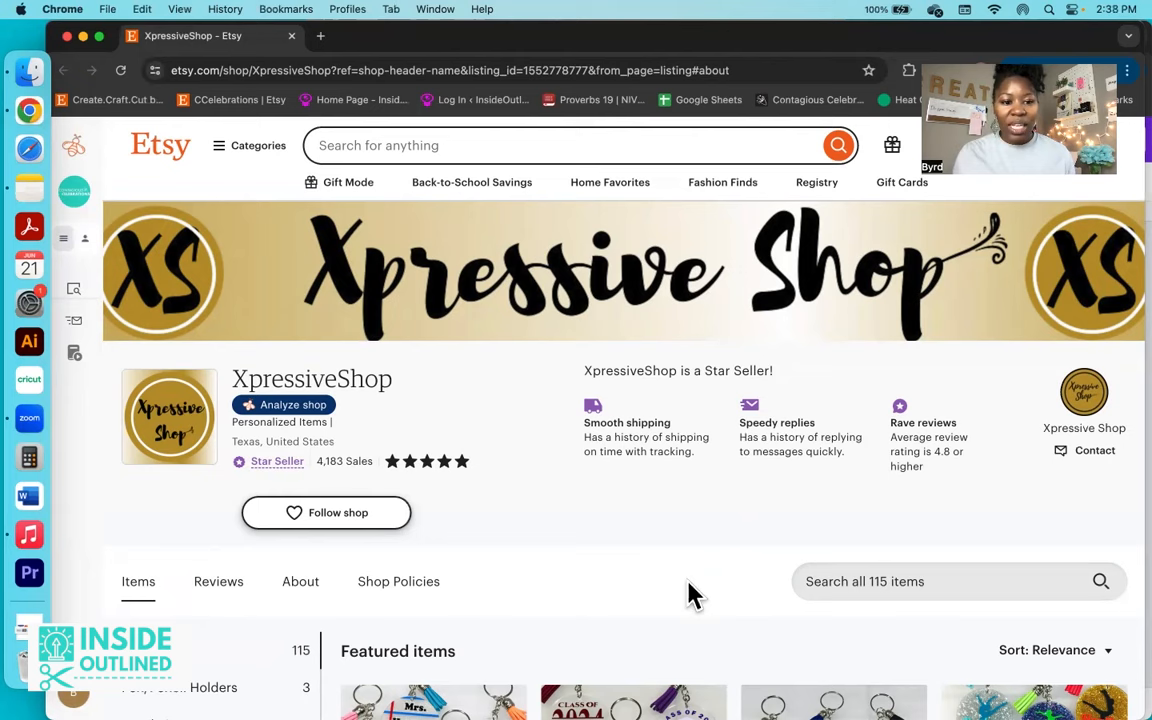
{"action": "mouse_move", "coordinate": [390, 423]}
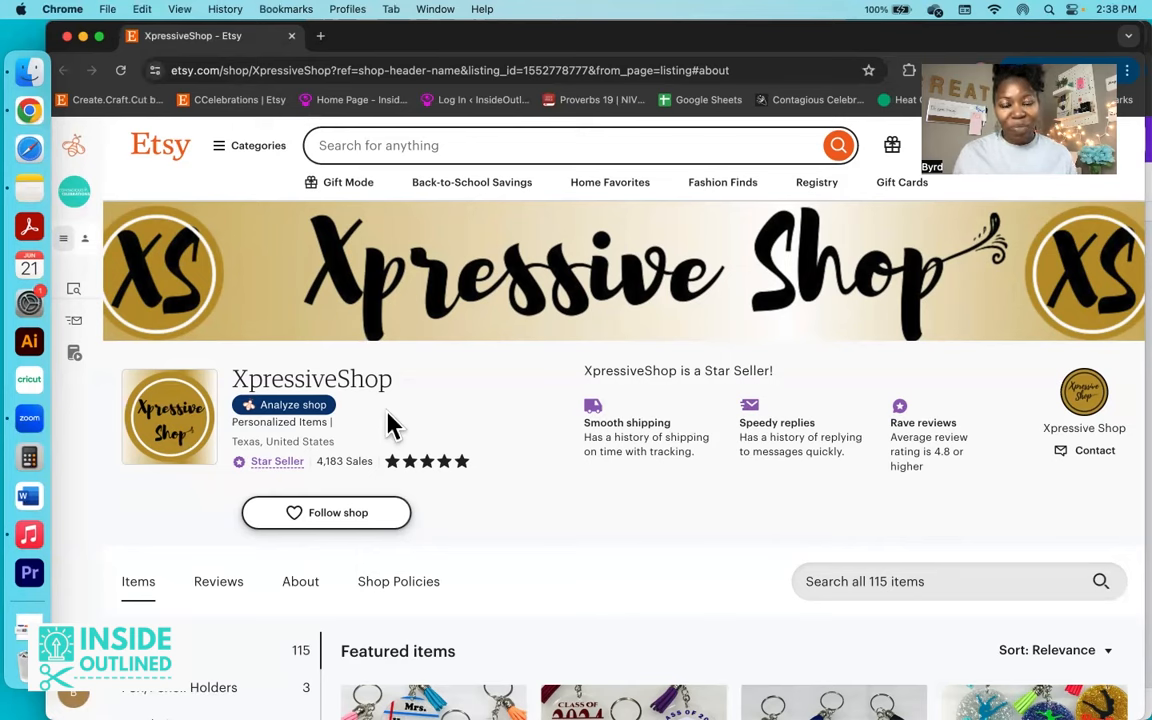
{"action": "mouse_move", "coordinate": [425, 425]}
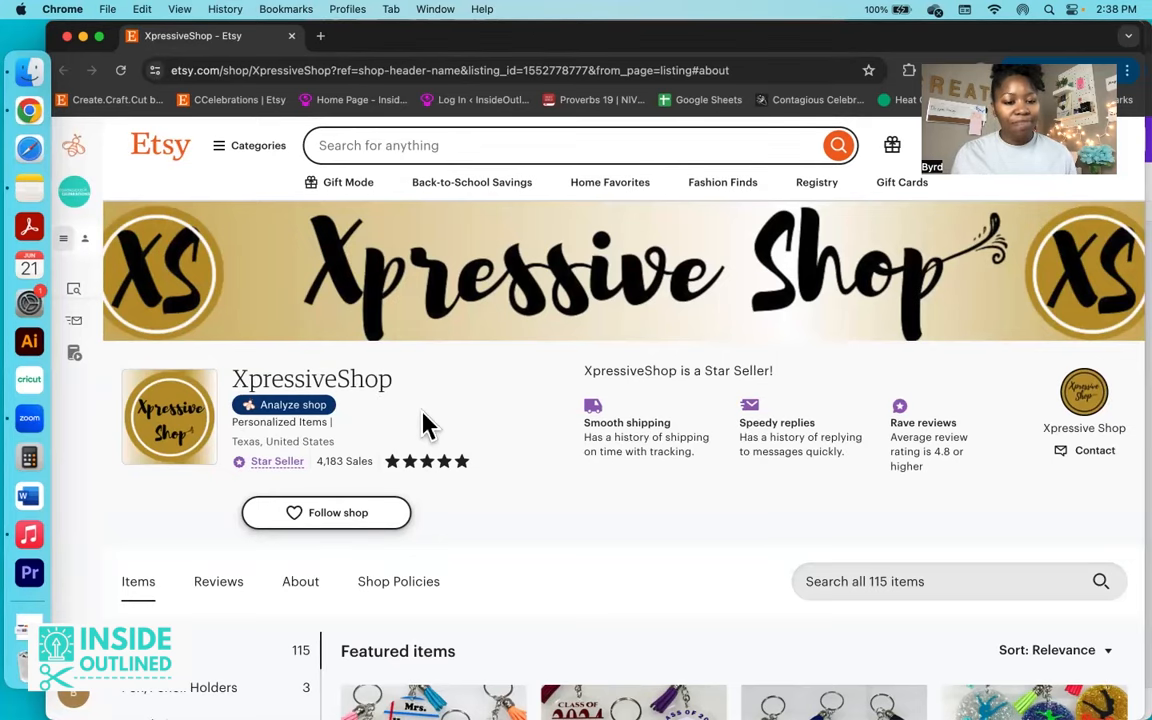
Step: Scroll down through the XpressiveShop Etsy shop page
{"action": "scroll", "scroll_direction": "down", "scroll_amount": 3}
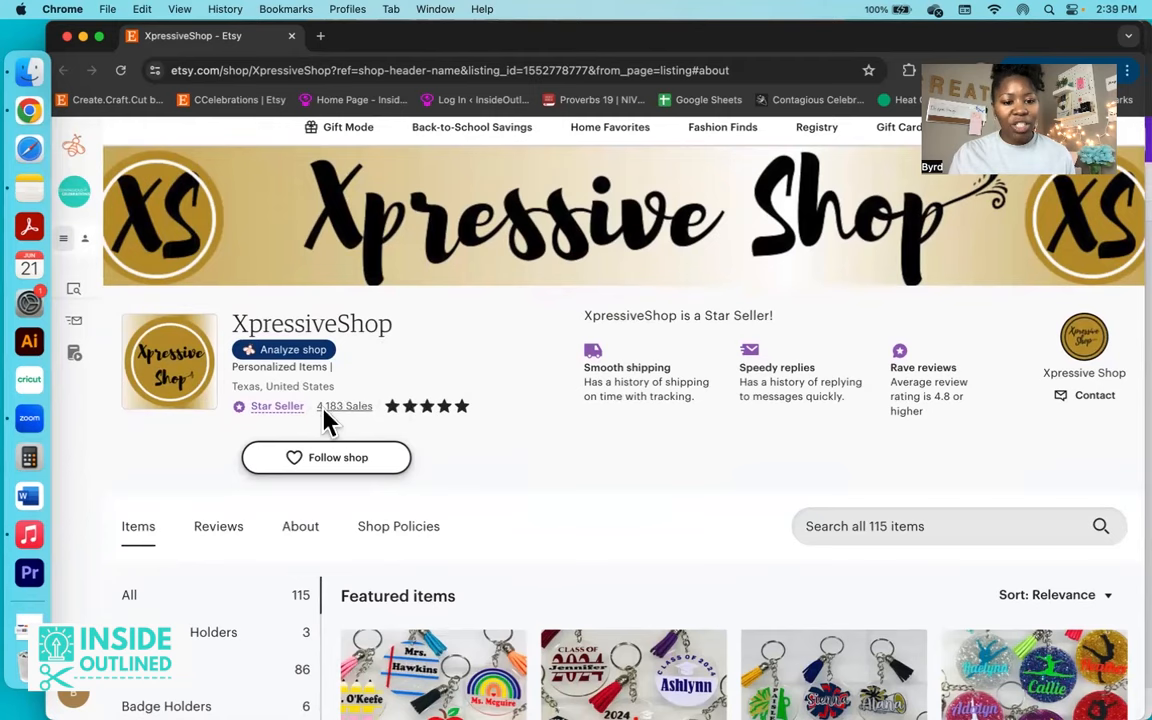
{"action": "mouse_move", "coordinate": [425, 445]}
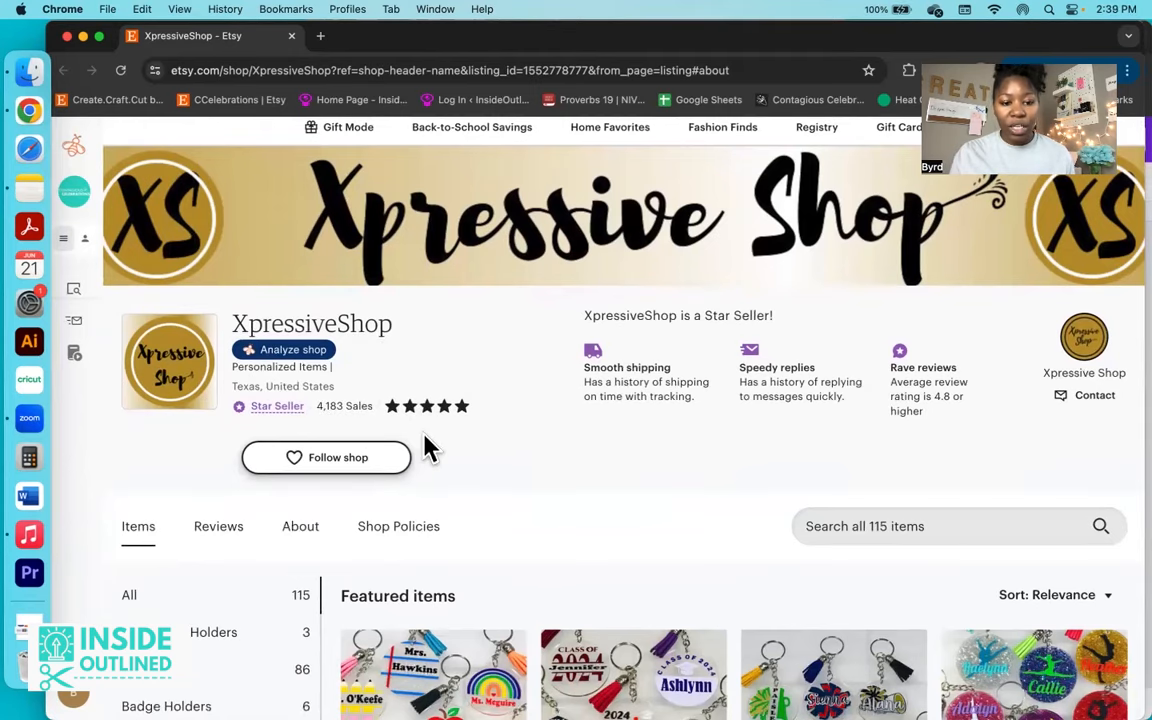
{"action": "scroll", "scroll_direction": "up", "scroll_amount": 3}
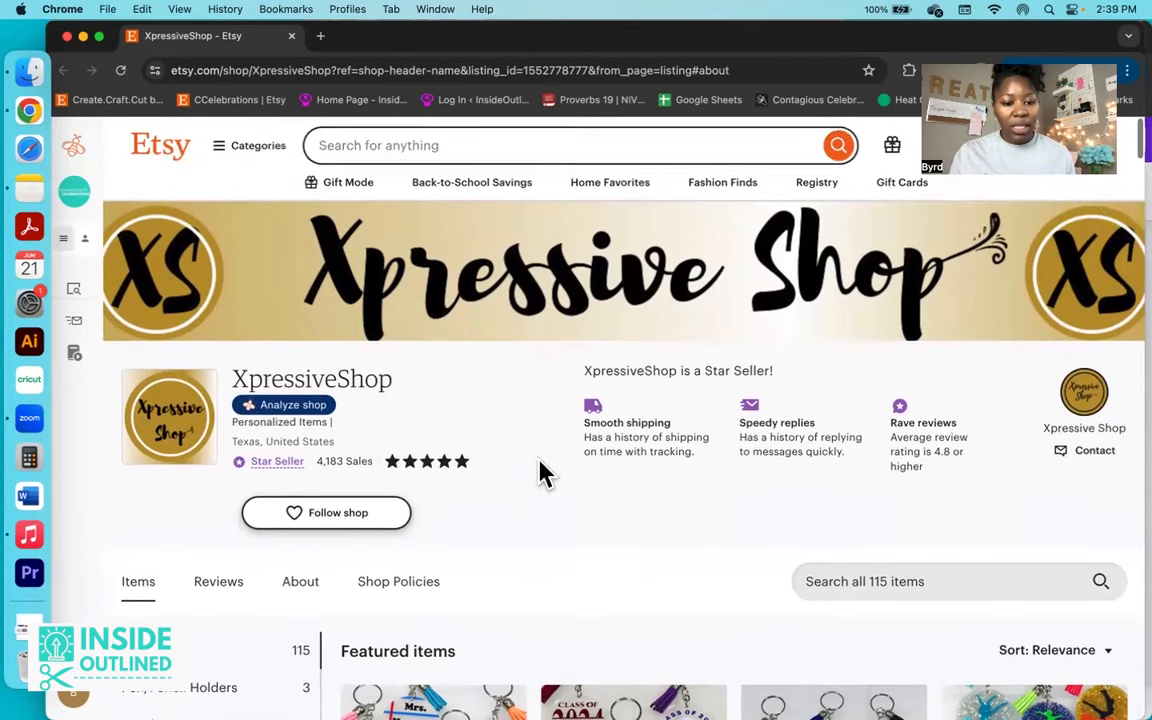
{"action": "scroll", "scroll_direction": "down", "scroll_amount": 3}
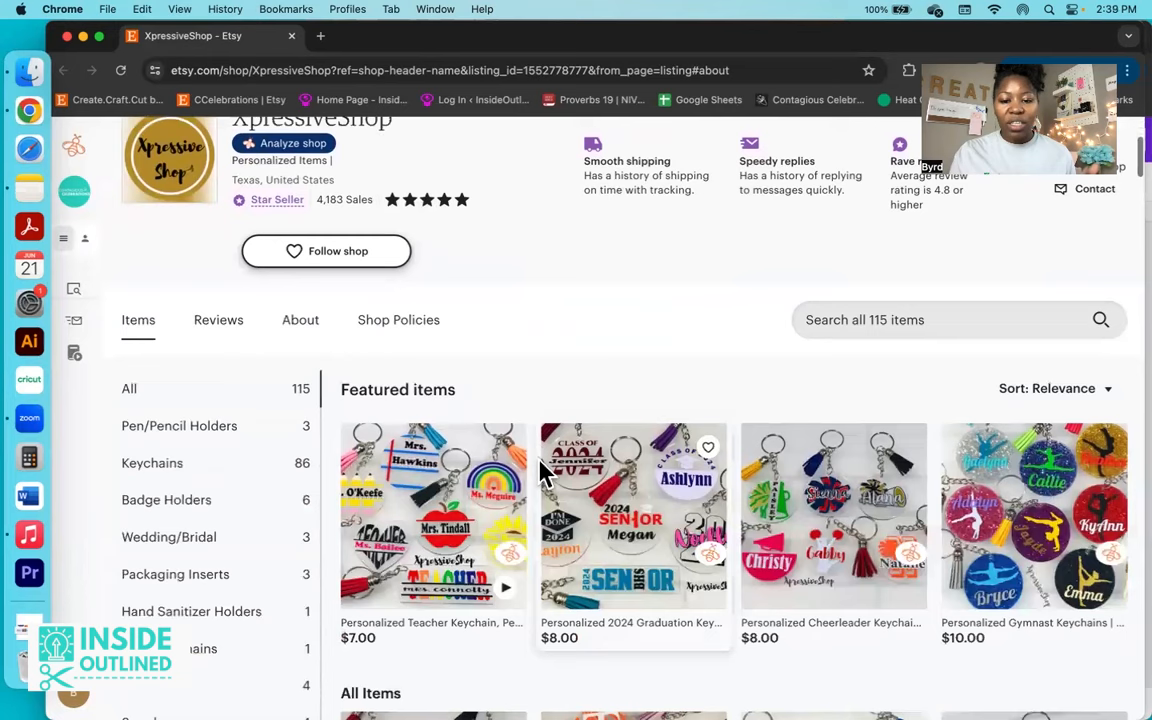
{"action": "scroll", "scroll_direction": "down", "scroll_amount": 3}
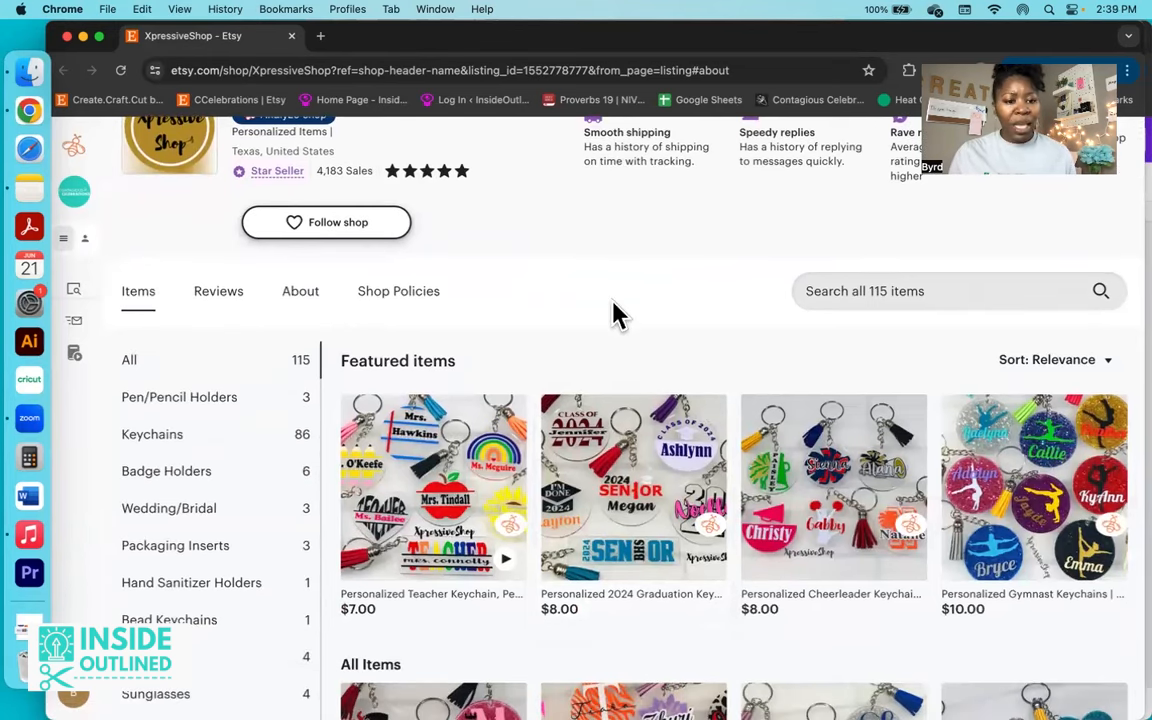
{"action": "scroll", "scroll_direction": "down", "scroll_amount": 3}
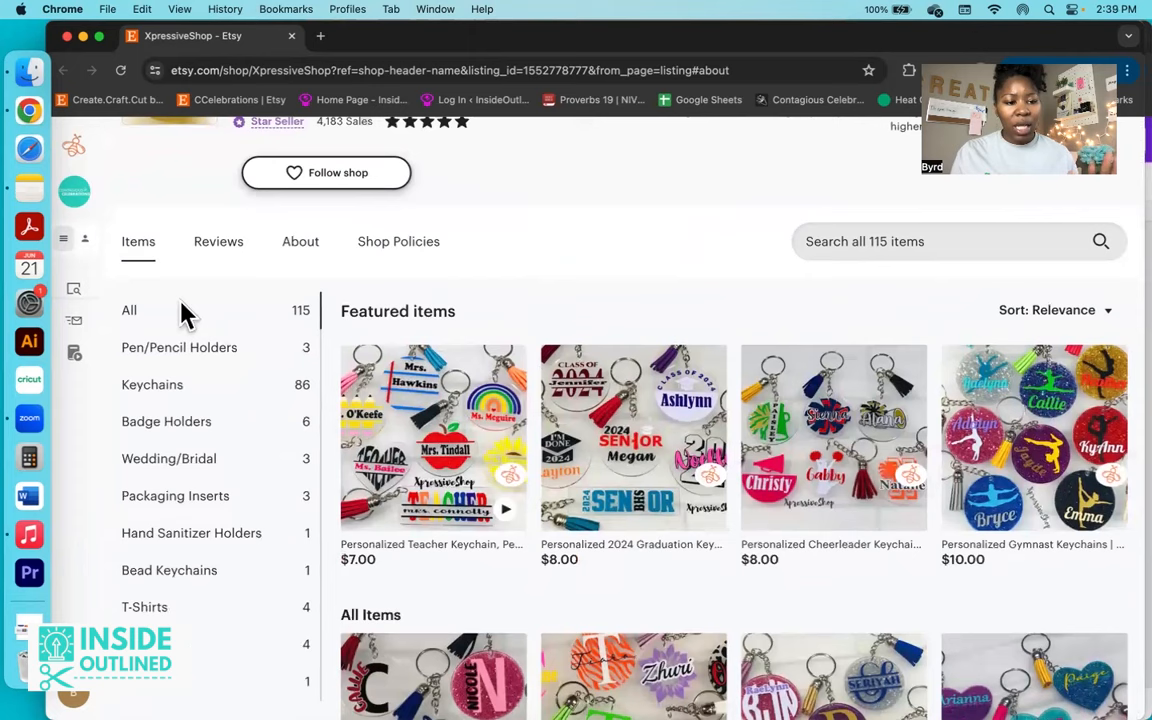
{"action": "mouse_move", "coordinate": [262, 325]}
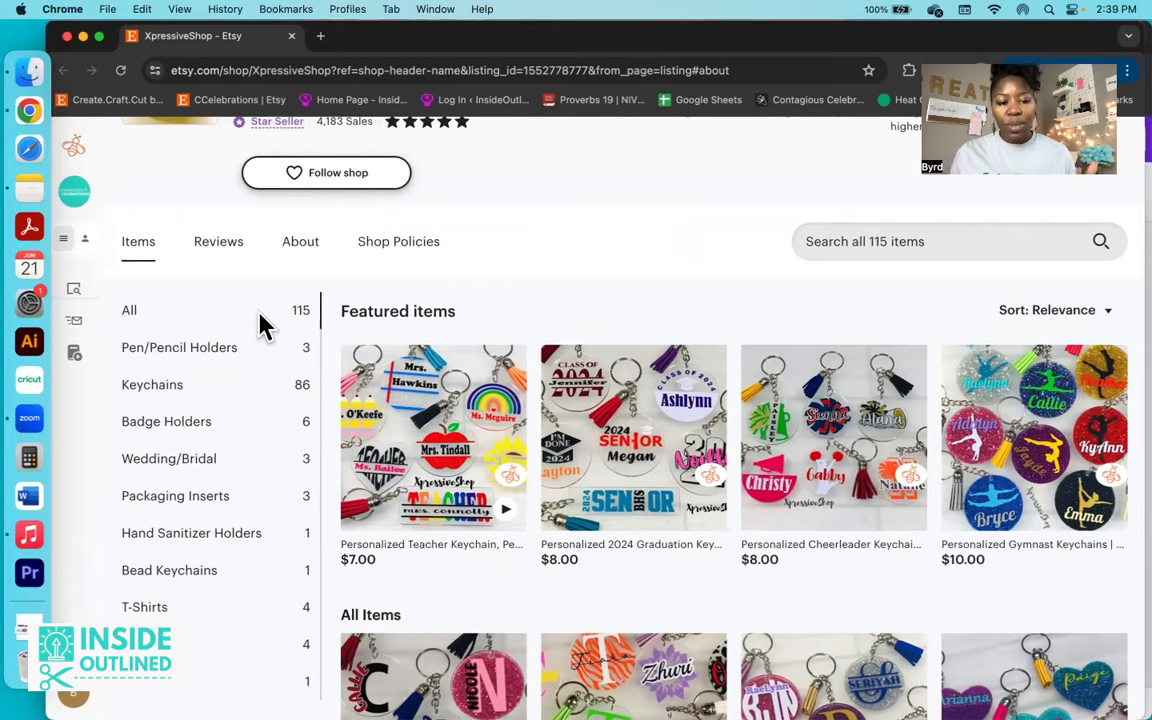
{"action": "mouse_move", "coordinate": [218, 358]}
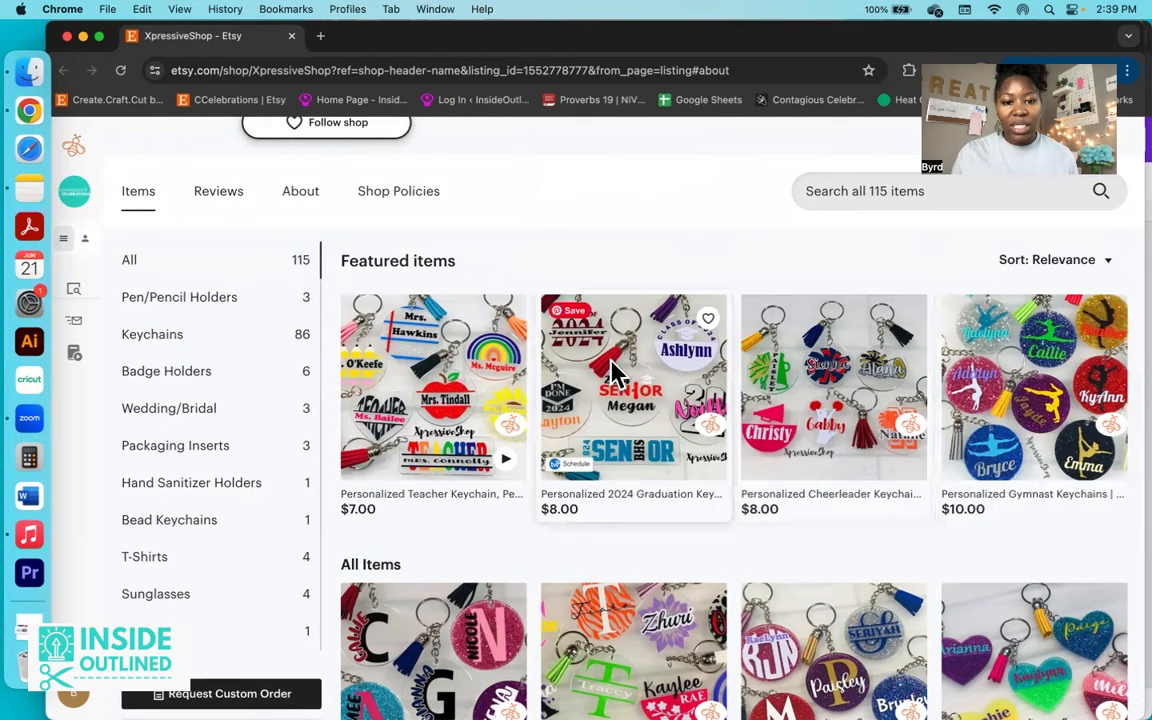
{"action": "mouse_move", "coordinate": [590, 240]}
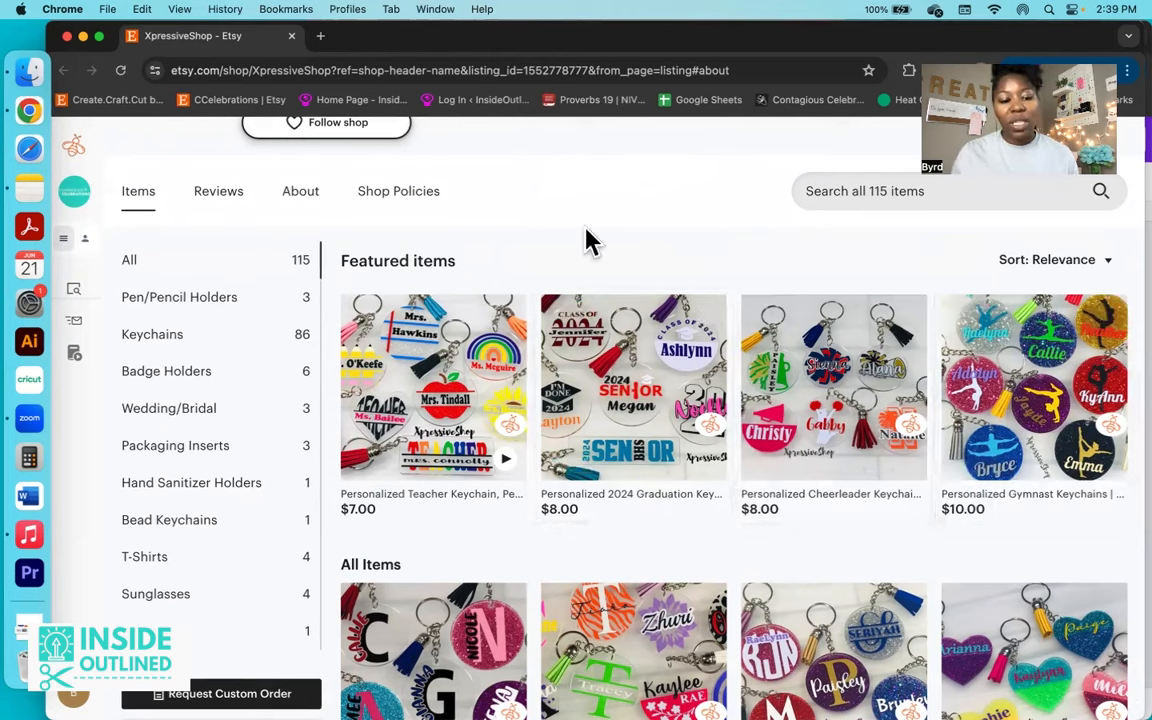
{"action": "mouse_move", "coordinate": [420, 295]}
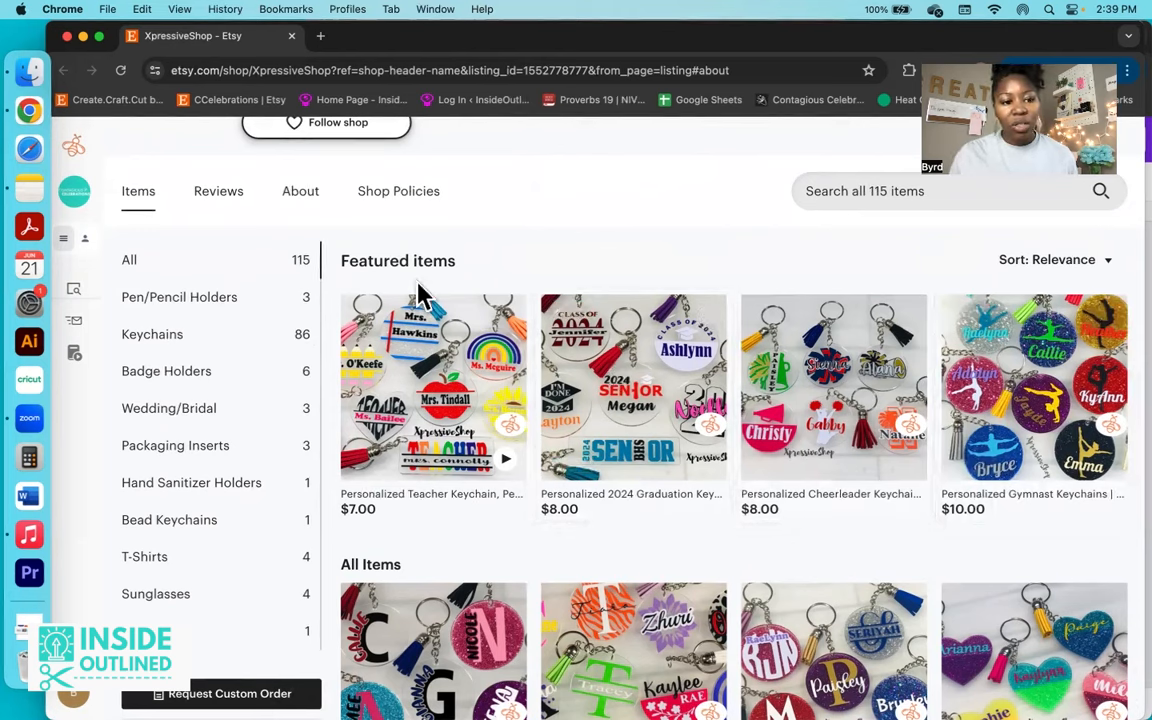
{"action": "mouse_move", "coordinate": [250, 395]}
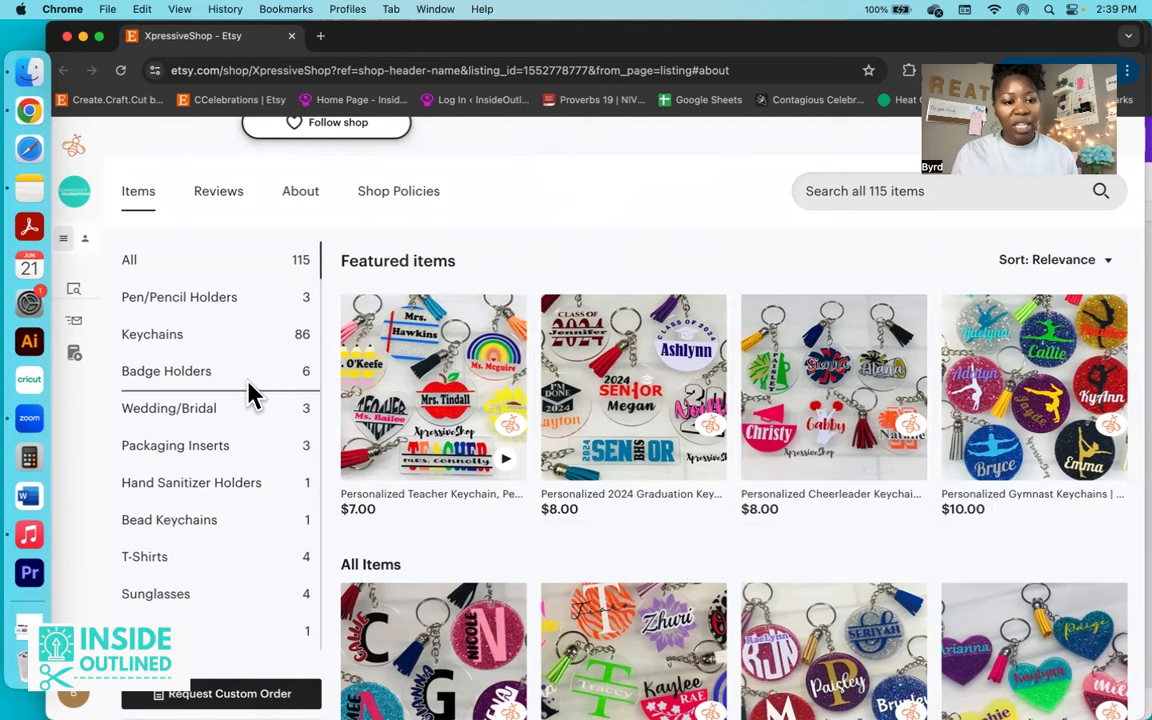
{"action": "mouse_move", "coordinate": [250, 430]}
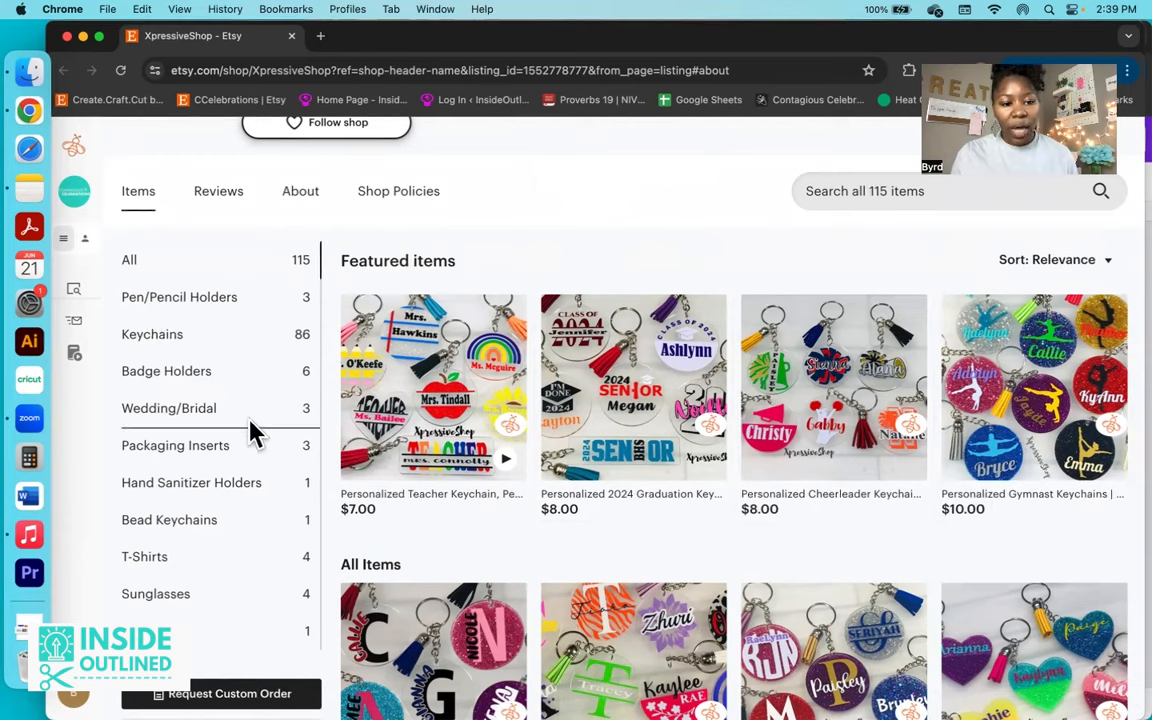
{"action": "mouse_move", "coordinate": [303, 505]}
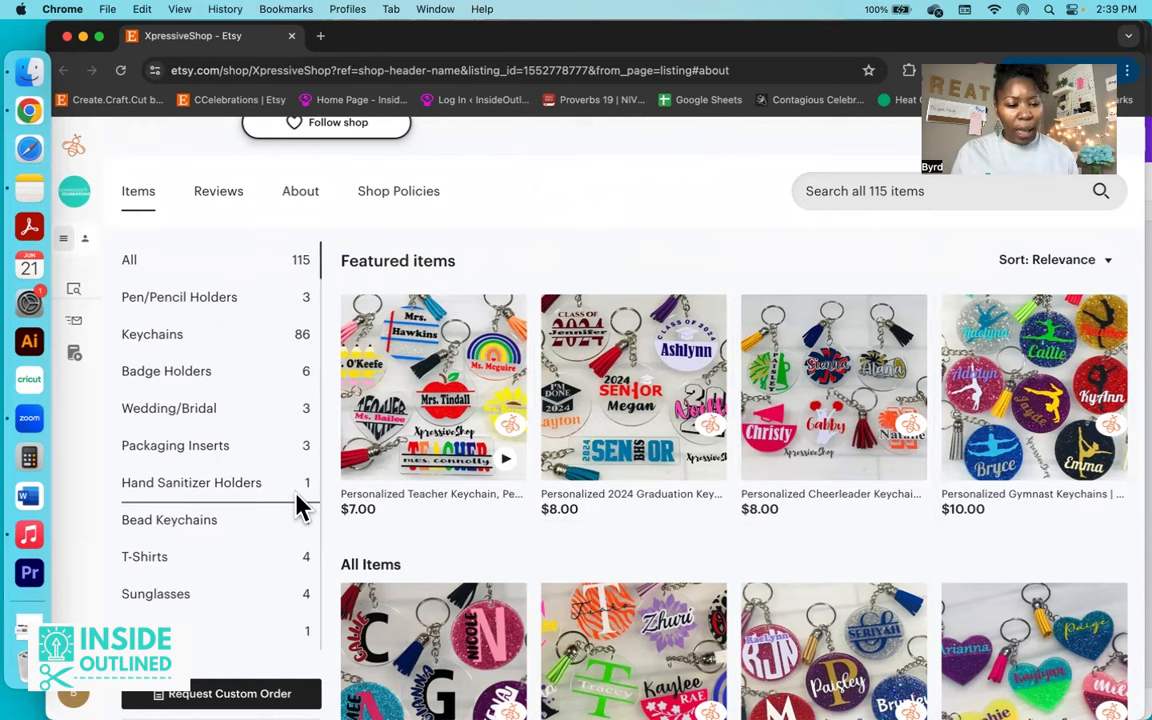
{"action": "mouse_move", "coordinate": [230, 585]}
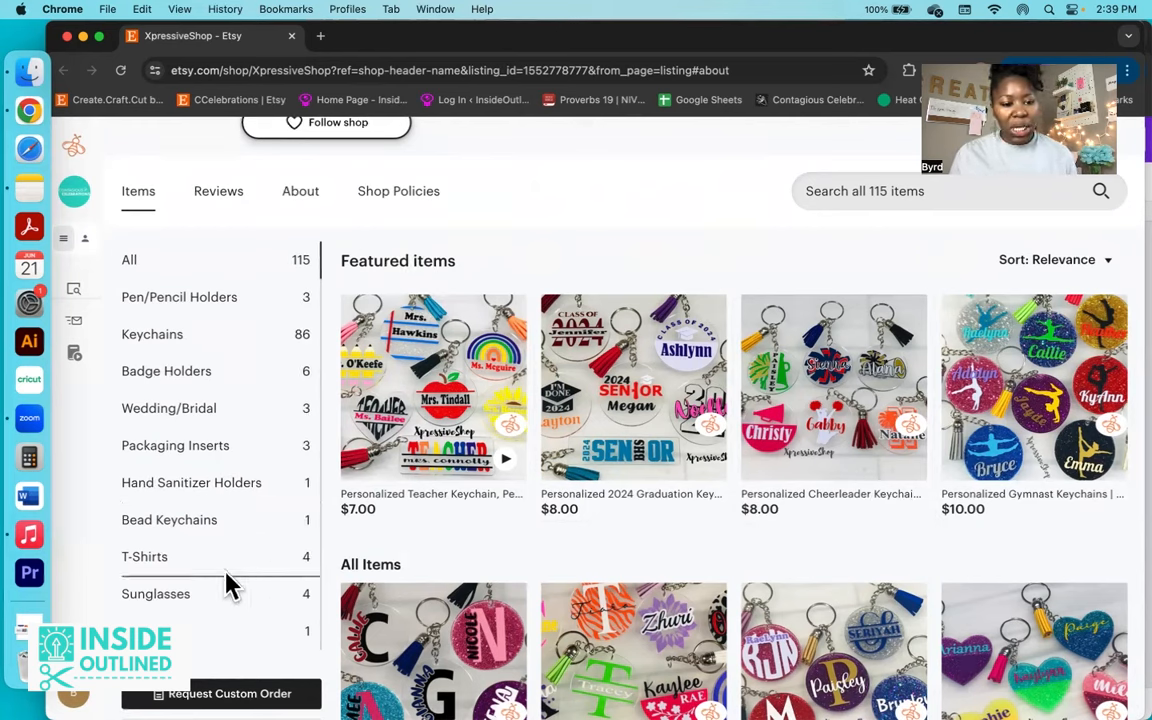
{"action": "mouse_move", "coordinate": [248, 651]}
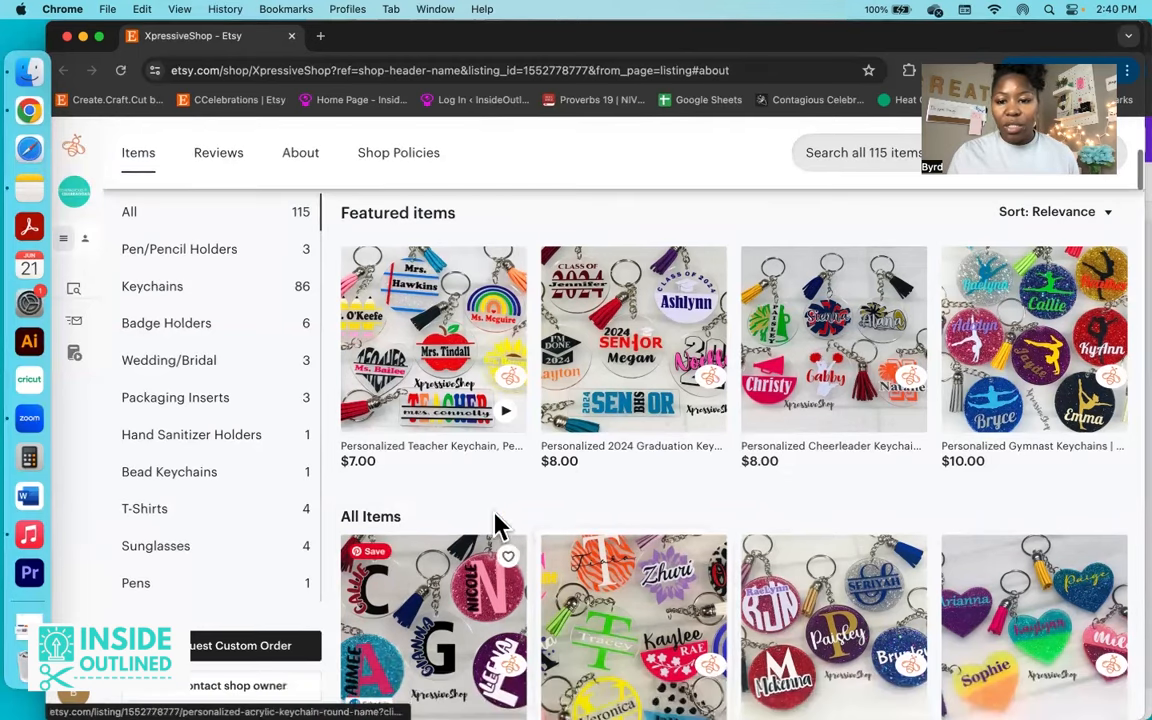
{"action": "mouse_move", "coordinate": [595, 505]}
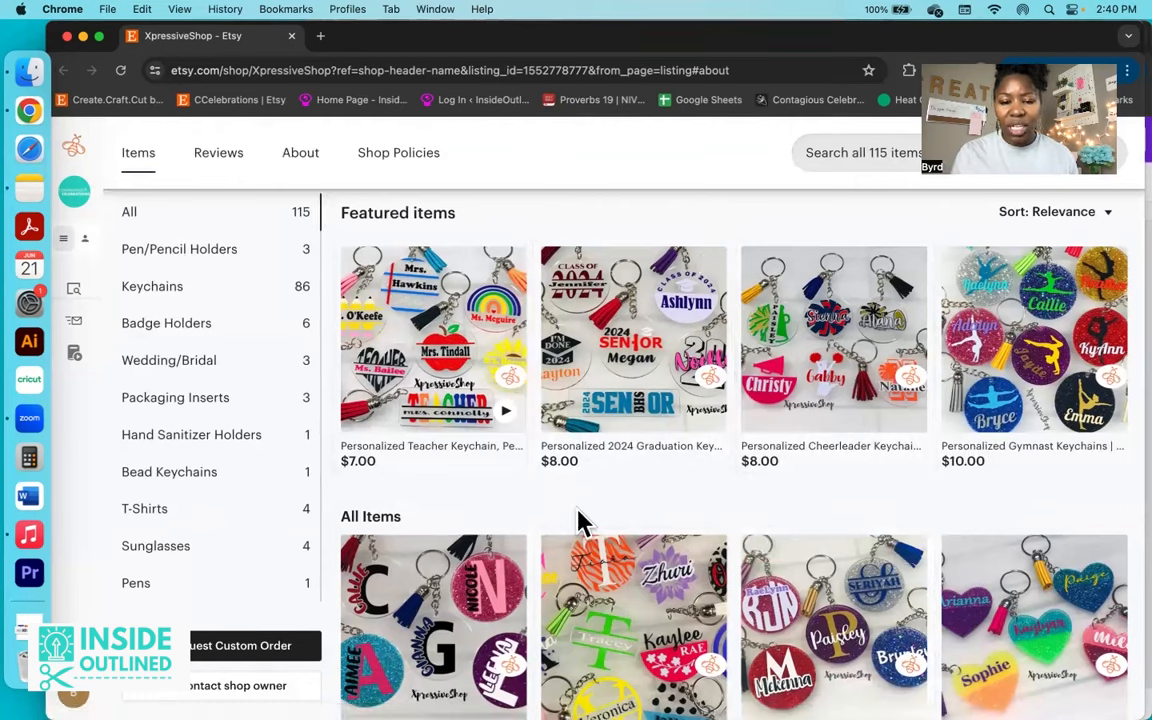
{"action": "mouse_move", "coordinate": [730, 385]}
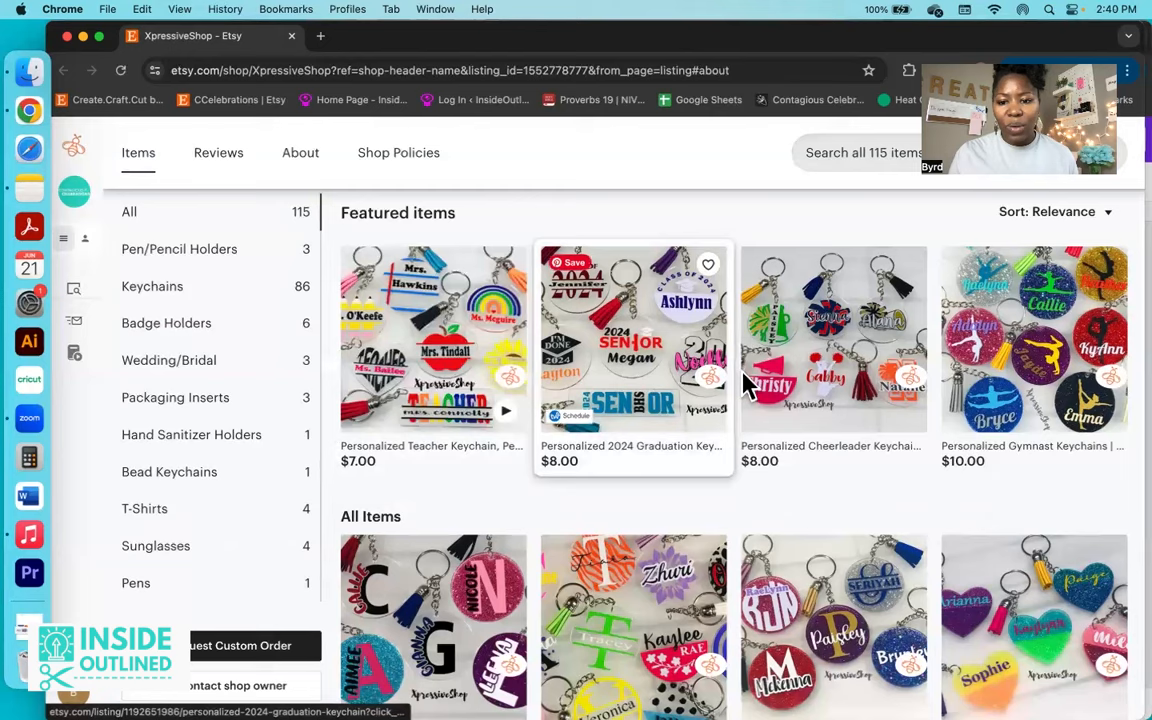
Step: Scroll further and bring up the shop's About information
{"action": "scroll", "scroll_direction": "down", "scroll_amount": 3}
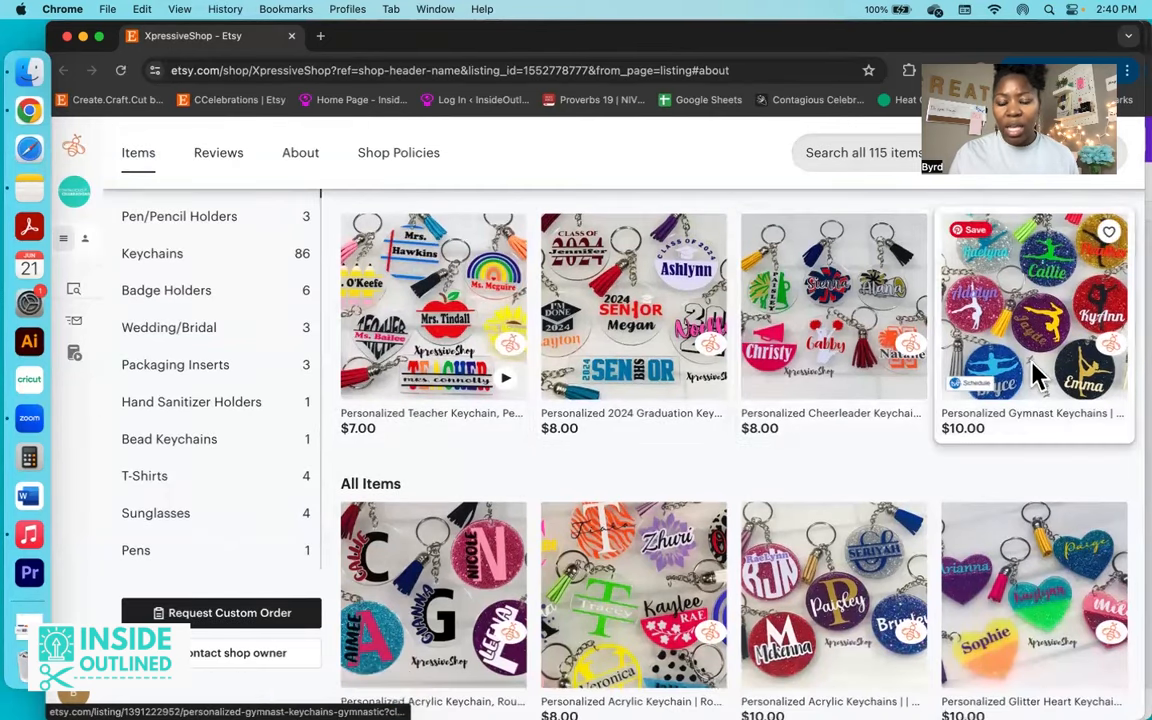
{"action": "mouse_move", "coordinate": [680, 450]}
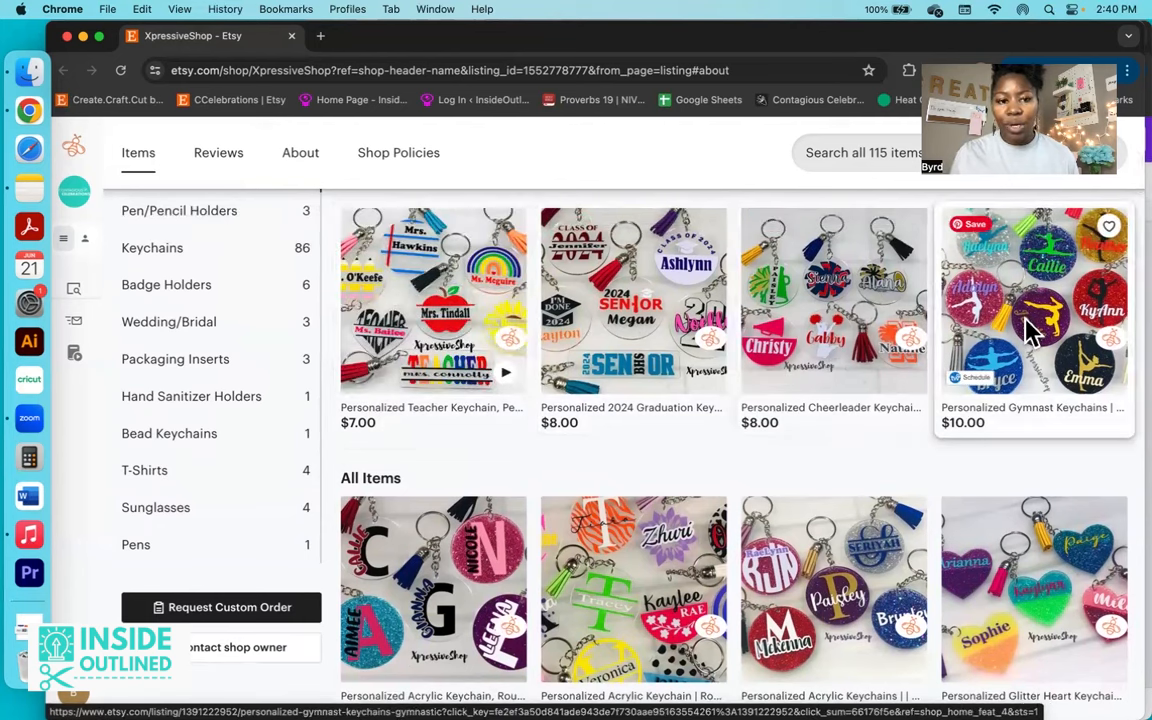
{"action": "mouse_move", "coordinate": [865, 260]}
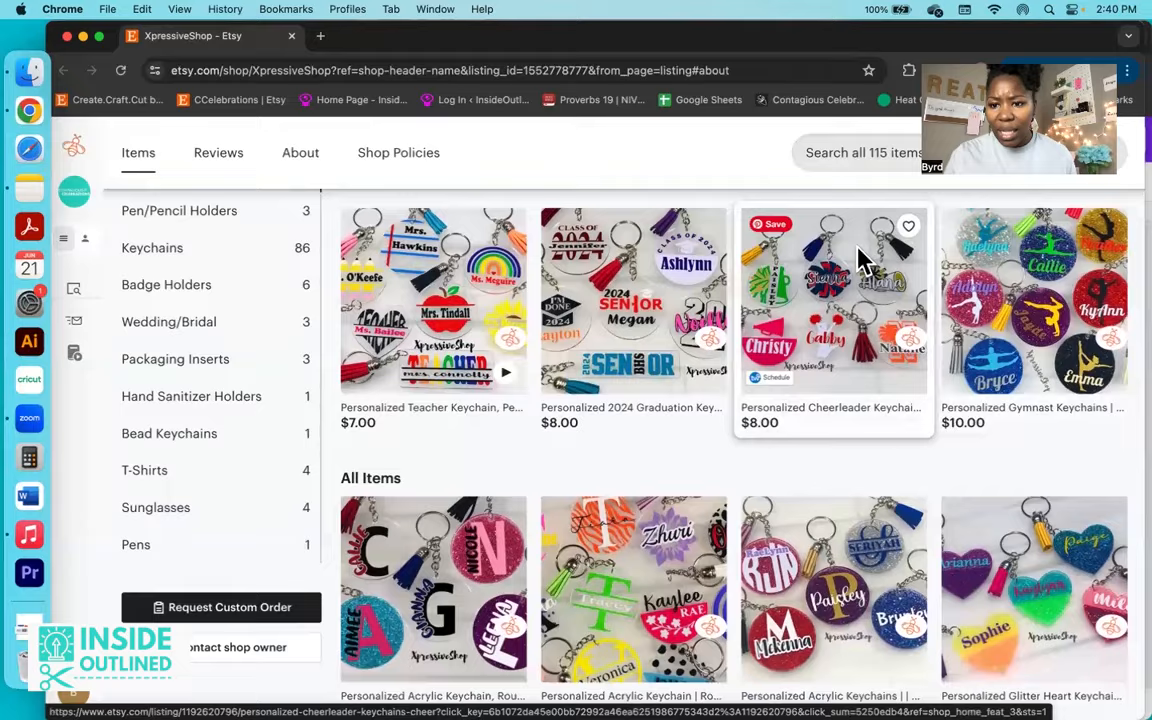
{"action": "scroll", "scroll_direction": "up", "scroll_amount": 3}
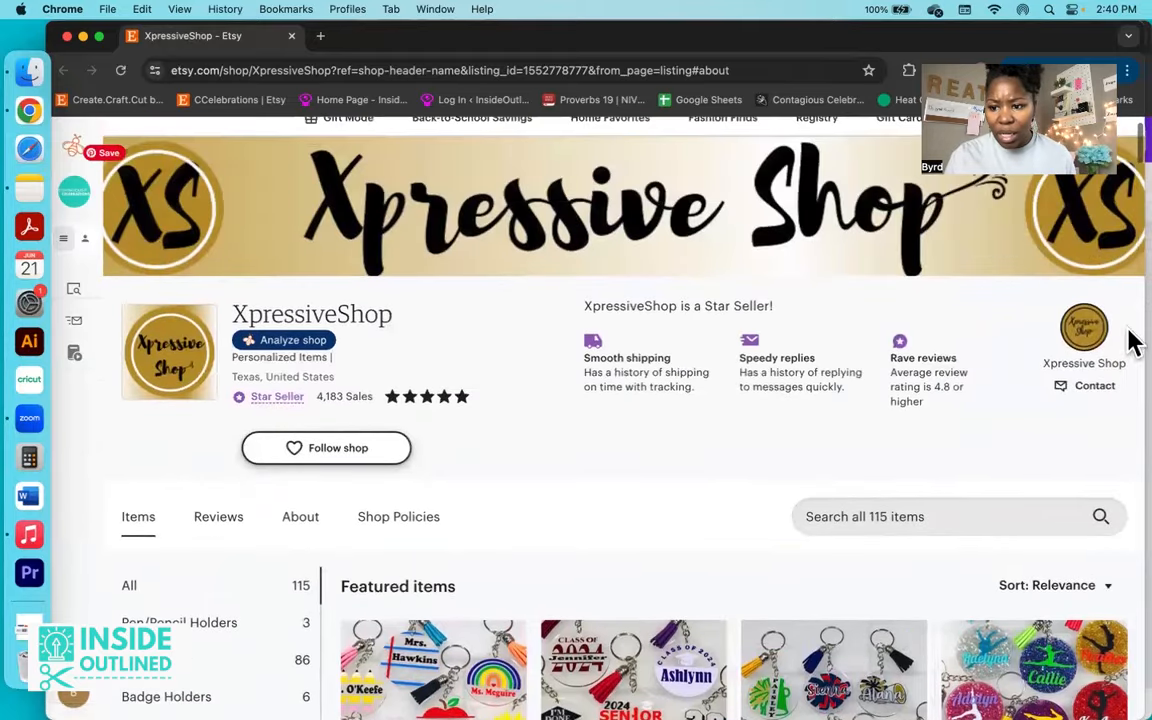
{"action": "scroll", "scroll_direction": "down", "scroll_amount": 3}
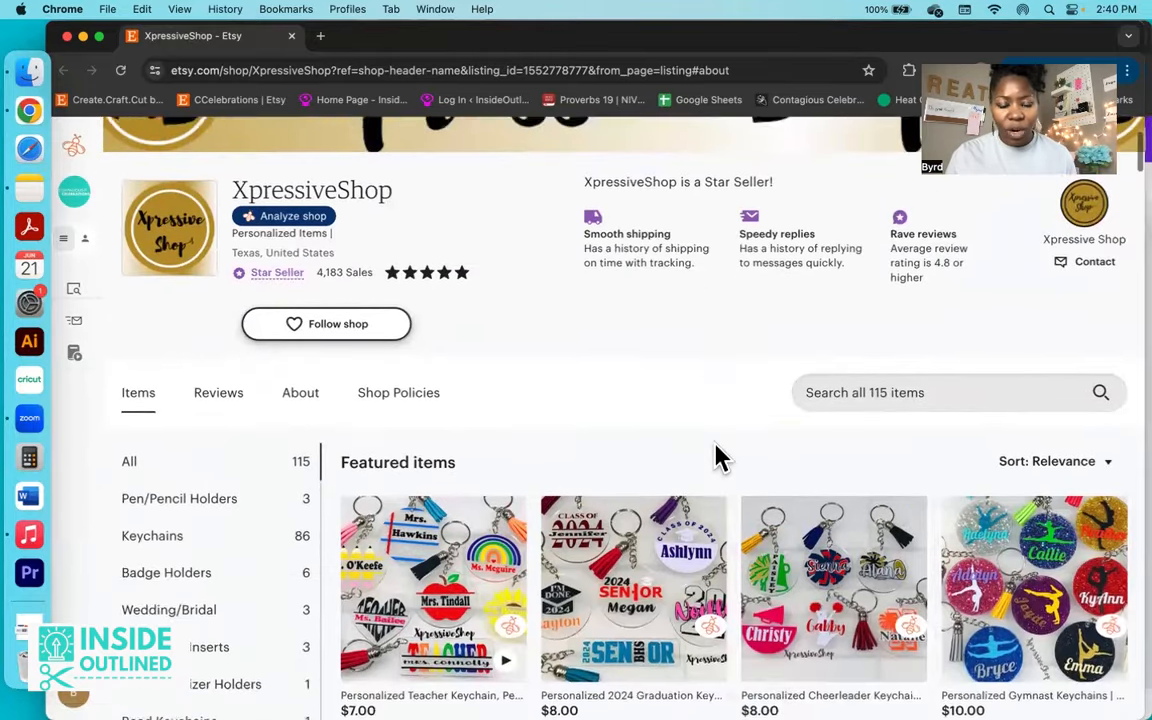
{"action": "scroll", "scroll_direction": "down", "scroll_amount": 3}
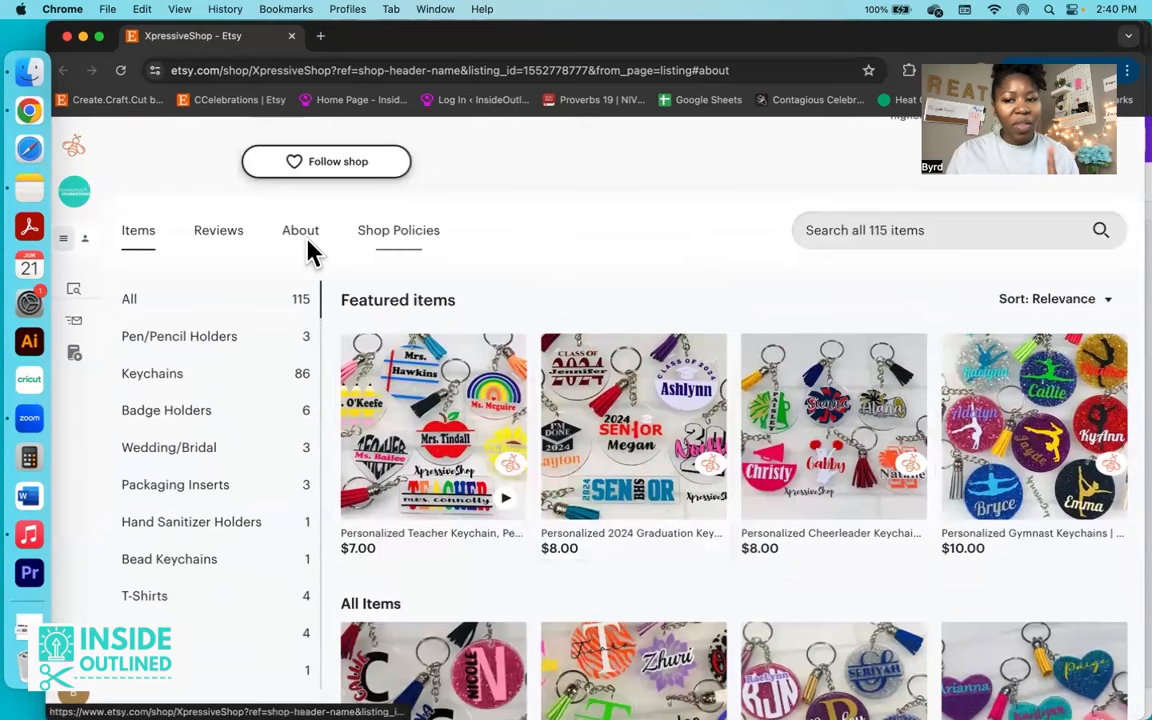
{"action": "left_click", "coordinate": [300, 230]}
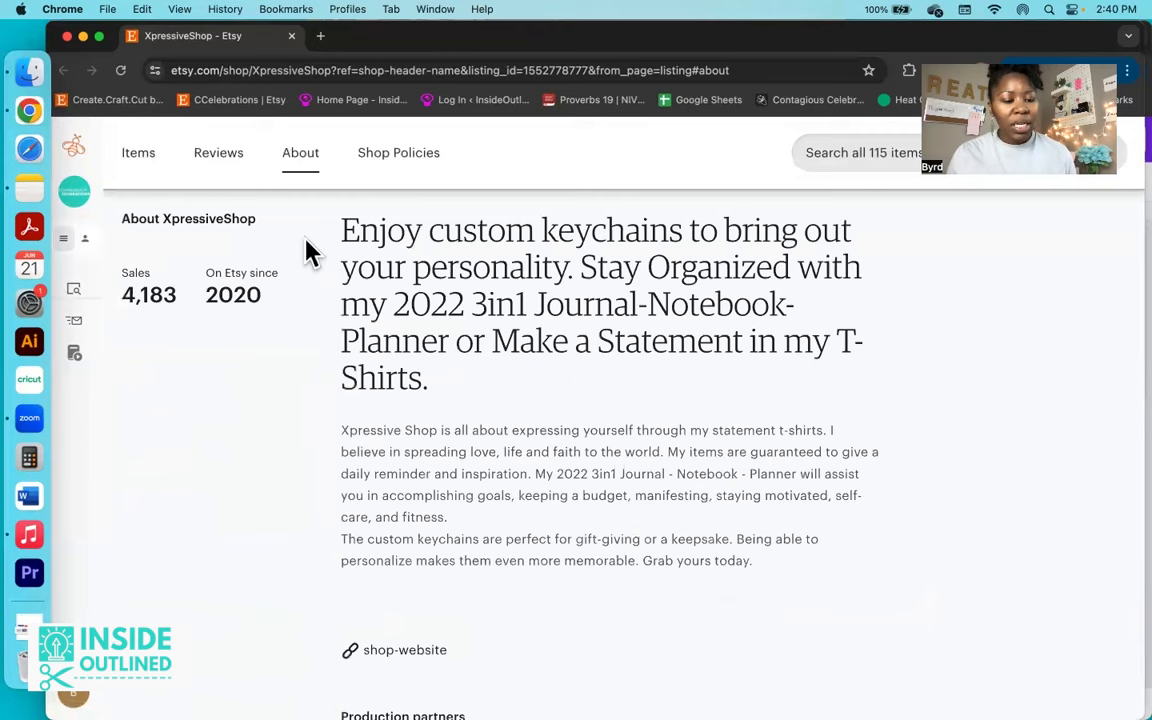
{"action": "mouse_move", "coordinate": [288, 320]}
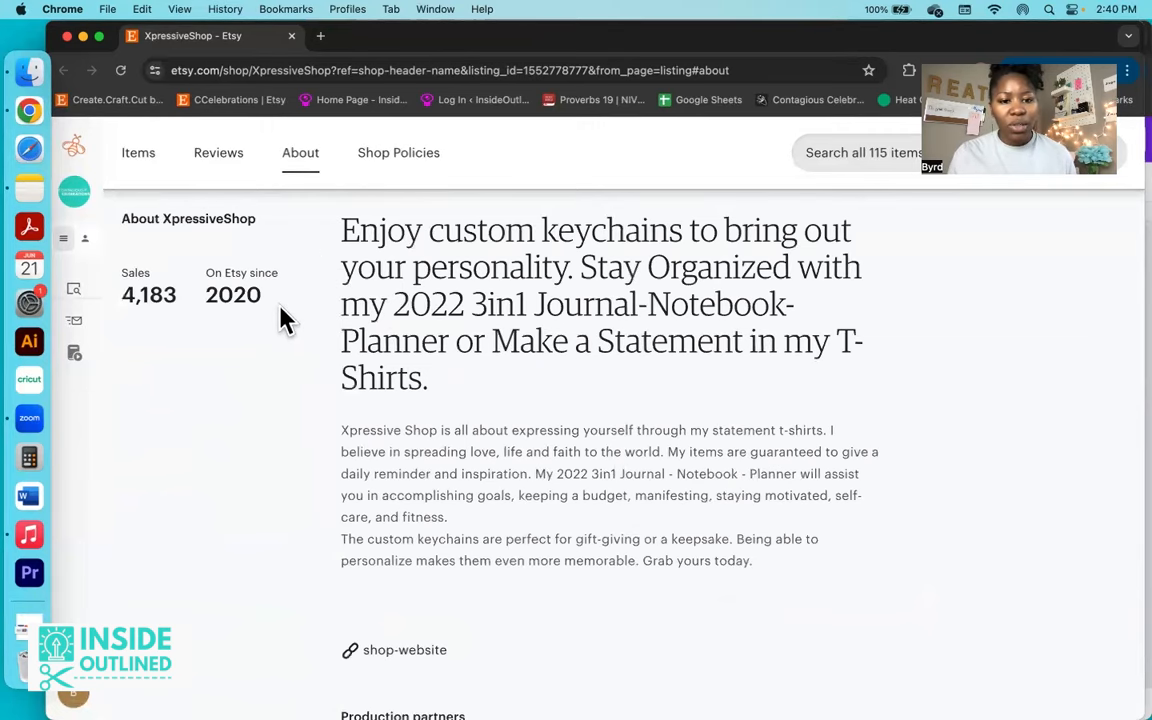
{"action": "mouse_move", "coordinate": [745, 268]}
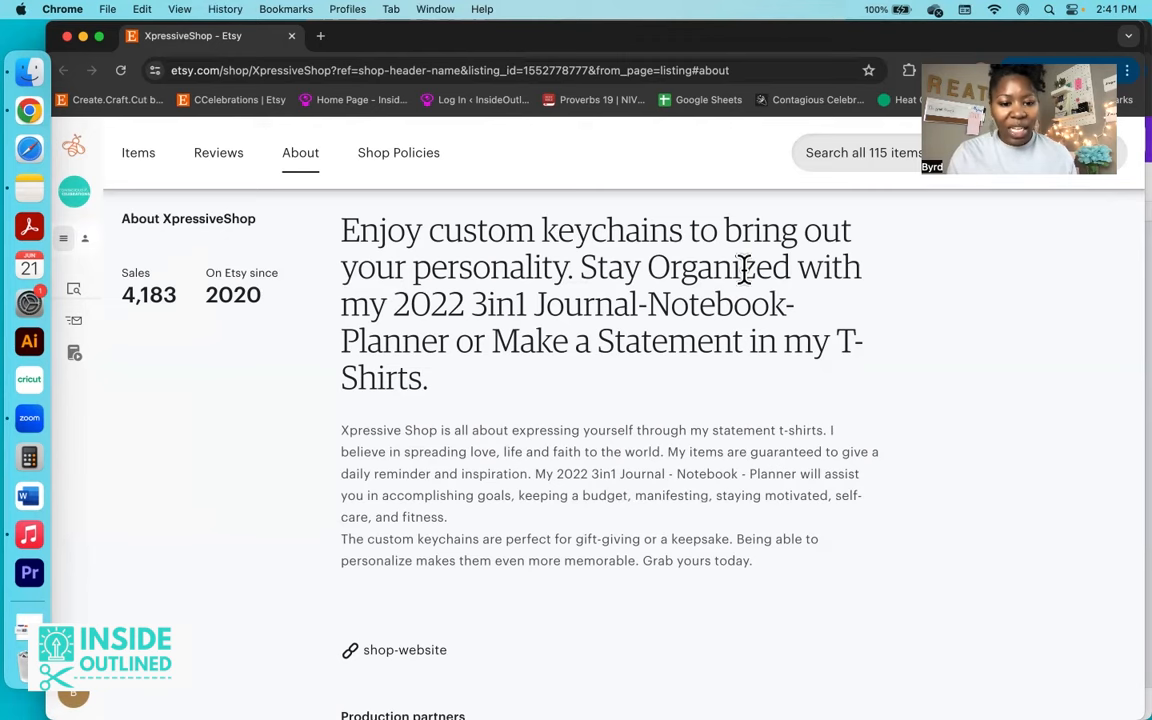
Step: Scroll past the Production partners and Shop policies details
{"action": "scroll", "scroll_direction": "down", "scroll_amount": 3}
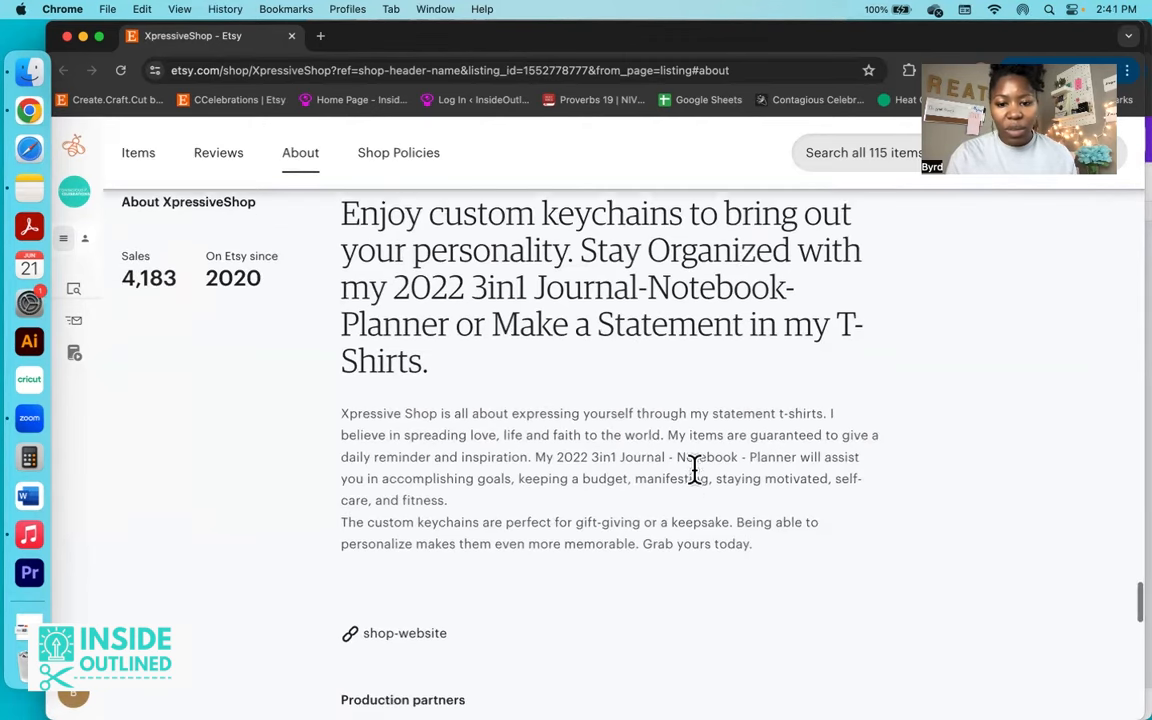
{"action": "scroll", "scroll_direction": "down", "scroll_amount": 3}
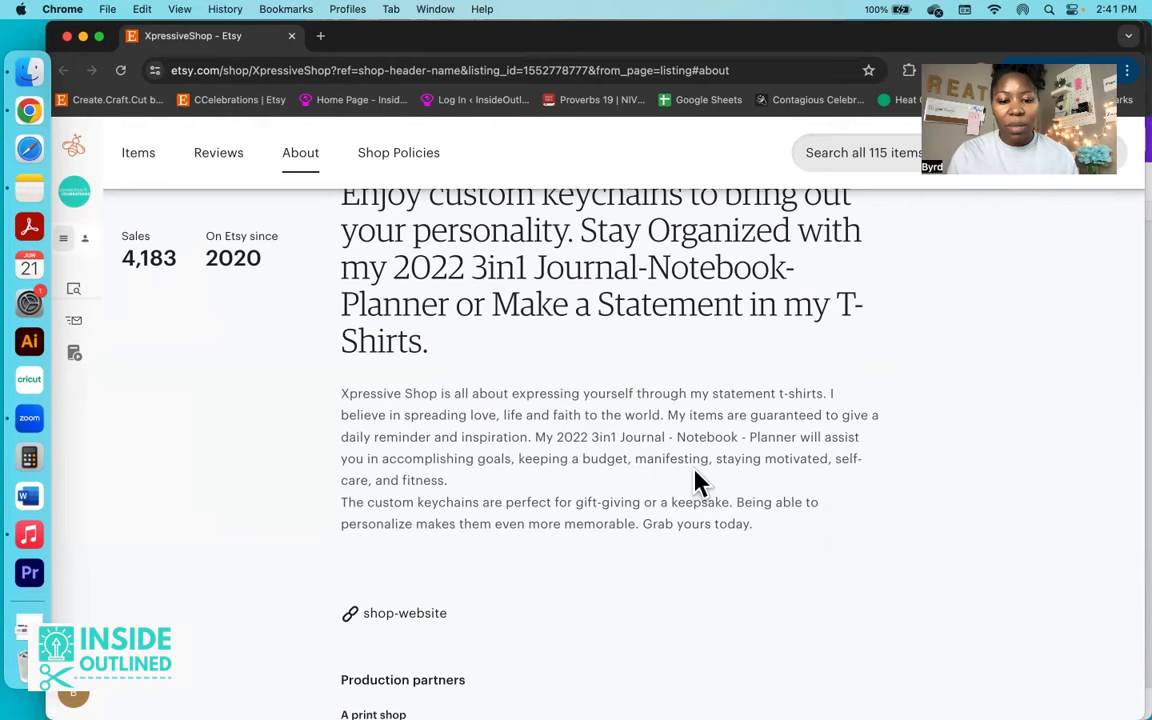
{"action": "mouse_move", "coordinate": [715, 475]}
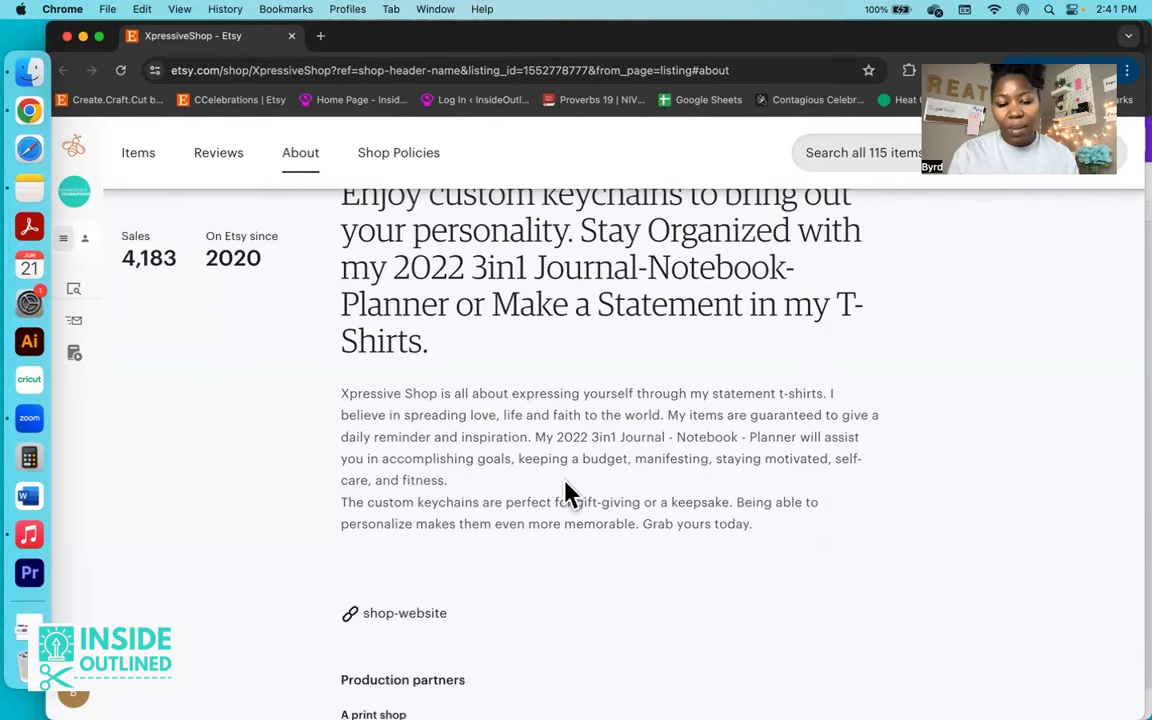
{"action": "mouse_move", "coordinate": [800, 497]}
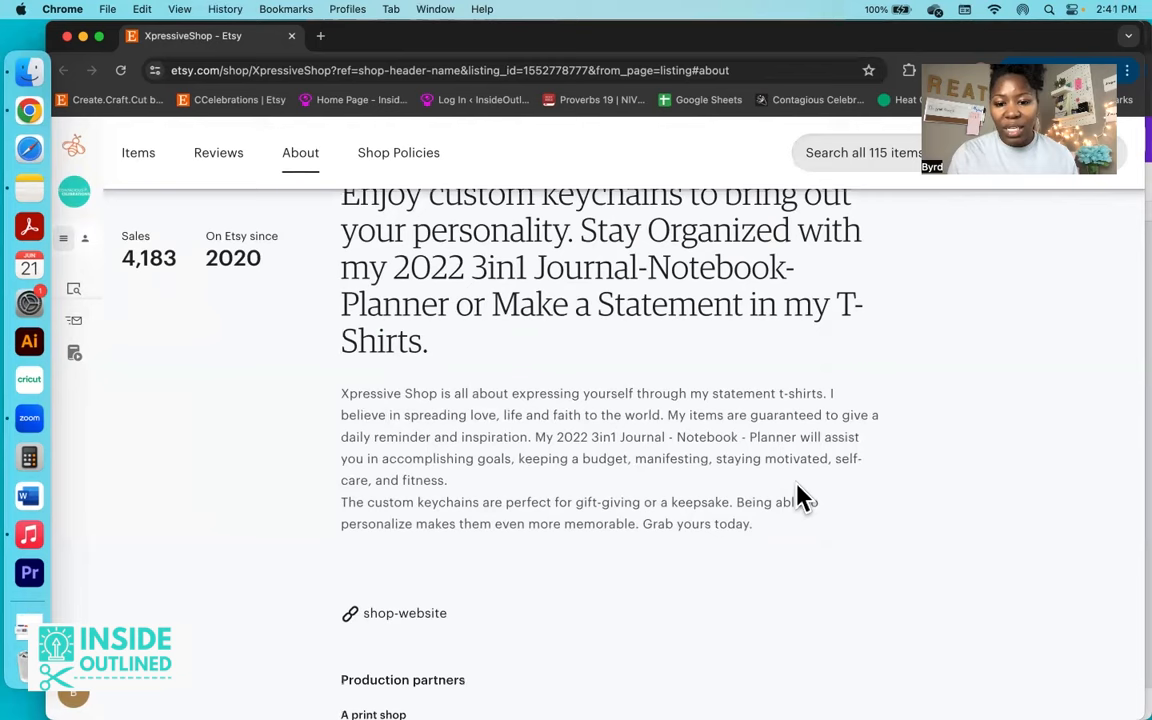
{"action": "mouse_move", "coordinate": [355, 502]}
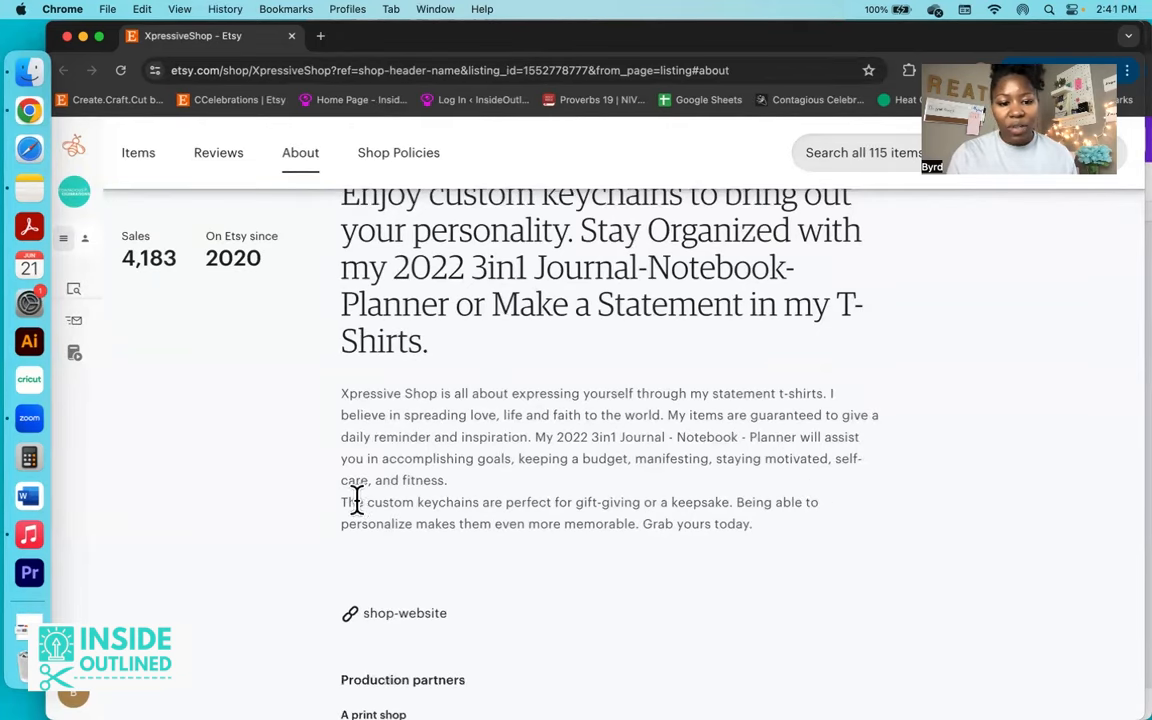
{"action": "mouse_move", "coordinate": [580, 550]}
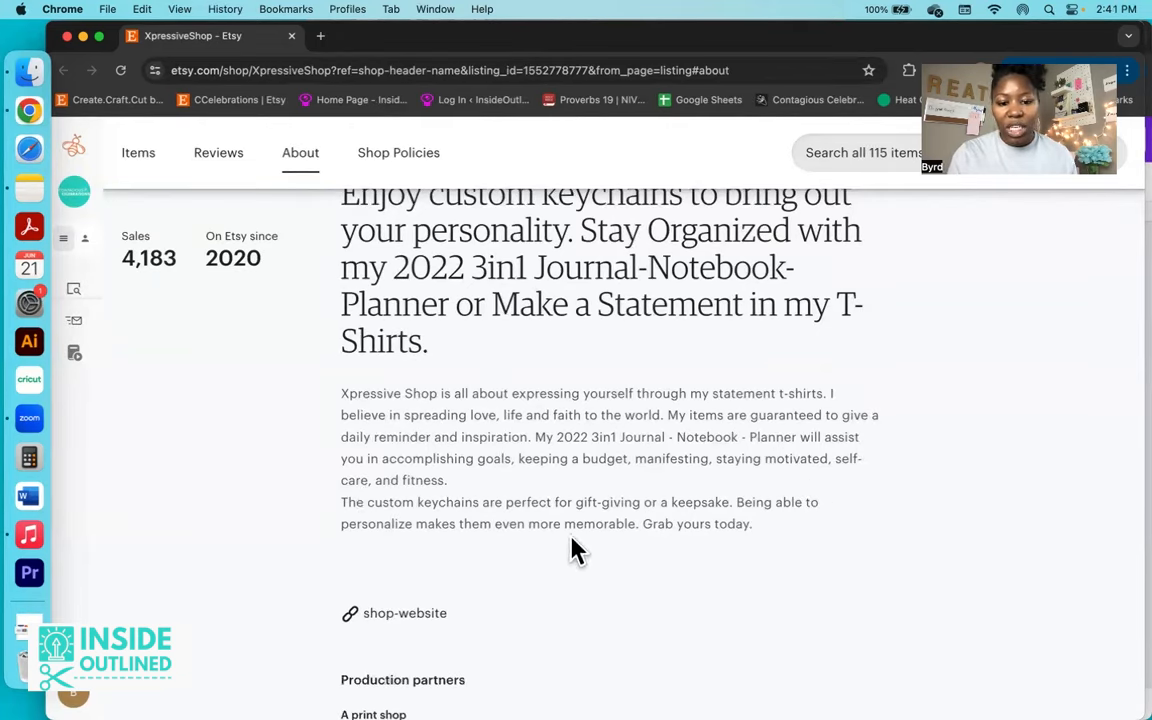
{"action": "mouse_move", "coordinate": [640, 550]}
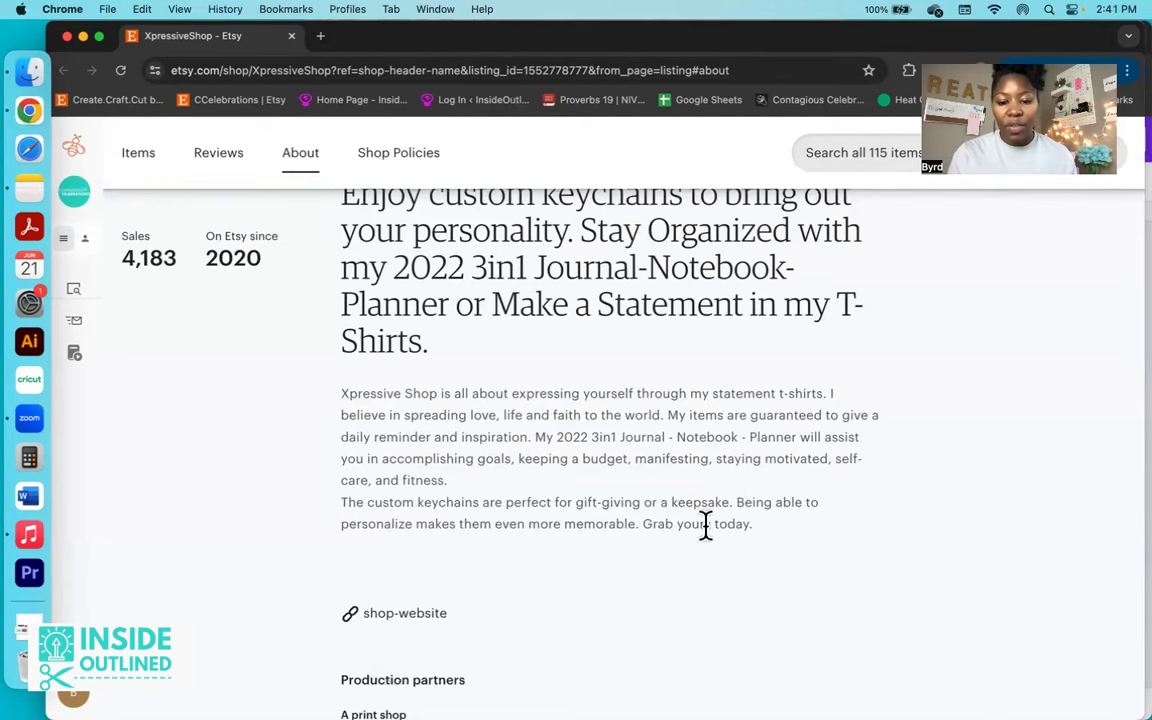
{"action": "mouse_move", "coordinate": [498, 555]}
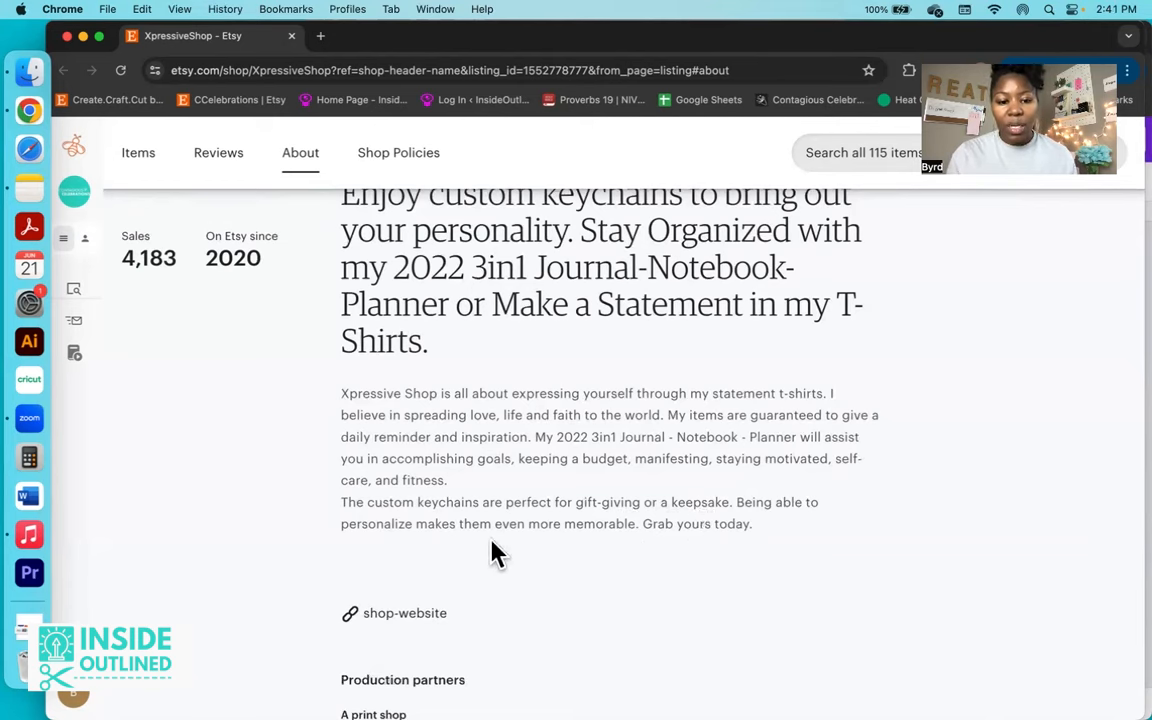
{"action": "mouse_move", "coordinate": [578, 523]}
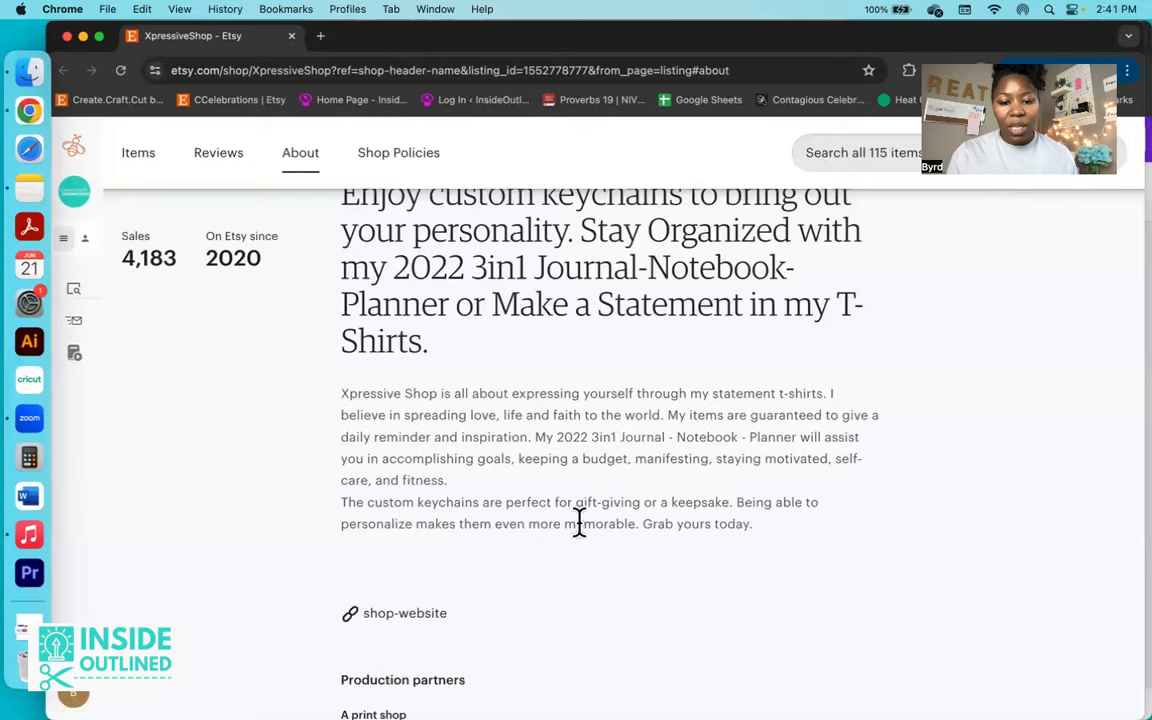
{"action": "scroll", "scroll_direction": "down", "scroll_amount": 3}
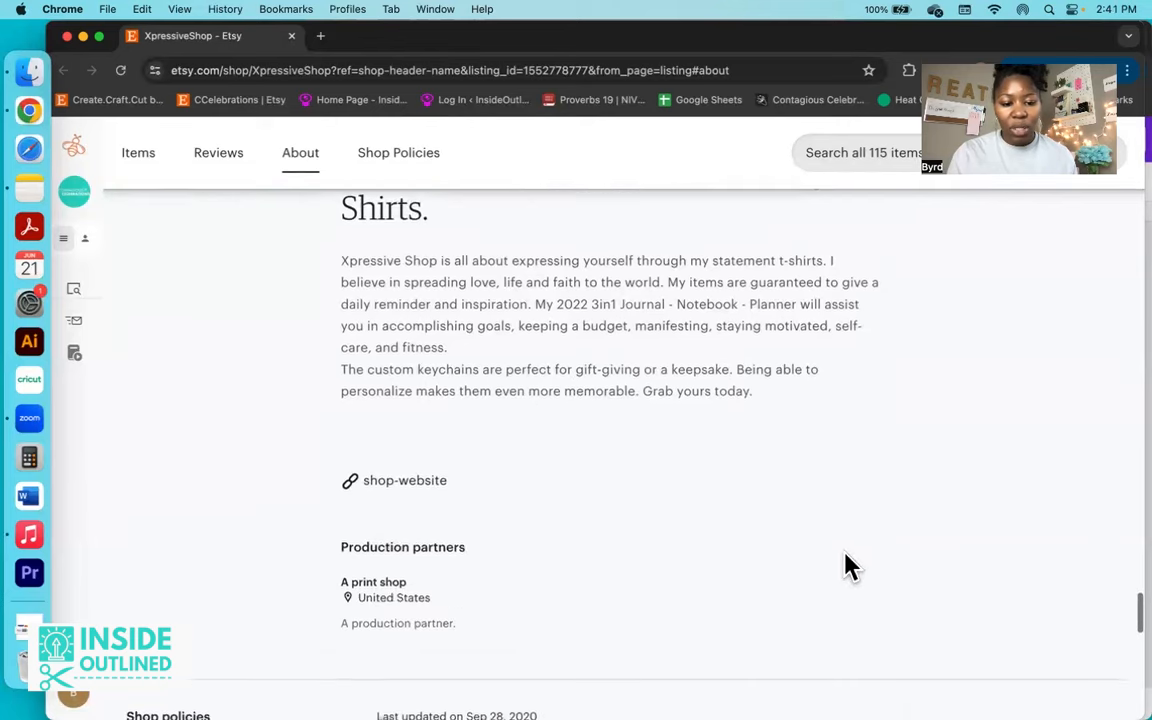
{"action": "scroll", "scroll_direction": "down", "scroll_amount": 3}
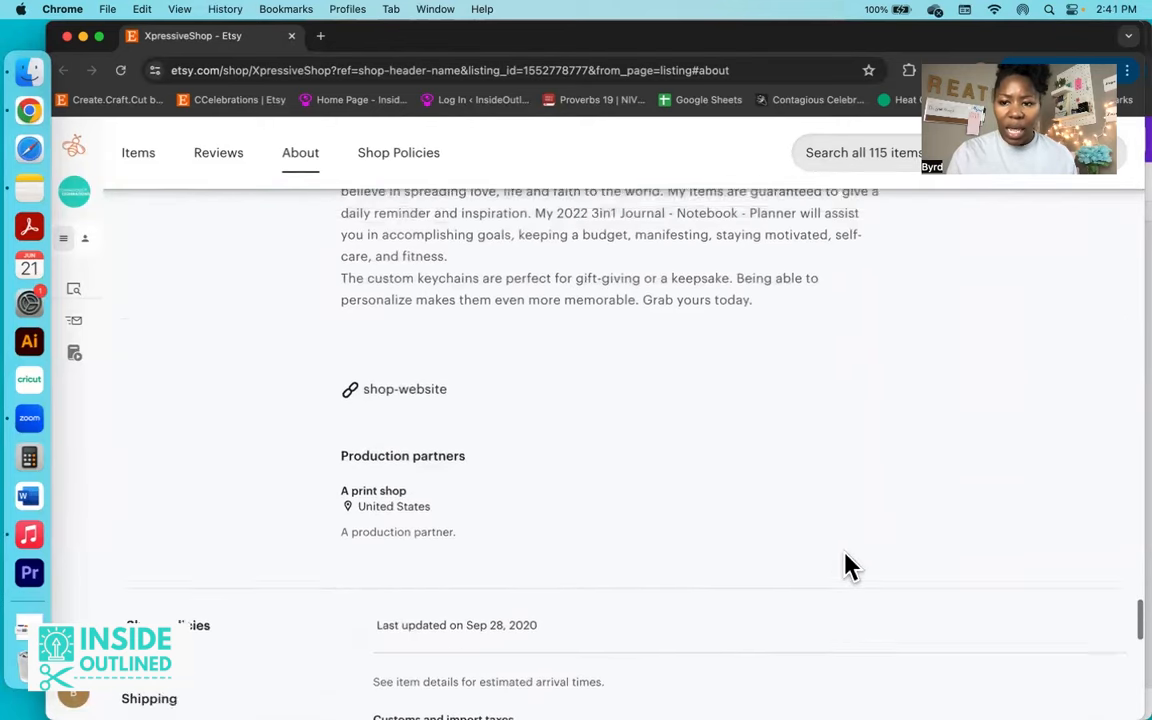
{"action": "scroll", "scroll_direction": "up", "scroll_amount": 3}
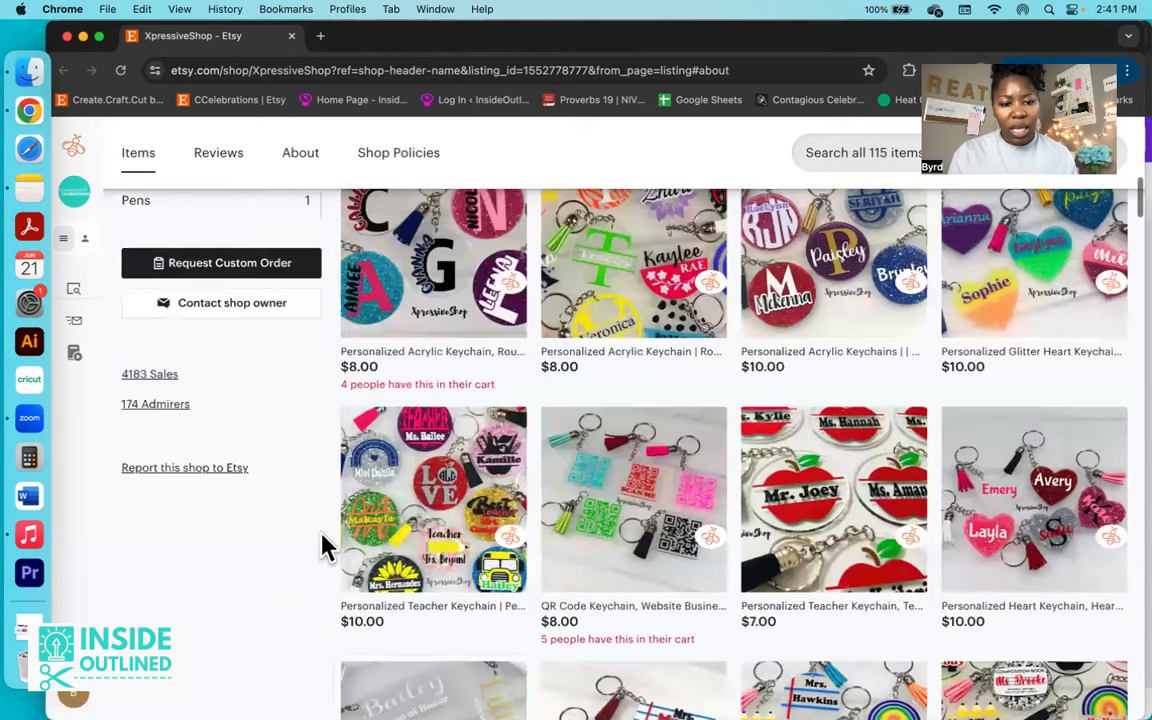
Step: Scroll the All Items grid to bridesmaid, teacher and $8 QR code keychains
{"action": "scroll", "scroll_direction": "up", "scroll_amount": 3}
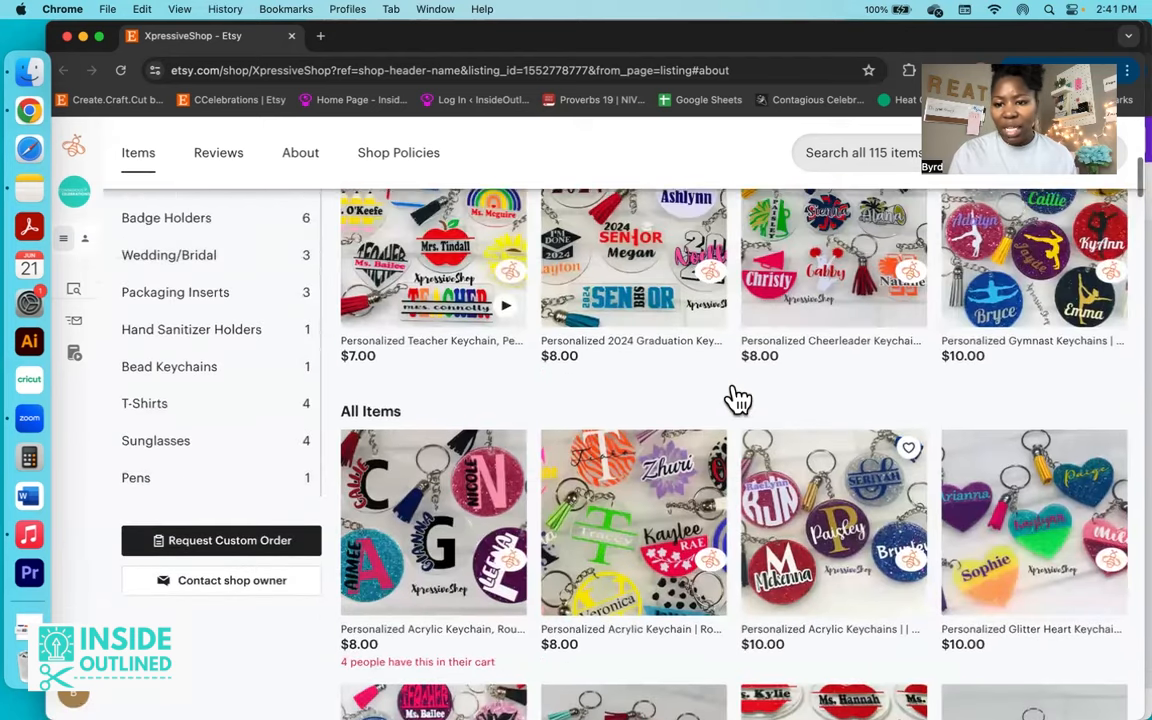
{"action": "scroll", "scroll_direction": "down", "scroll_amount": 3}
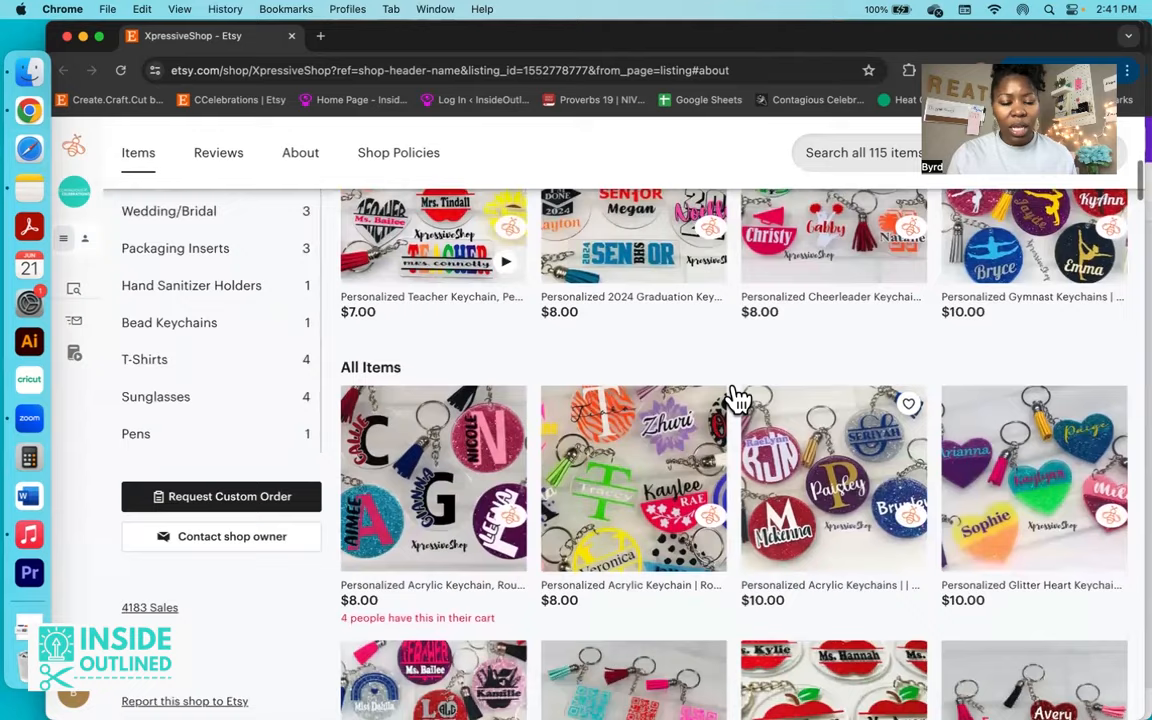
{"action": "scroll", "scroll_direction": "down", "scroll_amount": 3}
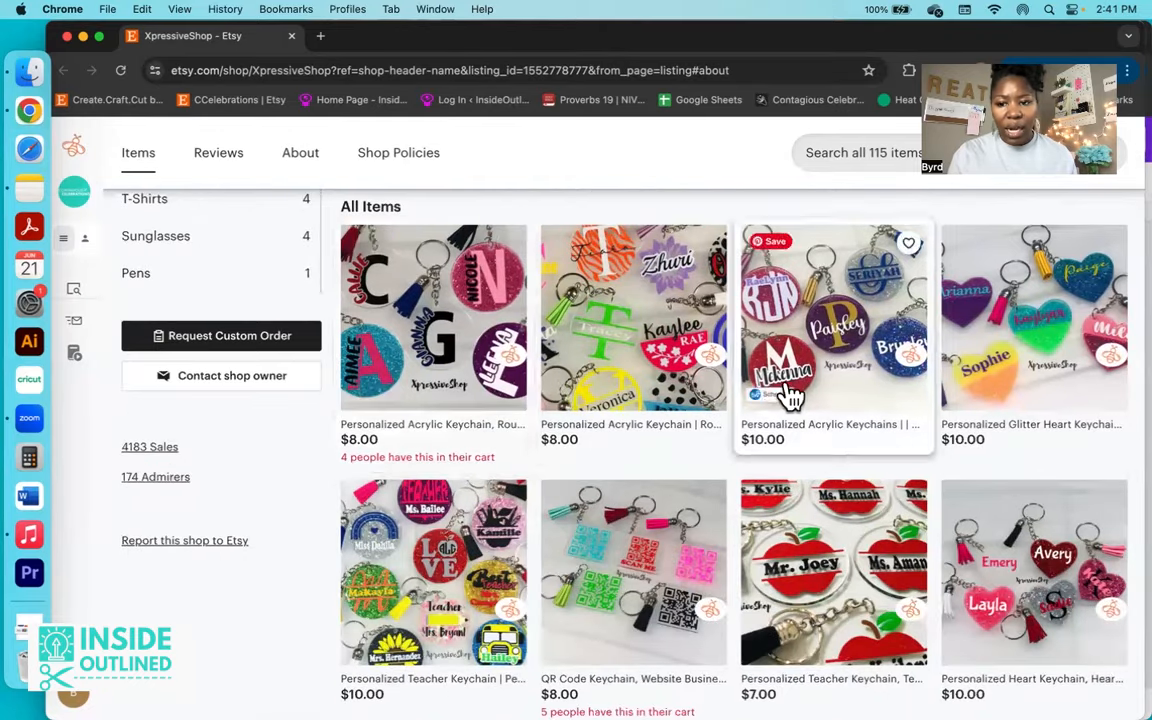
{"action": "scroll", "scroll_direction": "down", "scroll_amount": 3}
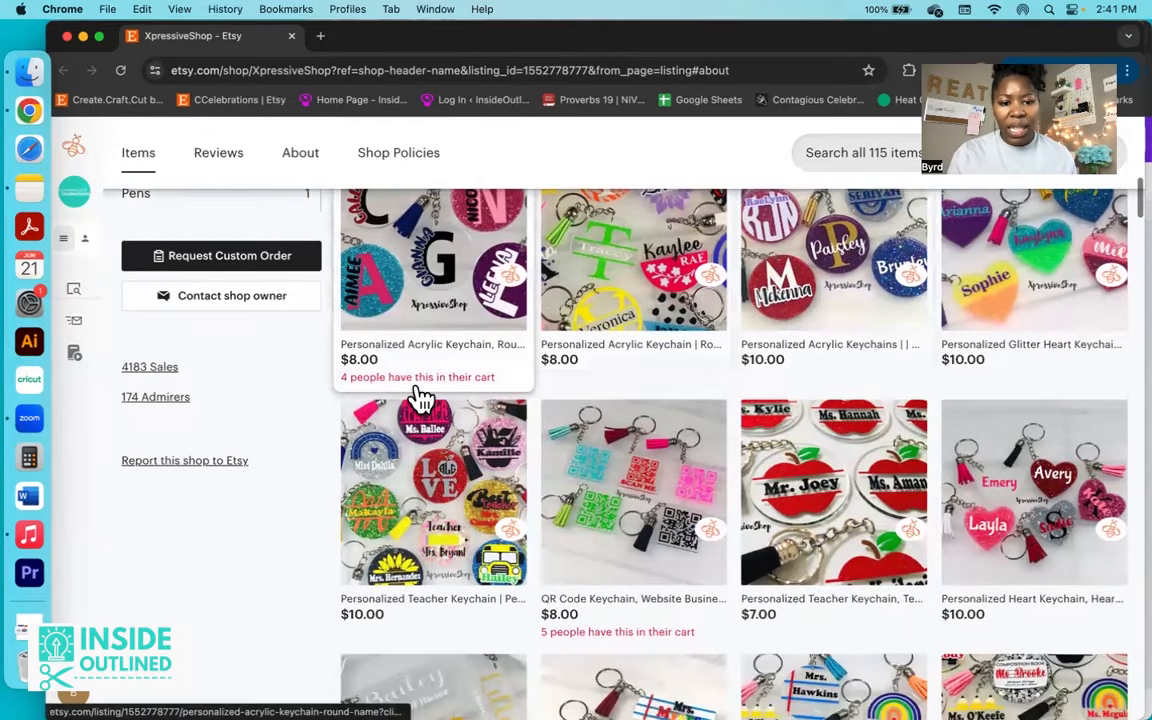
{"action": "mouse_move", "coordinate": [432, 390]}
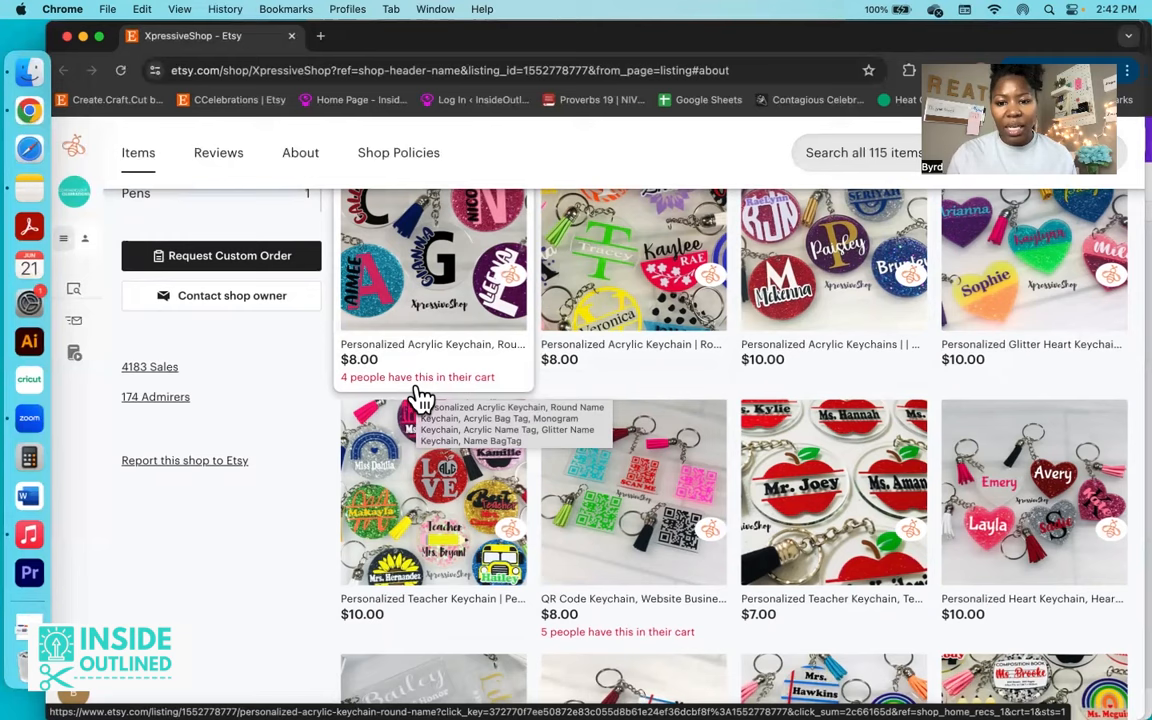
{"action": "scroll", "scroll_direction": "down", "scroll_amount": 3}
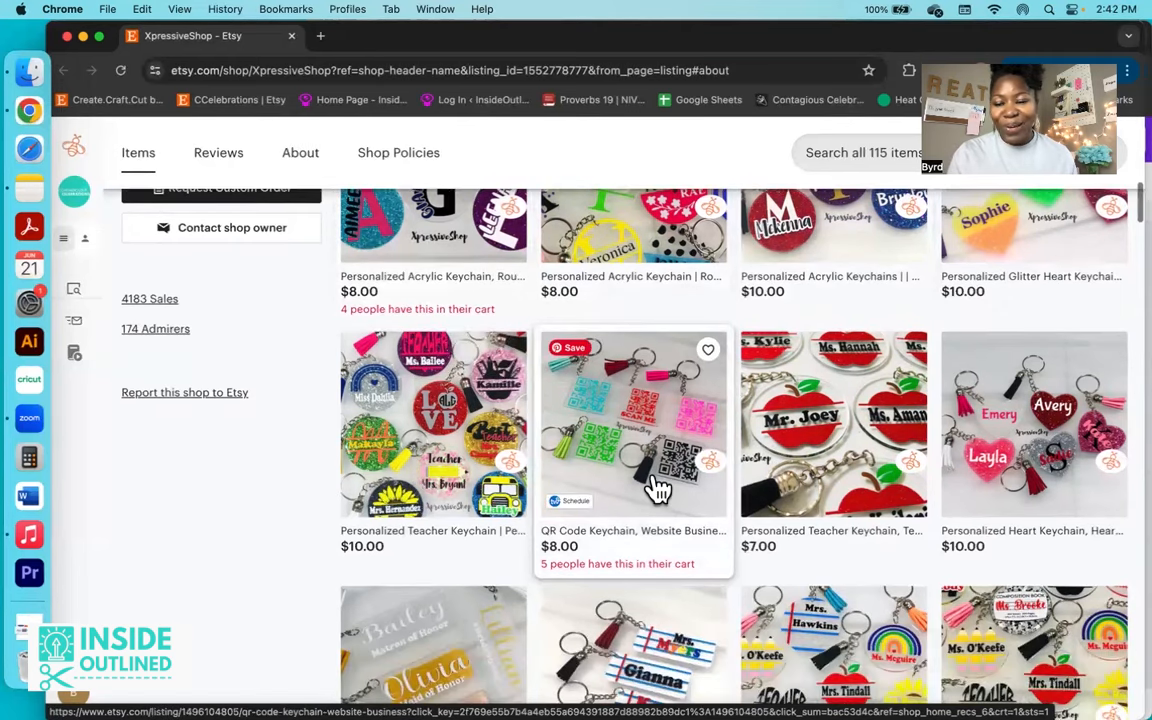
{"action": "mouse_move", "coordinate": [655, 490]}
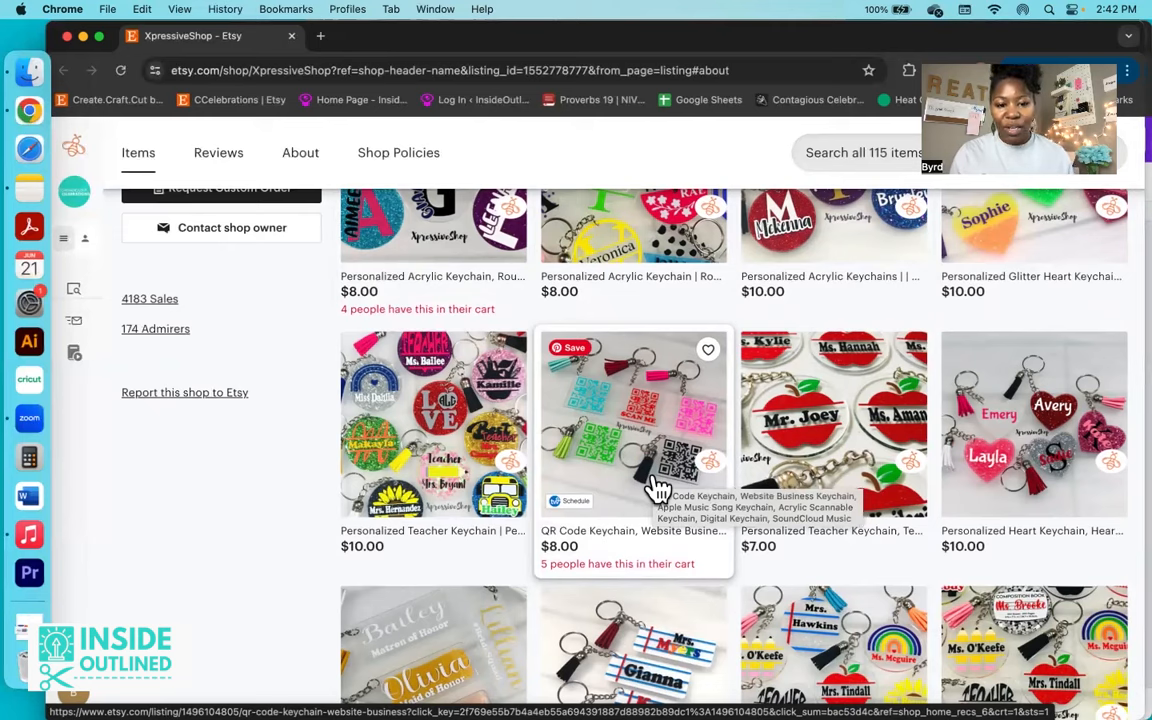
{"action": "mouse_move", "coordinate": [615, 420]}
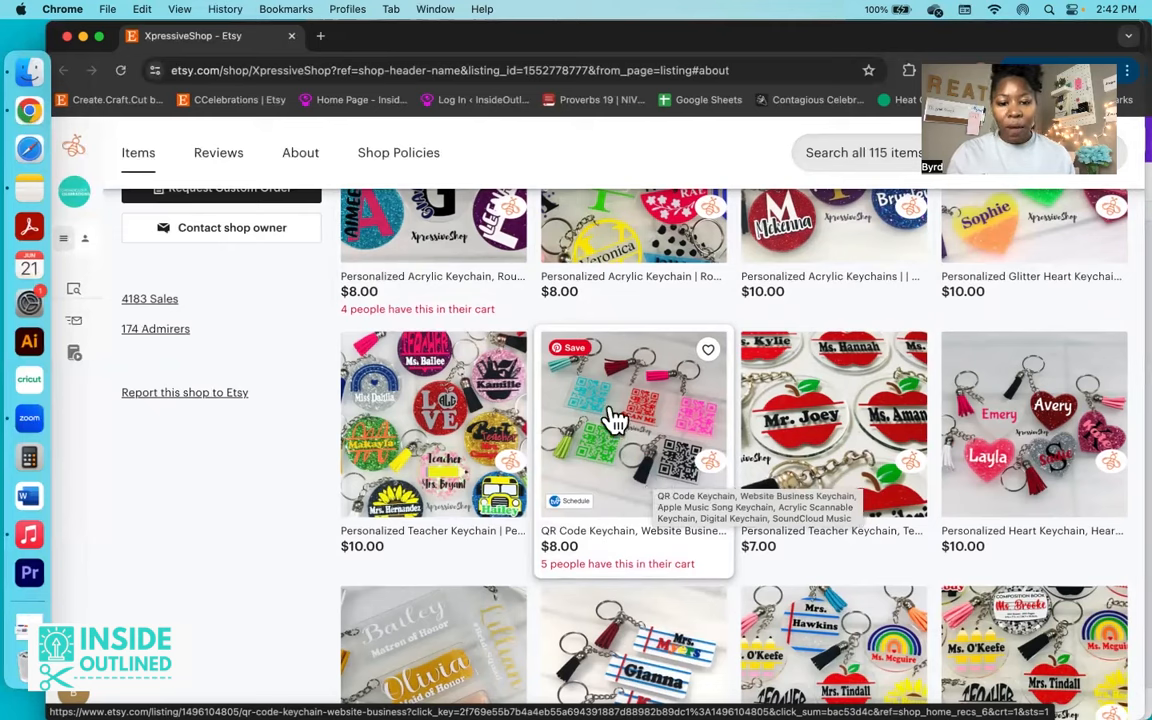
{"action": "mouse_move", "coordinate": [620, 500]}
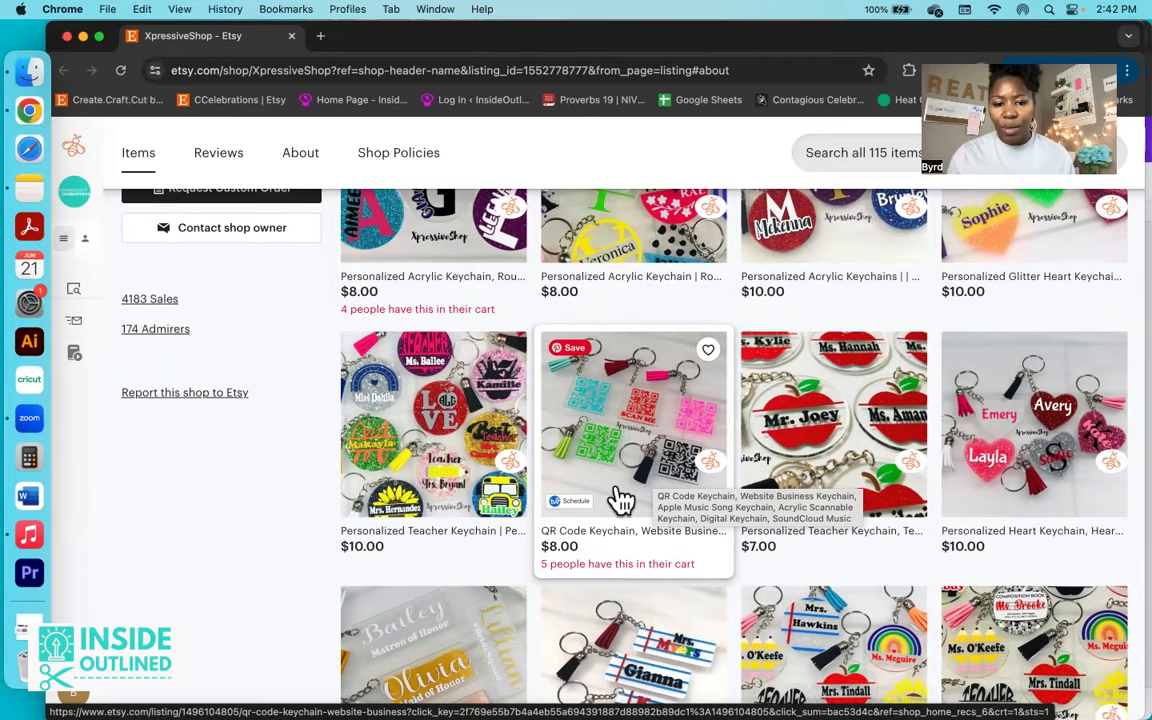
{"action": "scroll", "scroll_direction": "up", "scroll_amount": 3}
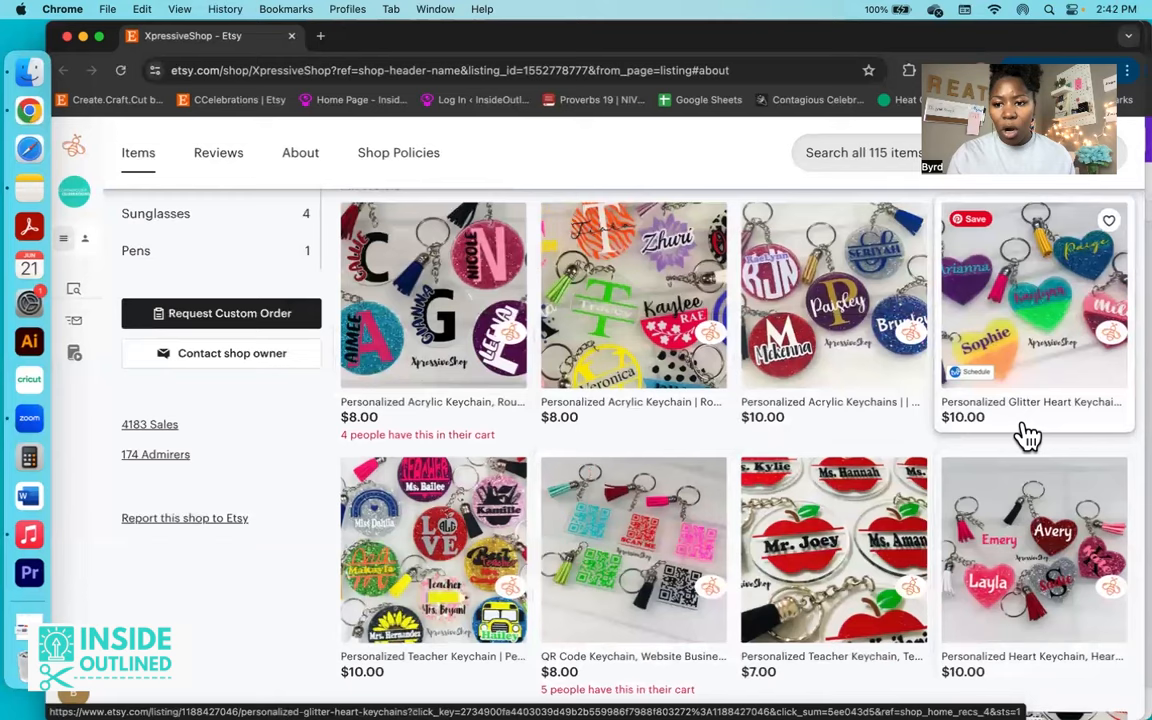
{"action": "scroll", "scroll_direction": "down", "scroll_amount": 3}
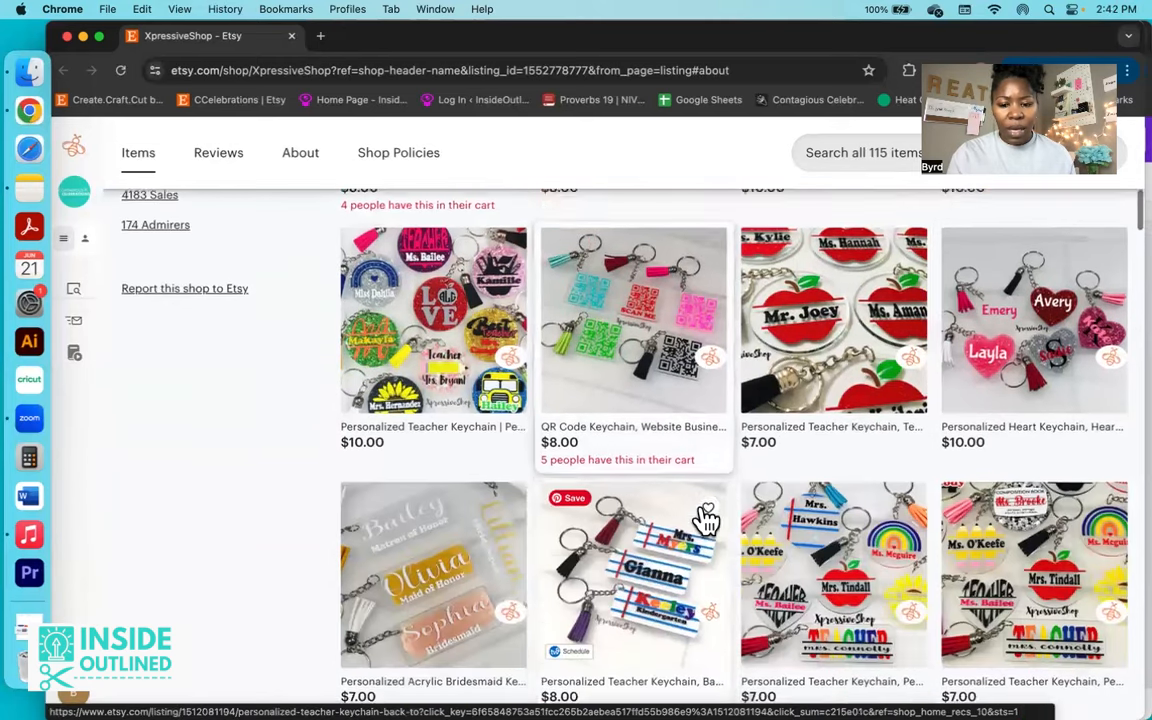
Step: Scroll to the page numbers and five-star average from 1,017 reviews
{"action": "scroll", "scroll_direction": "down", "scroll_amount": 3}
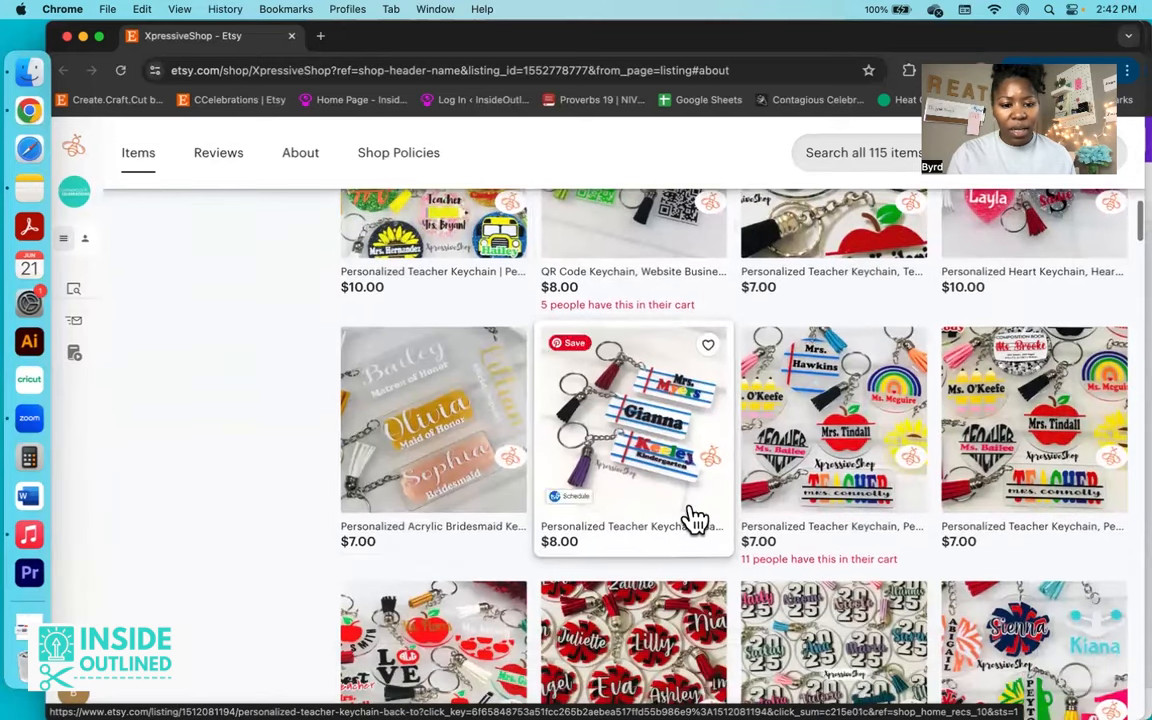
{"action": "mouse_move", "coordinate": [450, 525]}
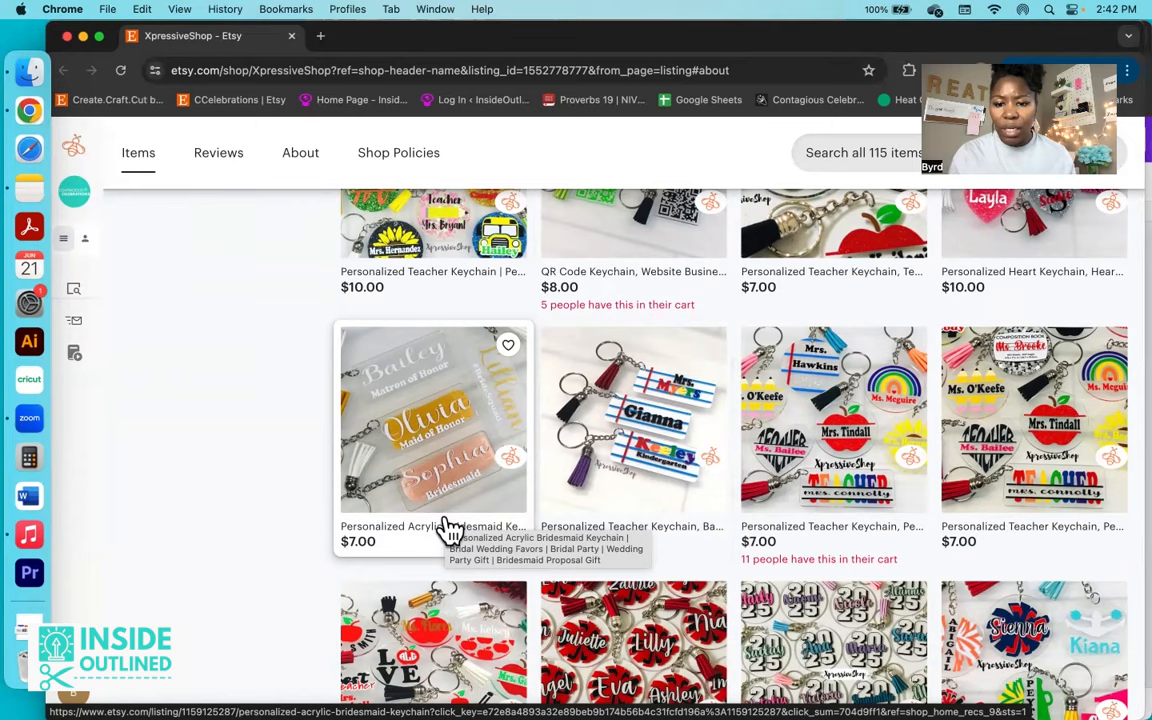
{"action": "mouse_move", "coordinate": [648, 418]}
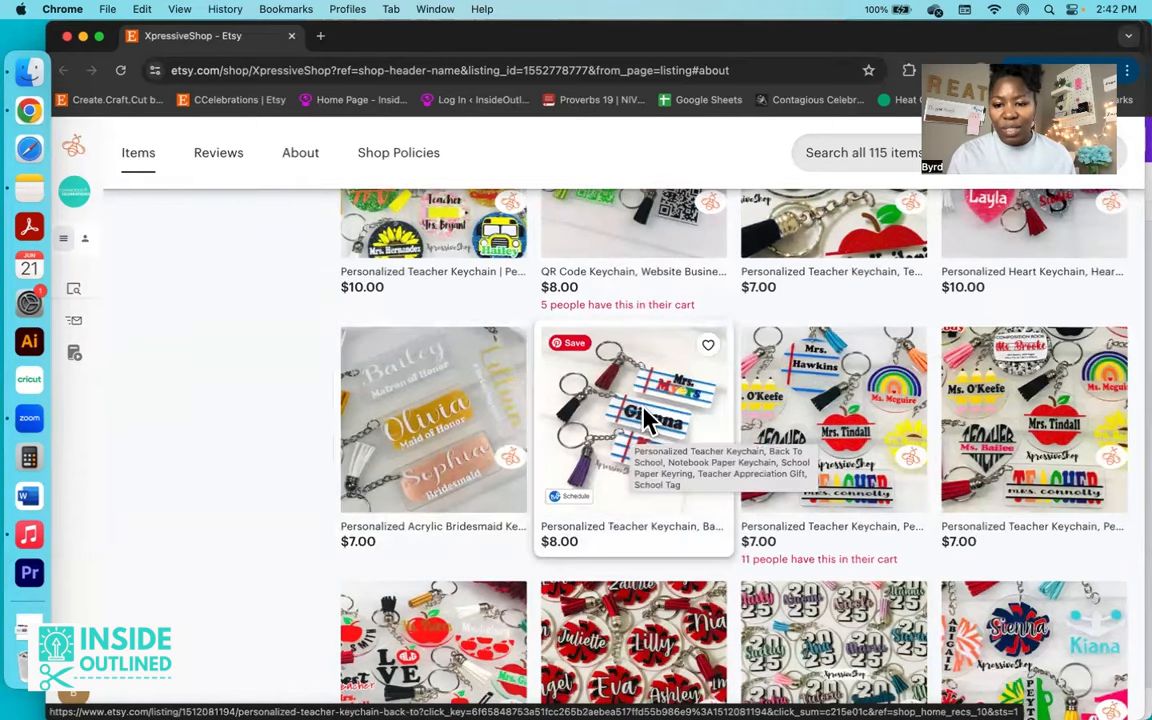
{"action": "mouse_move", "coordinate": [650, 555]}
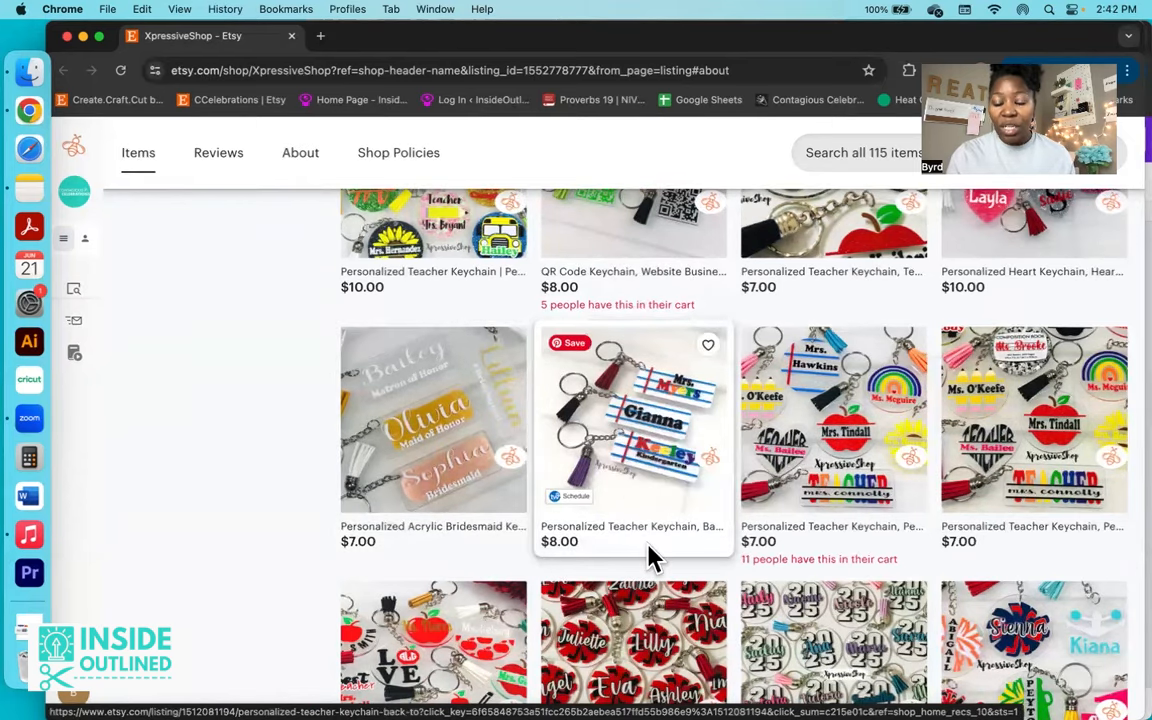
{"action": "scroll", "scroll_direction": "down", "scroll_amount": 3}
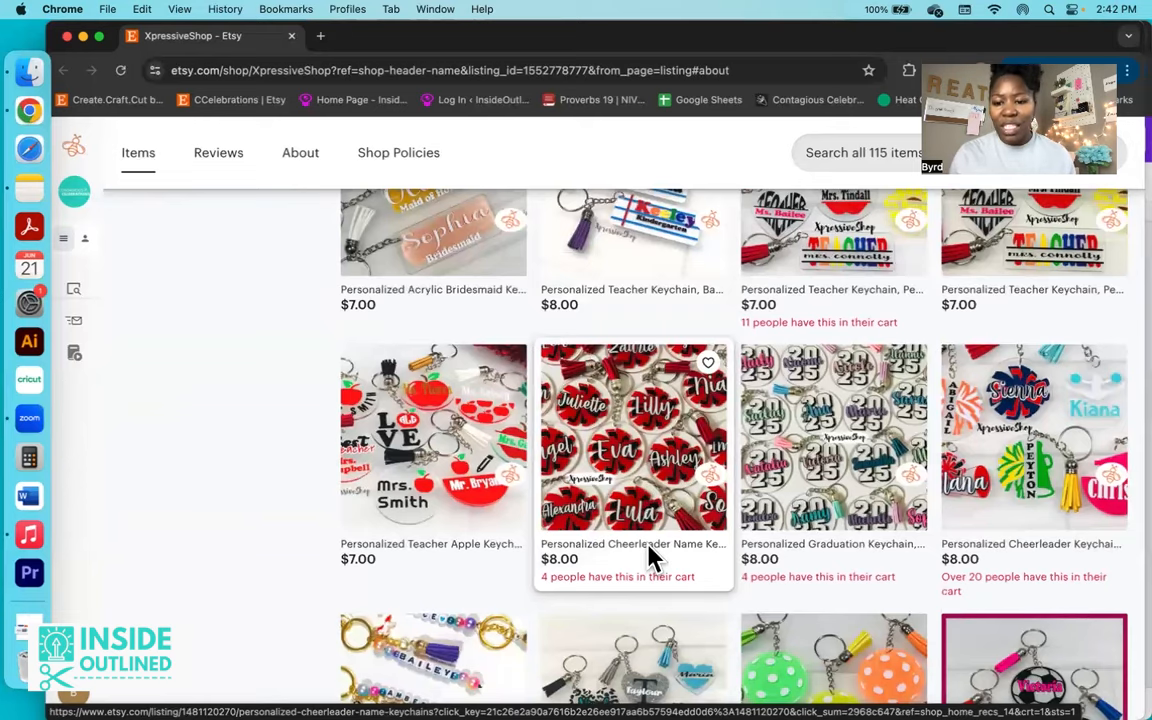
{"action": "scroll", "scroll_direction": "up", "scroll_amount": 3}
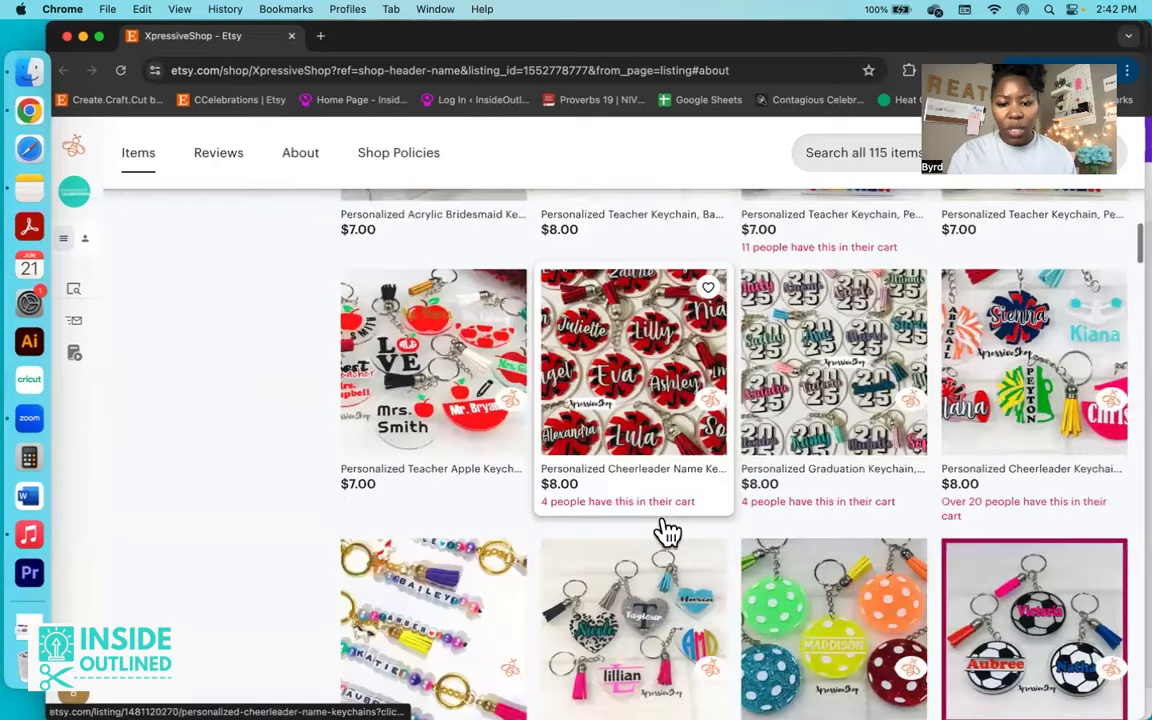
{"action": "scroll", "scroll_direction": "down", "scroll_amount": 3}
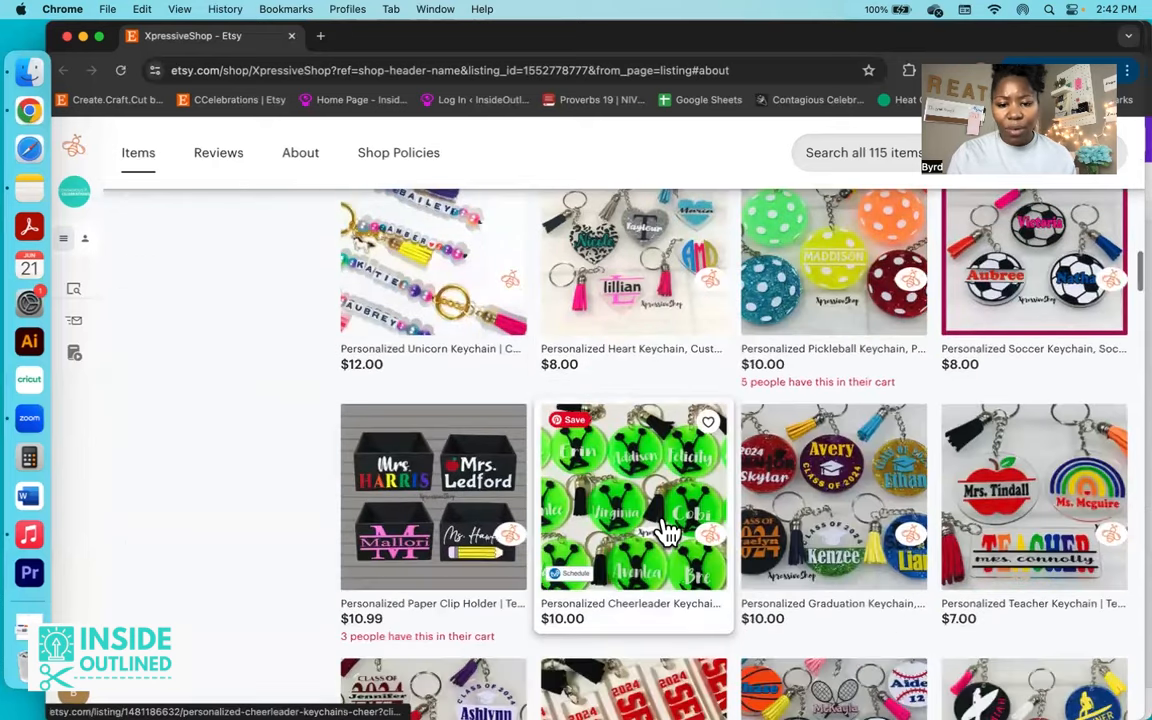
{"action": "scroll", "scroll_direction": "down", "scroll_amount": 3}
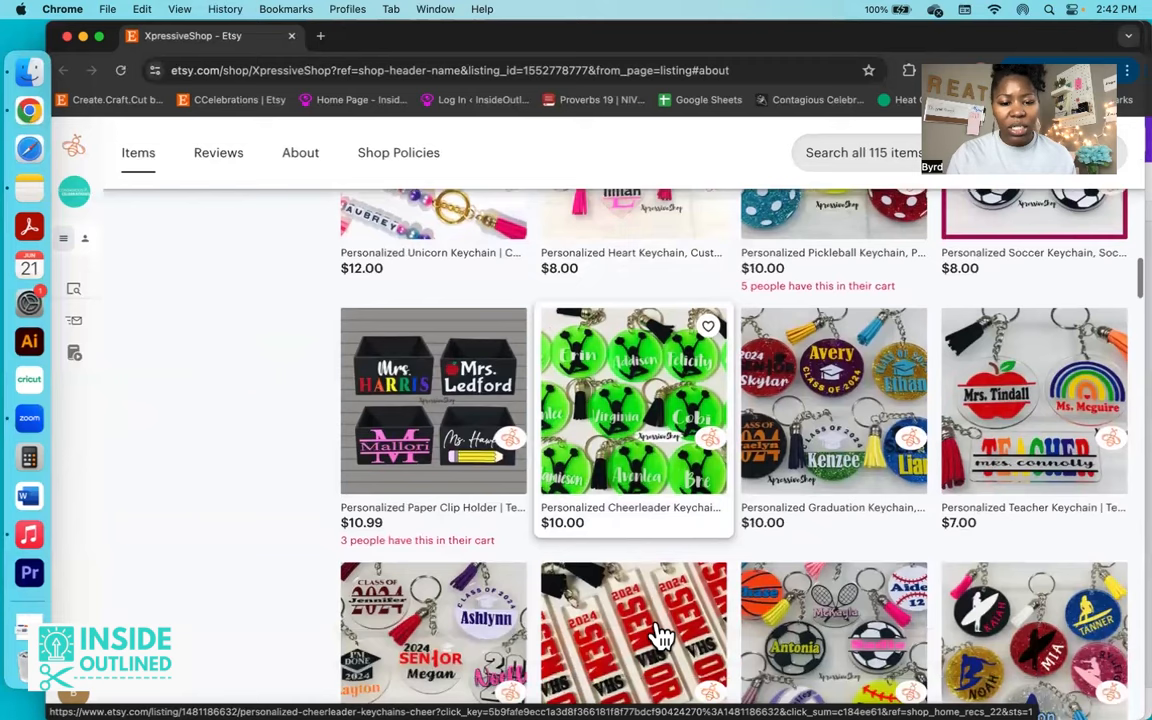
{"action": "scroll", "scroll_direction": "down", "scroll_amount": 3}
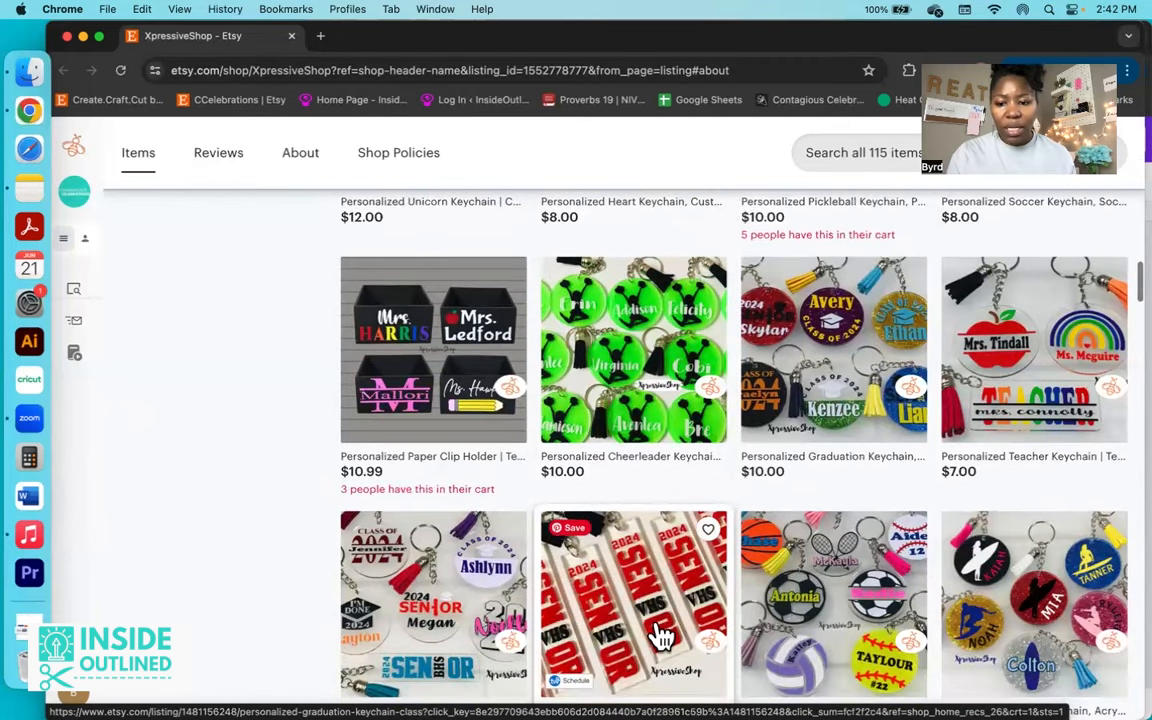
{"action": "scroll", "scroll_direction": "down", "scroll_amount": 3}
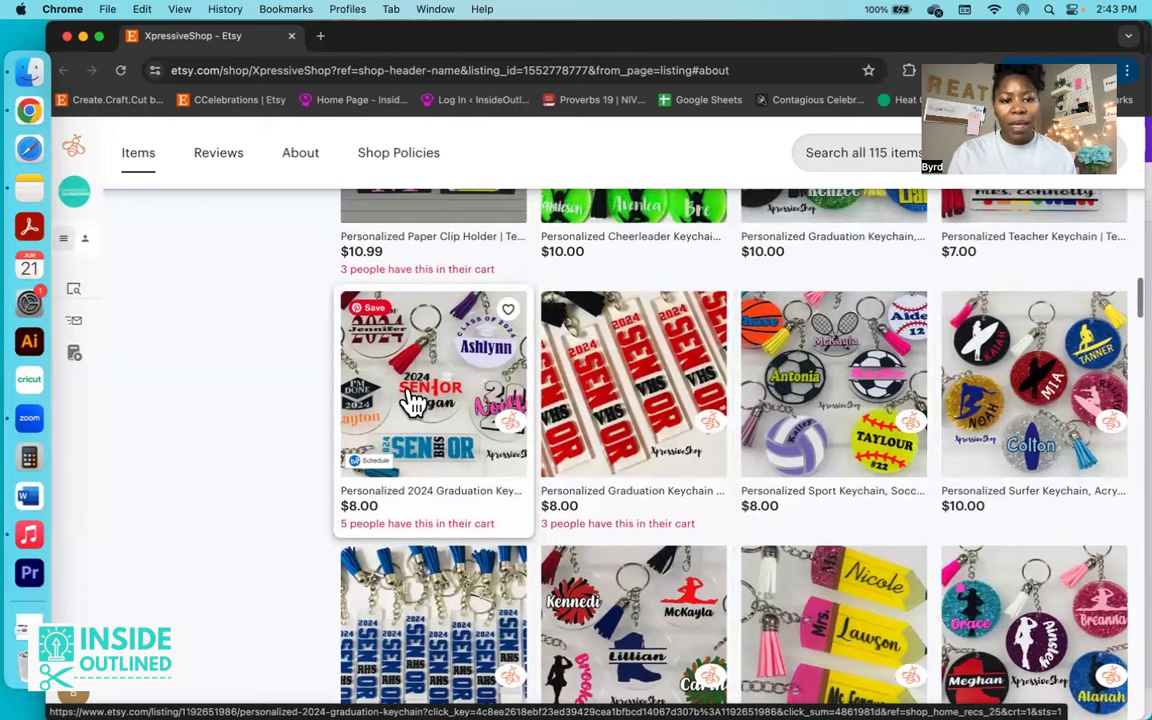
{"action": "scroll", "scroll_direction": "down", "scroll_amount": 3}
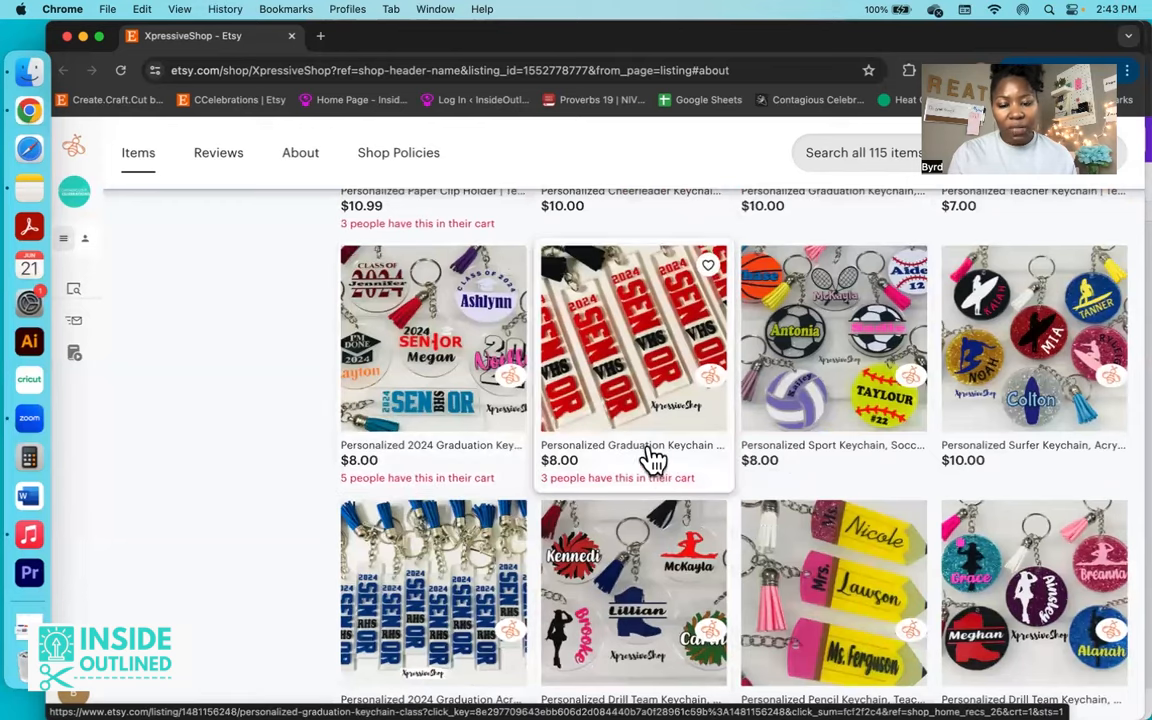
{"action": "mouse_move", "coordinate": [433, 380]}
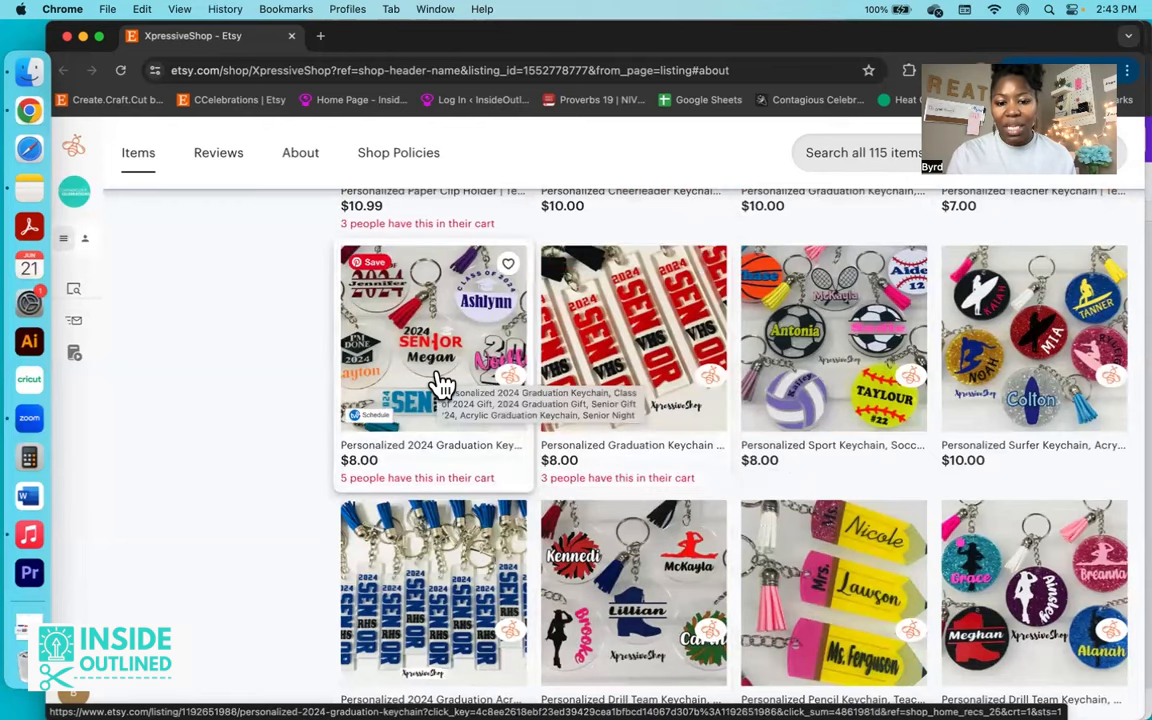
{"action": "scroll", "scroll_direction": "down", "scroll_amount": 3}
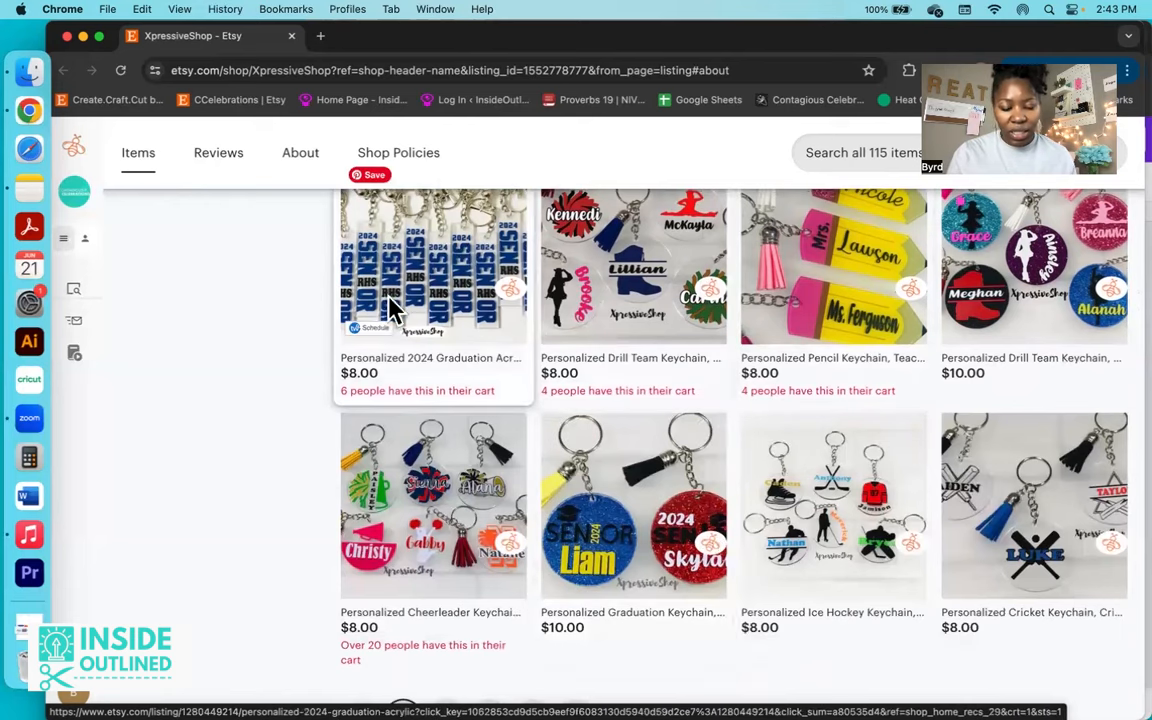
{"action": "scroll", "scroll_direction": "down", "scroll_amount": 3}
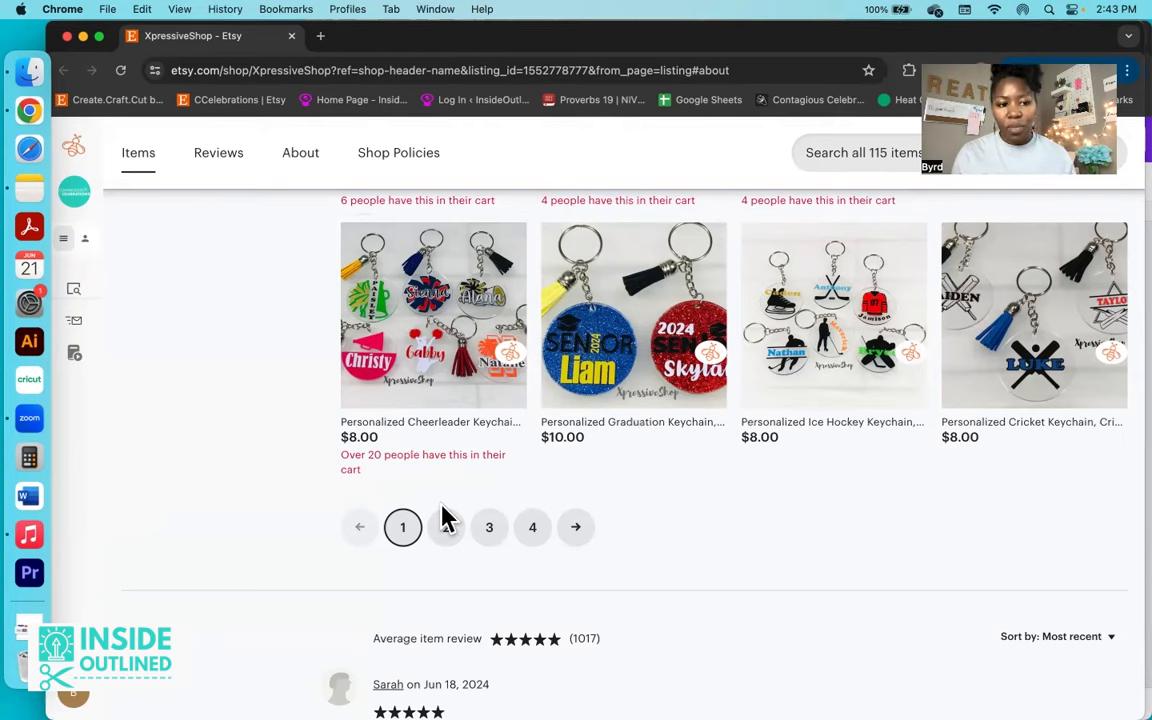
{"action": "mouse_move", "coordinate": [313, 197]}
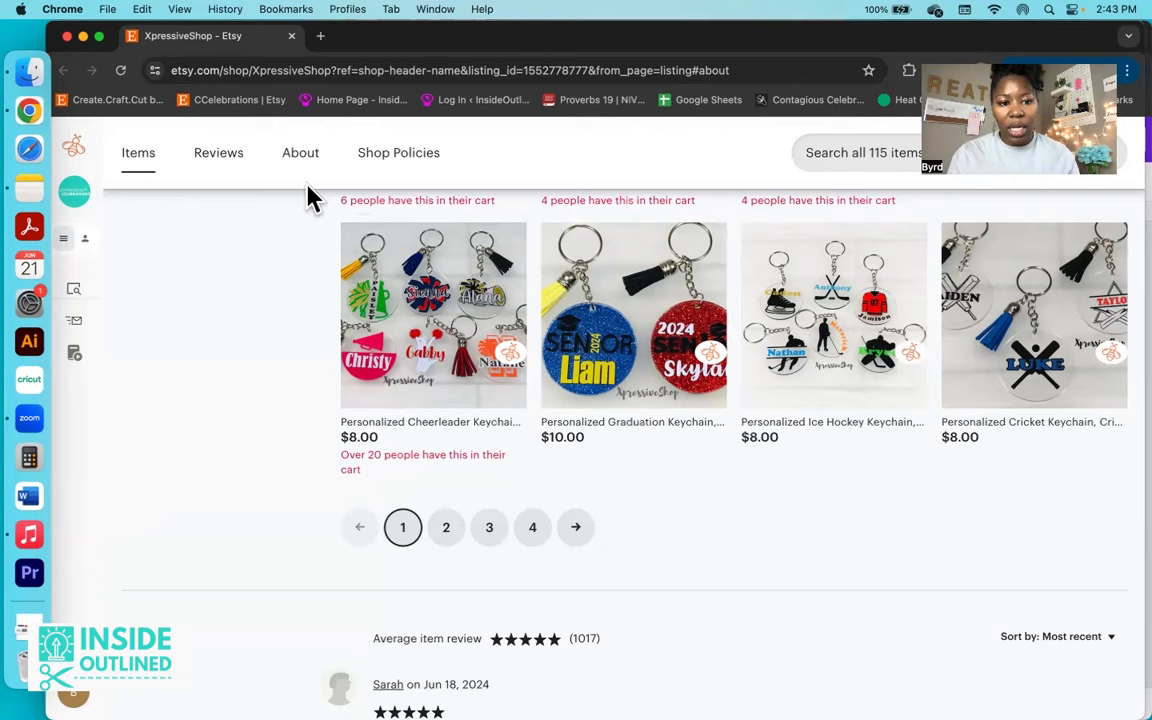
{"action": "mouse_move", "coordinate": [300, 152]}
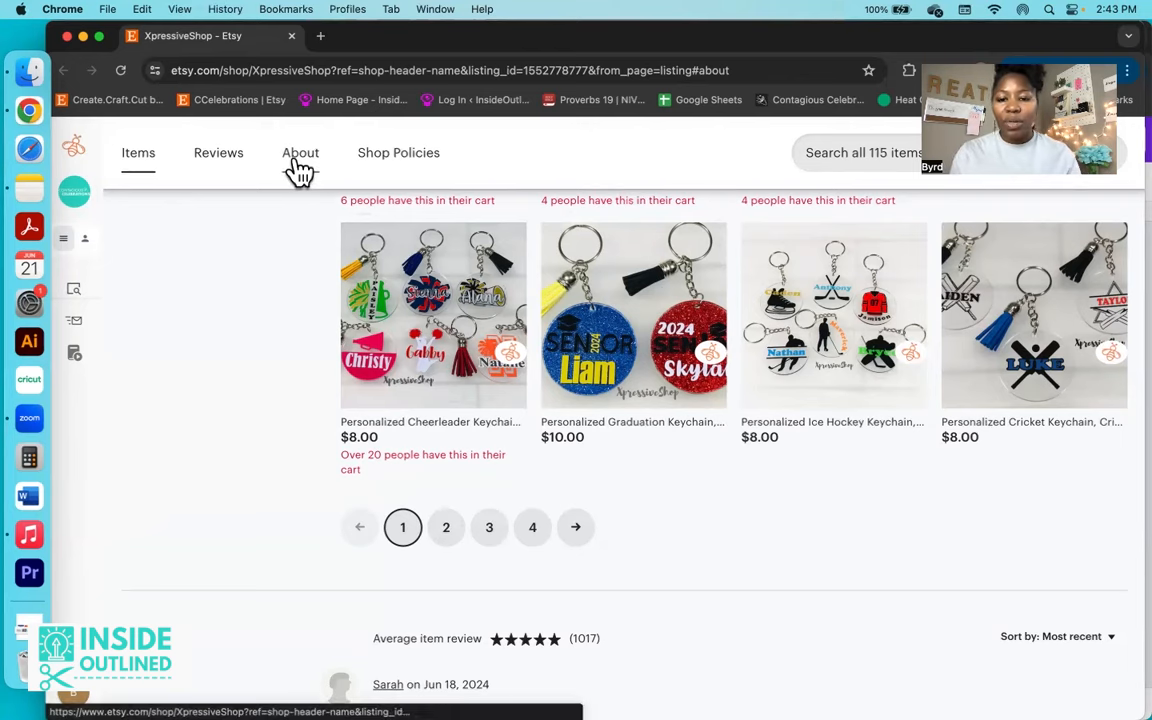
Step: Show XpressiveShop's About description, website link and United States print partner
{"action": "left_click", "coordinate": [300, 152]}
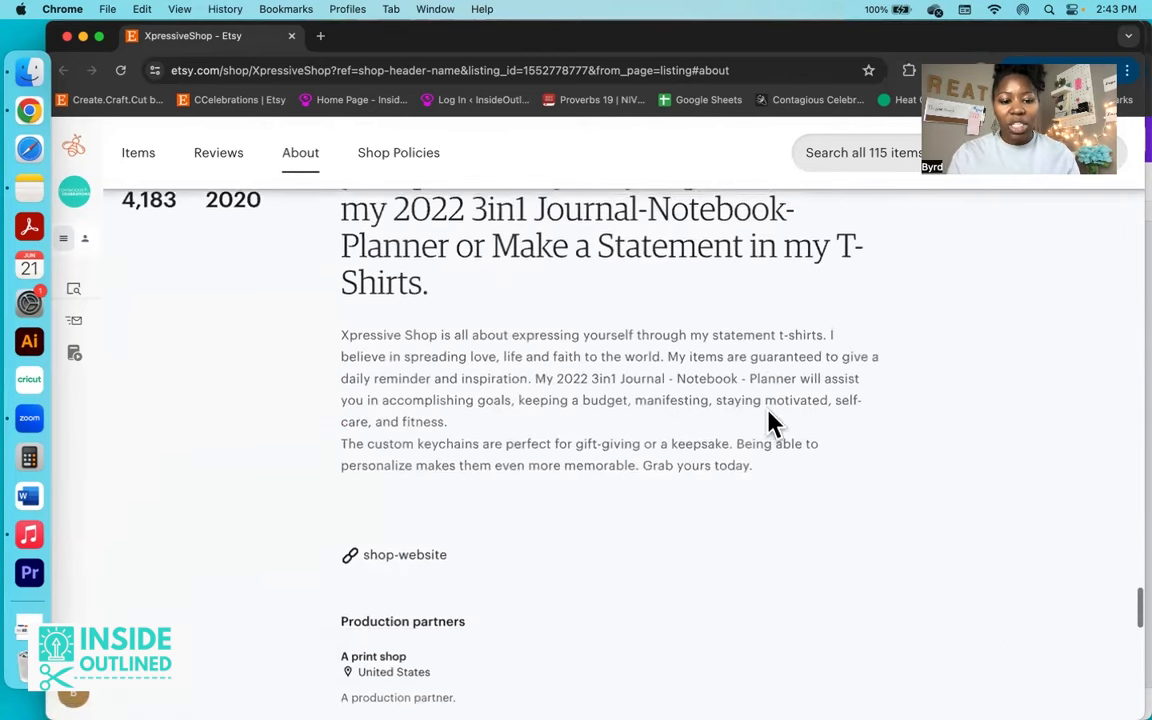
{"action": "scroll", "scroll_direction": "down", "scroll_amount": 3}
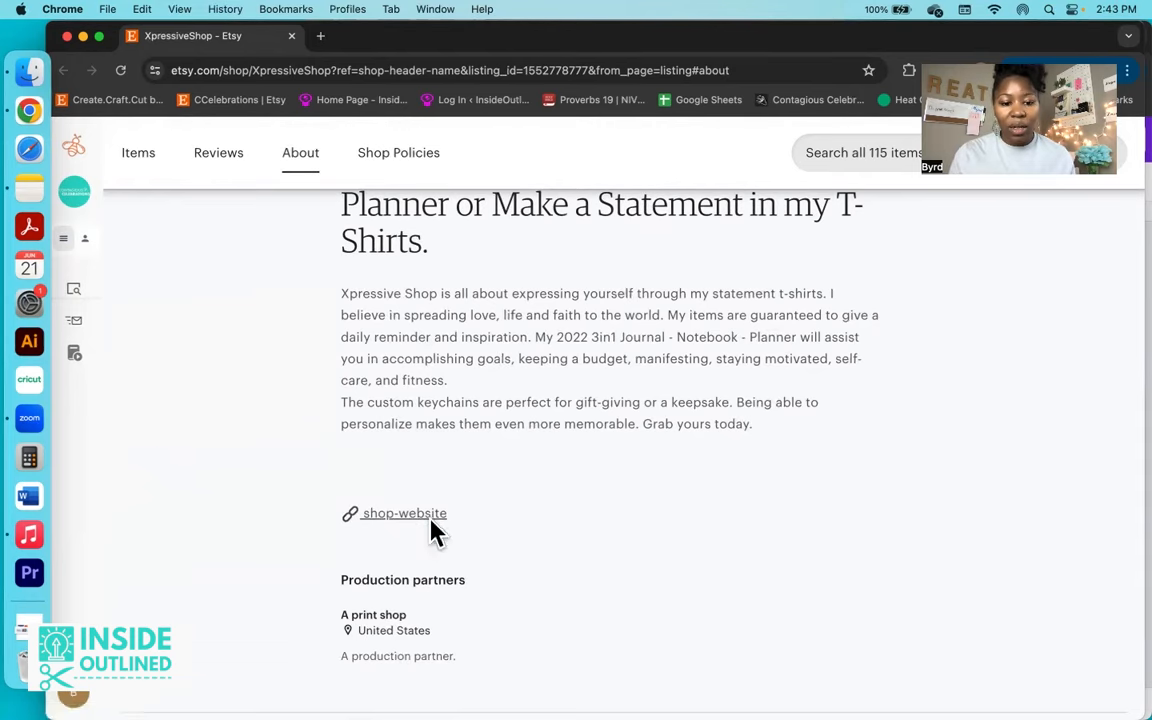
Step: Open amoramra.com in a new tab, scan its categories, and call up the page menu
{"action": "left_click", "coordinate": [404, 513]}
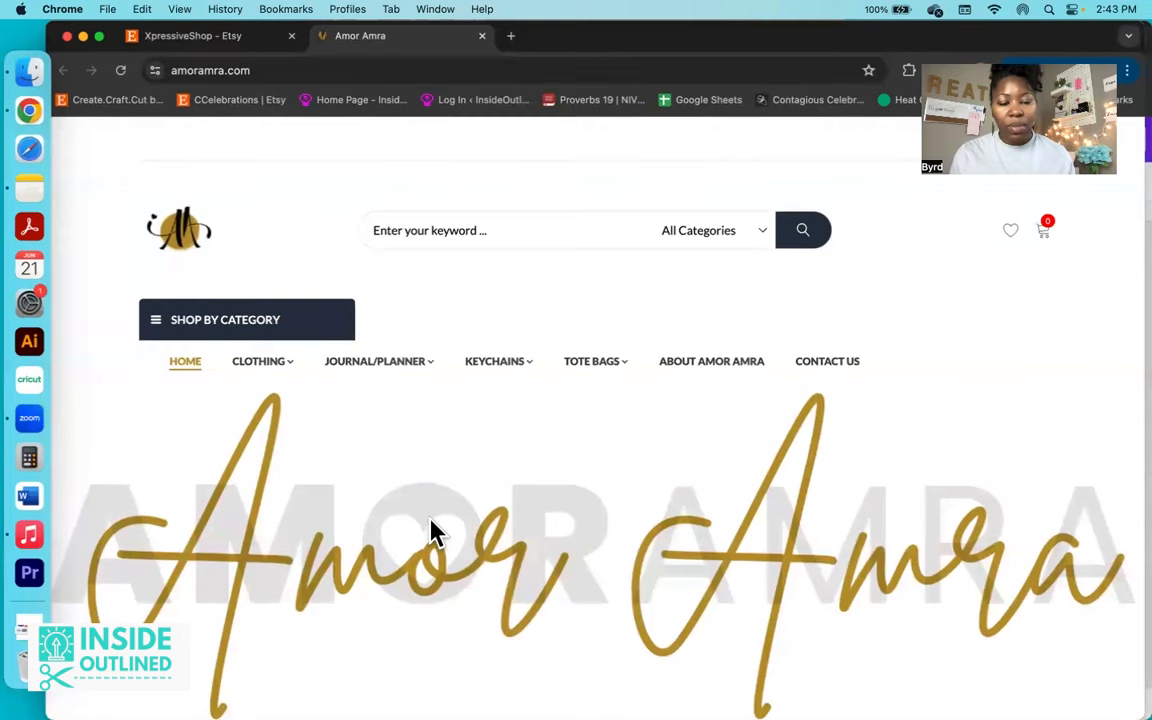
{"action": "mouse_move", "coordinate": [415, 478]}
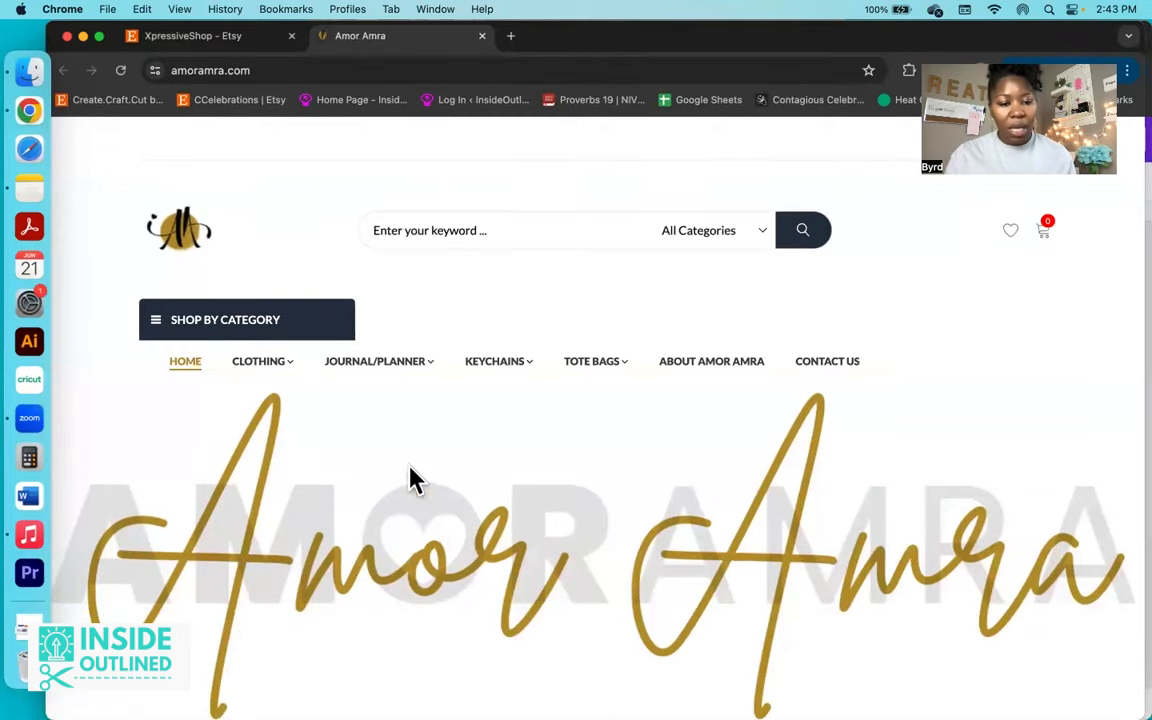
{"action": "scroll", "scroll_direction": "down", "scroll_amount": 3}
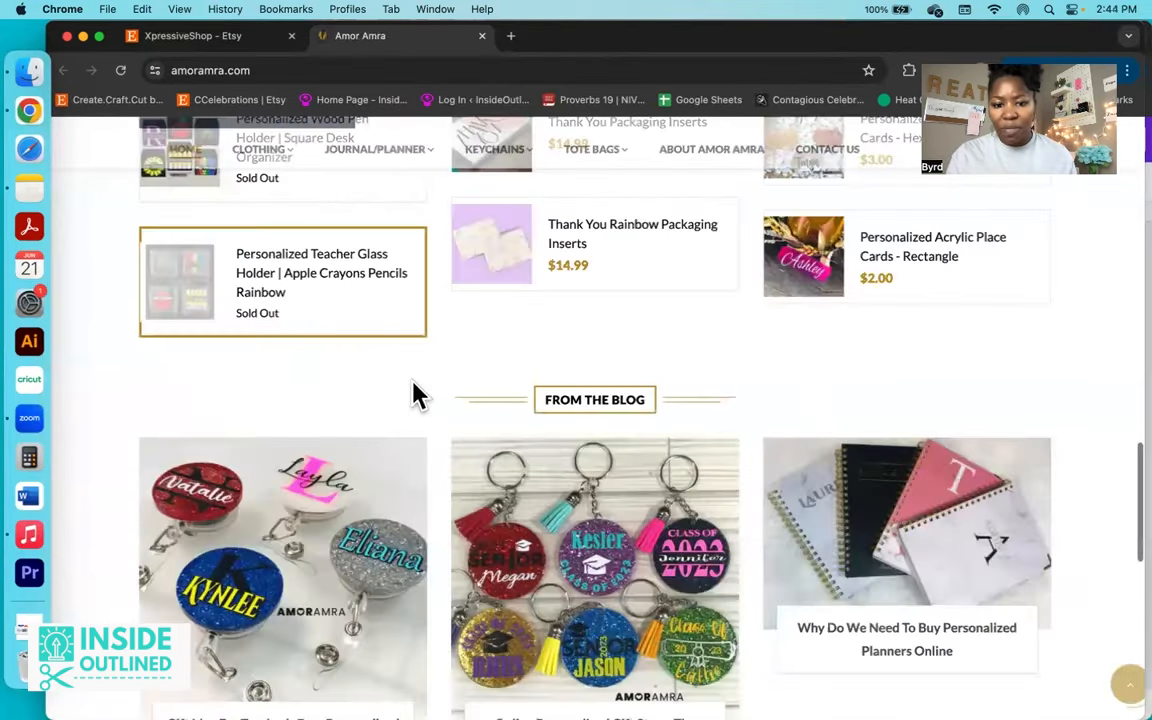
{"action": "scroll", "scroll_direction": "up", "scroll_amount": 3}
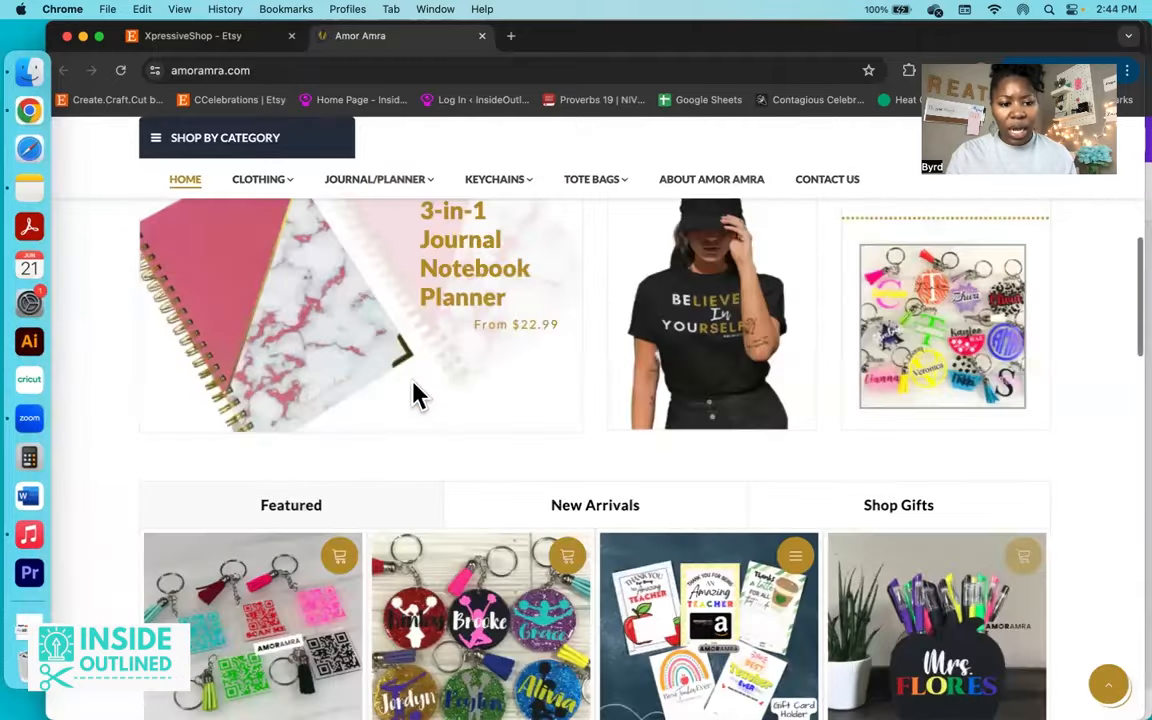
{"action": "scroll", "scroll_direction": "up", "scroll_amount": 3}
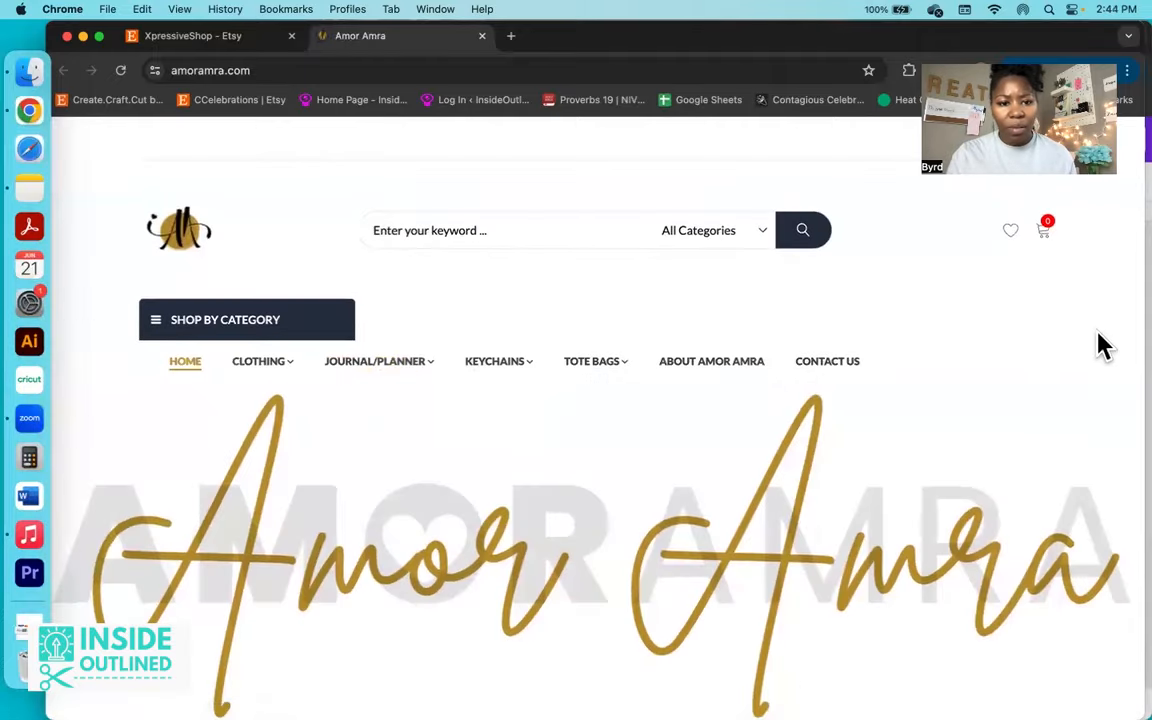
{"action": "right_click", "coordinate": [830, 300]}
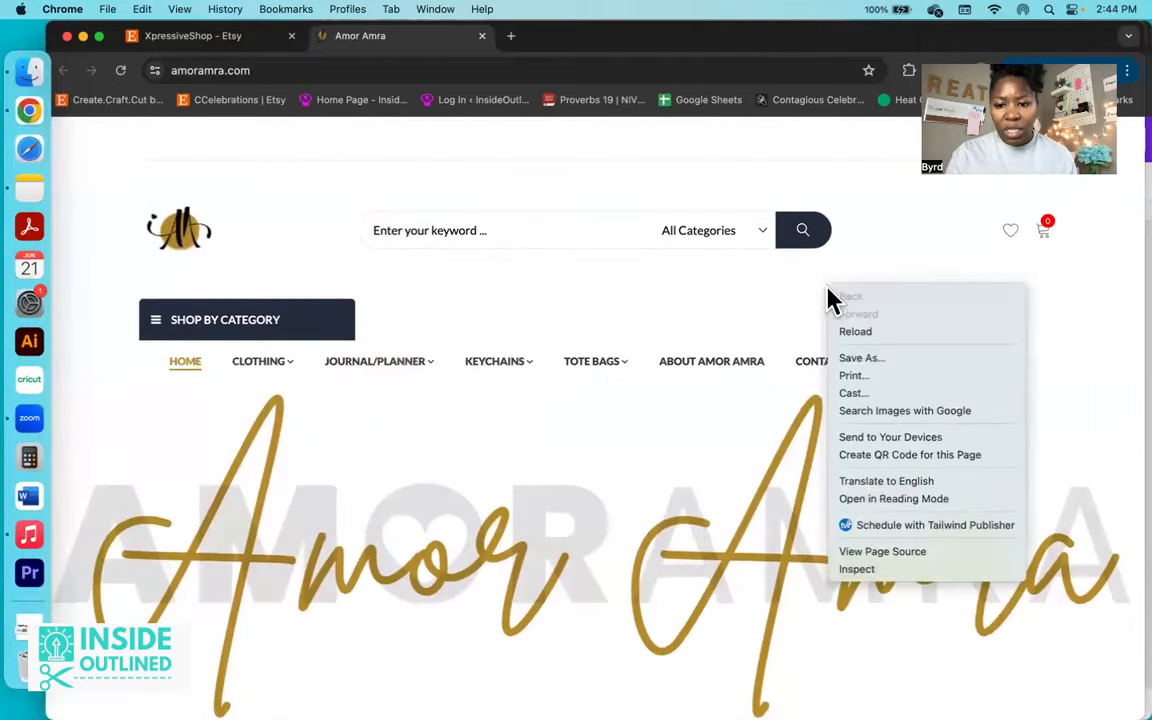
Step: View the Amor Amra home page source and scroll through its Shopify code
{"action": "left_click", "coordinate": [882, 551]}
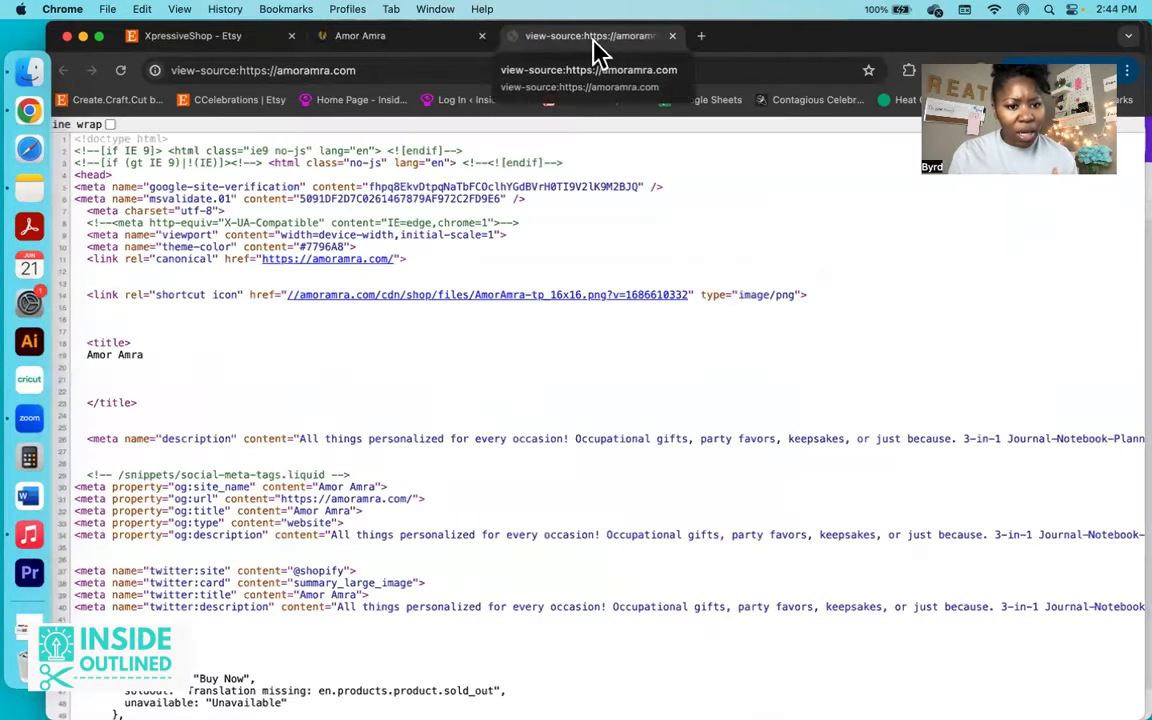
{"action": "scroll", "scroll_direction": "down", "scroll_amount": 3}
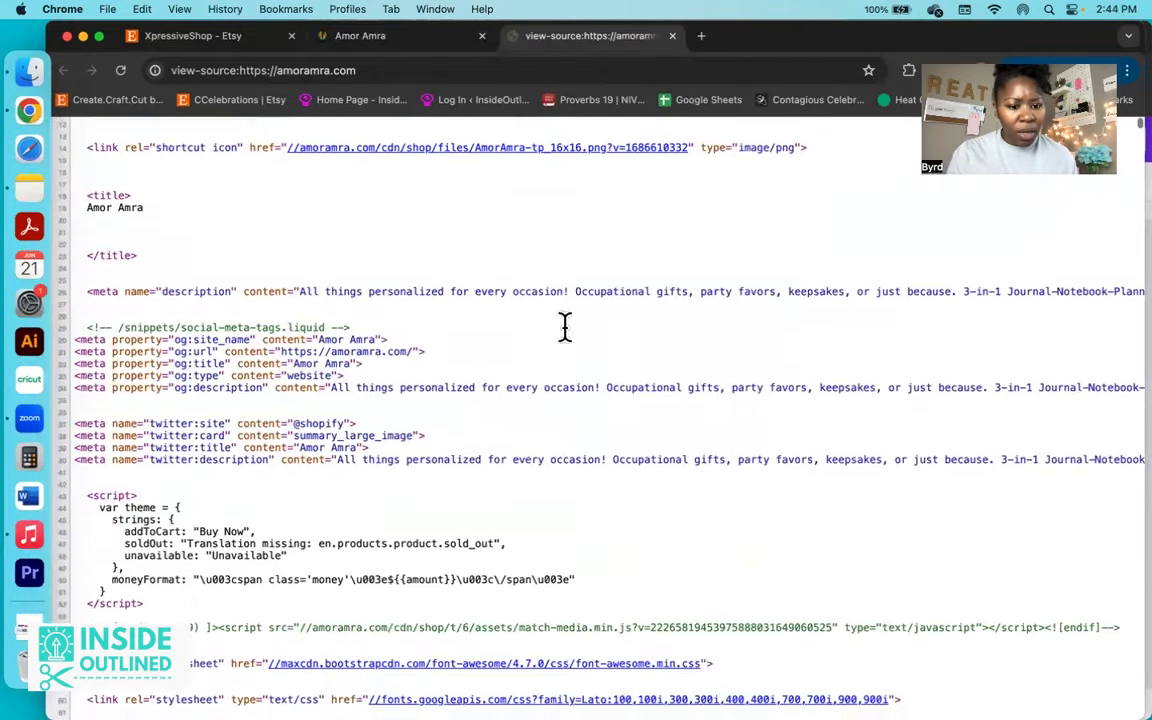
{"action": "scroll", "scroll_direction": "down", "scroll_amount": 3}
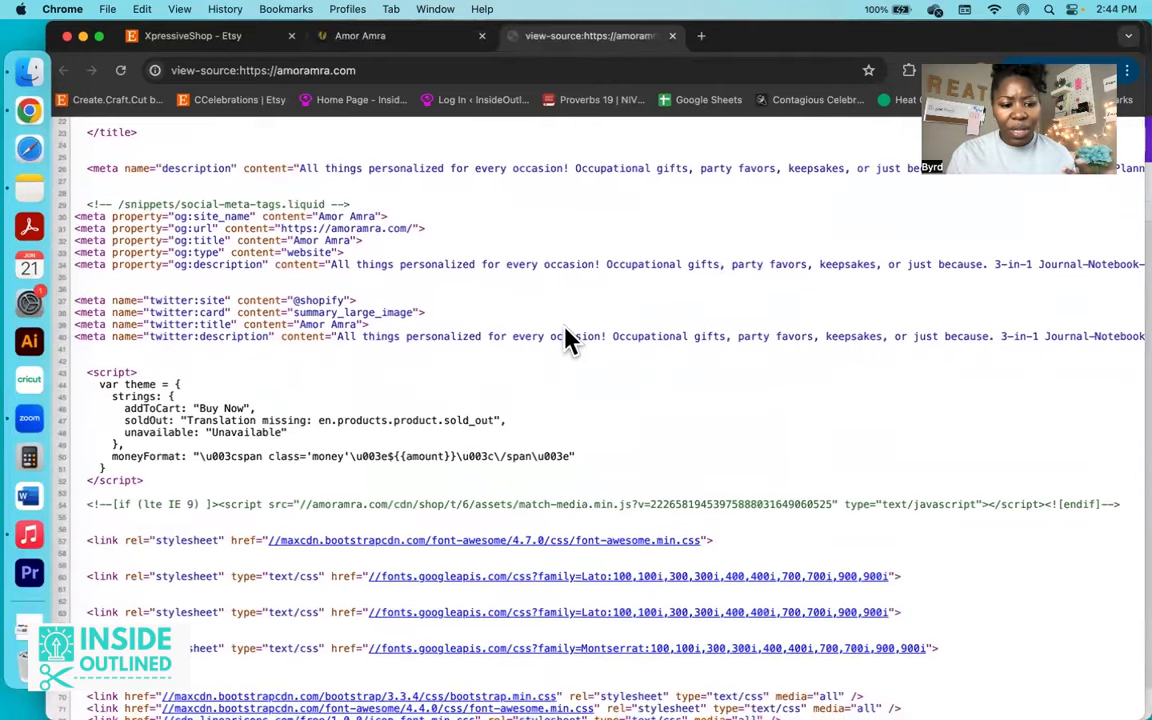
{"action": "scroll", "scroll_direction": "down", "scroll_amount": 3}
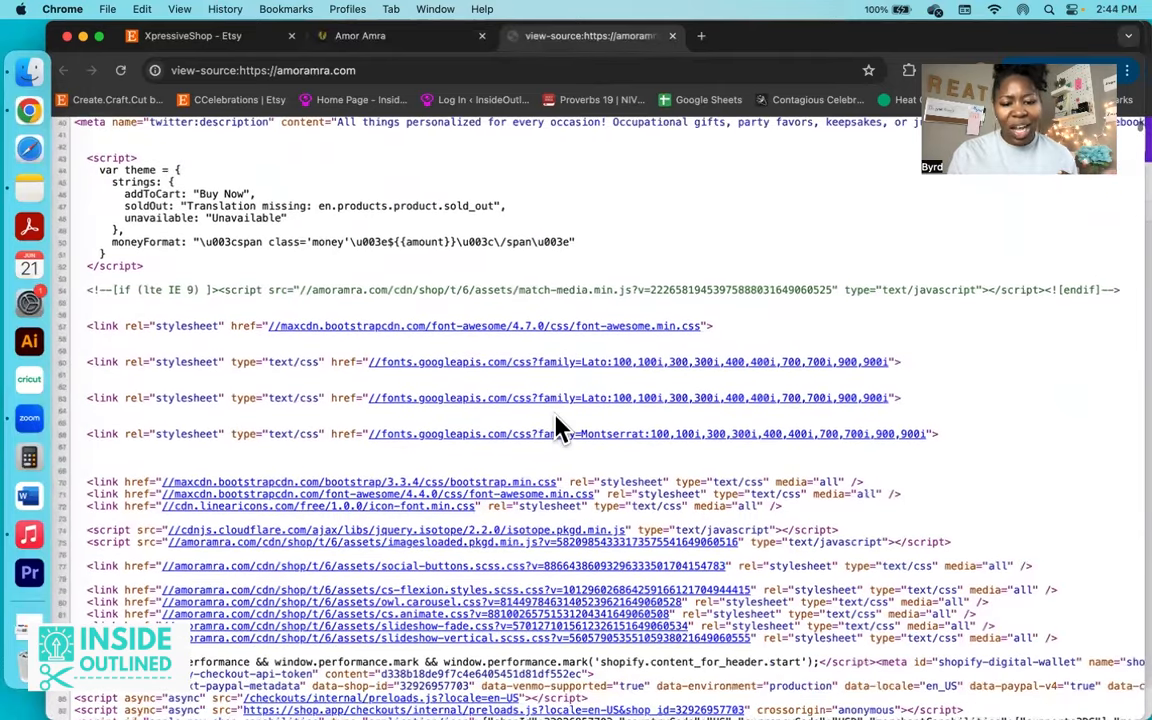
{"action": "scroll", "scroll_direction": "down", "scroll_amount": 3}
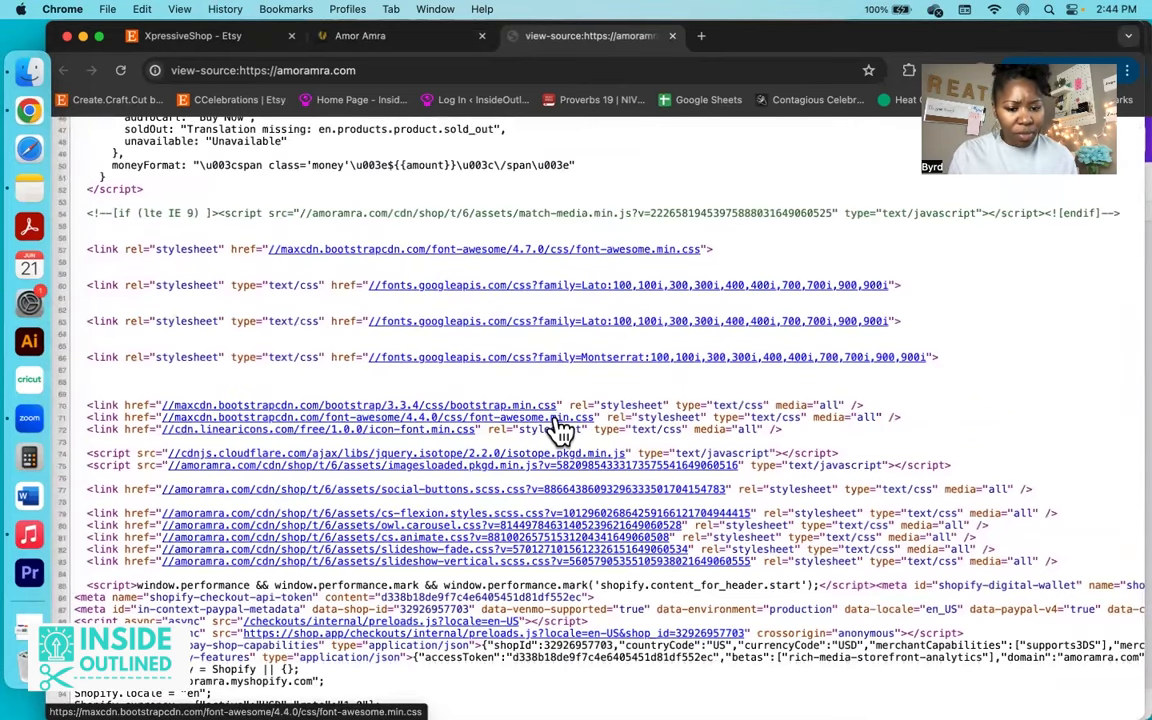
{"action": "scroll", "scroll_direction": "down", "scroll_amount": 3}
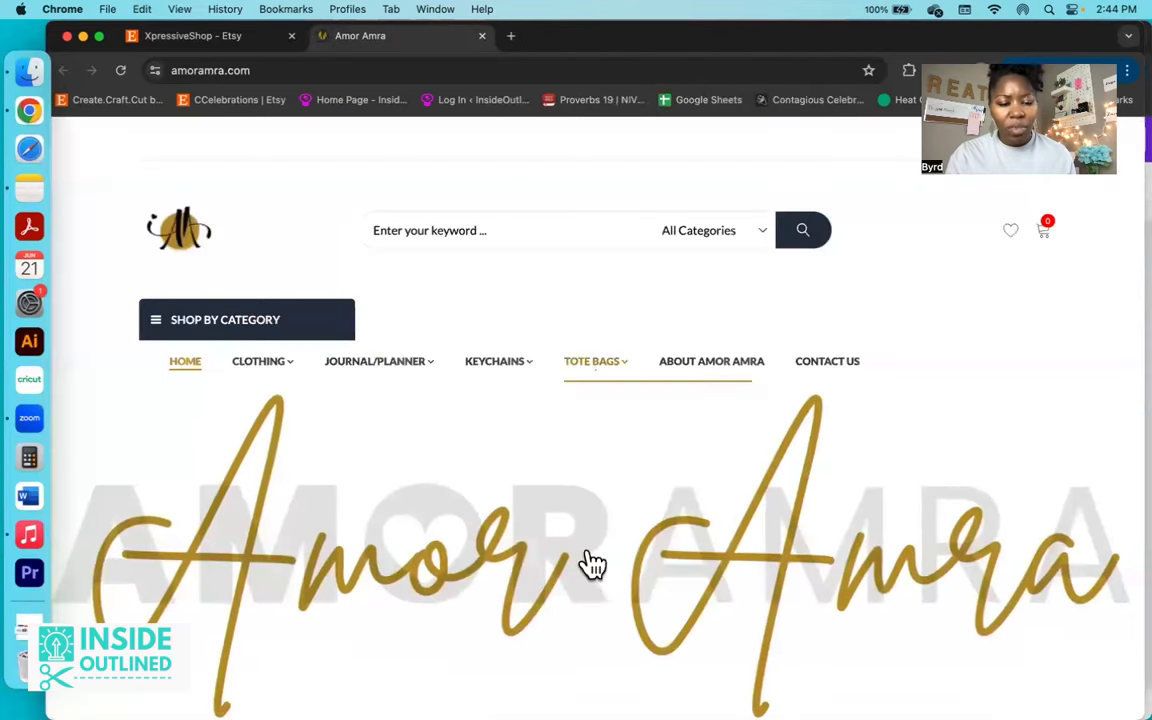
{"action": "mouse_move", "coordinate": [958, 420]}
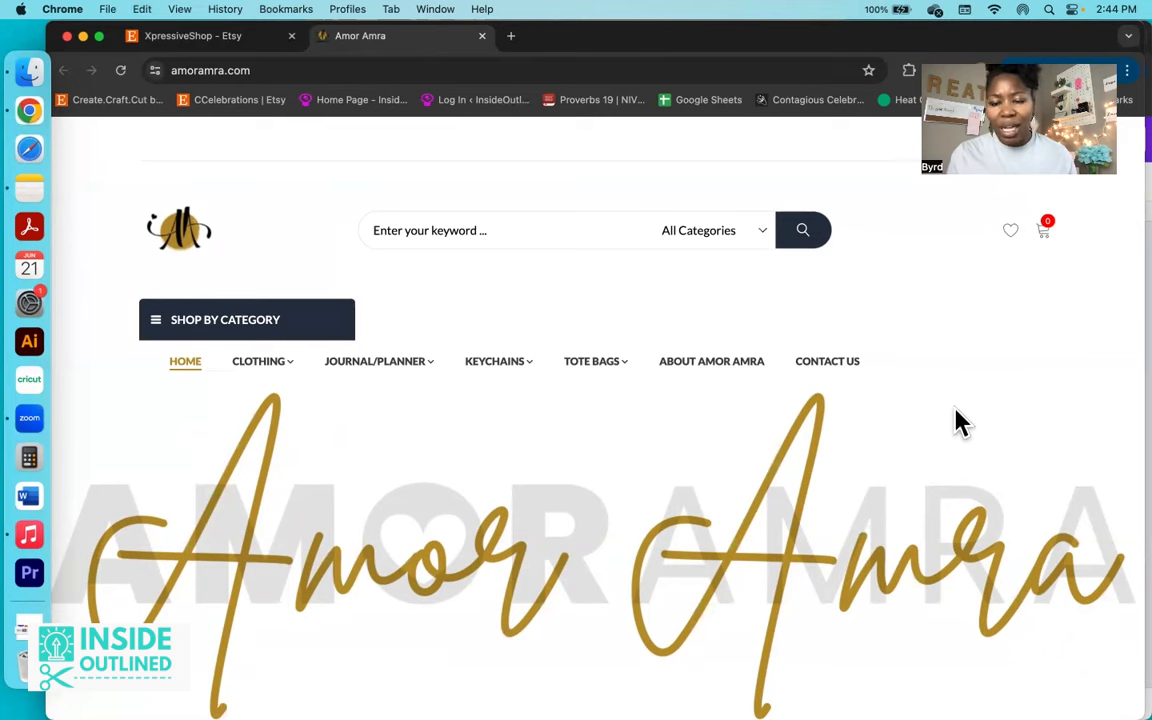
{"action": "mouse_move", "coordinate": [835, 450]}
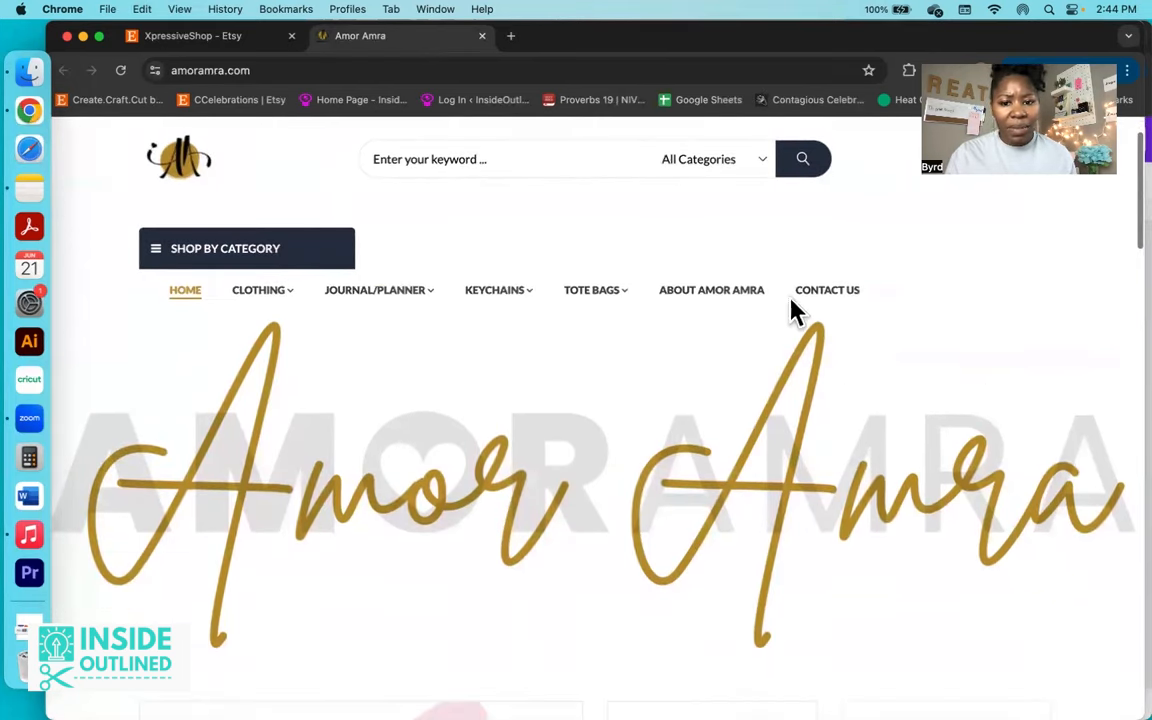
{"action": "left_click", "coordinate": [711, 290]}
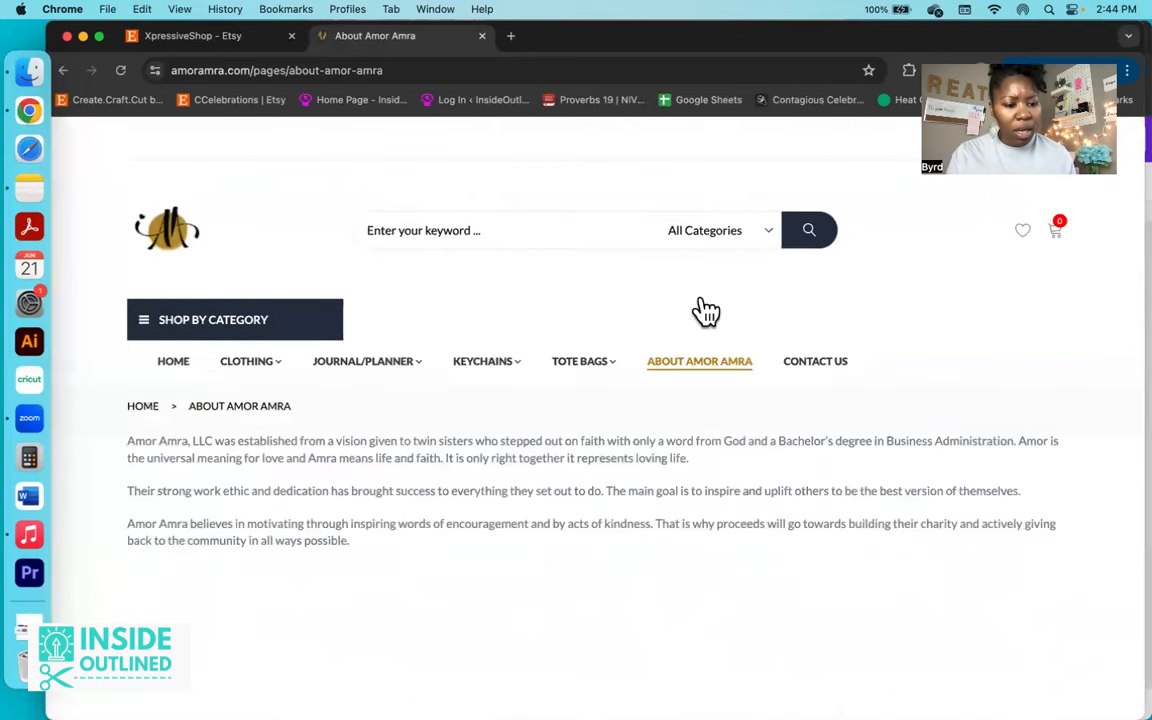
{"action": "mouse_move", "coordinate": [400, 490]}
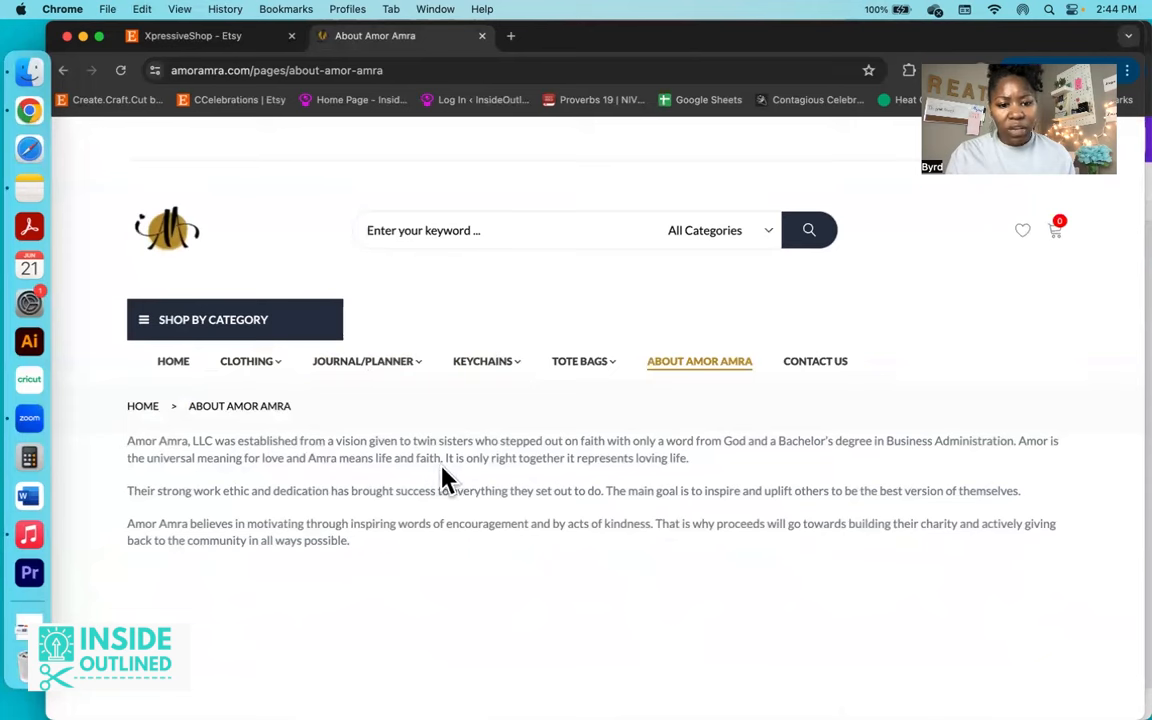
{"action": "mouse_move", "coordinate": [568, 481]}
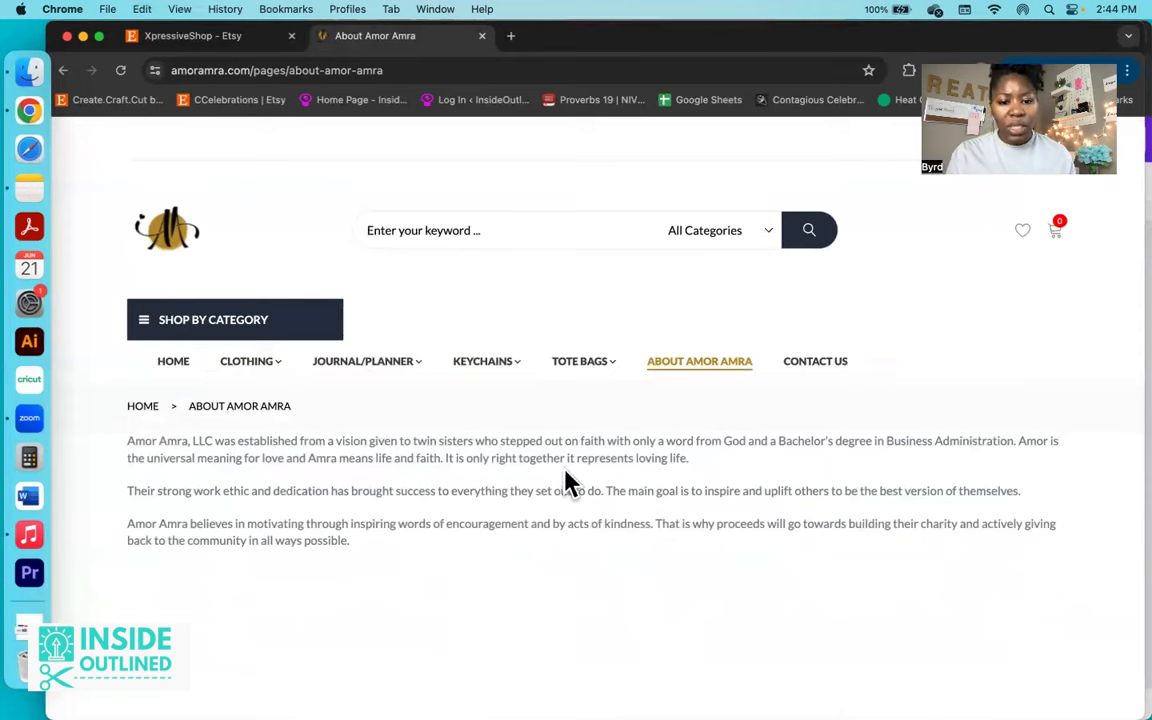
{"action": "mouse_move", "coordinate": [808, 475]}
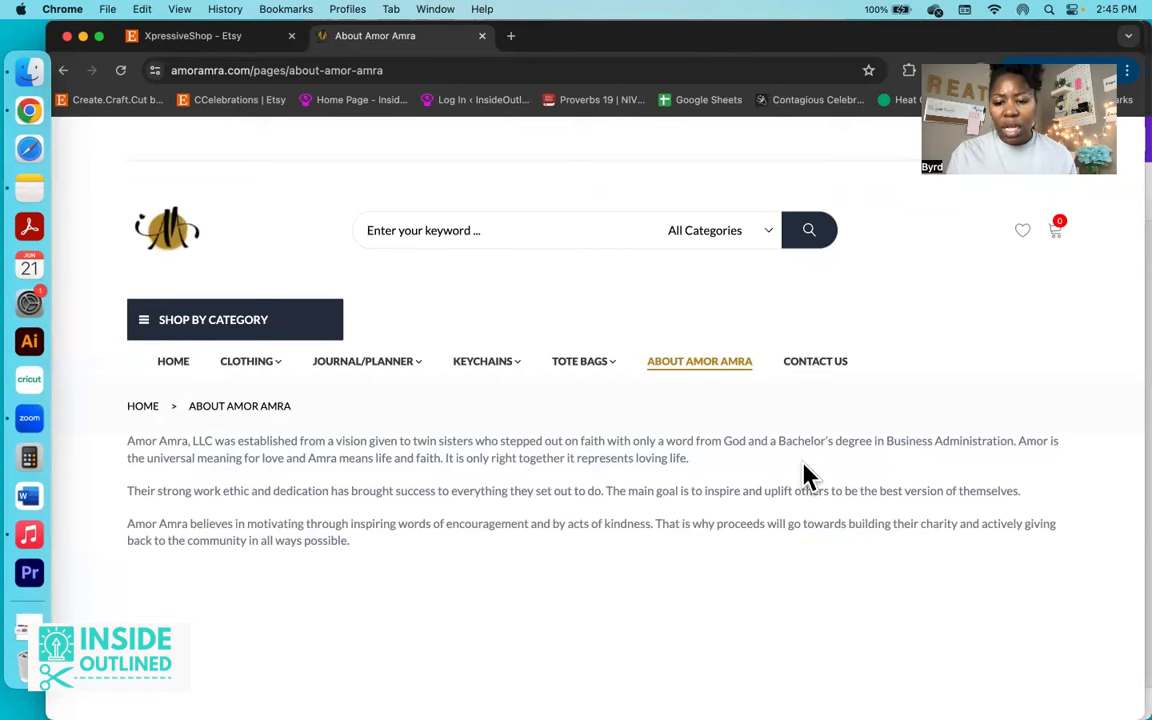
{"action": "mouse_move", "coordinate": [520, 495]}
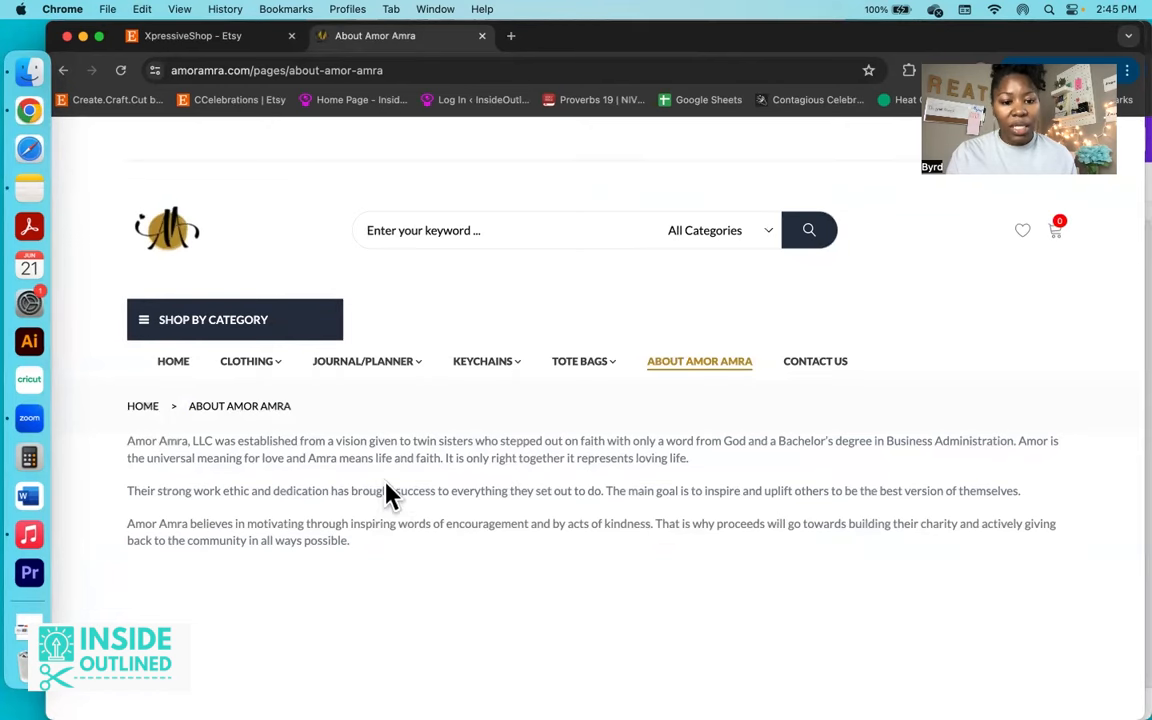
{"action": "mouse_move", "coordinate": [605, 495]}
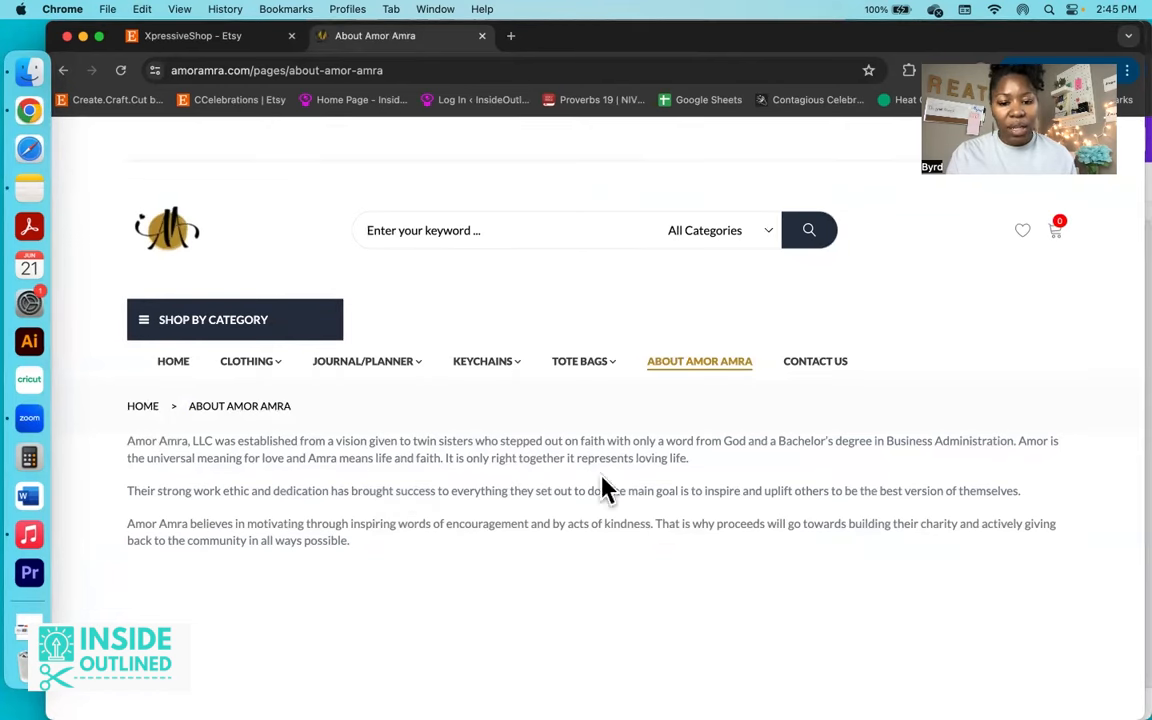
{"action": "mouse_move", "coordinate": [570, 497]}
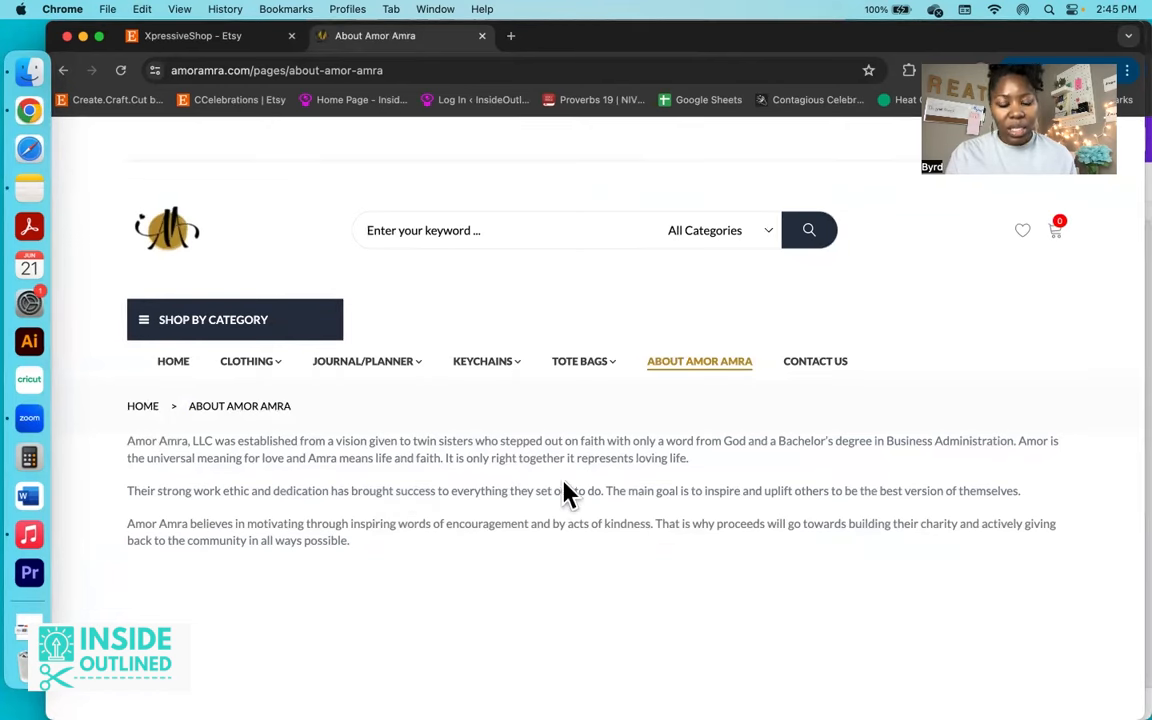
{"action": "mouse_move", "coordinate": [351, 520]}
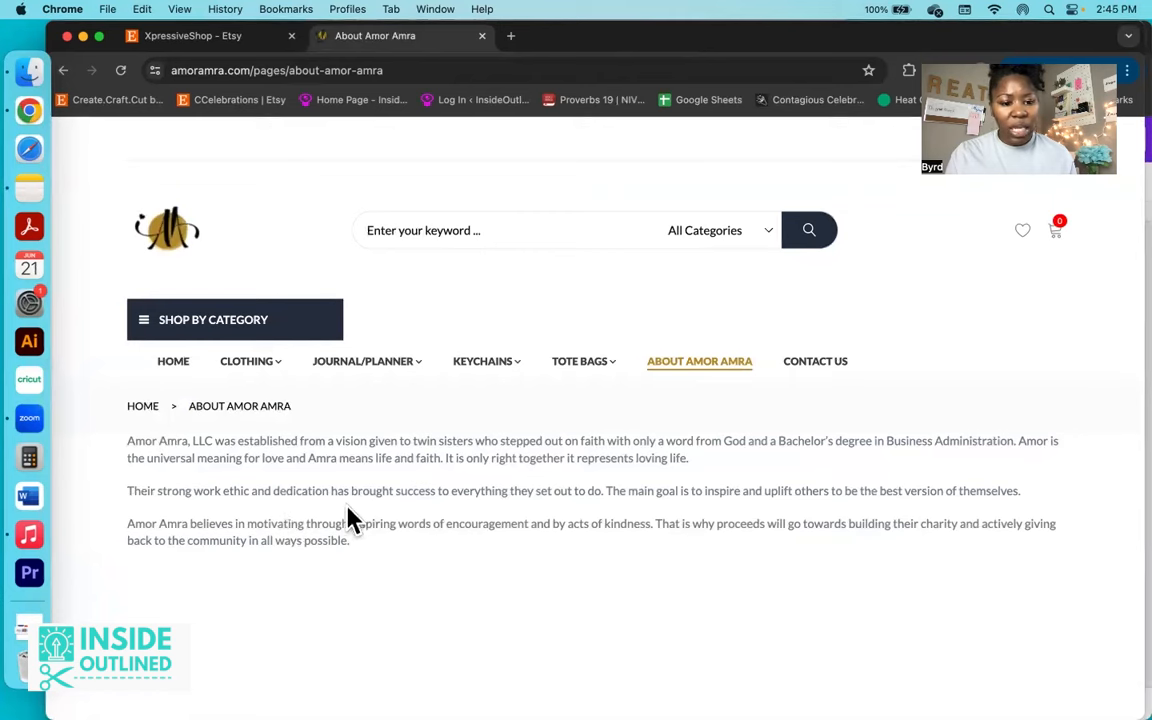
{"action": "mouse_move", "coordinate": [597, 490]}
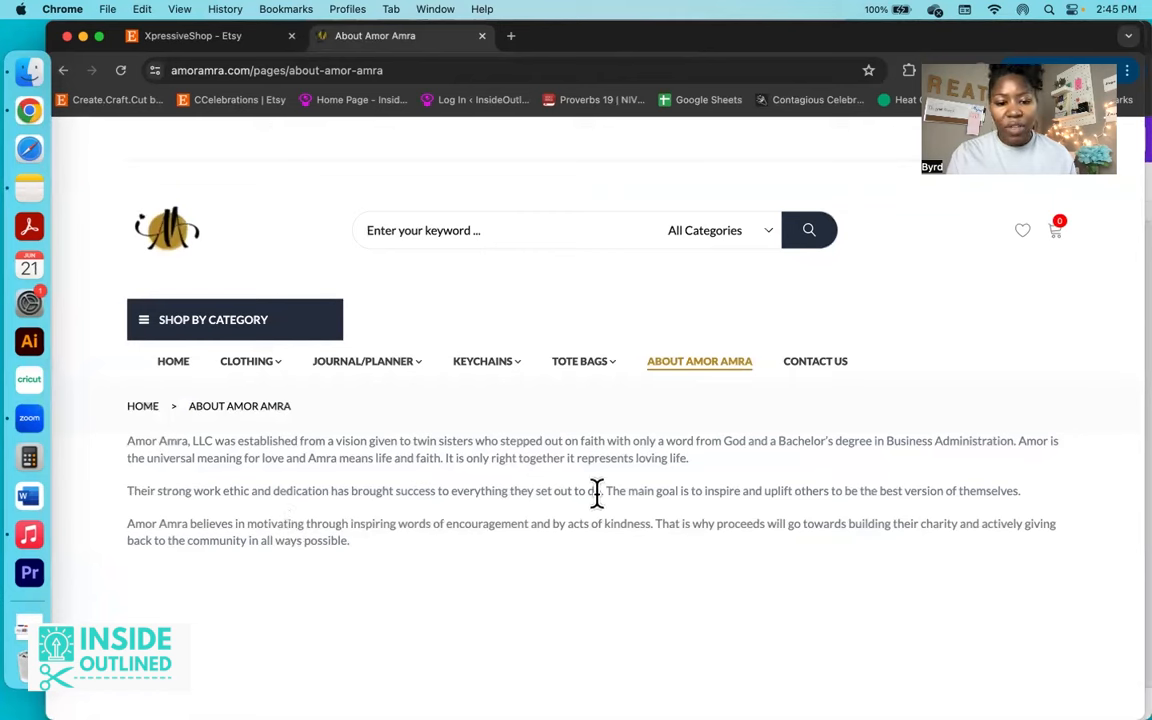
{"action": "mouse_move", "coordinate": [748, 598]}
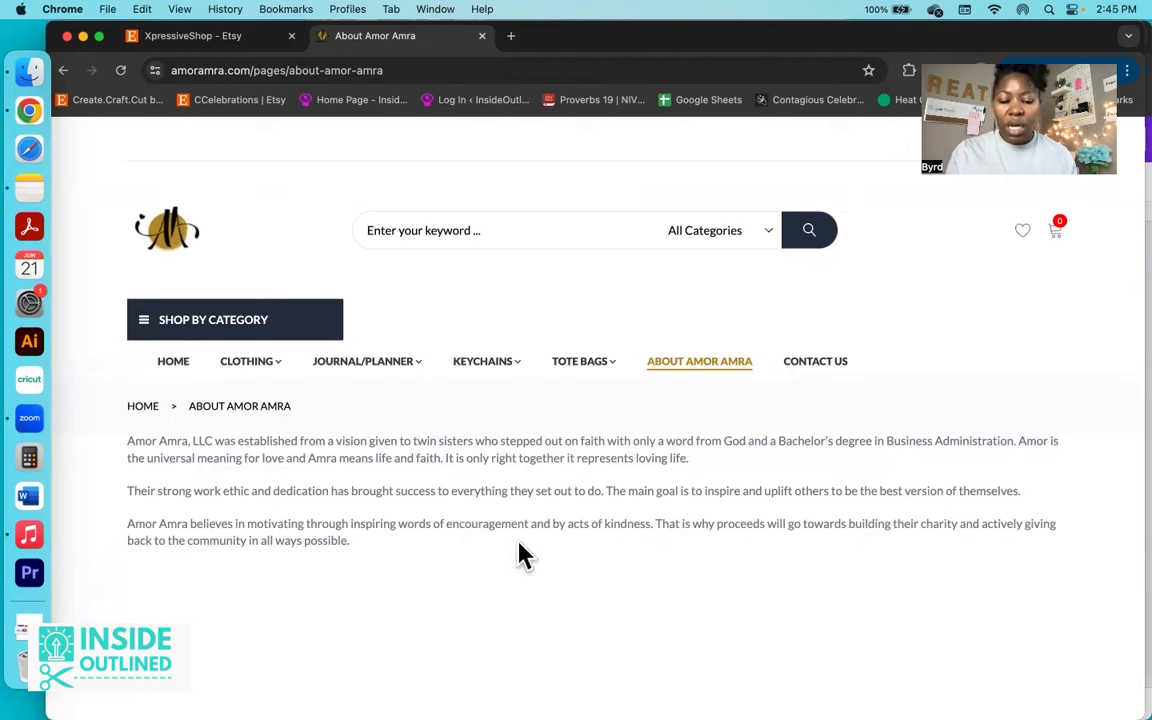
{"action": "mouse_move", "coordinate": [598, 563]}
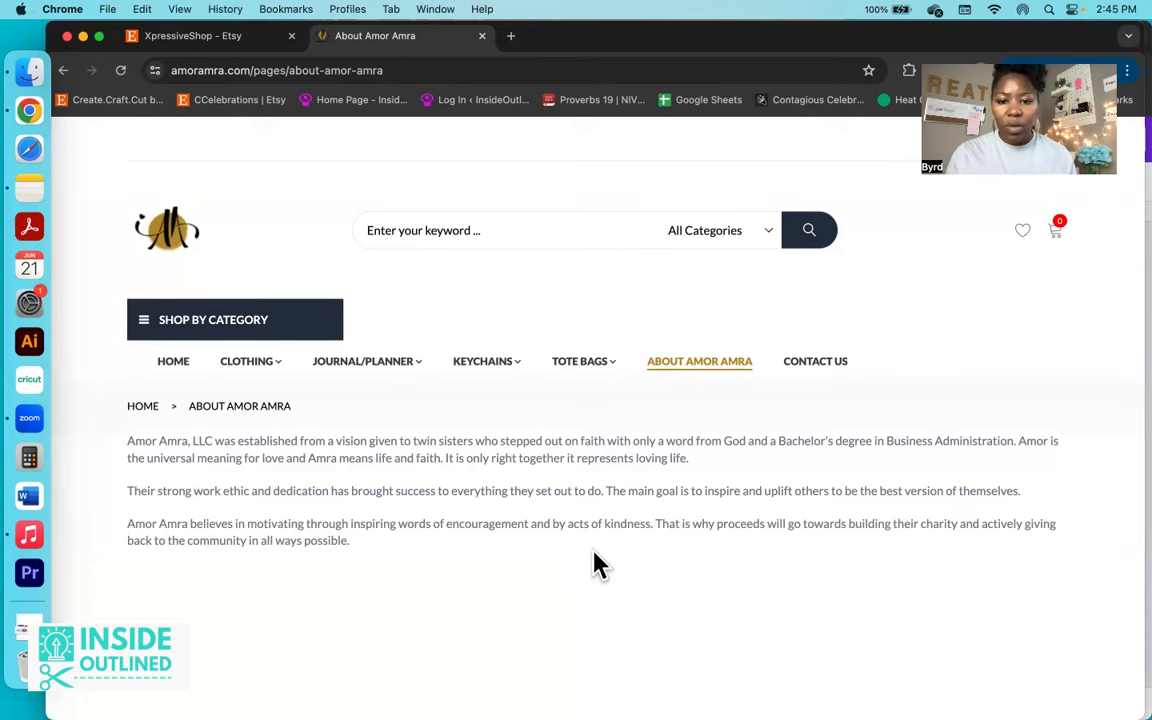
{"action": "mouse_move", "coordinate": [145, 515]}
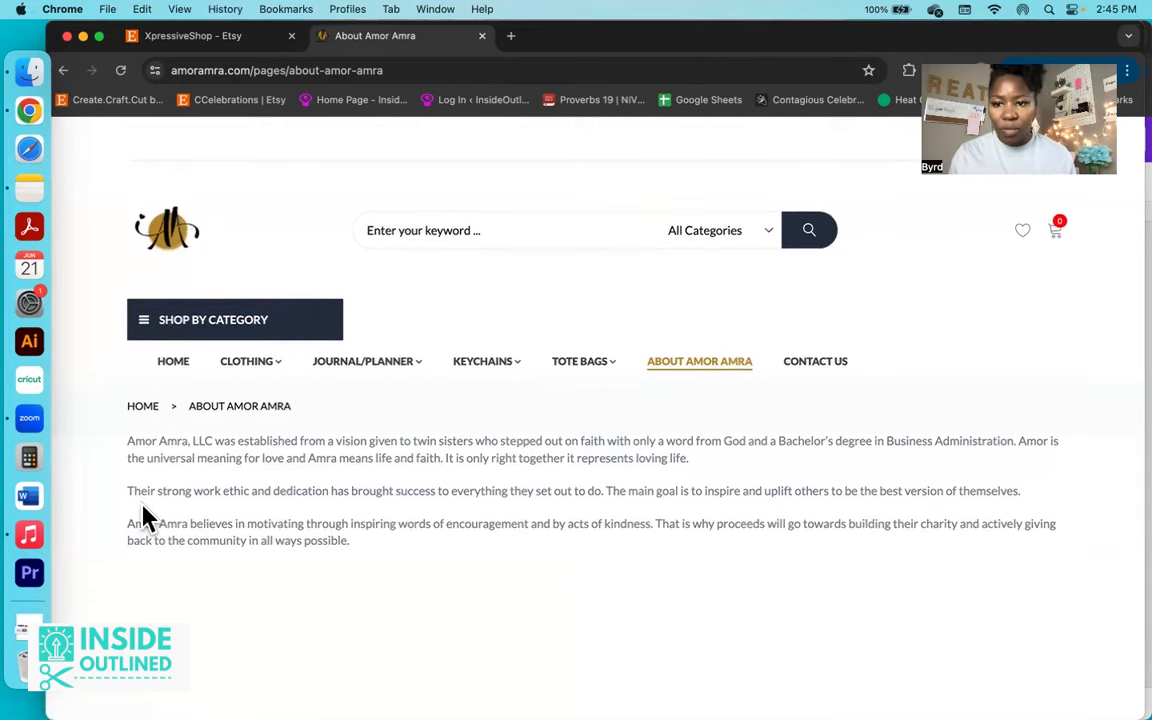
Step: Return to the Amor Amra homepage and scroll through its products
{"action": "left_click", "coordinate": [172, 361]}
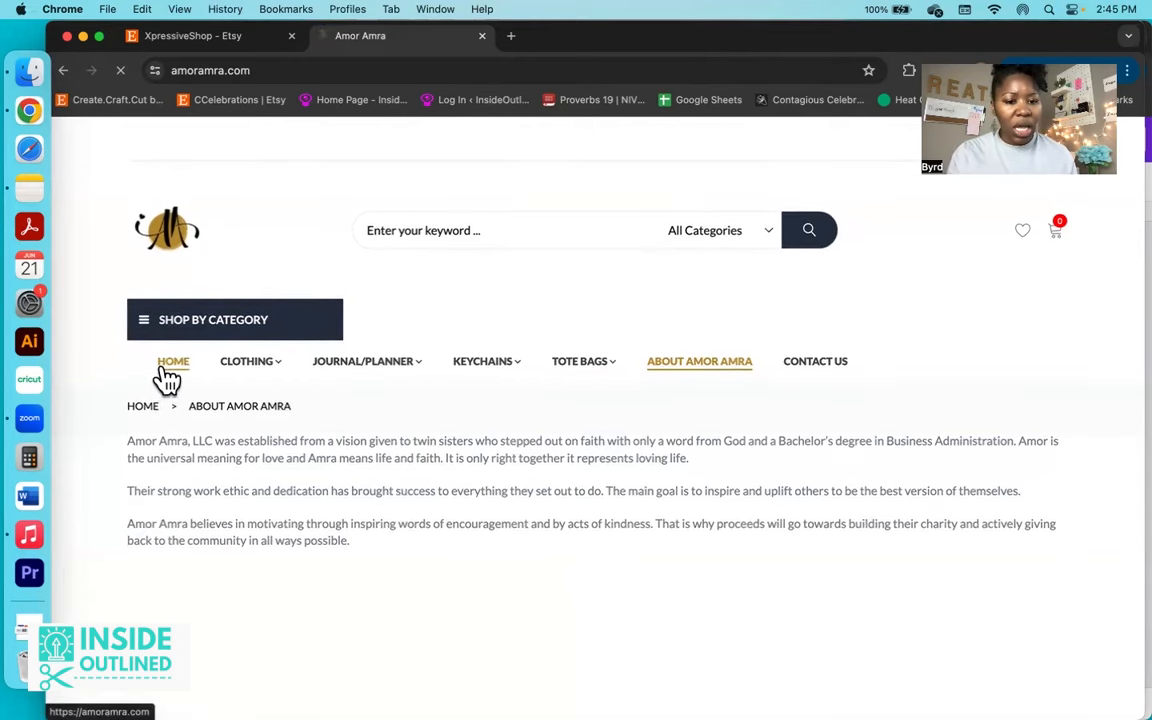
{"action": "left_click", "coordinate": [172, 361]}
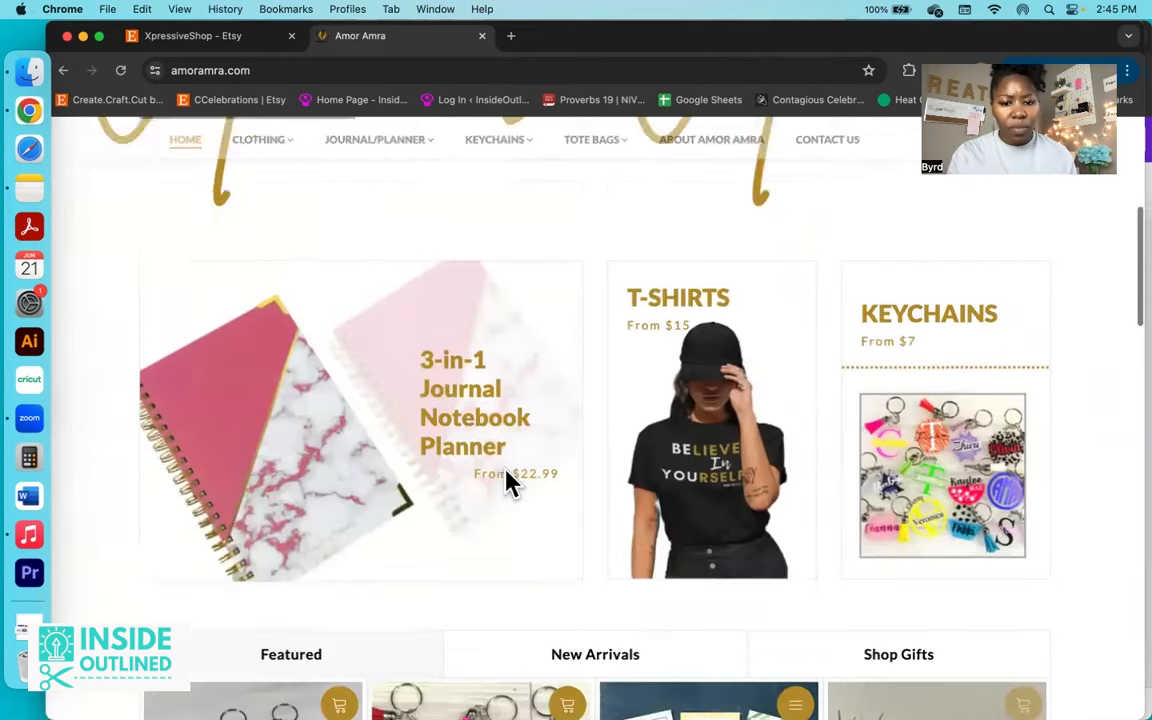
{"action": "scroll", "scroll_direction": "down", "scroll_amount": 3}
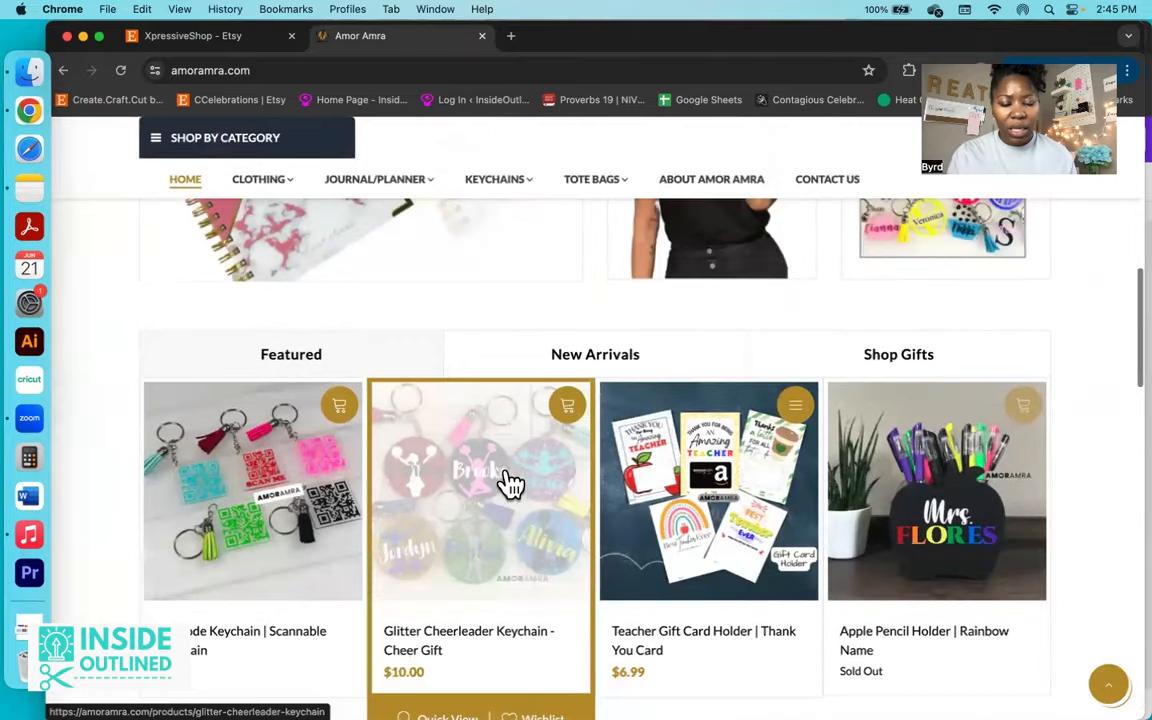
{"action": "scroll", "scroll_direction": "down", "scroll_amount": 3}
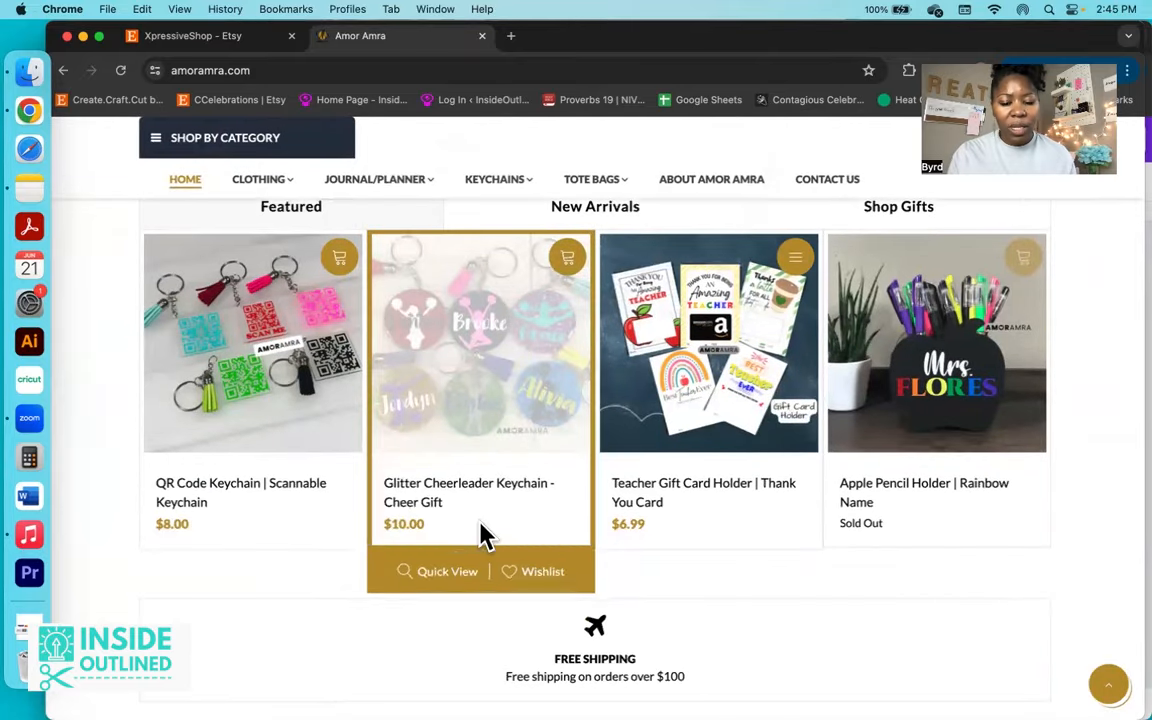
{"action": "scroll", "scroll_direction": "down", "scroll_amount": 3}
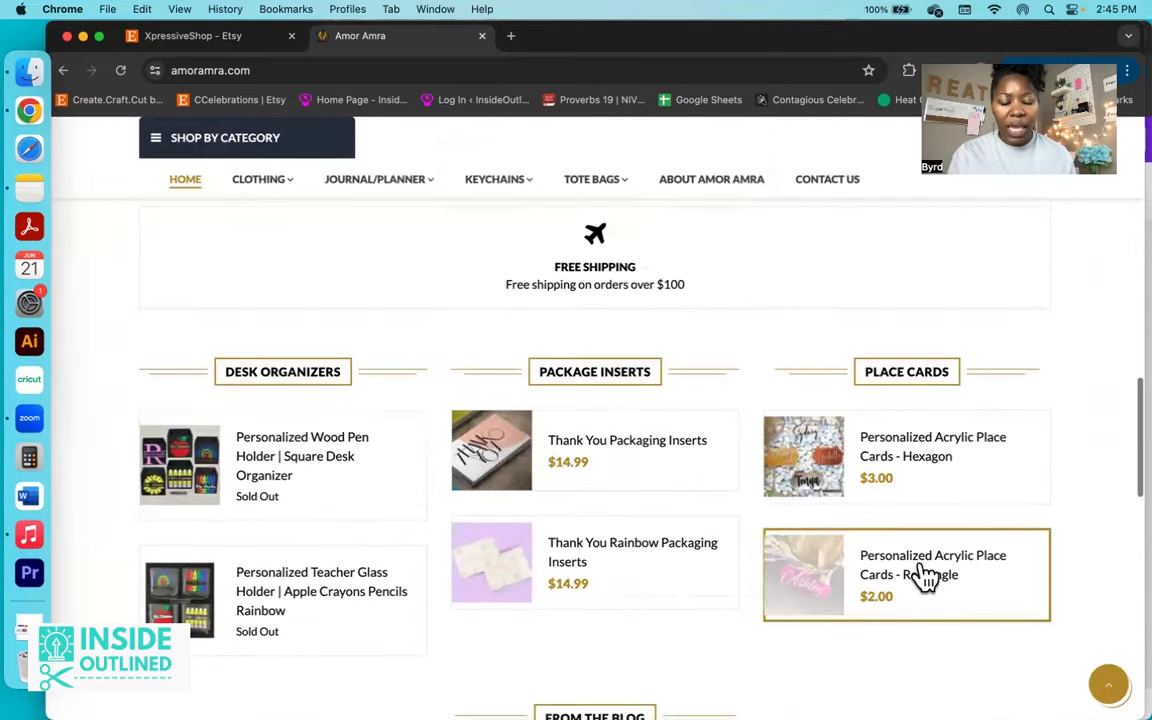
{"action": "mouse_move", "coordinate": [920, 565]}
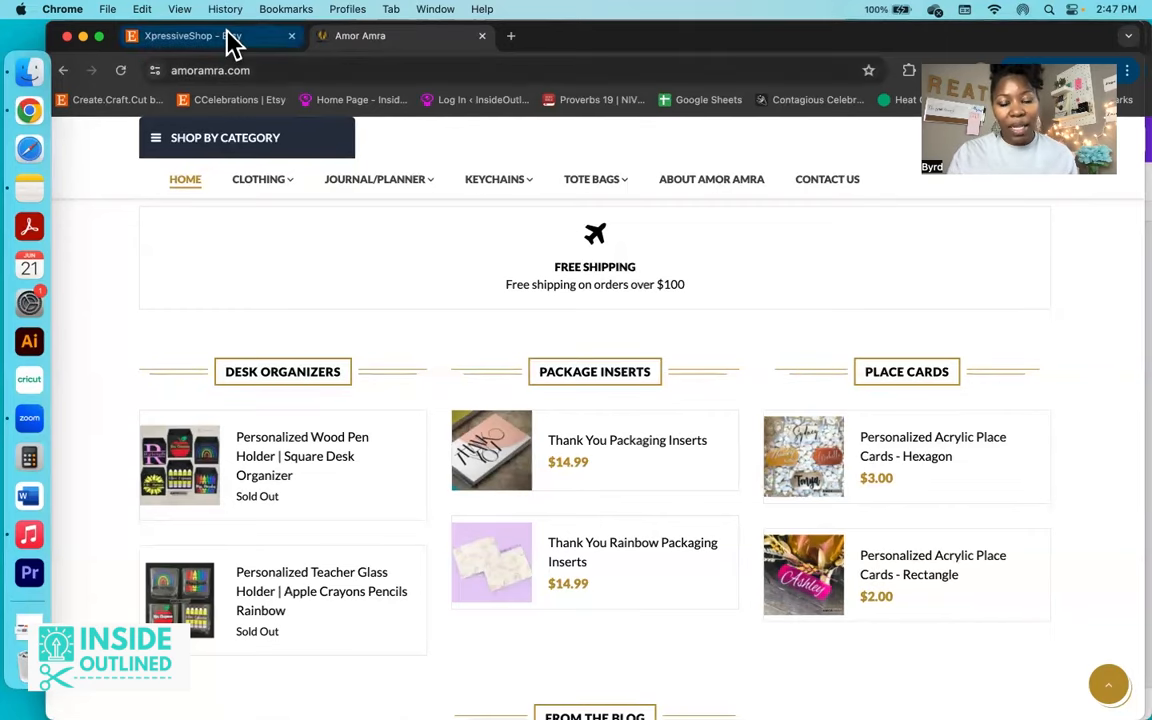
Step: Back on XpressiveShop's Etsy reviews, open the reviewed cheerleader keychain listing separately
{"action": "left_click", "coordinate": [195, 36]}
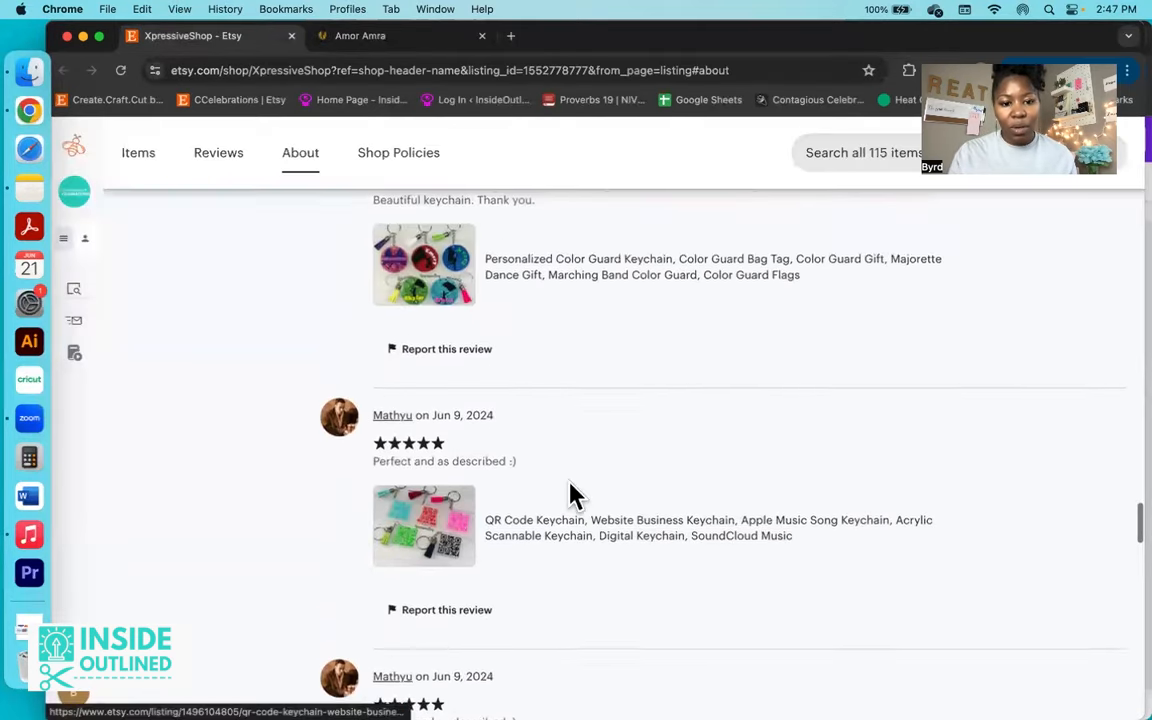
{"action": "scroll", "scroll_direction": "up", "scroll_amount": 3}
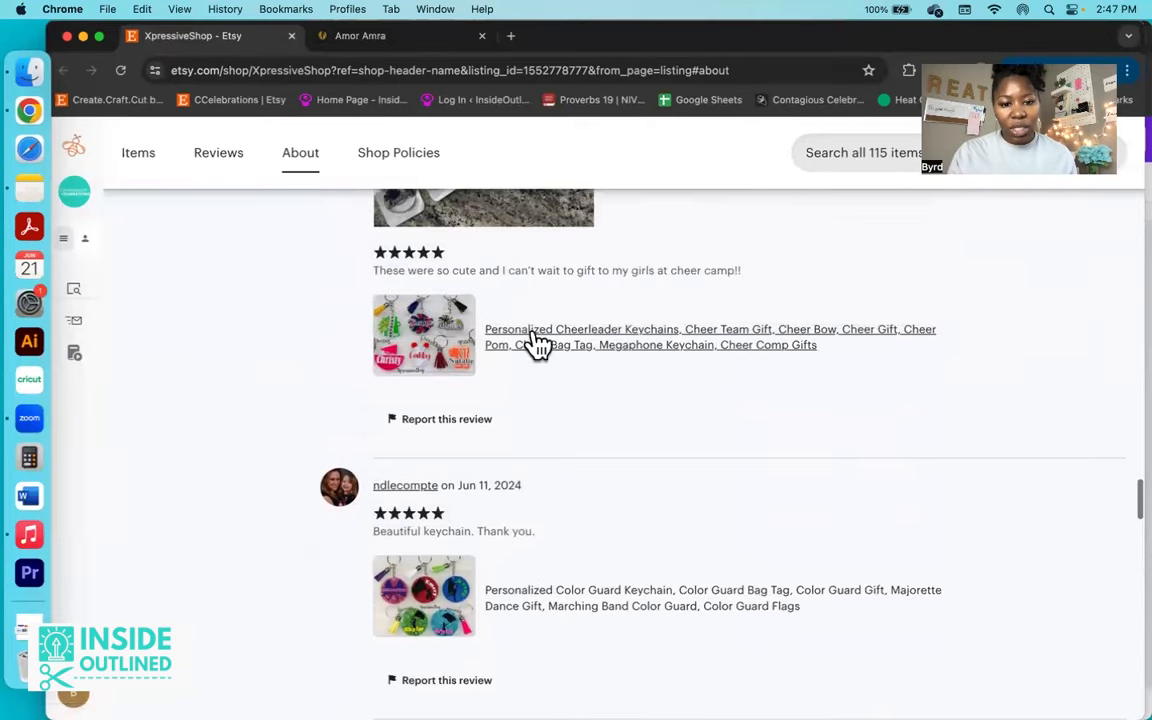
{"action": "left_click", "coordinate": [710, 336]}
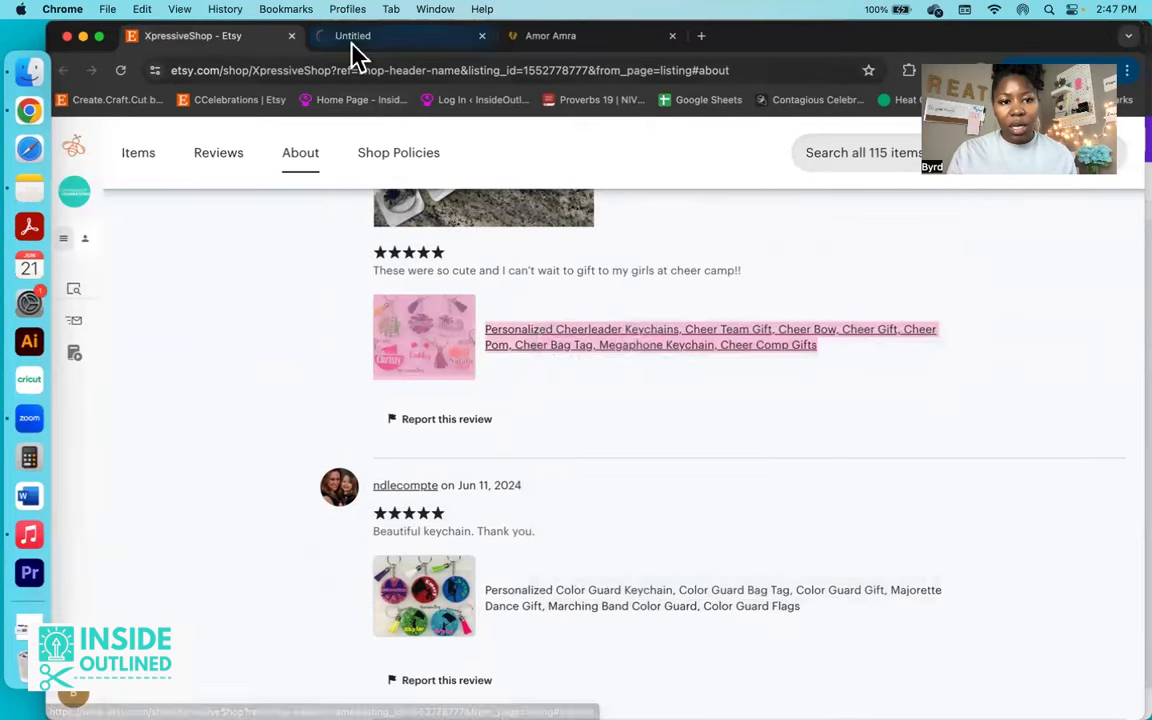
Step: Scroll the cheerleader keychain listing through $8–$10 shop items and similar cheer products
{"action": "left_click", "coordinate": [710, 336]}
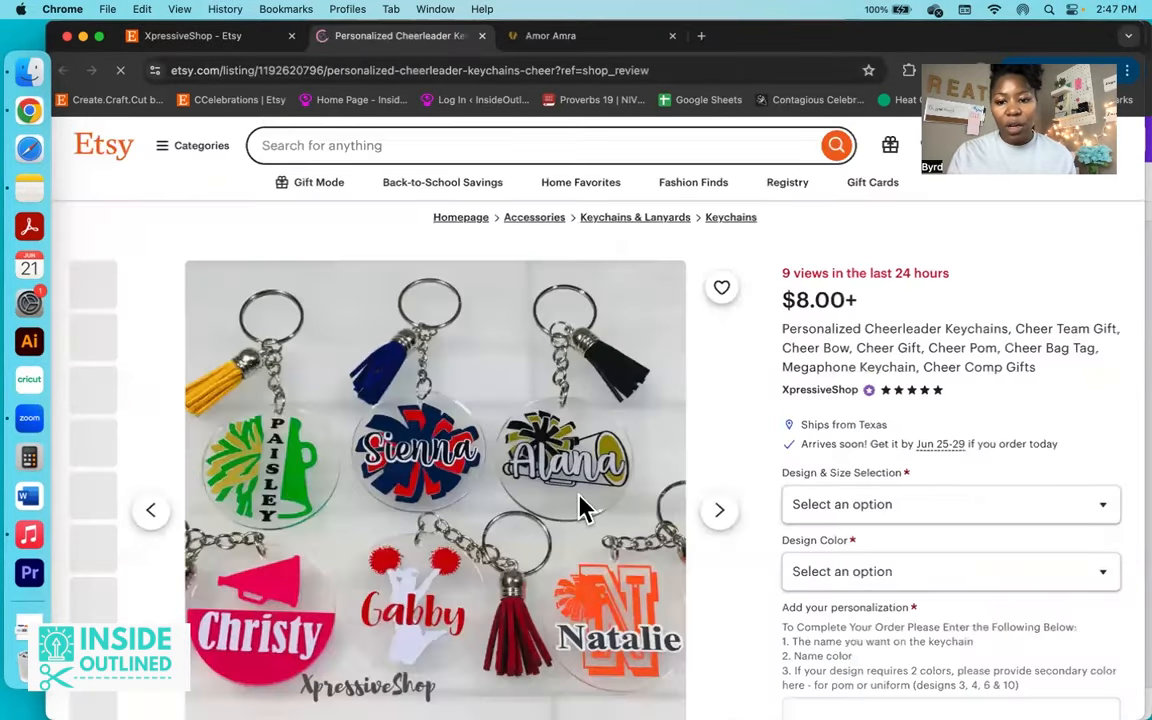
{"action": "scroll", "scroll_direction": "down", "scroll_amount": 3}
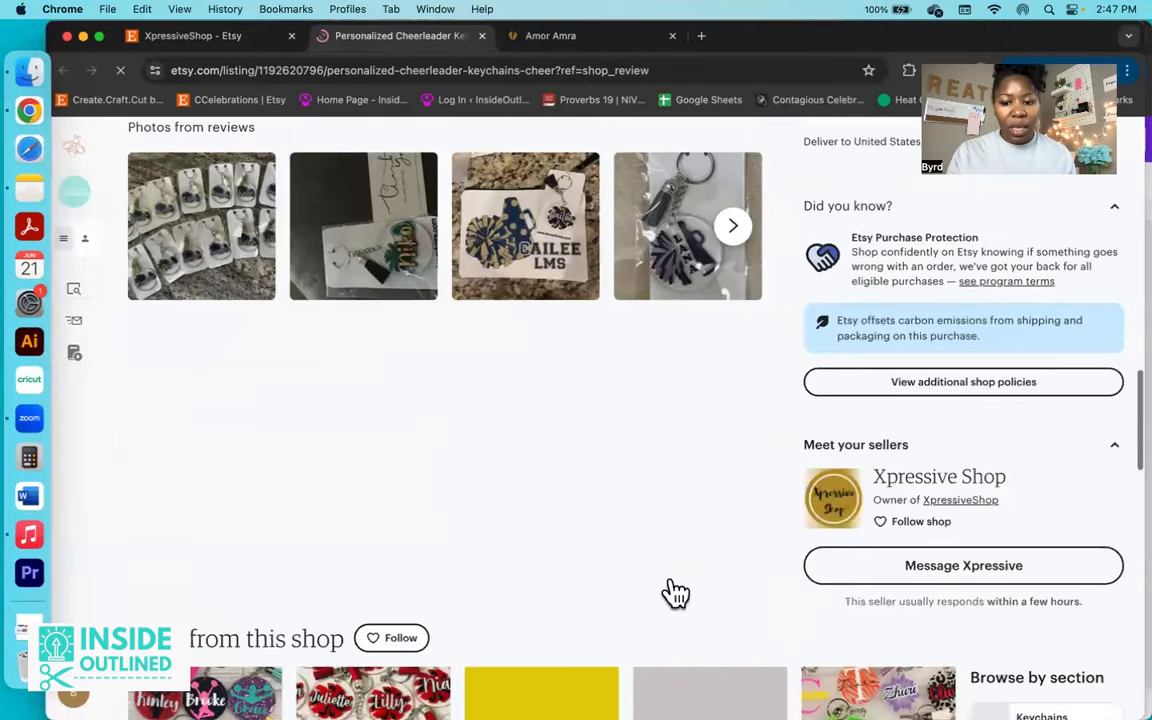
{"action": "scroll", "scroll_direction": "down", "scroll_amount": 3}
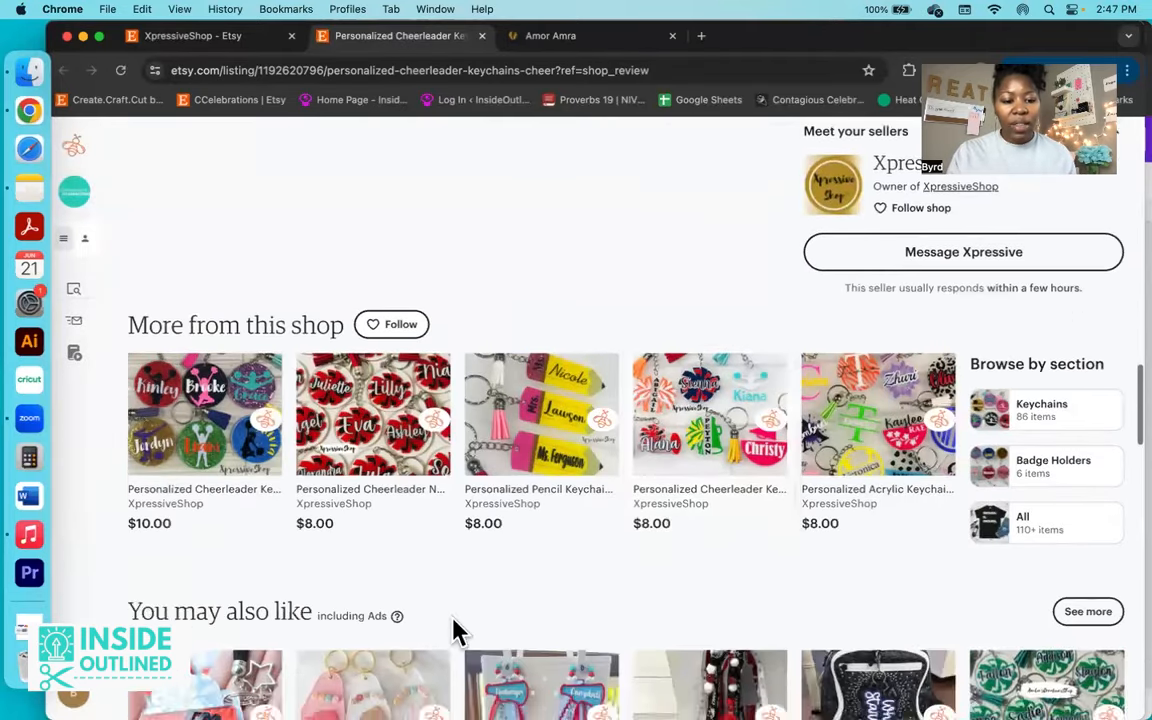
{"action": "scroll", "scroll_direction": "up", "scroll_amount": 3}
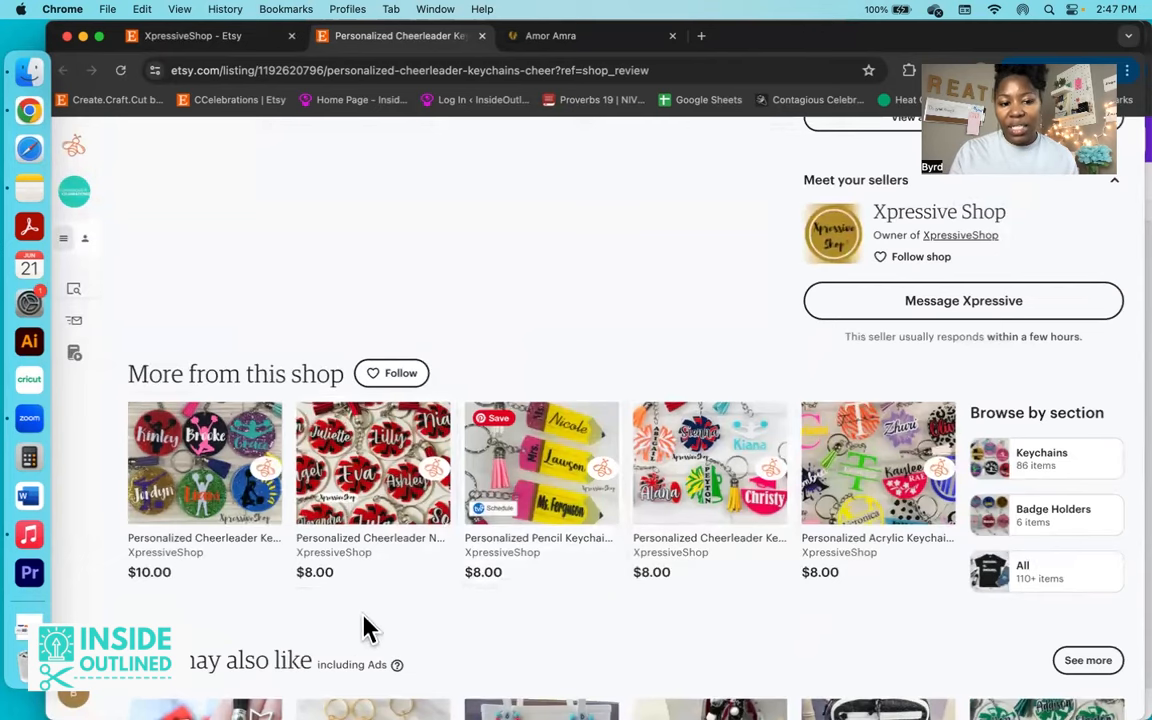
{"action": "mouse_move", "coordinate": [644, 601]}
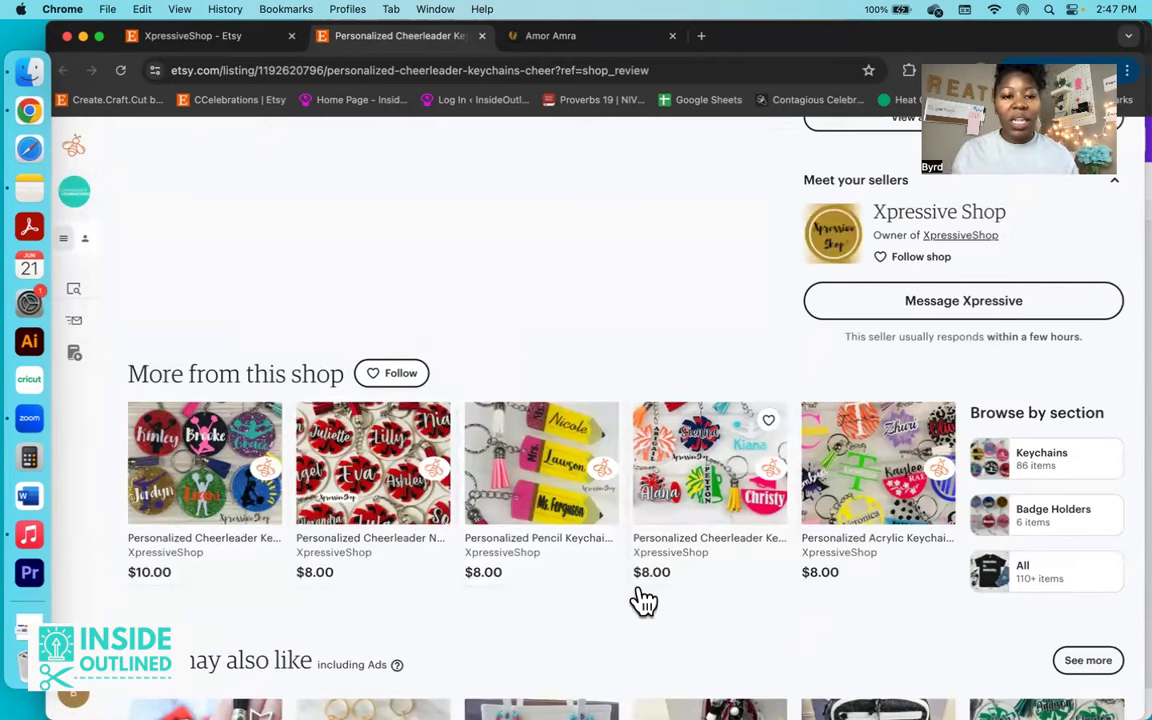
{"action": "mouse_move", "coordinate": [623, 521]}
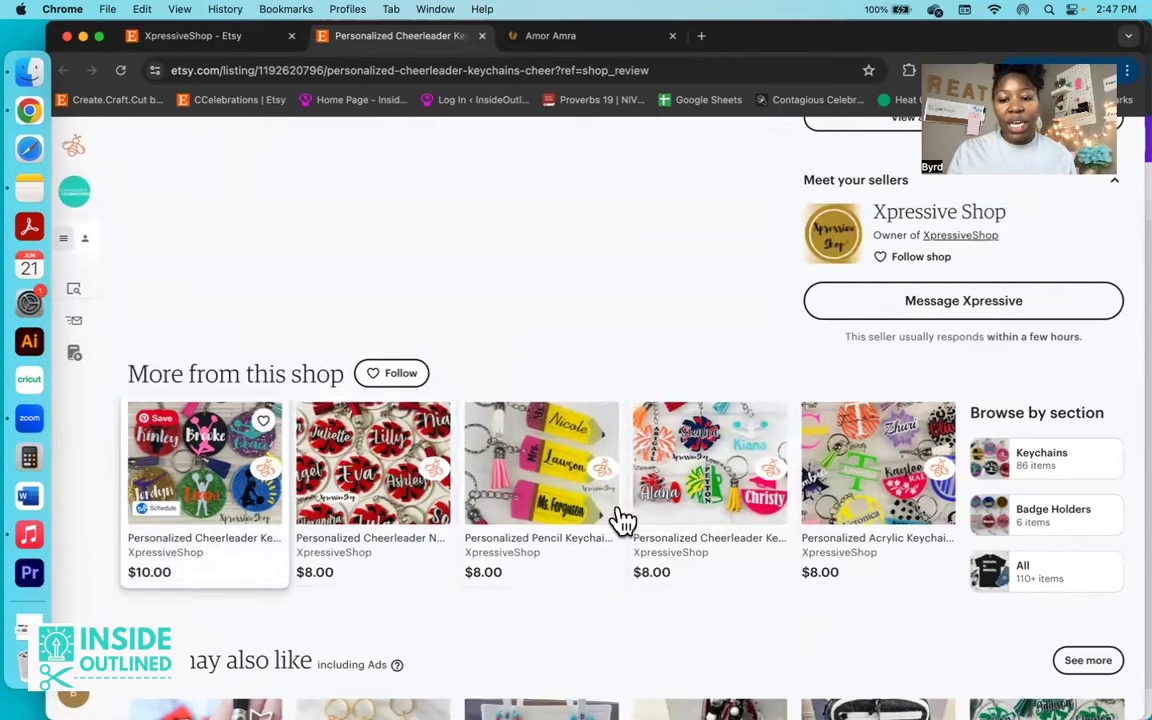
{"action": "mouse_move", "coordinate": [650, 657]}
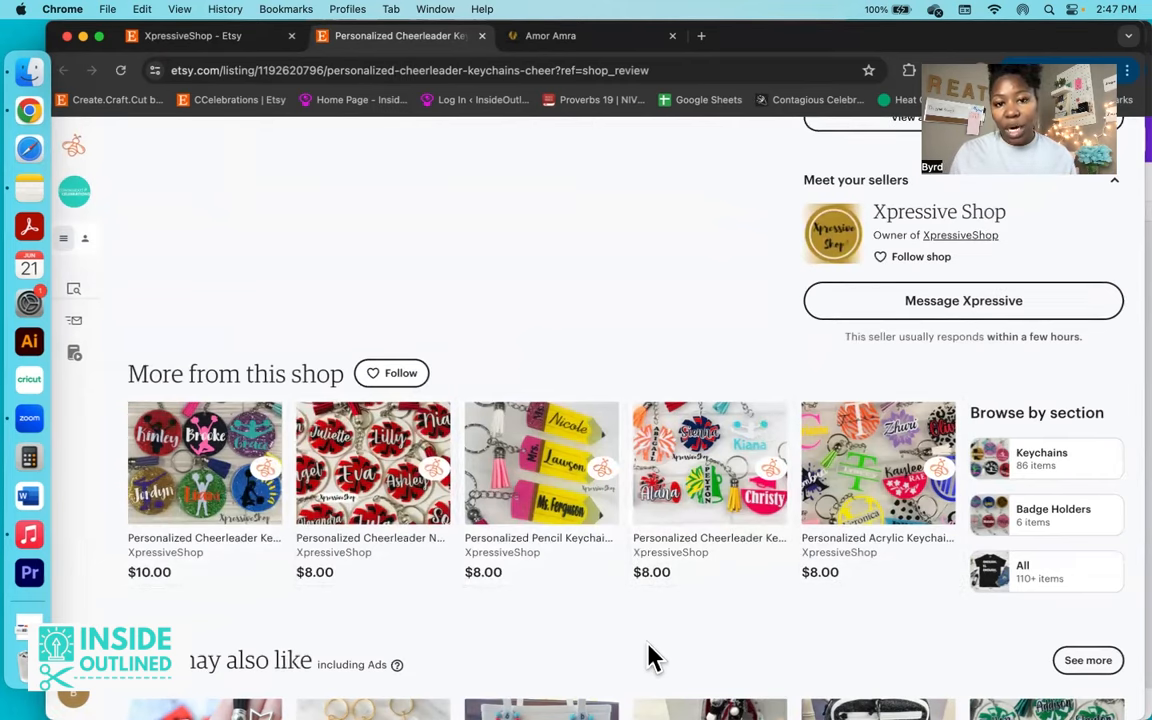
{"action": "scroll", "scroll_direction": "down", "scroll_amount": 3}
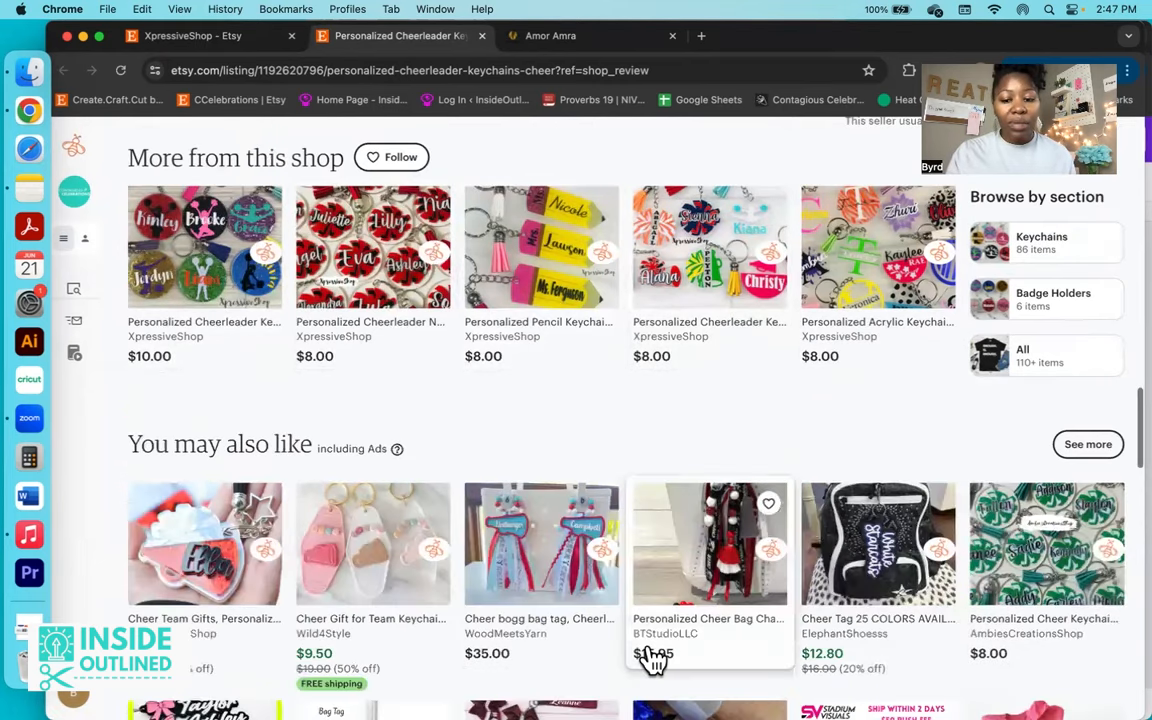
{"action": "scroll", "scroll_direction": "down", "scroll_amount": 3}
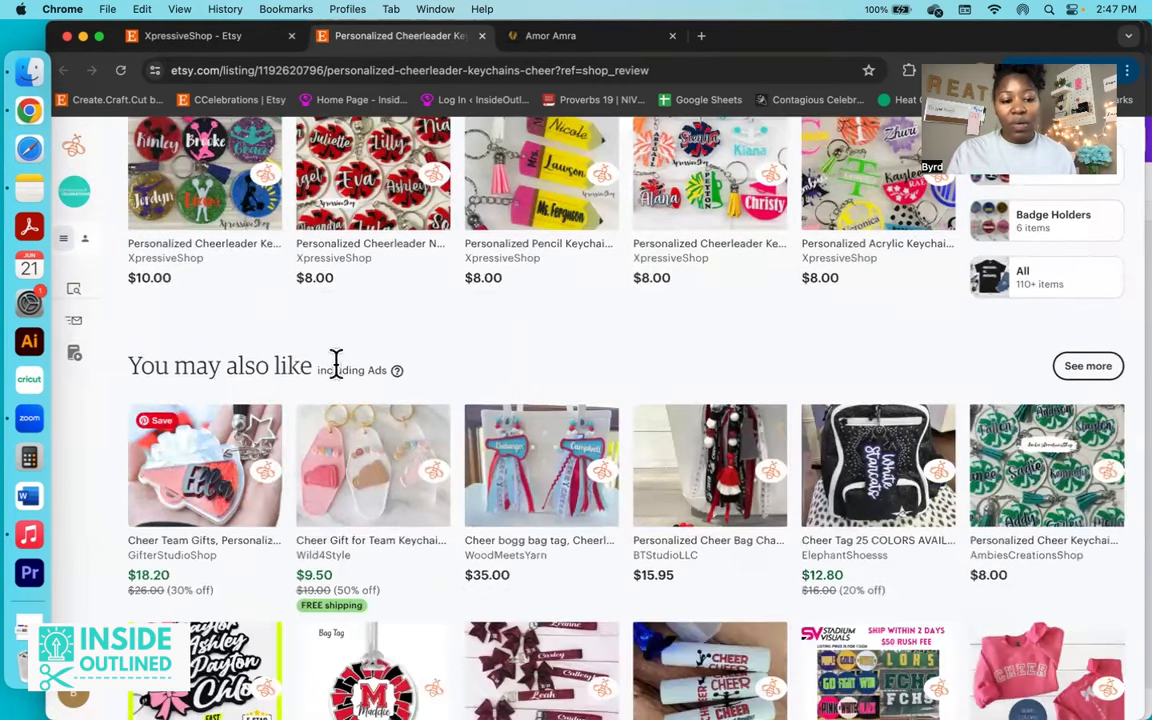
{"action": "scroll", "scroll_direction": "down", "scroll_amount": 3}
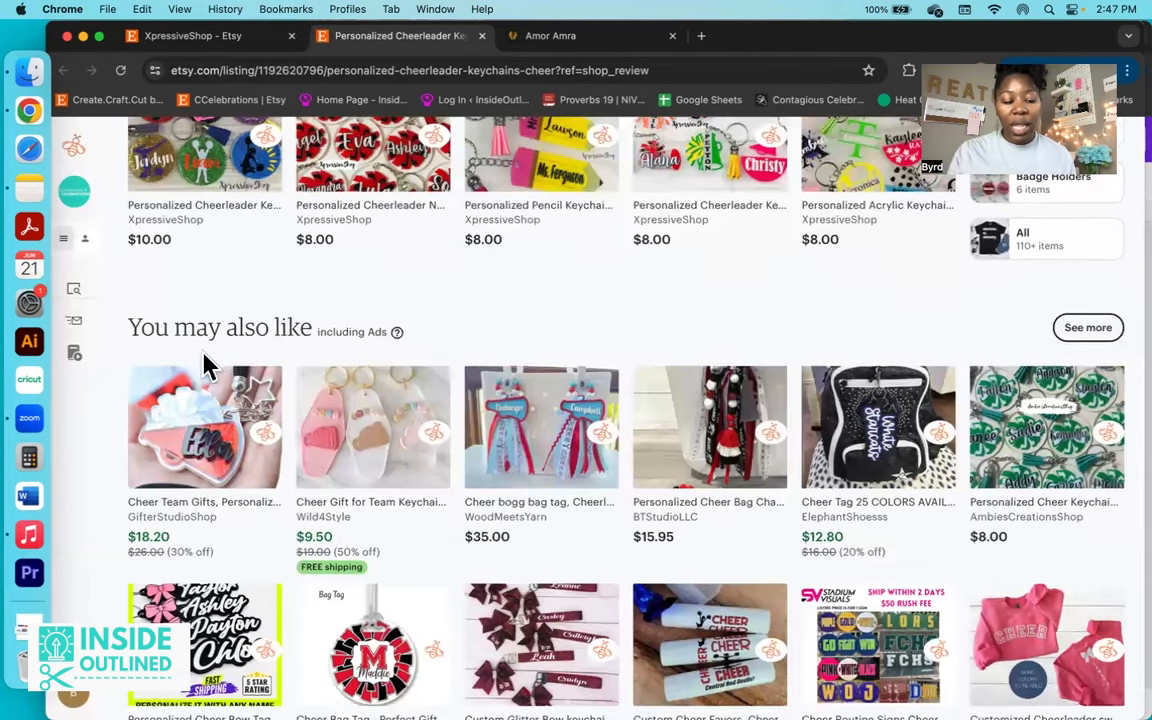
{"action": "mouse_move", "coordinate": [180, 535]}
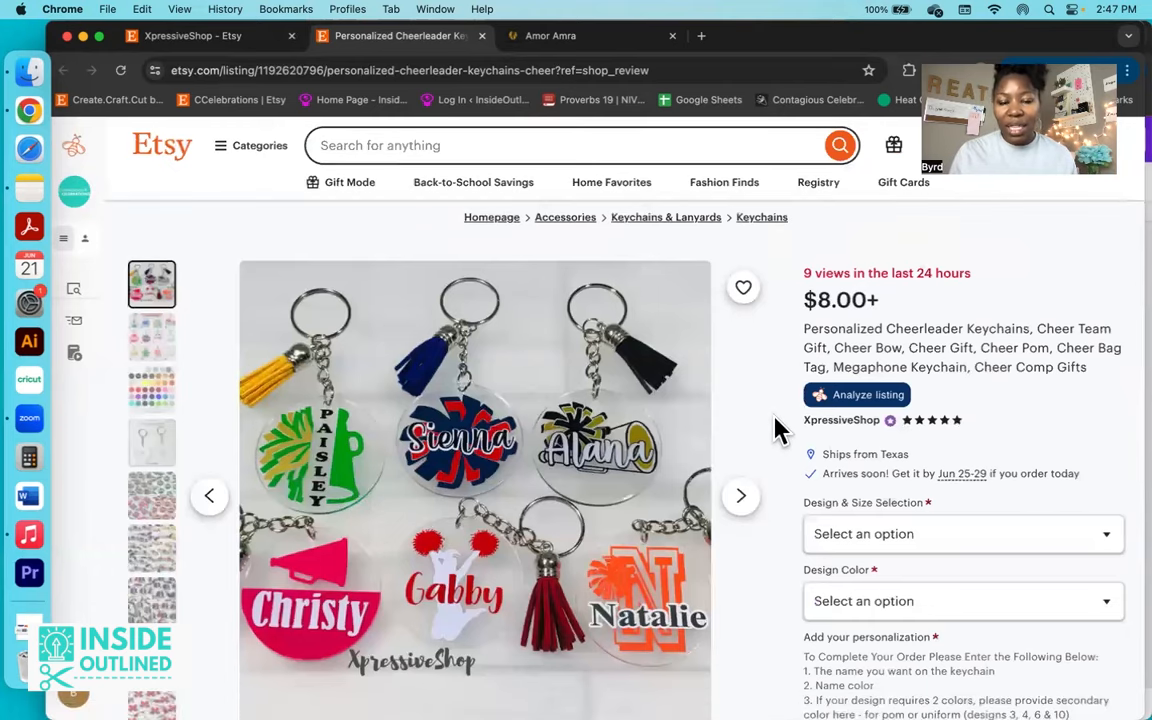
Step: Scroll to the five-star cheerleader and color guard keychain reviews
{"action": "scroll", "scroll_direction": "down", "scroll_amount": 3}
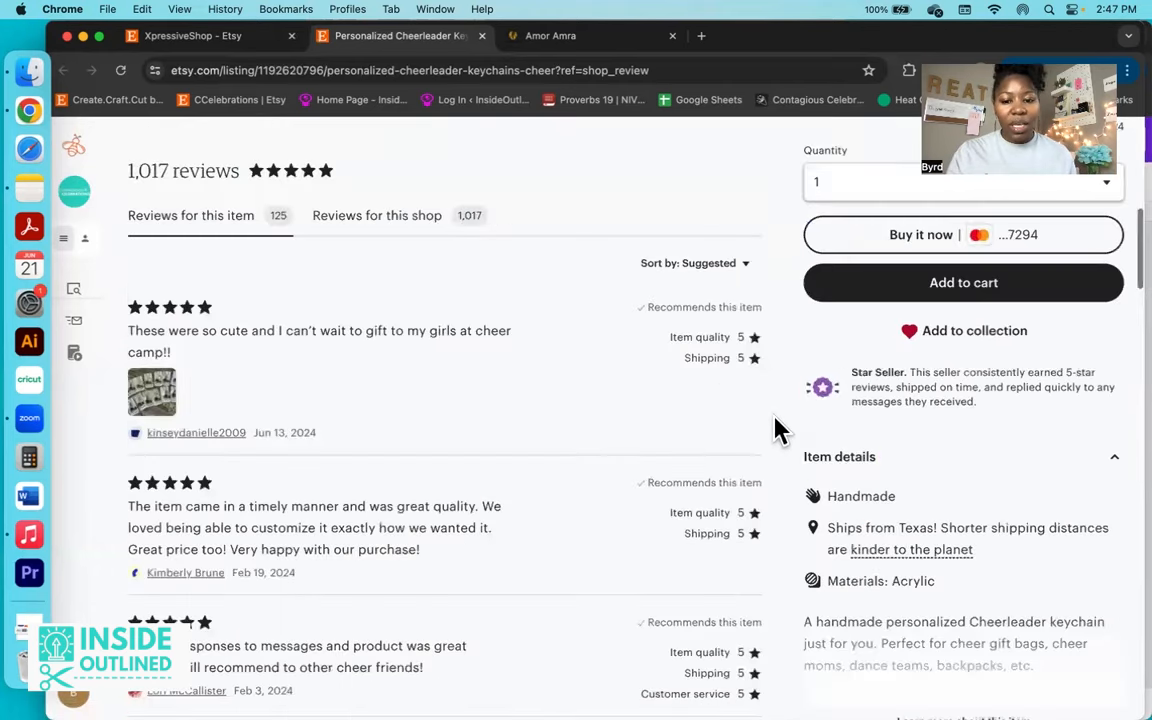
{"action": "scroll", "scroll_direction": "down", "scroll_amount": 3}
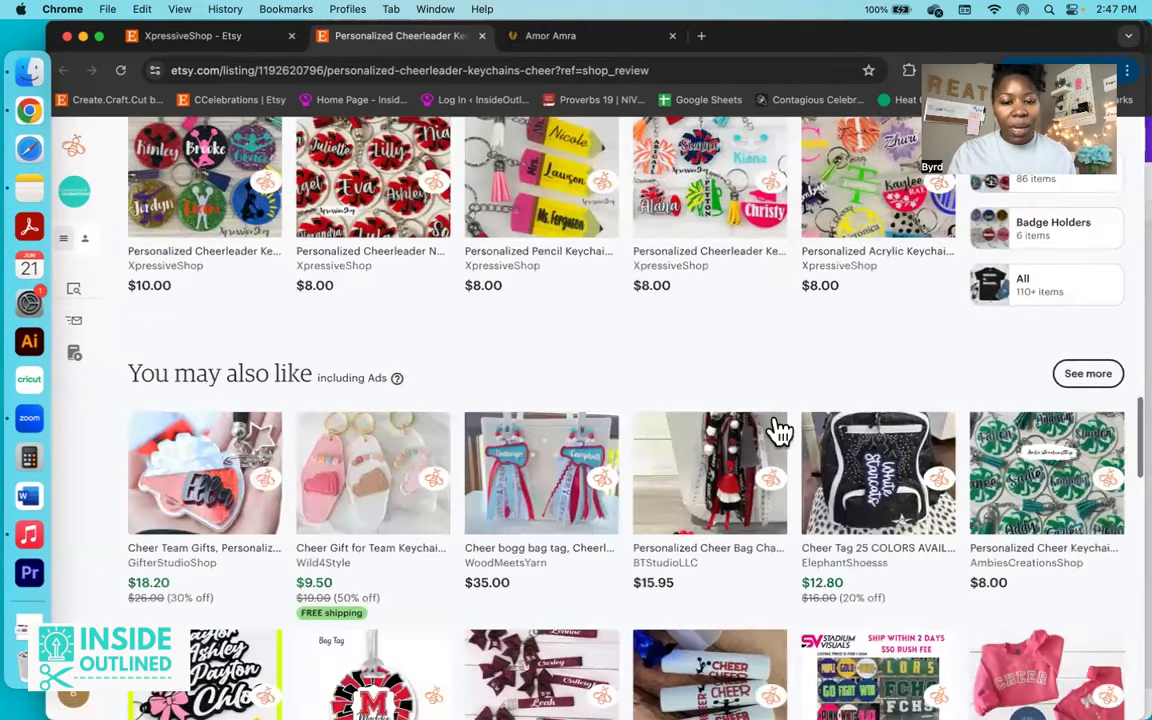
{"action": "scroll", "scroll_direction": "down", "scroll_amount": 3}
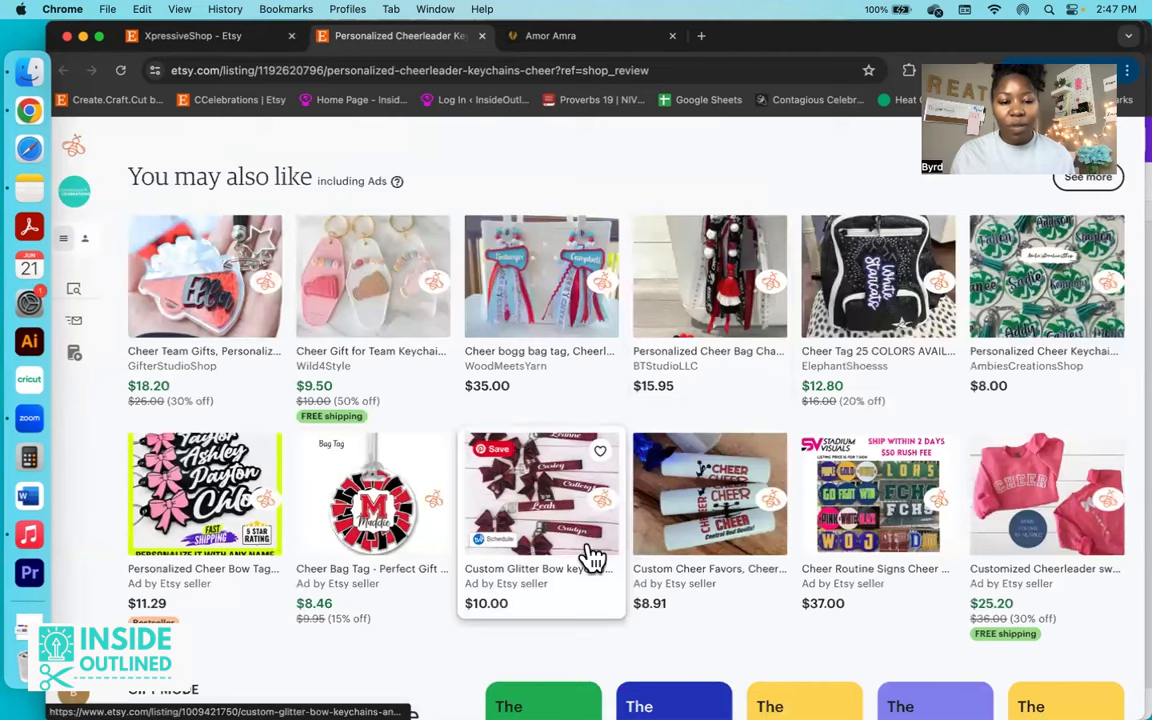
{"action": "scroll", "scroll_direction": "down", "scroll_amount": 3}
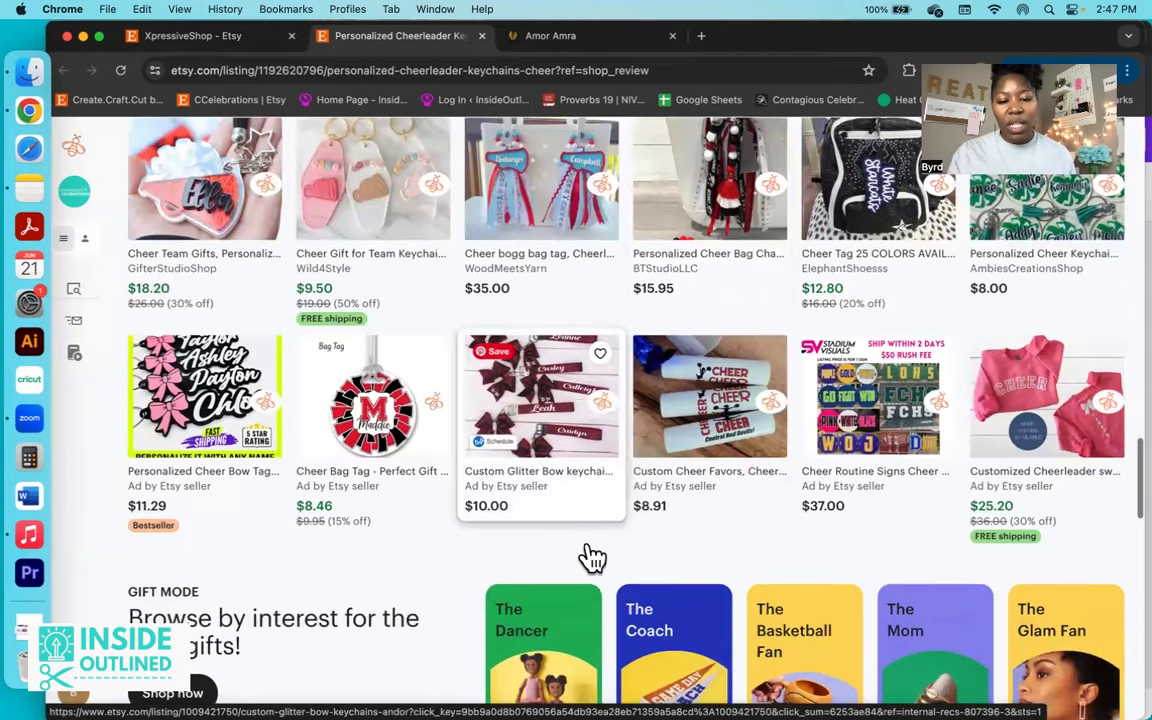
{"action": "scroll", "scroll_direction": "up", "scroll_amount": 3}
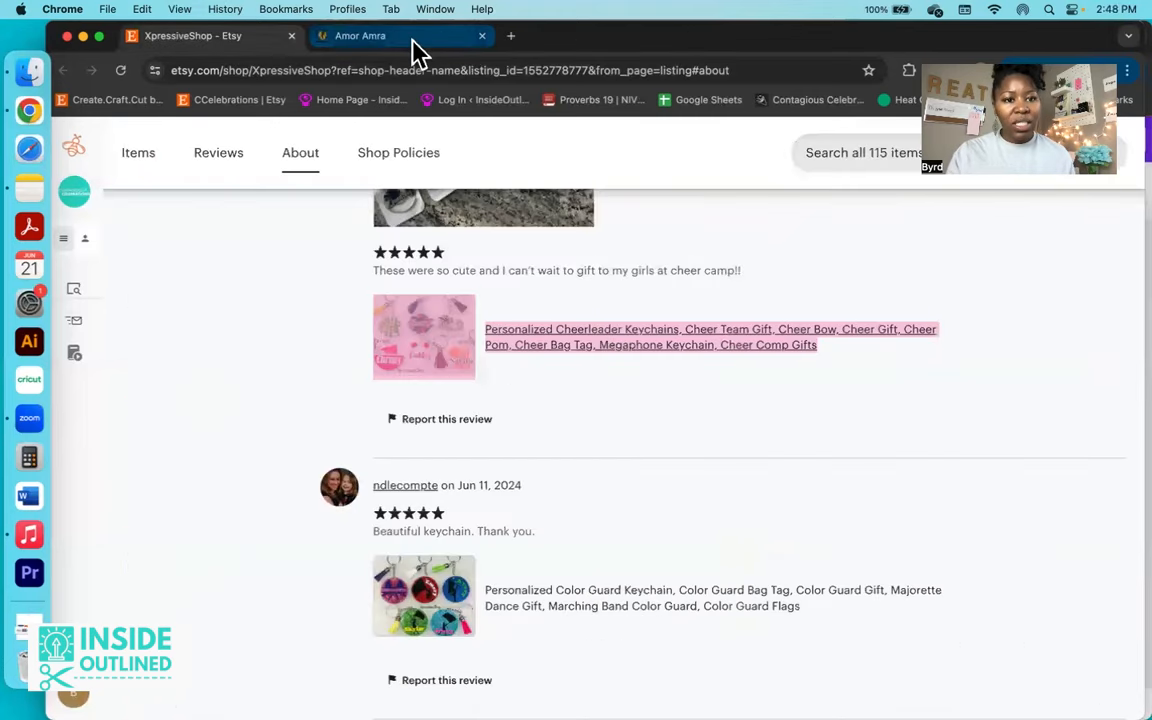
Step: Revisit Amor Amra's desk organizers, package inserts and place cards, then return to Etsy
{"action": "left_click", "coordinate": [360, 35]}
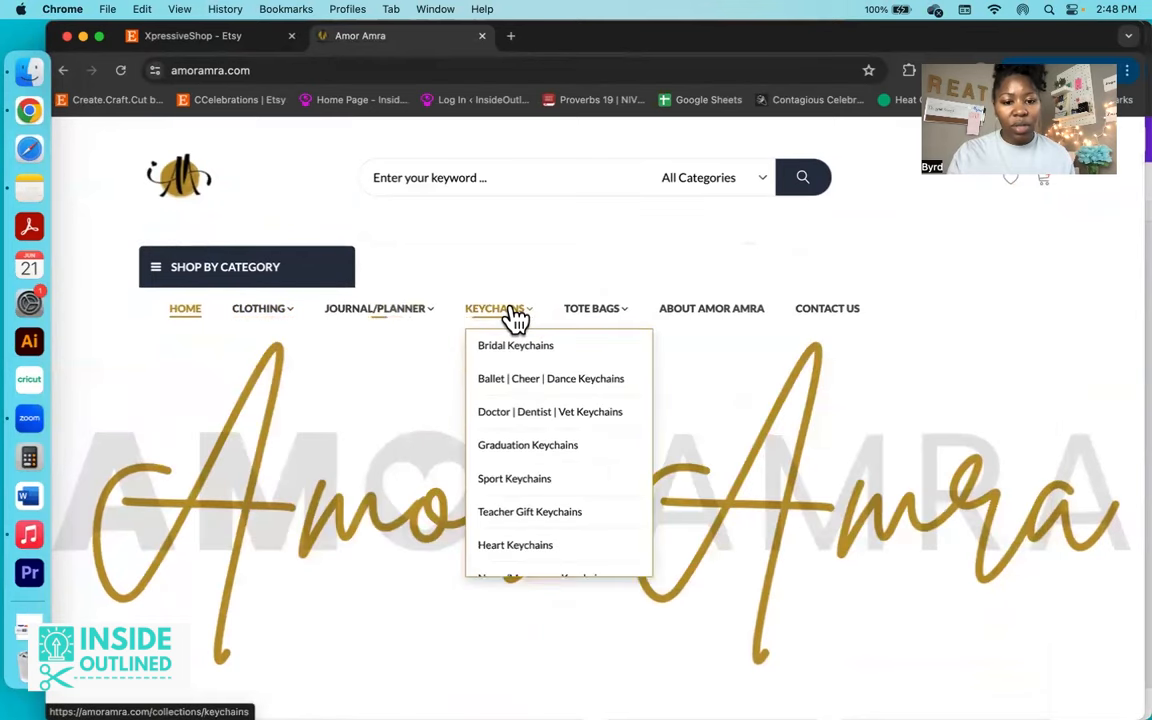
{"action": "mouse_move", "coordinate": [711, 308]}
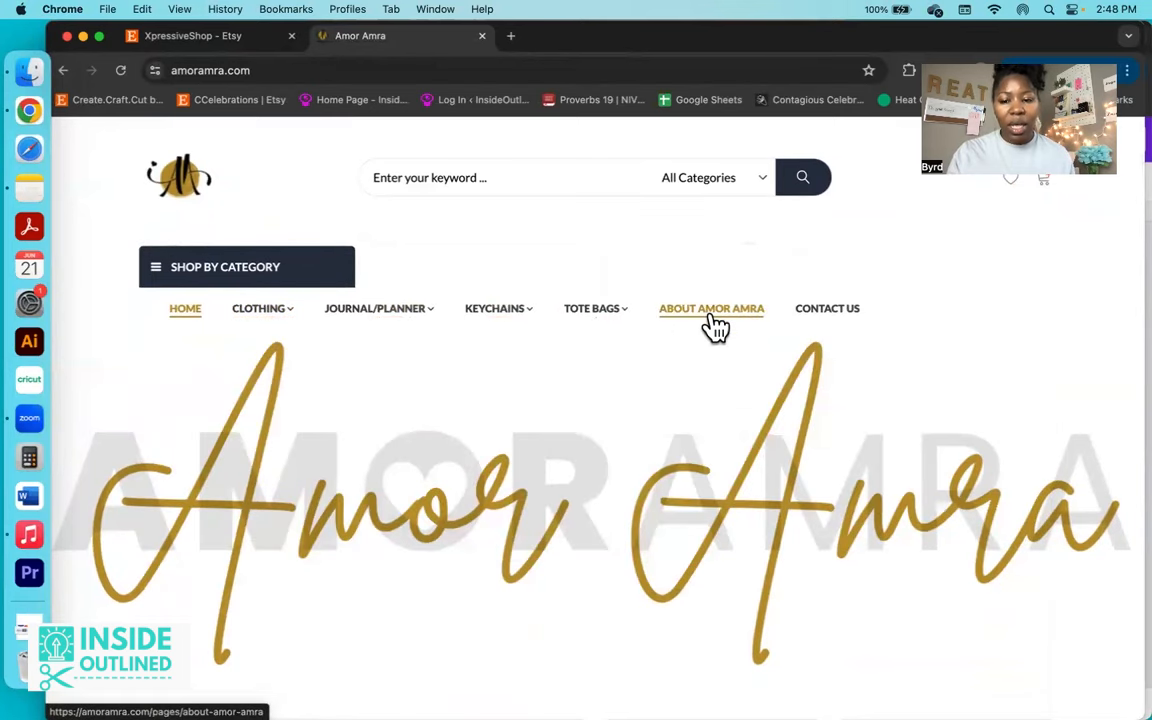
{"action": "mouse_move", "coordinate": [560, 277]}
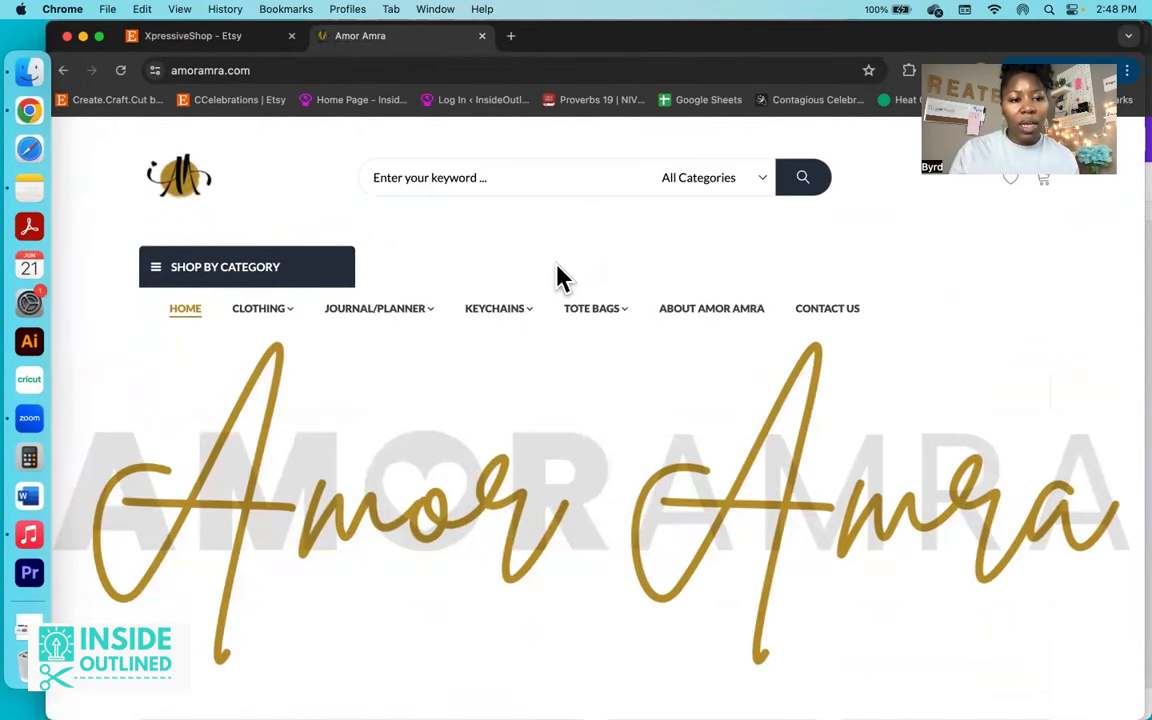
{"action": "mouse_move", "coordinate": [500, 55]}
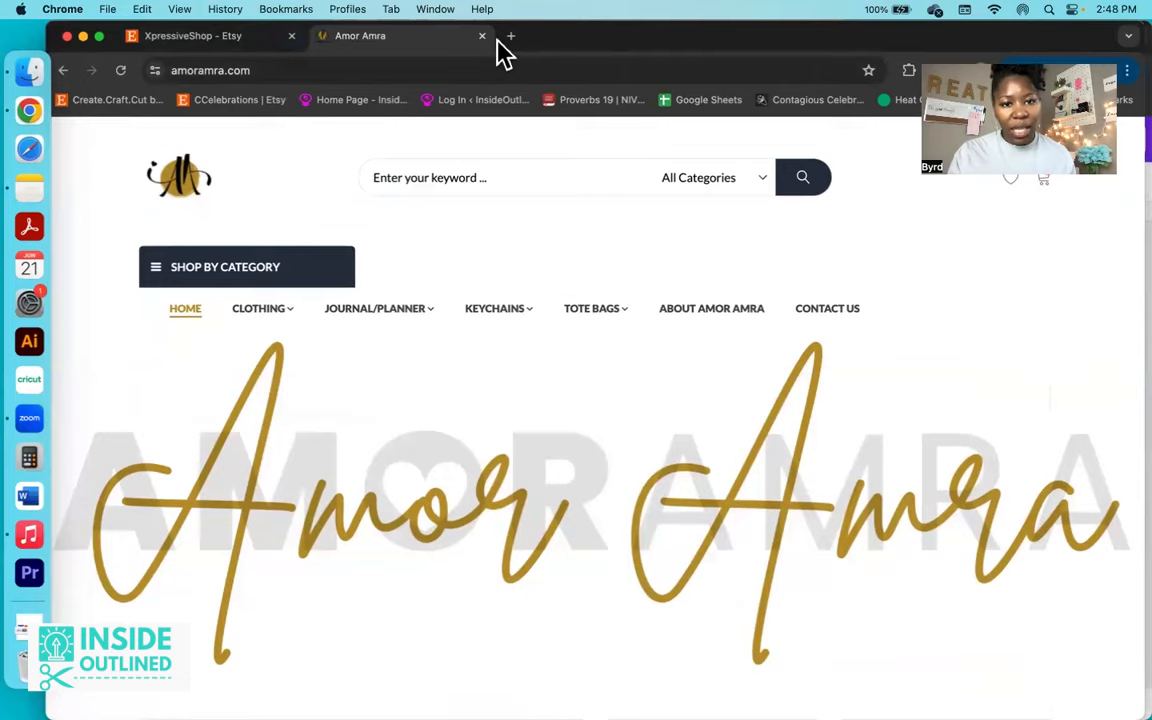
{"action": "scroll", "scroll_direction": "down", "scroll_amount": 3}
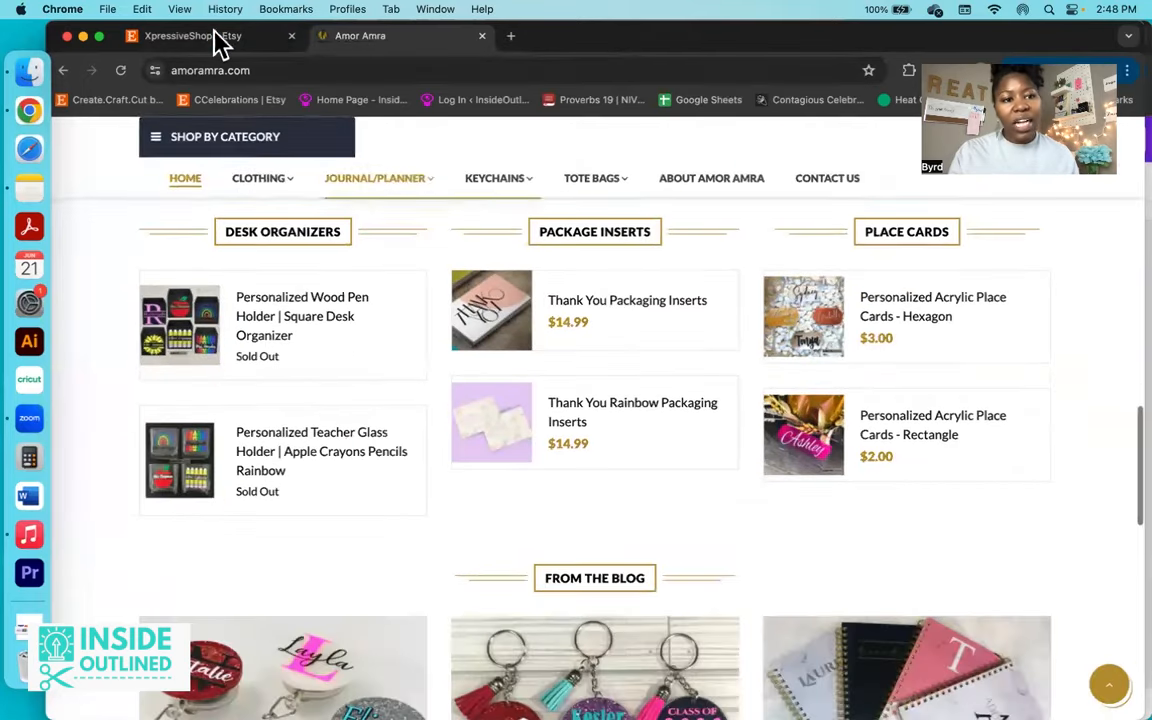
{"action": "left_click", "coordinate": [180, 36]}
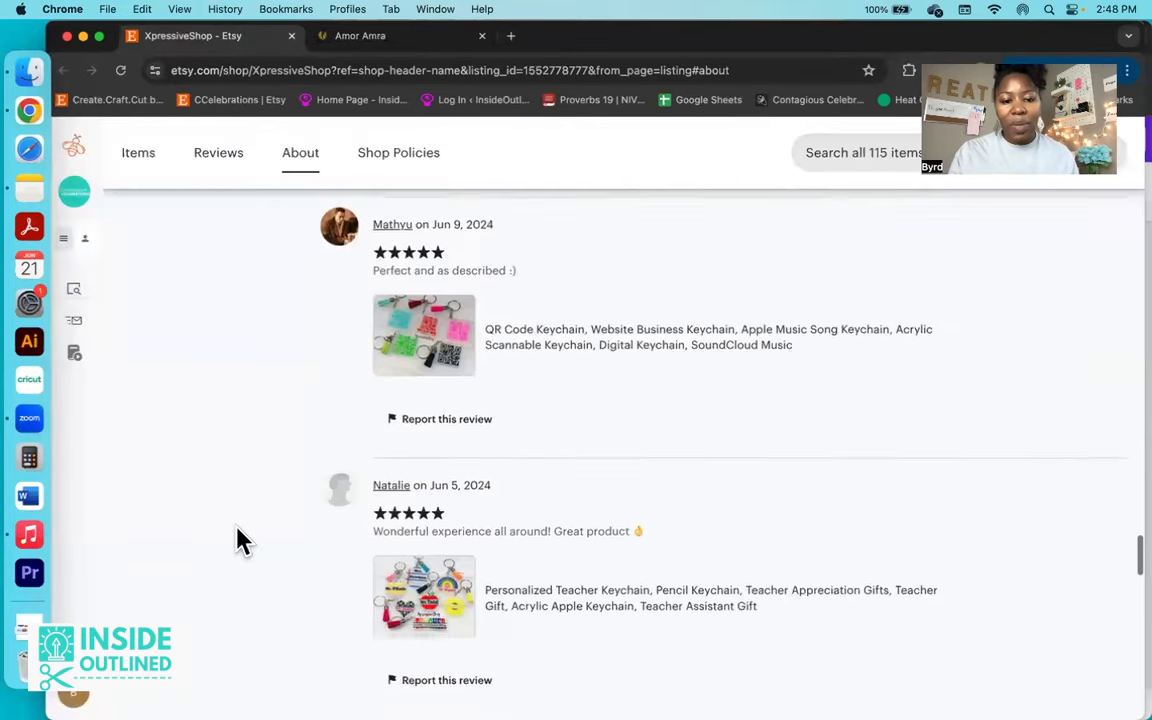
Step: Scroll the Etsy page up to XpressiveShop's About description, website link and production partners
{"action": "scroll", "scroll_direction": "up", "scroll_amount": 3}
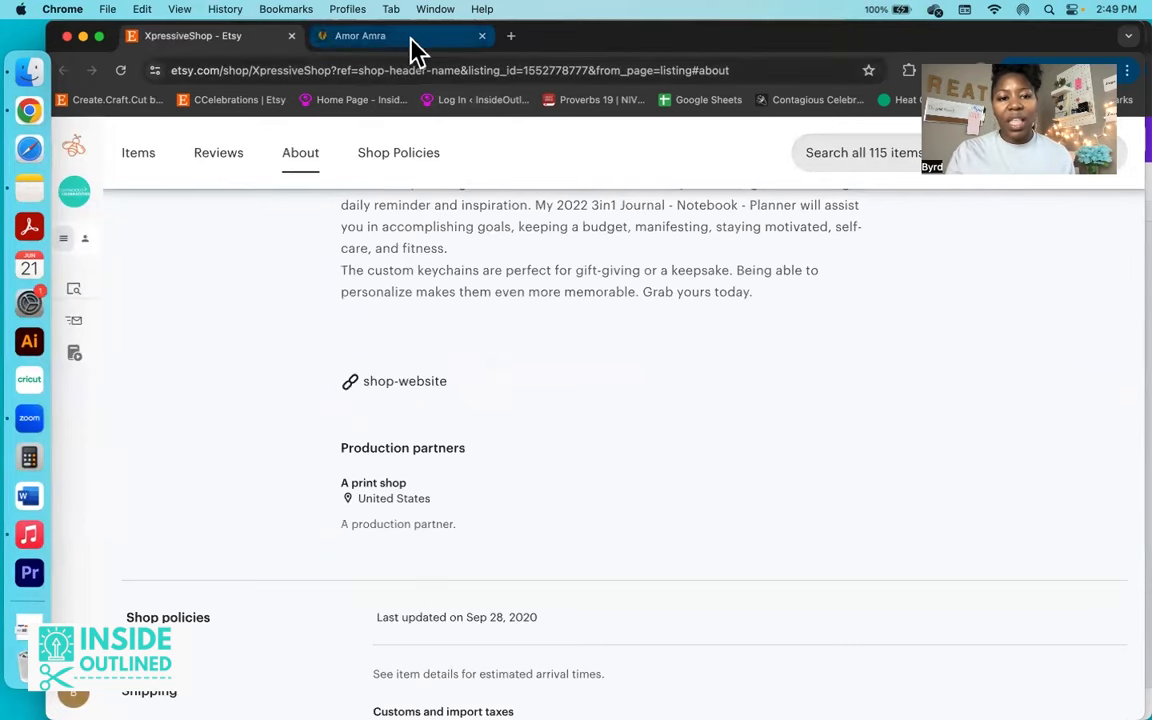
Step: Open the Facebook link from Amor Amra's site footer in a new tab and view it
{"action": "left_click", "coordinate": [360, 36]}
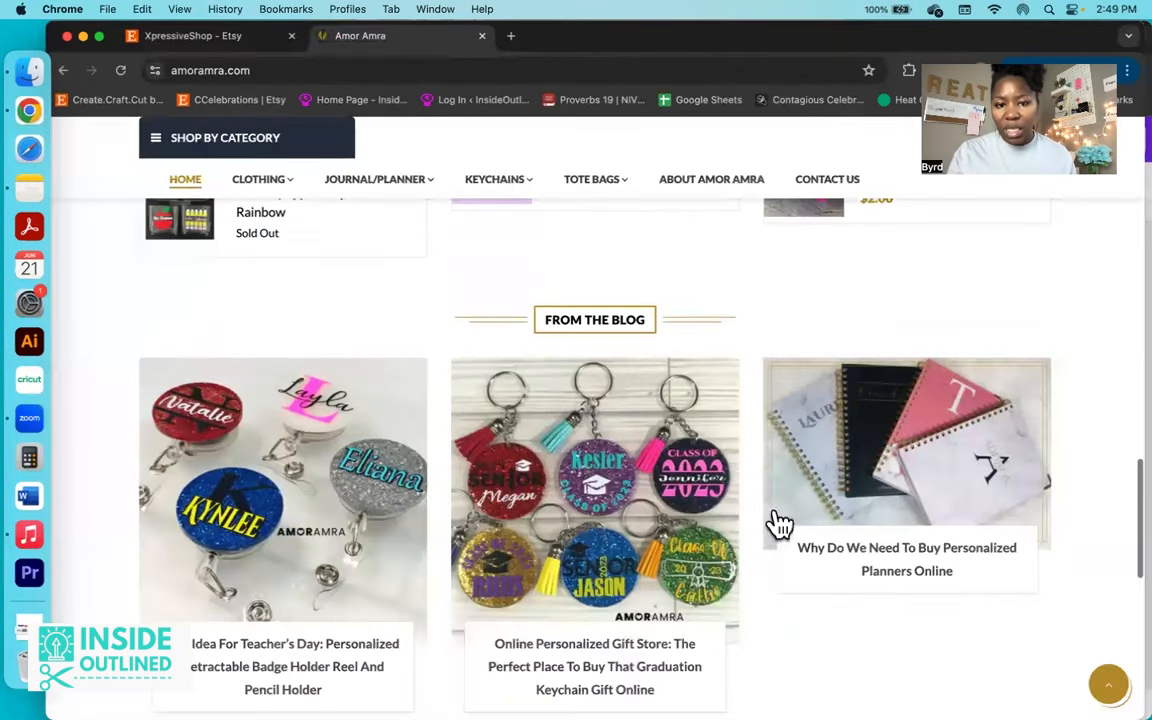
{"action": "scroll", "scroll_direction": "down", "scroll_amount": 3}
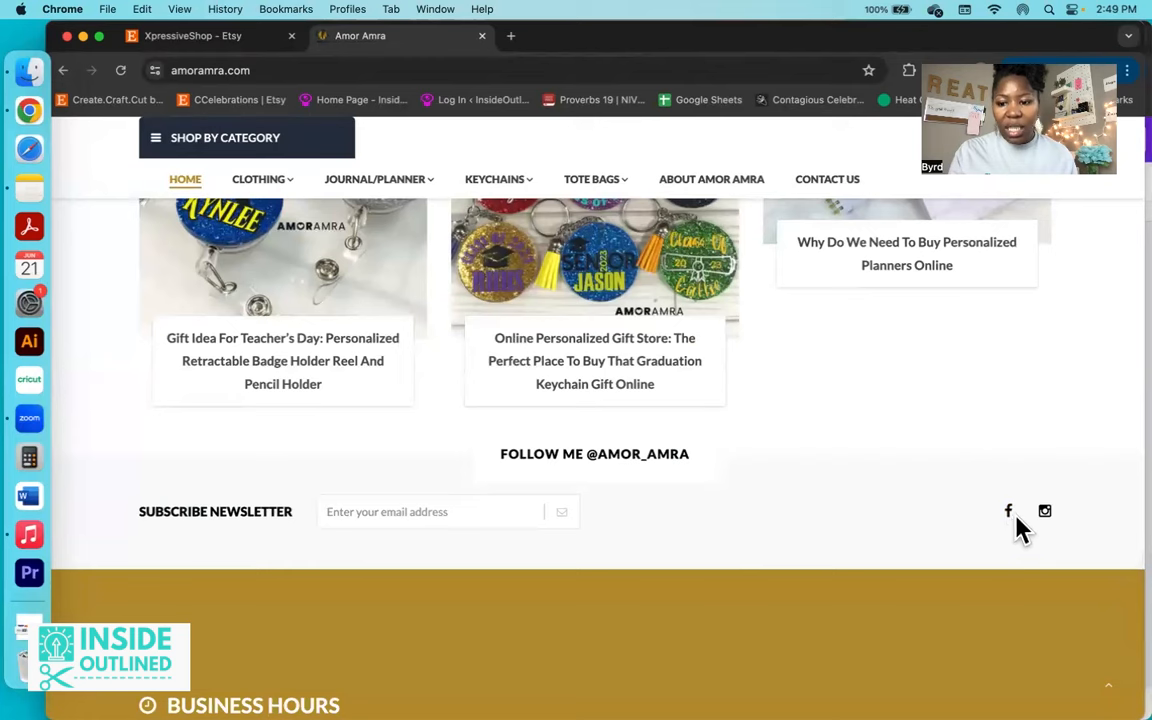
{"action": "right_click", "coordinate": [1008, 511]}
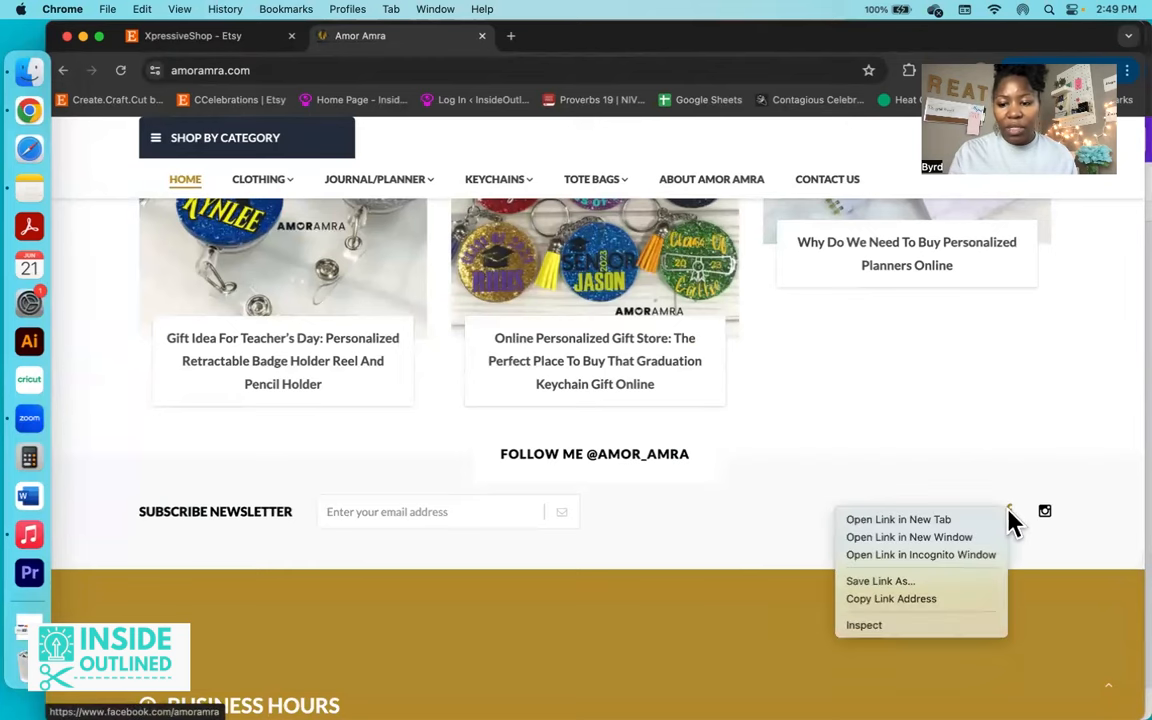
{"action": "left_click", "coordinate": [898, 519]}
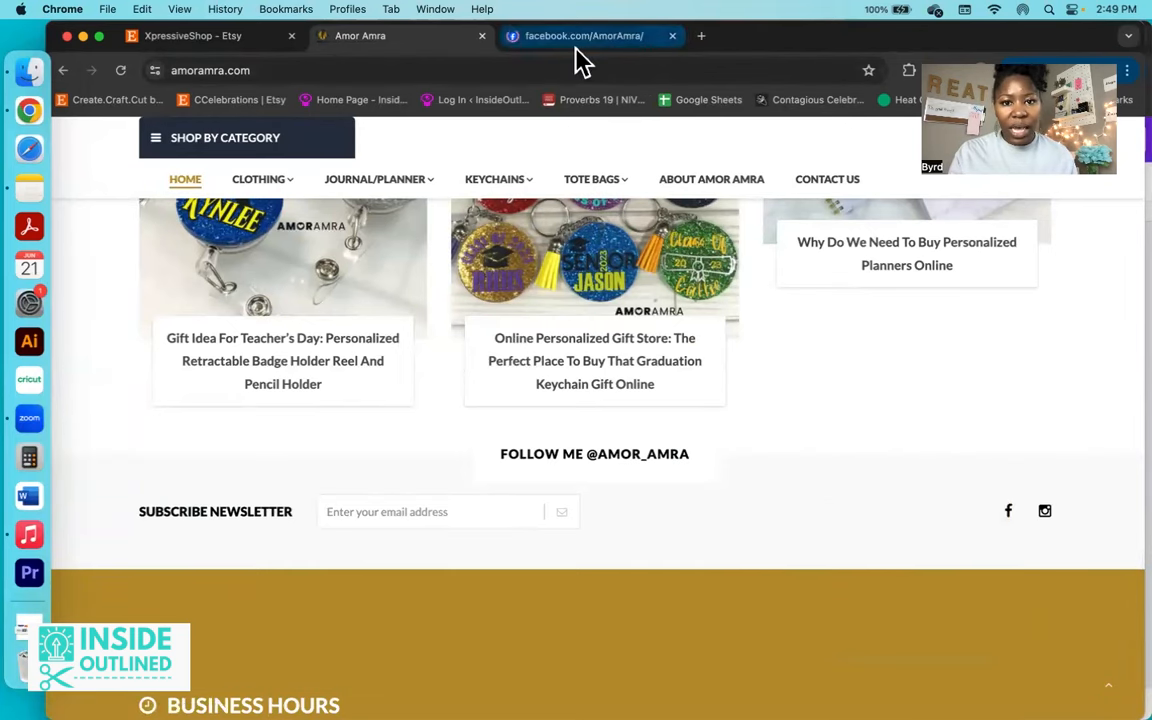
{"action": "left_click", "coordinate": [583, 36]}
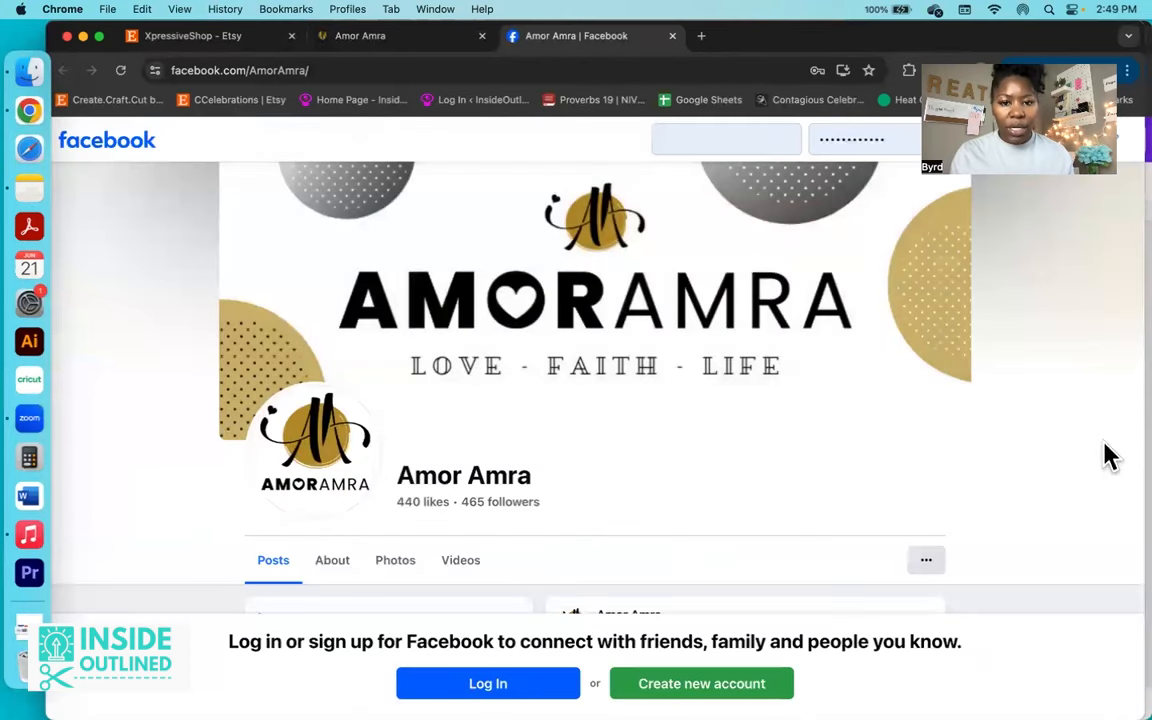
Step: Scroll through Amor Amra's Facebook Page, a not-yet-rated shopping and retail Page
{"action": "scroll", "scroll_direction": "down", "scroll_amount": 3}
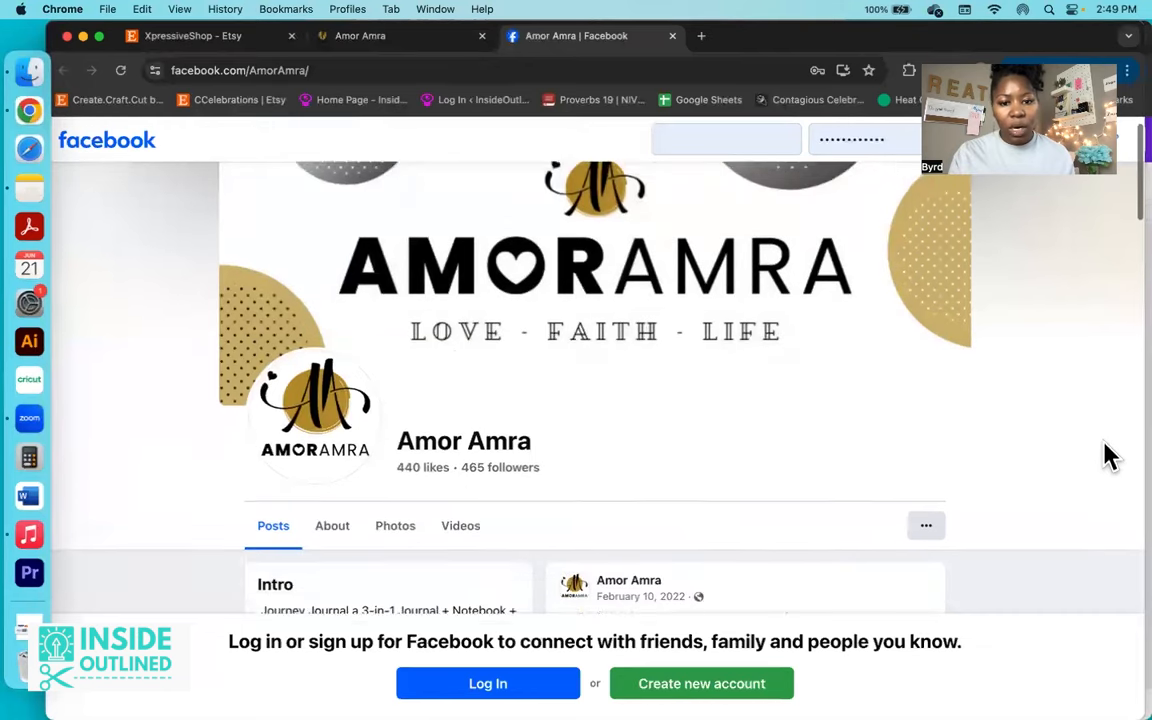
{"action": "scroll", "scroll_direction": "down", "scroll_amount": 3}
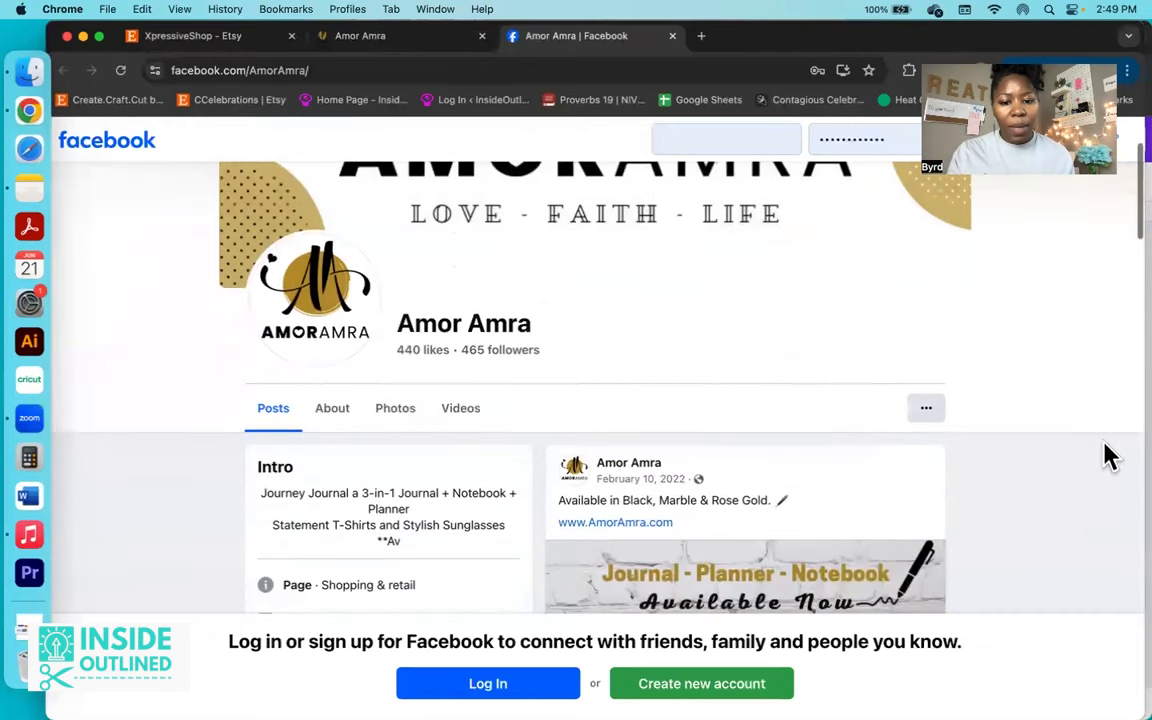
{"action": "scroll", "scroll_direction": "down", "scroll_amount": 3}
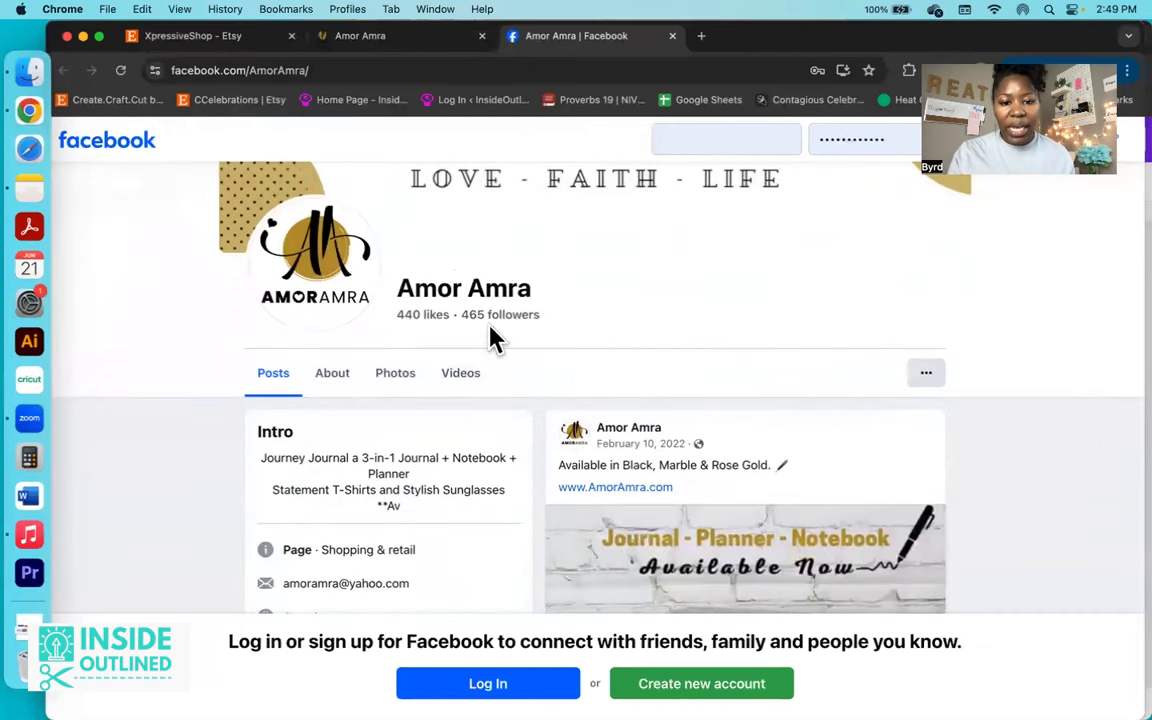
{"action": "scroll", "scroll_direction": "down", "scroll_amount": 3}
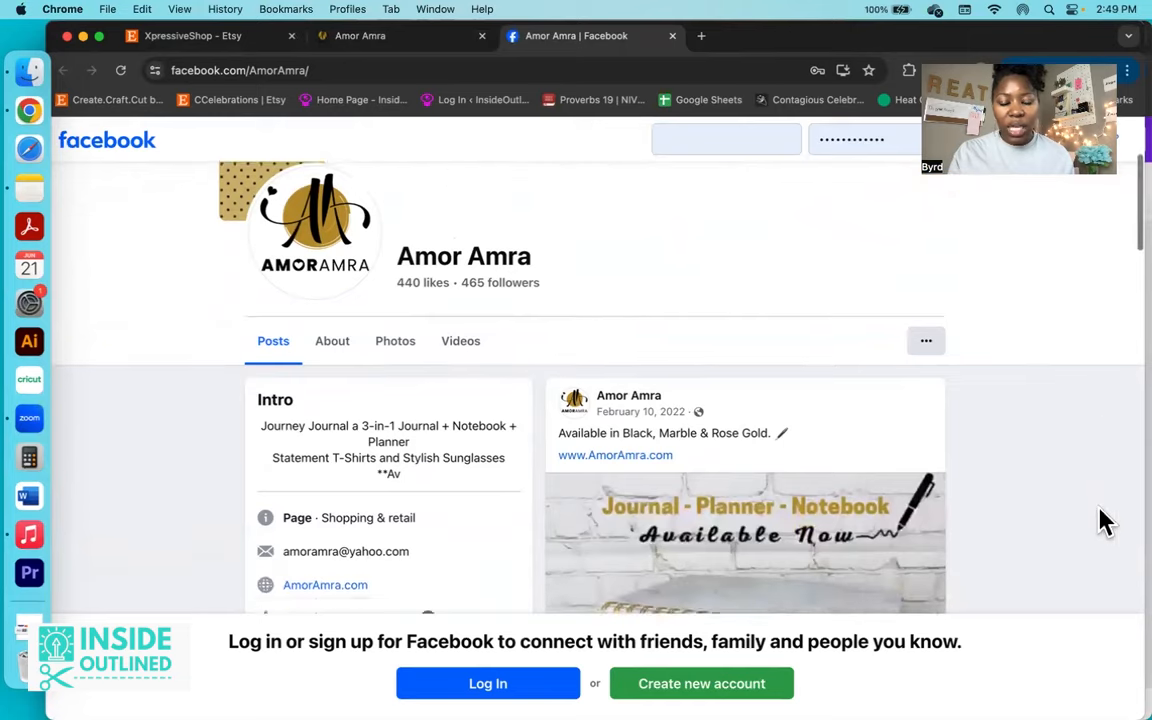
{"action": "scroll", "scroll_direction": "down", "scroll_amount": 3}
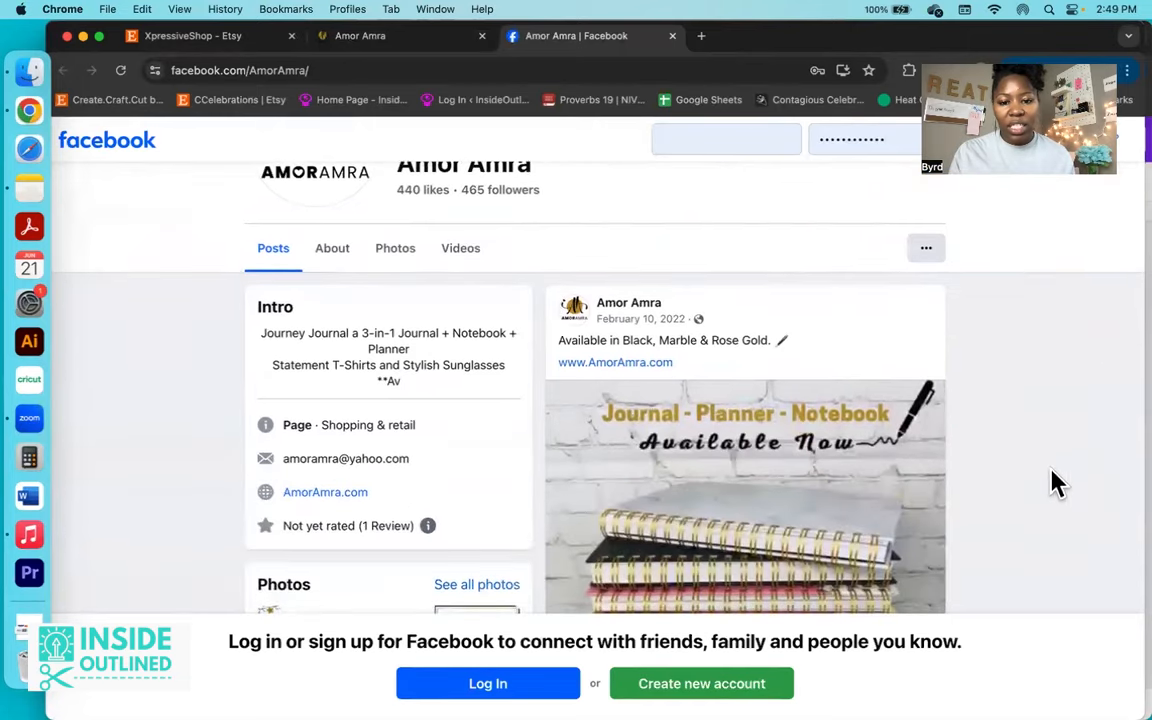
{"action": "scroll", "scroll_direction": "down", "scroll_amount": 3}
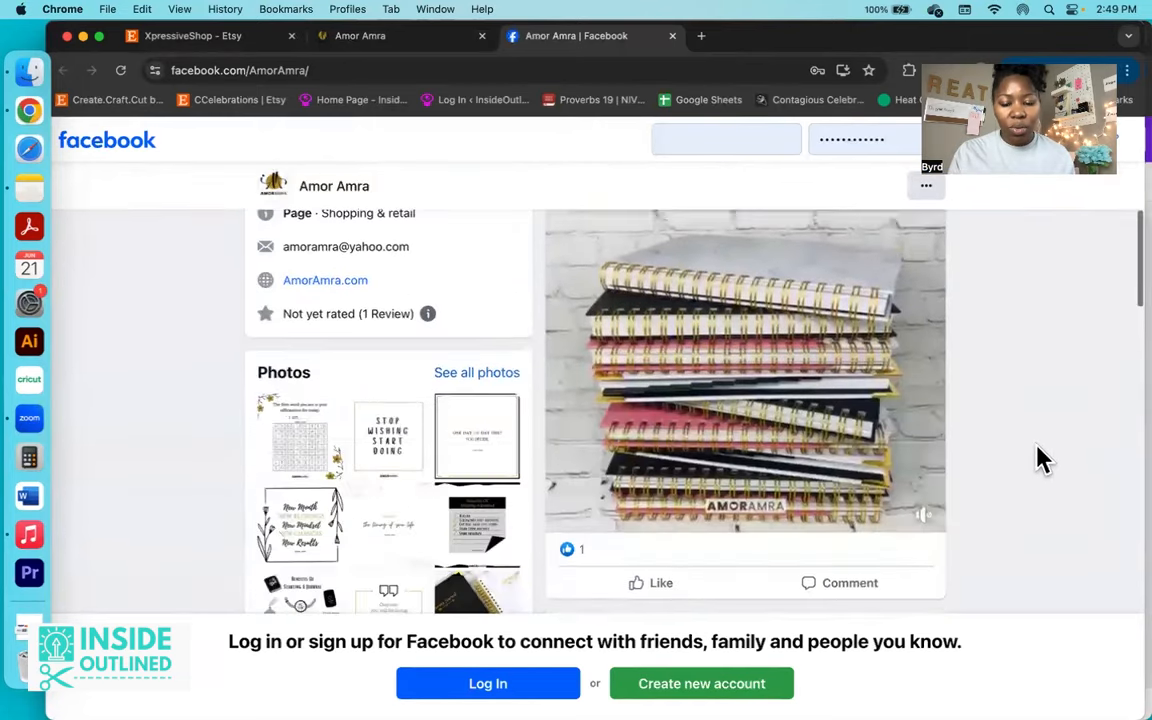
{"action": "scroll", "scroll_direction": "up", "scroll_amount": 3}
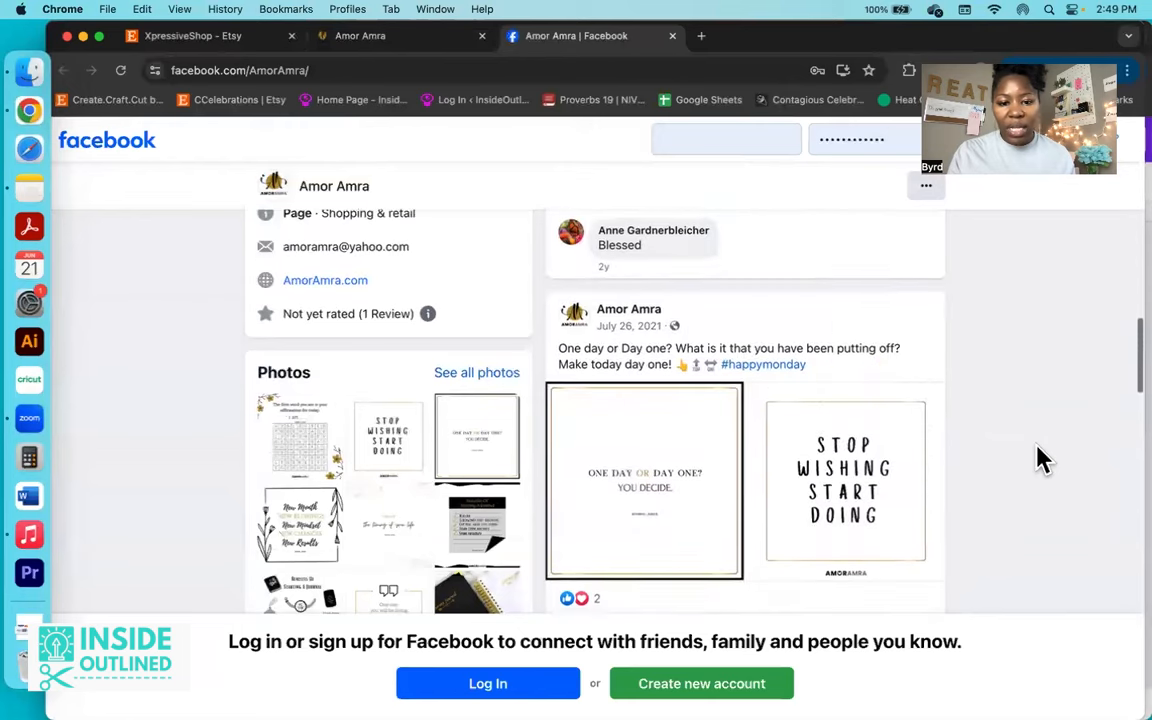
{"action": "scroll", "scroll_direction": "up", "scroll_amount": 3}
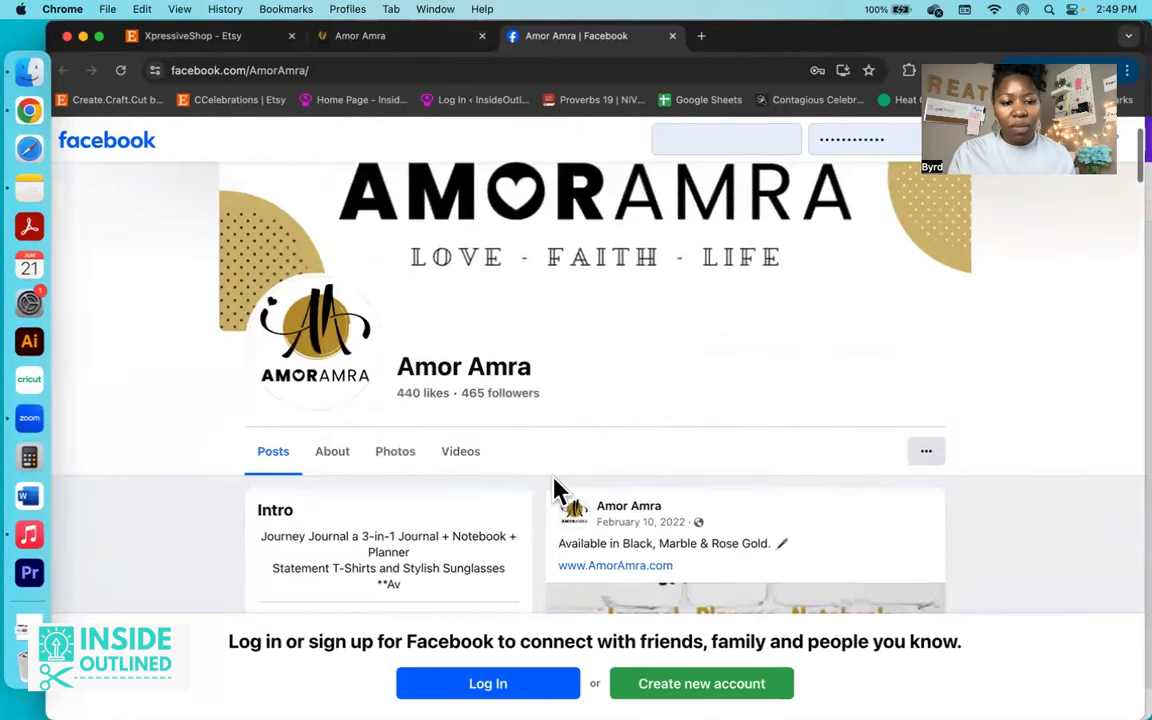
{"action": "scroll", "scroll_direction": "down", "scroll_amount": 3}
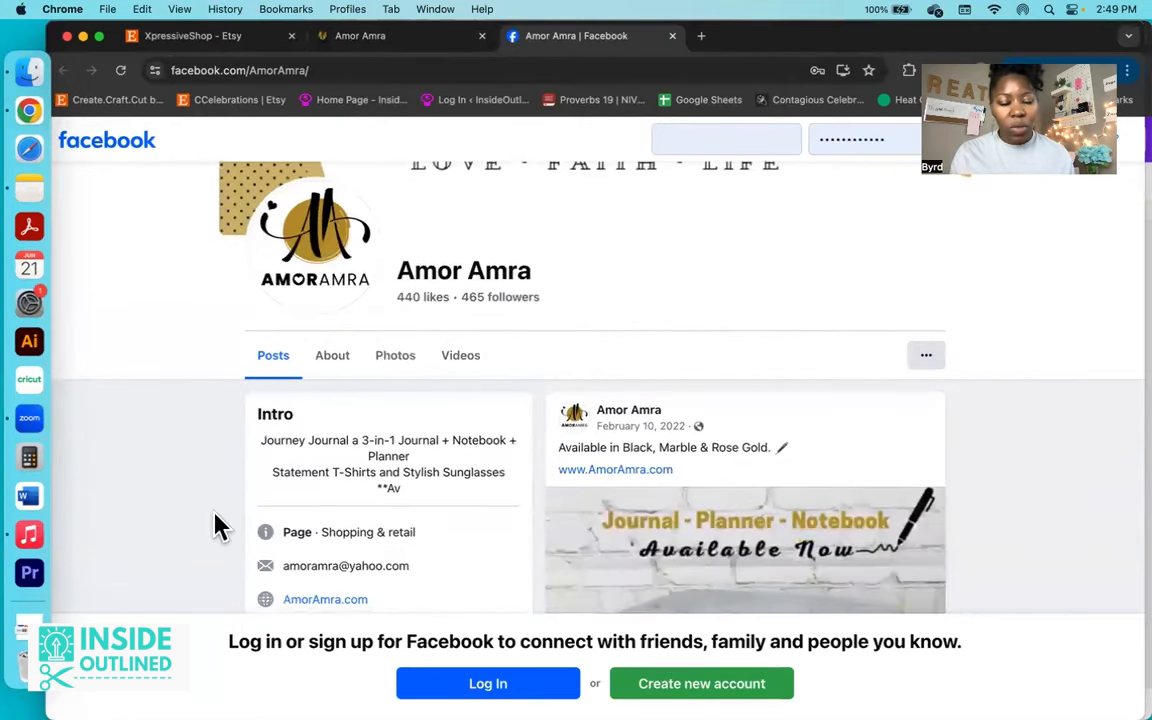
{"action": "scroll", "scroll_direction": "down", "scroll_amount": 3}
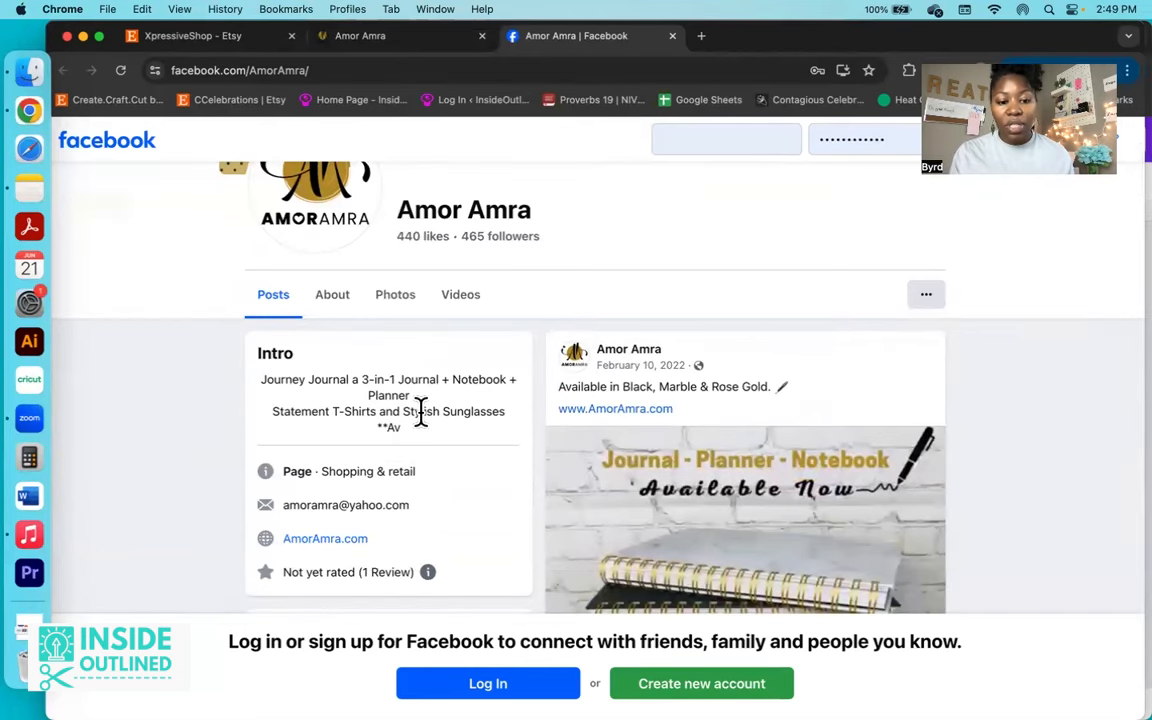
{"action": "scroll", "scroll_direction": "down", "scroll_amount": 3}
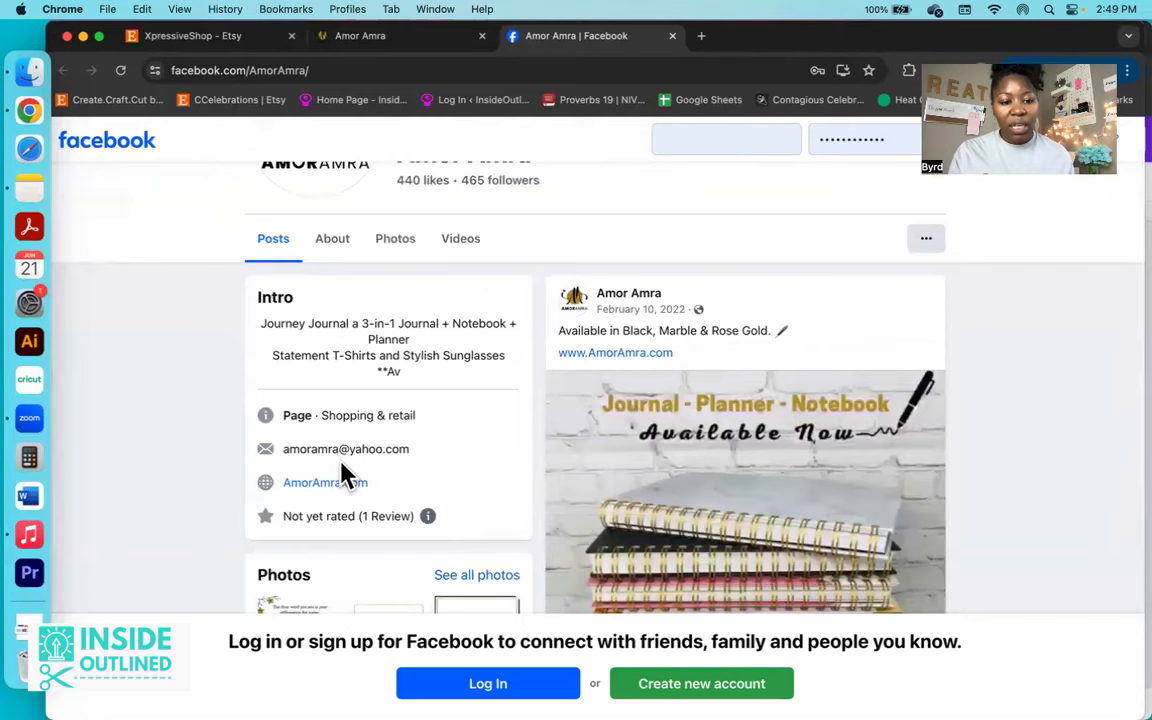
{"action": "scroll", "scroll_direction": "up", "scroll_amount": 3}
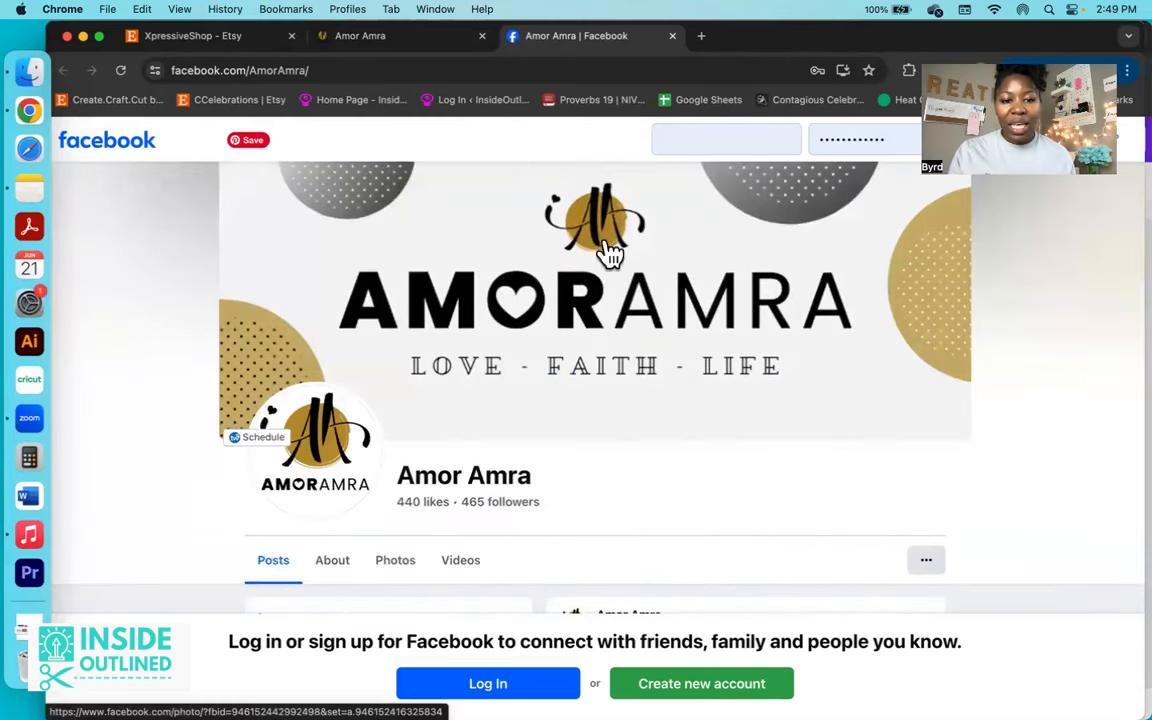
{"action": "mouse_move", "coordinate": [370, 440]}
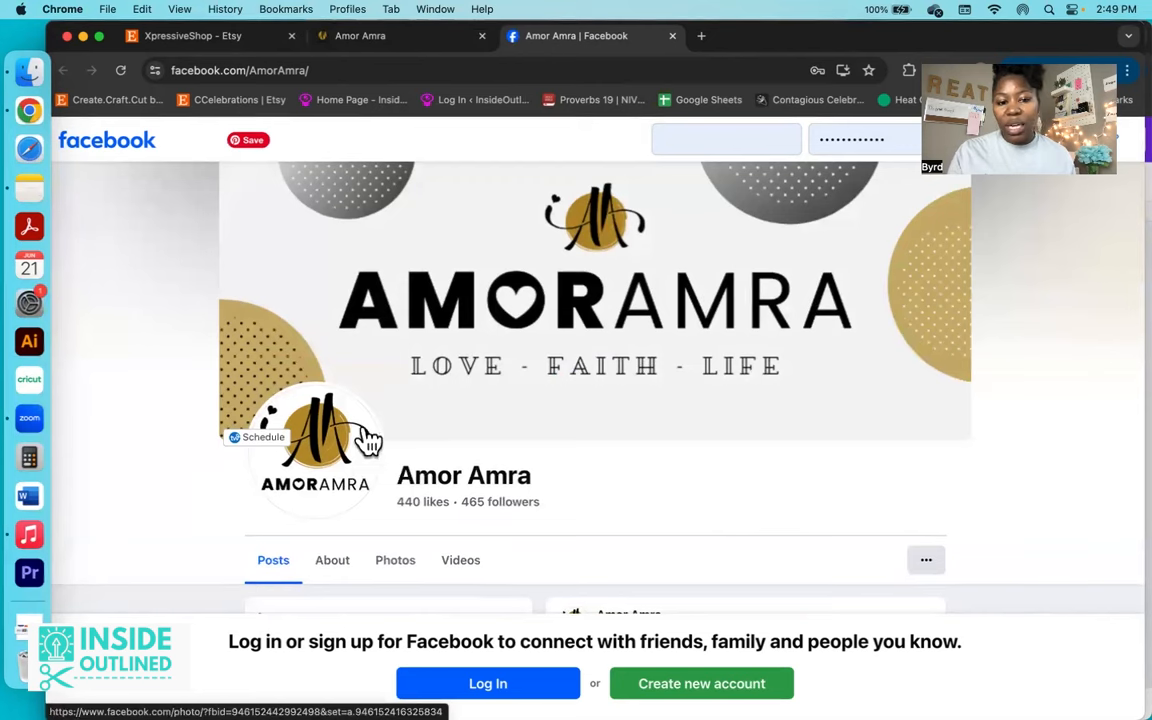
{"action": "mouse_move", "coordinate": [625, 385]}
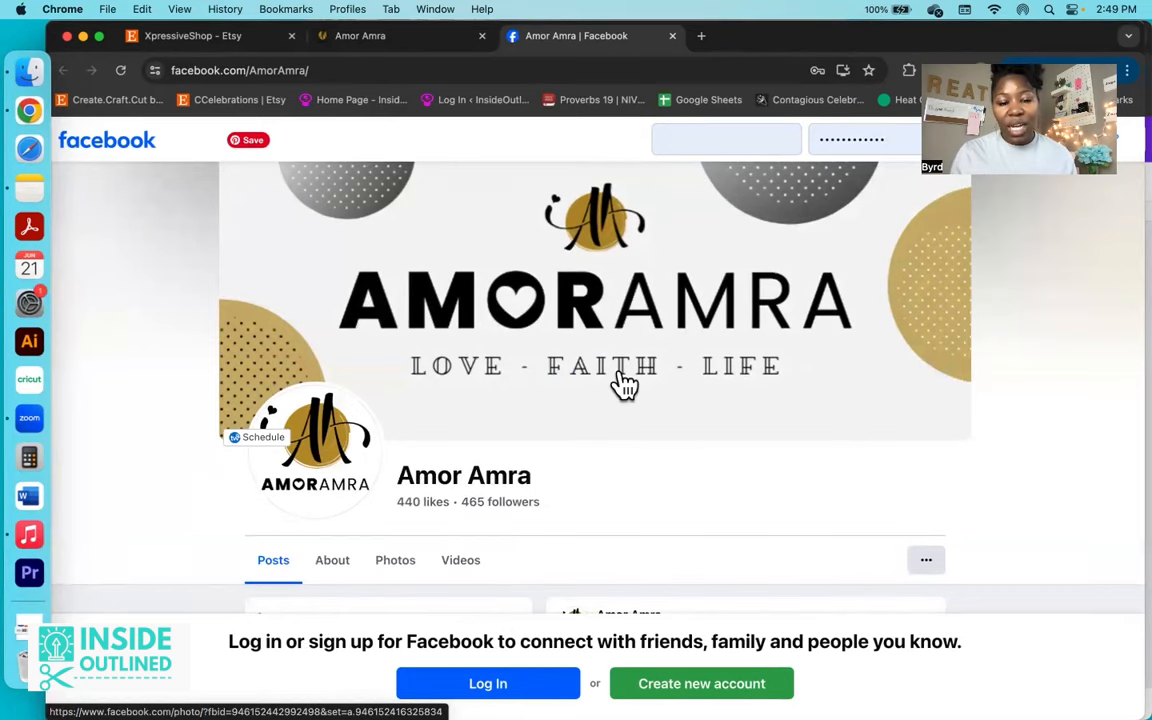
{"action": "scroll", "scroll_direction": "down", "scroll_amount": 3}
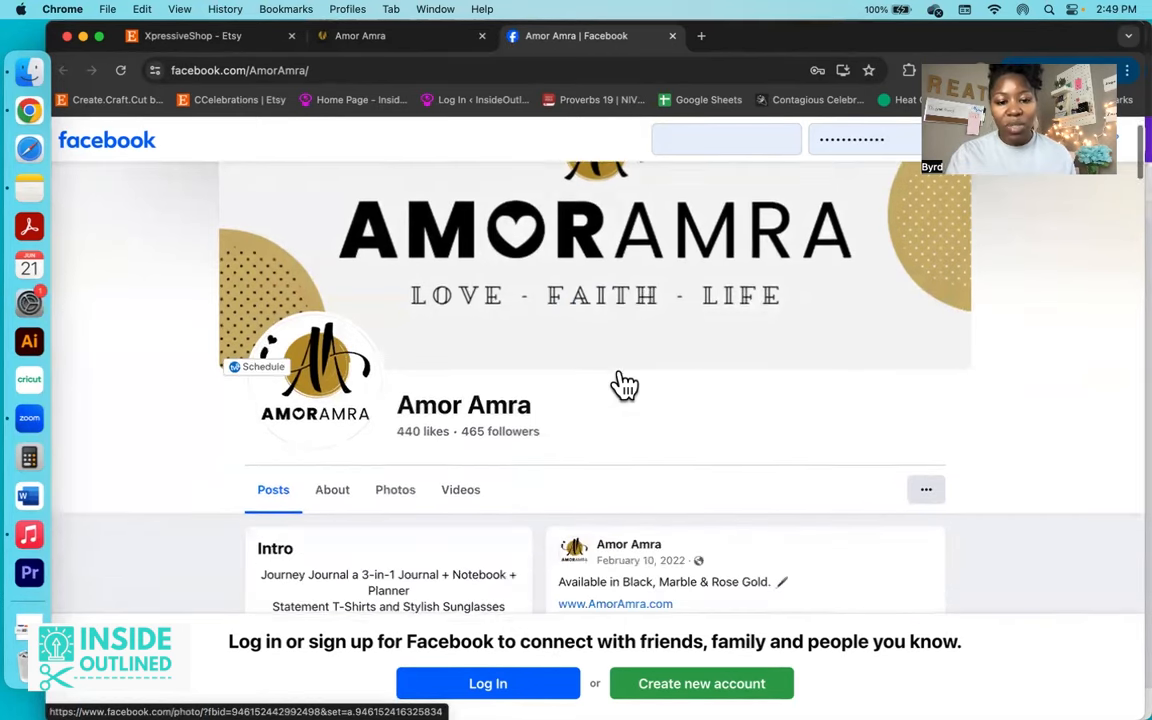
{"action": "scroll", "scroll_direction": "down", "scroll_amount": 3}
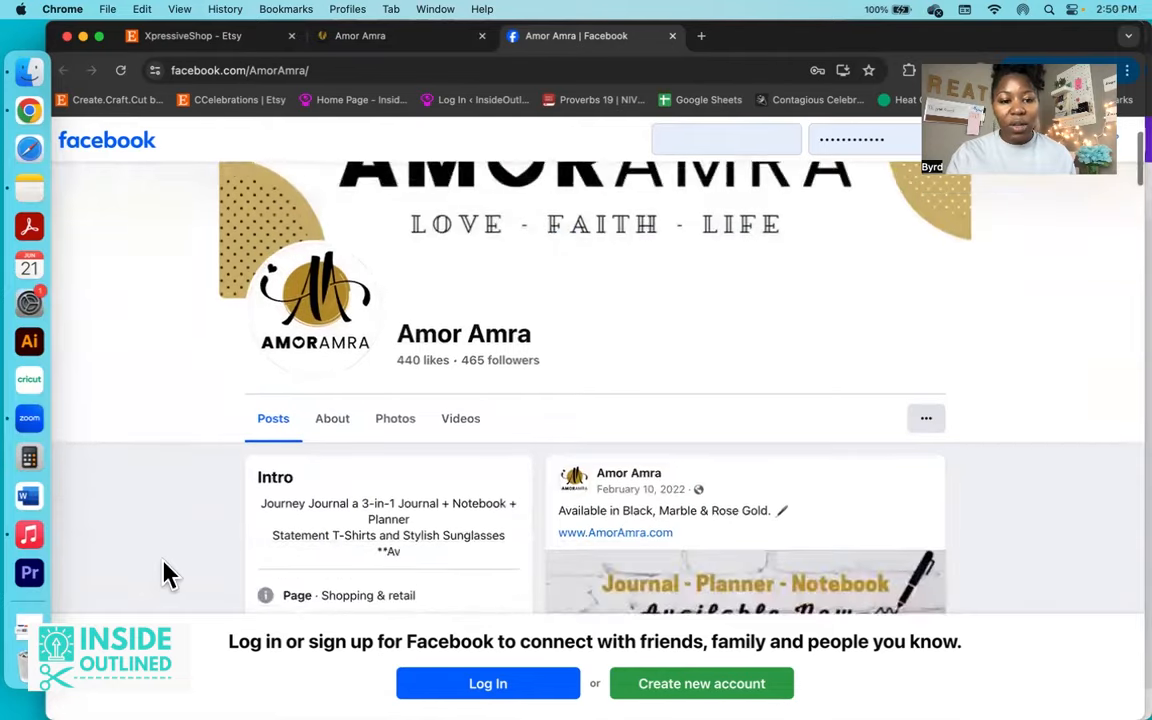
{"action": "scroll", "scroll_direction": "up", "scroll_amount": 3}
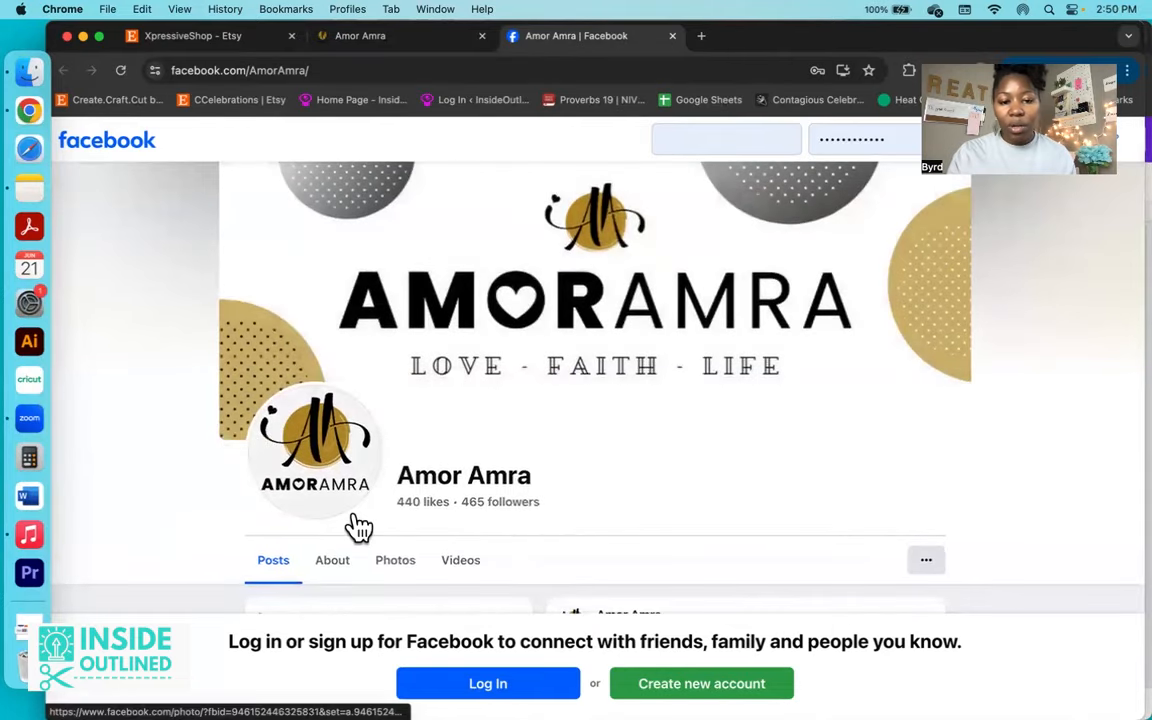
{"action": "scroll", "scroll_direction": "down", "scroll_amount": 3}
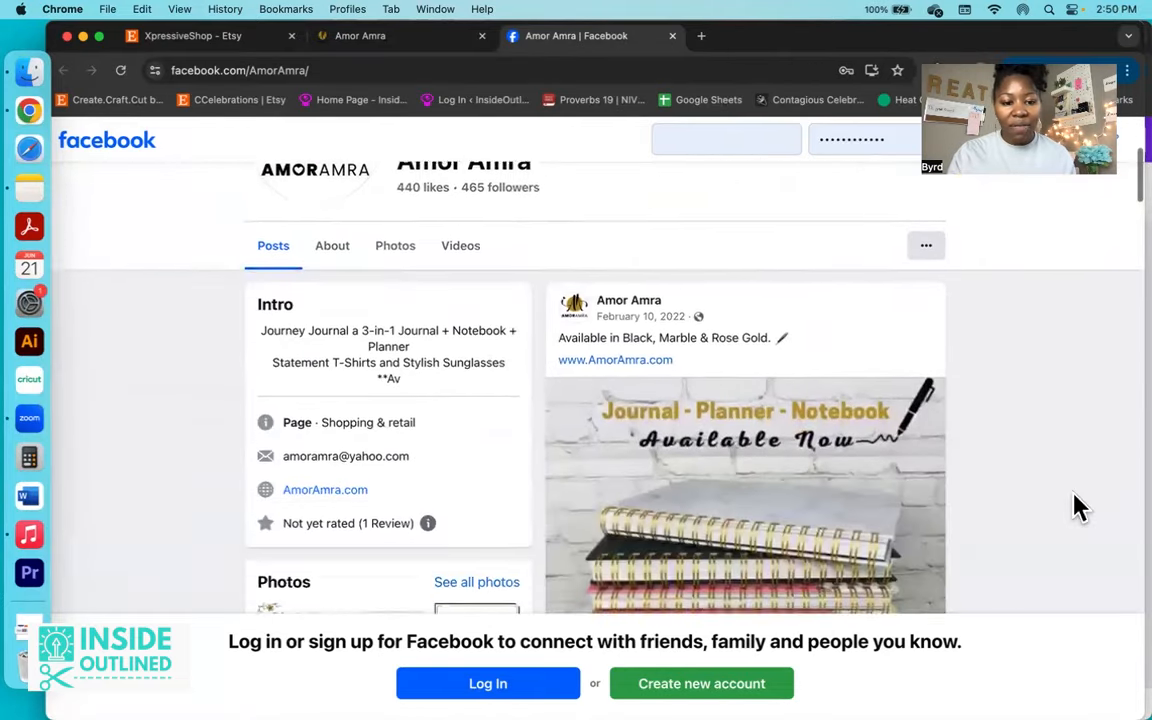
{"action": "scroll", "scroll_direction": "down", "scroll_amount": 3}
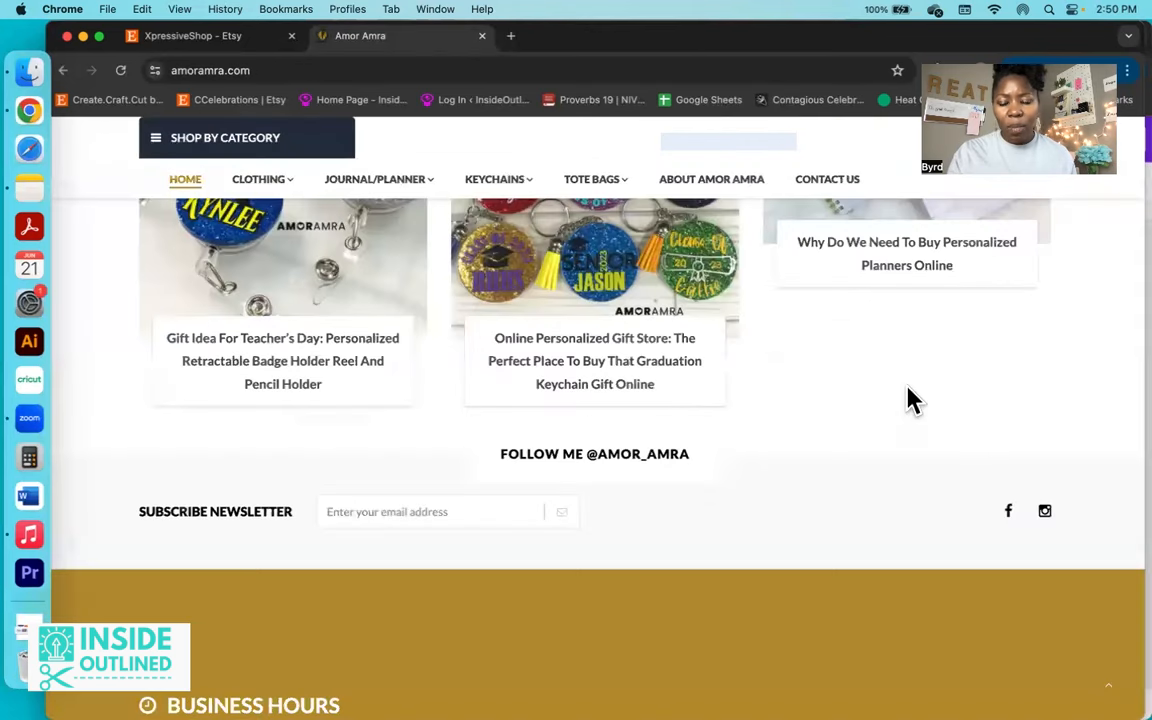
Step: Open the Instagram link from Amor Amra's site footer in a new tab
{"action": "right_click", "coordinate": [1045, 511]}
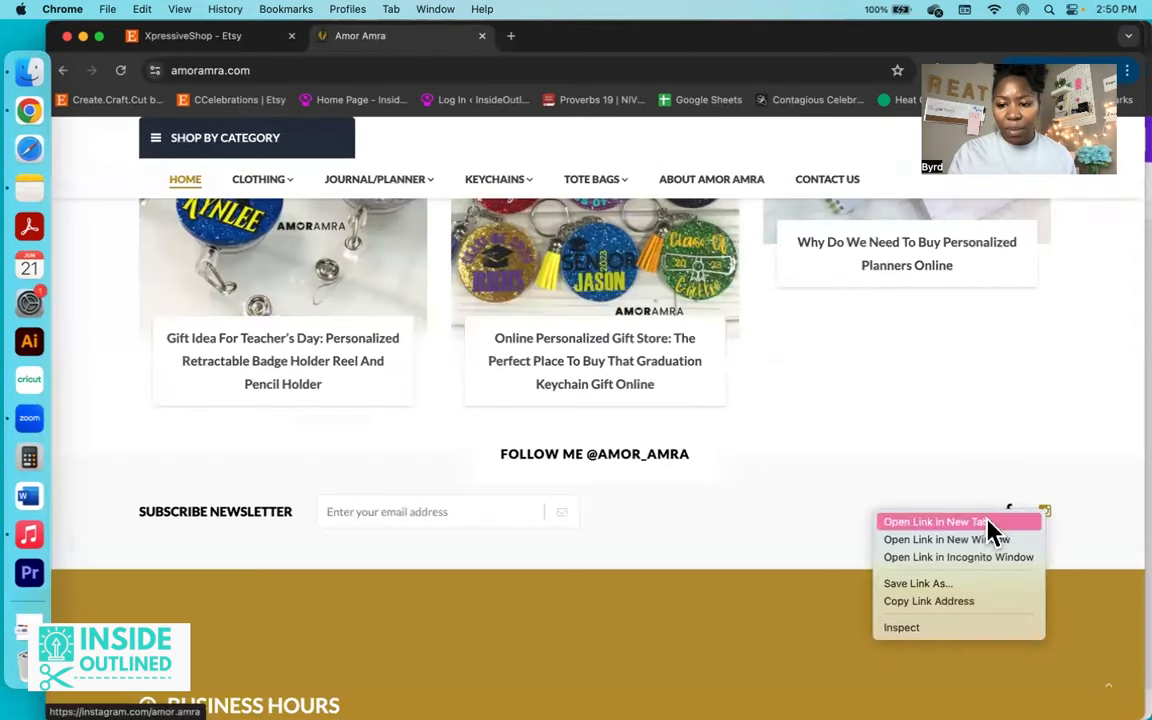
{"action": "left_click", "coordinate": [935, 521]}
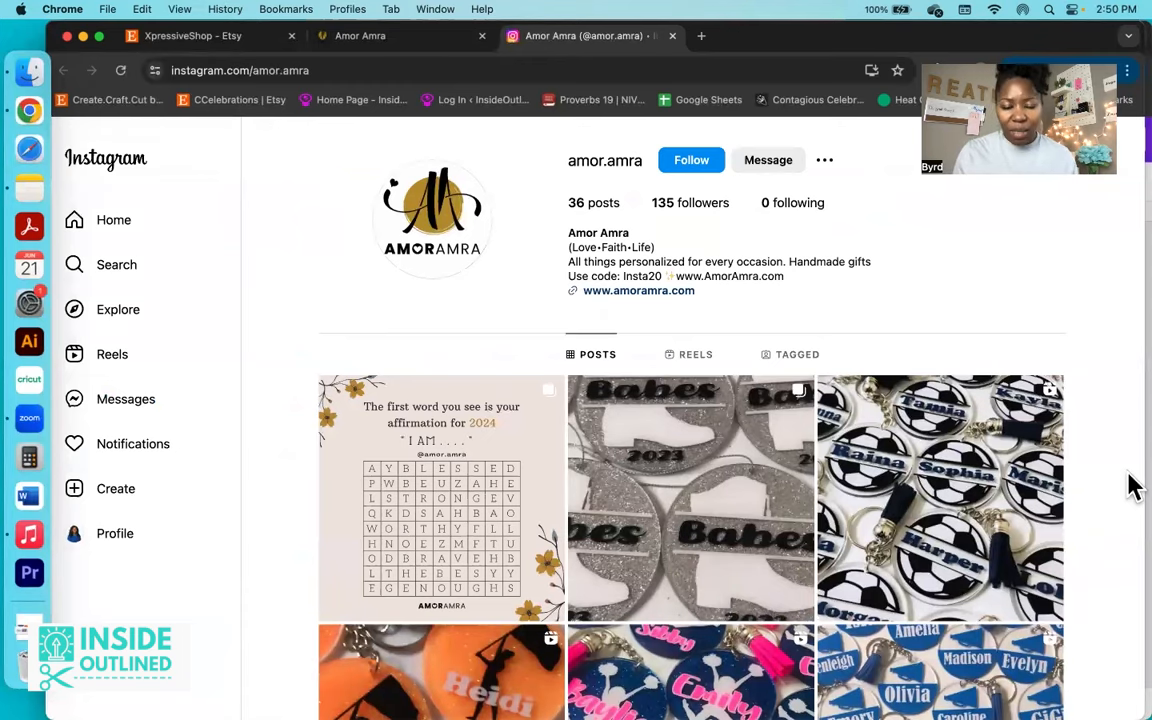
Step: Browse the drill team ornament and soccer keychain posts, then close the Instagram tab
{"action": "scroll", "scroll_direction": "down", "scroll_amount": 3}
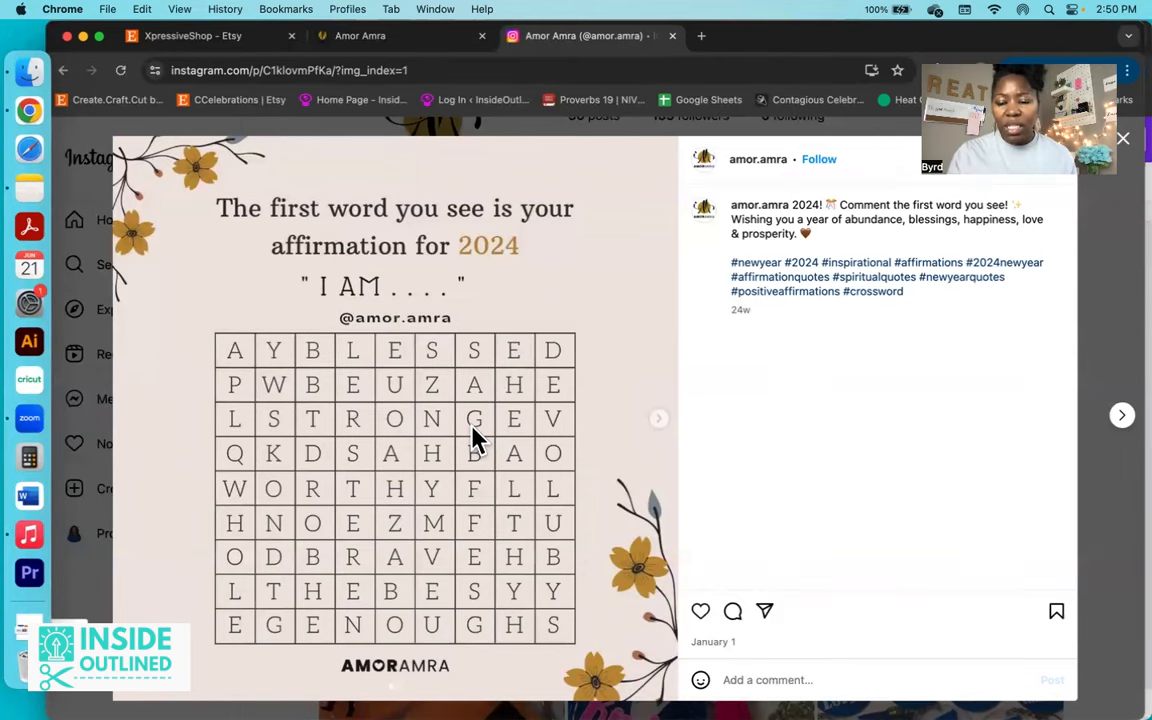
{"action": "left_click", "coordinate": [1121, 415]}
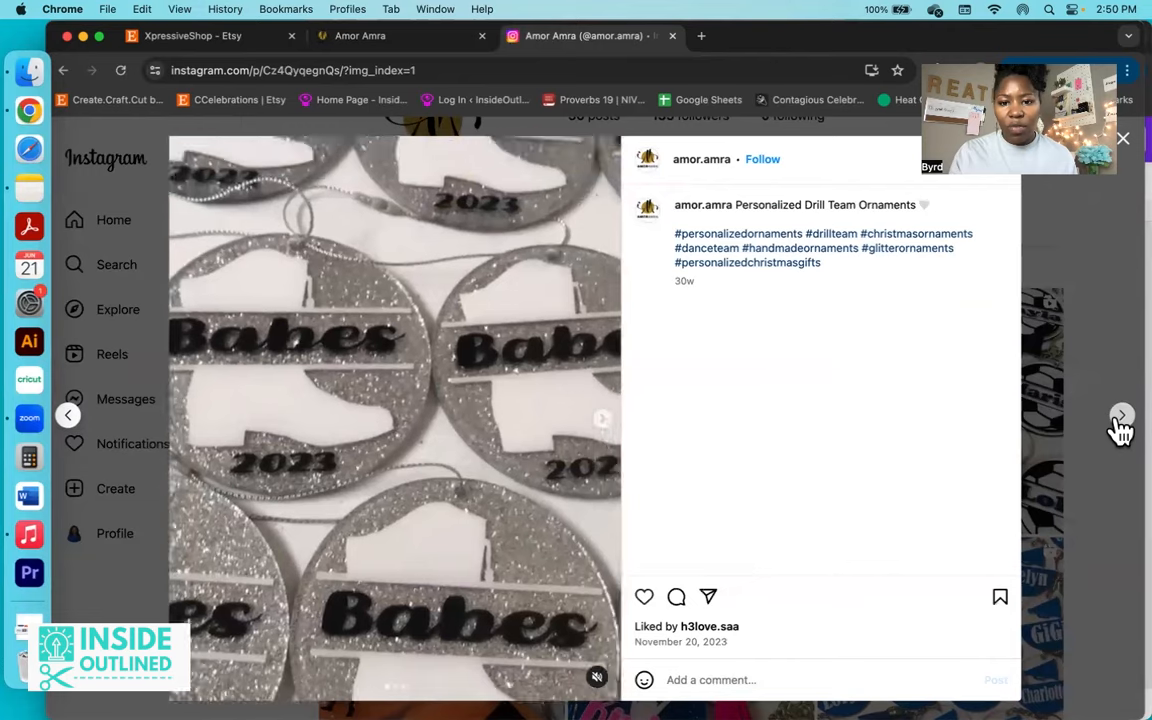
{"action": "left_click", "coordinate": [1120, 415]}
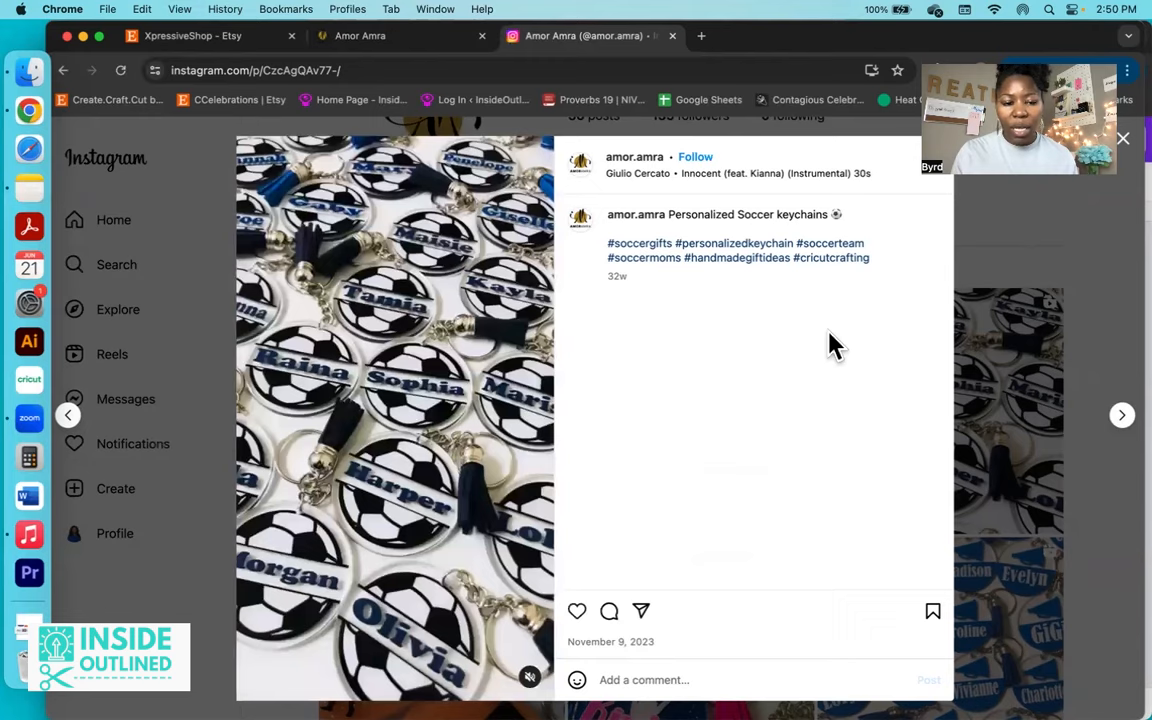
{"action": "left_click", "coordinate": [1120, 415]}
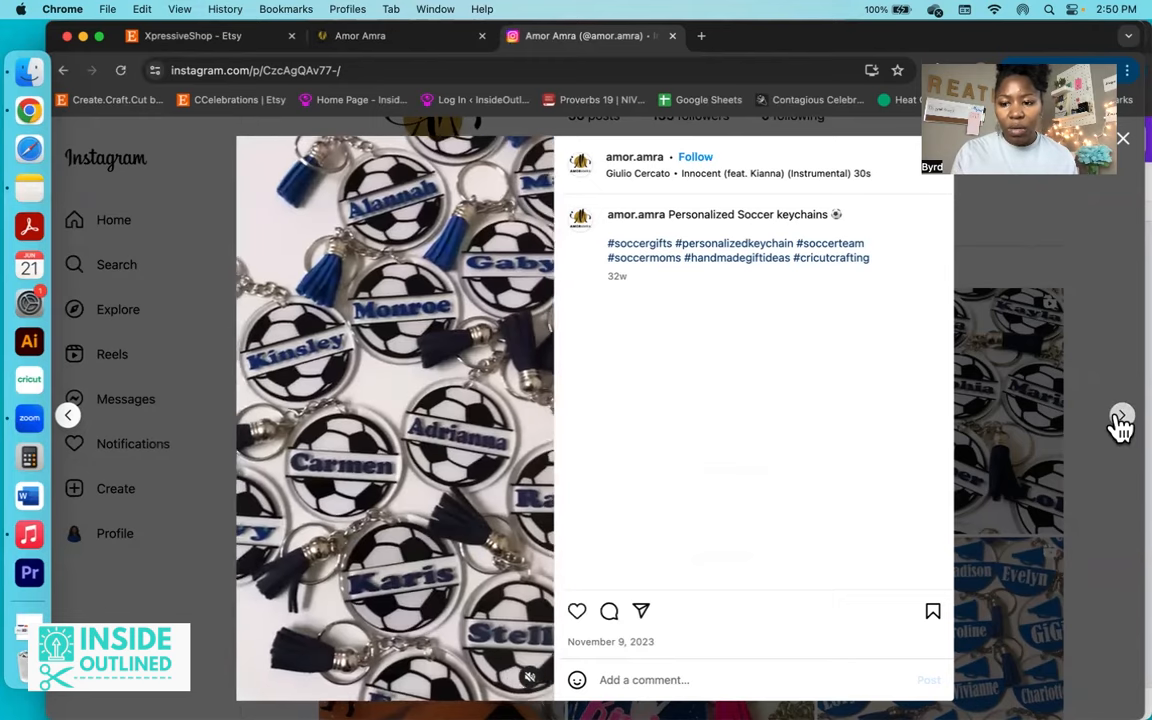
{"action": "left_click", "coordinate": [1123, 138]}
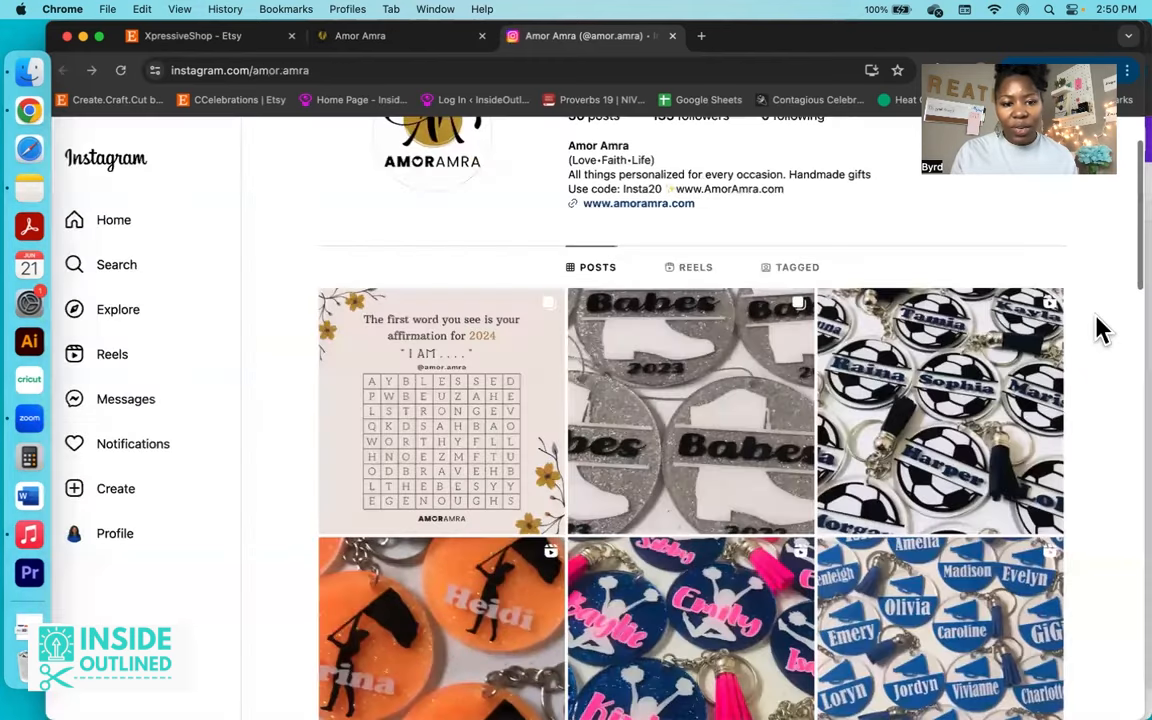
{"action": "scroll", "scroll_direction": "up", "scroll_amount": 3}
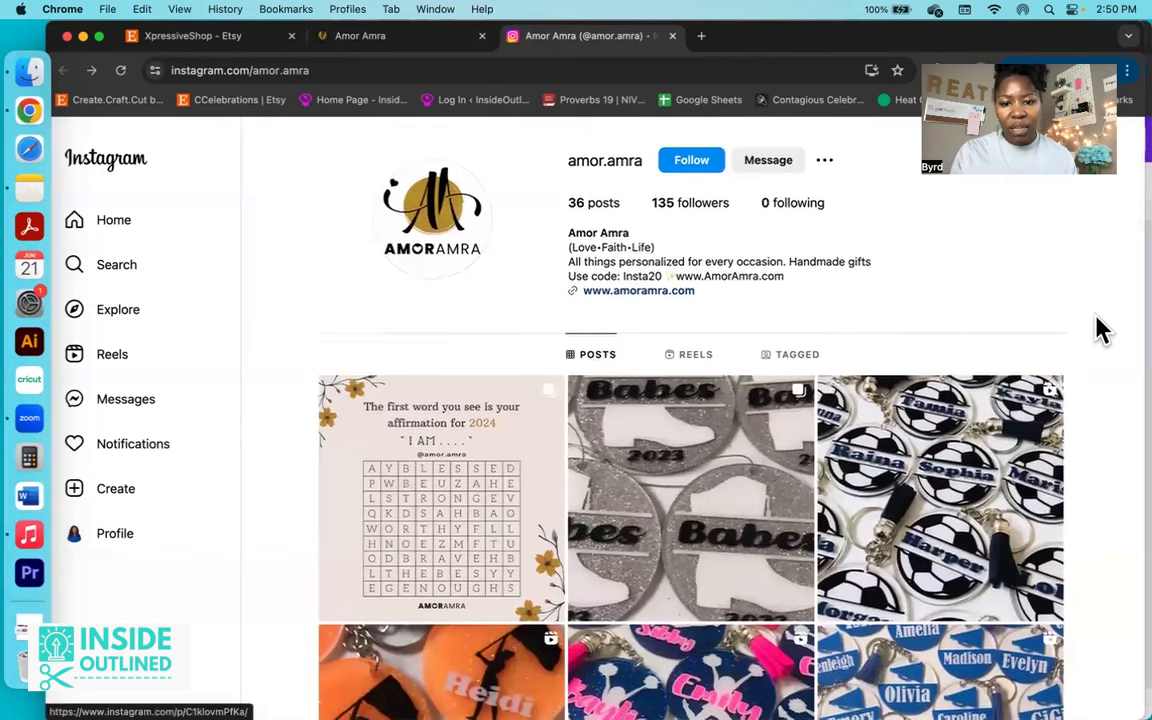
{"action": "mouse_move", "coordinate": [718, 287]}
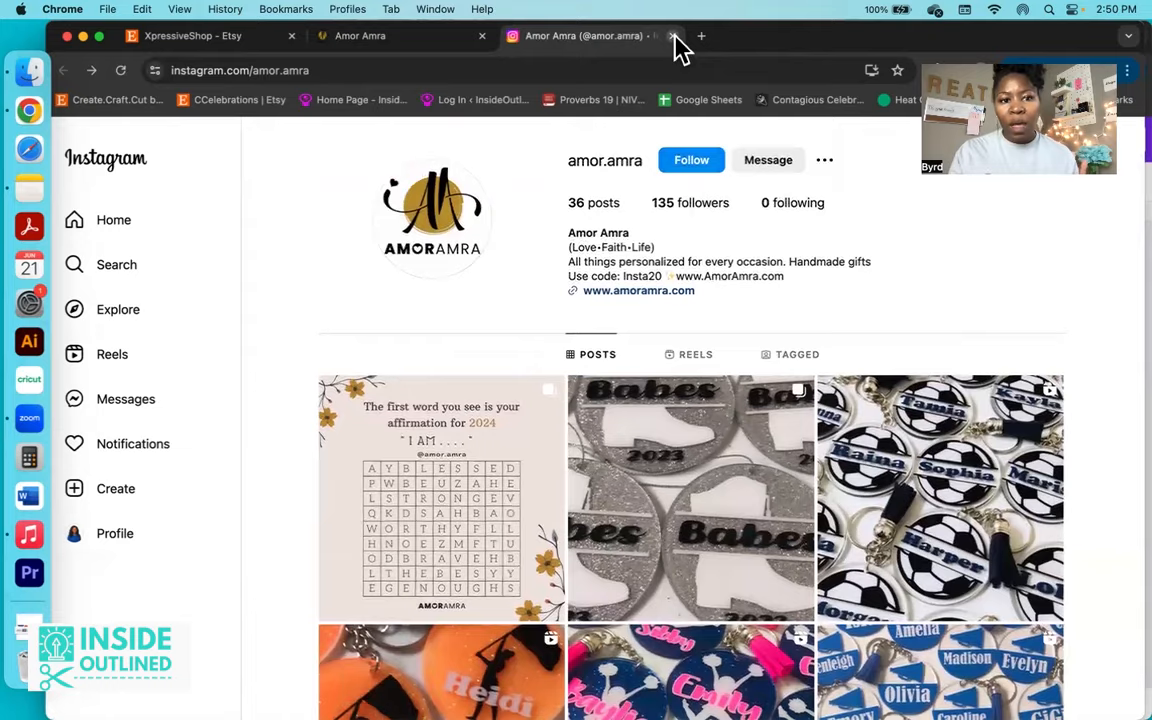
{"action": "left_click", "coordinate": [672, 36]}
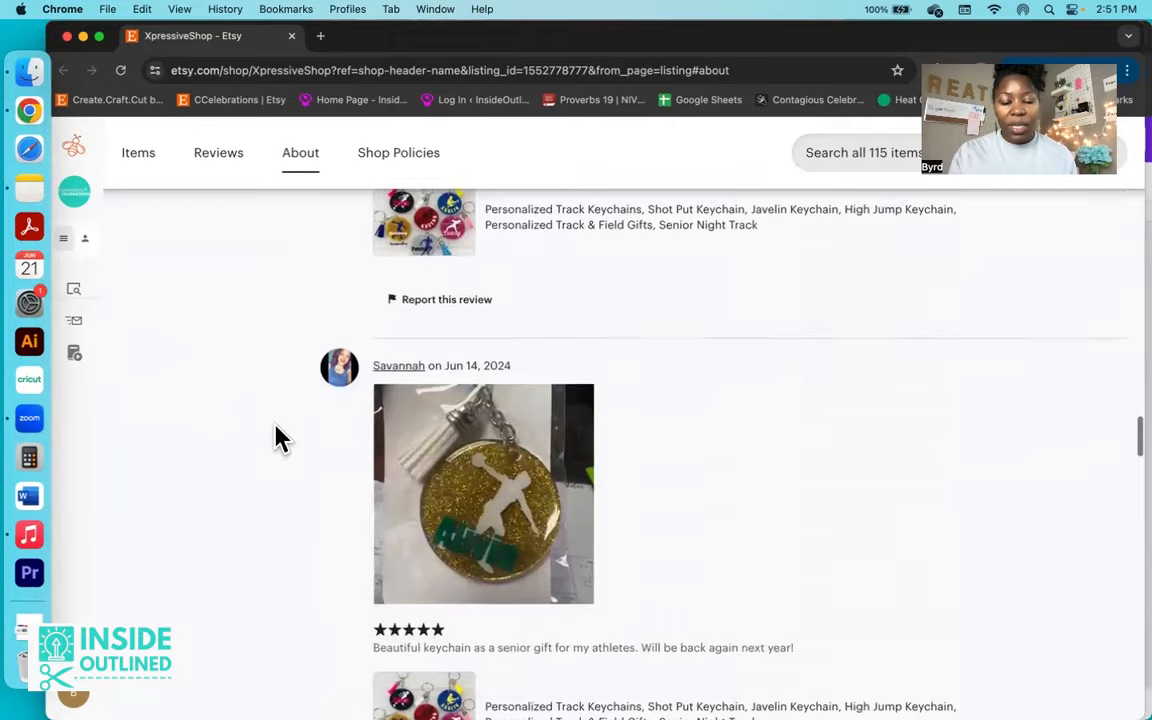
Step: View XpressiveShop's item listings, read its five-star keychain reviews, and scroll back up
{"action": "left_click", "coordinate": [138, 152]}
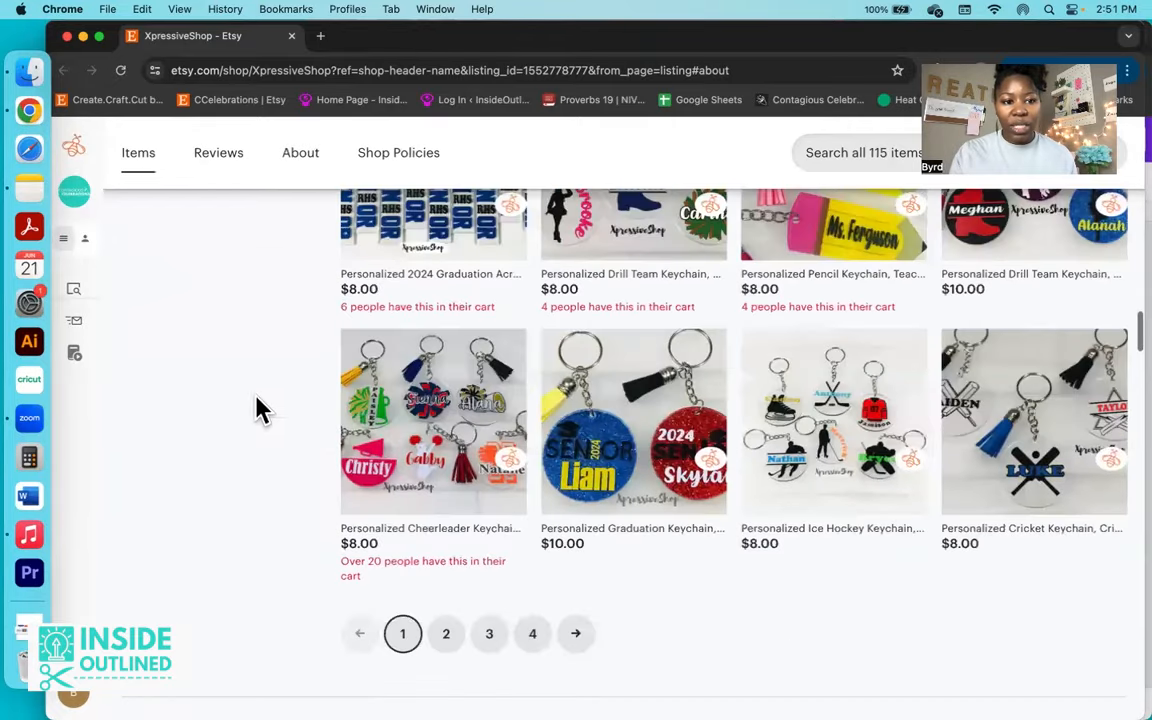
{"action": "left_click", "coordinate": [217, 152]}
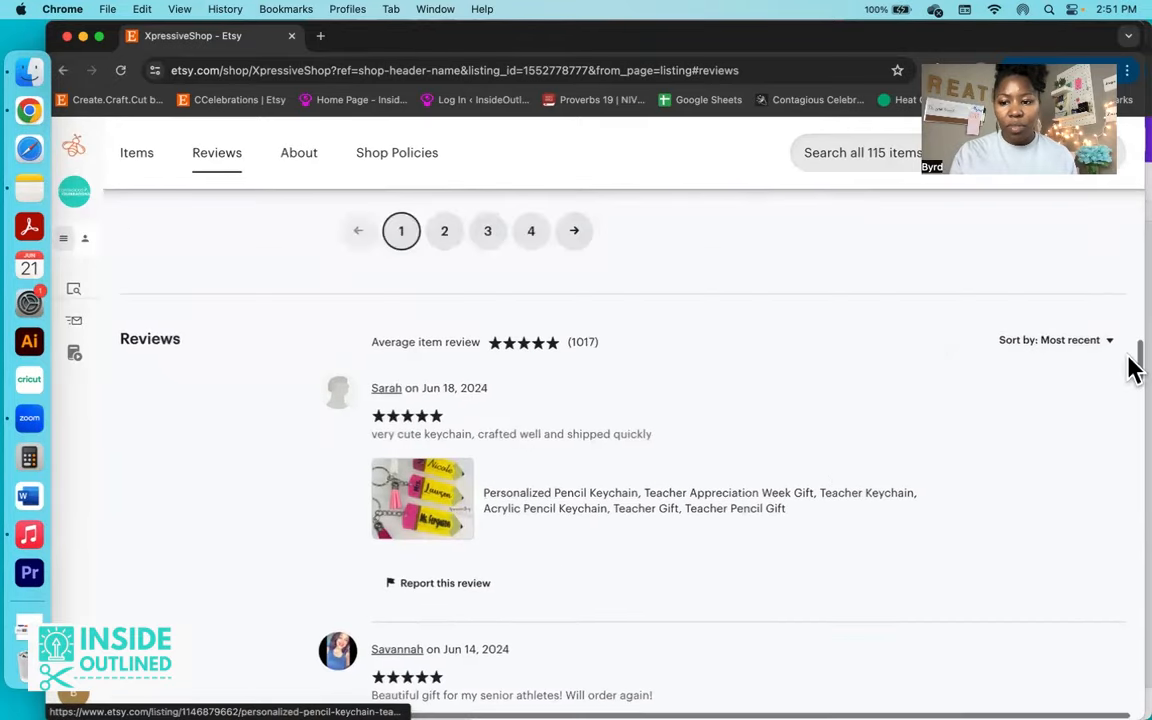
{"action": "left_click", "coordinate": [1055, 340]}
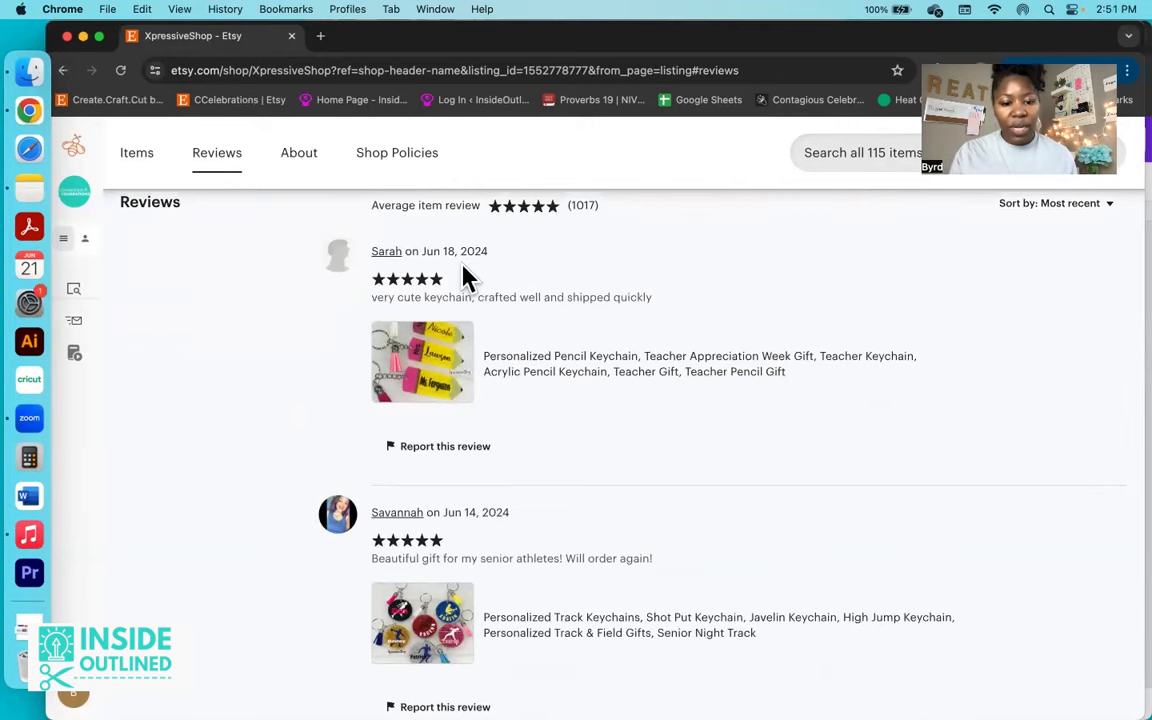
{"action": "scroll", "scroll_direction": "down", "scroll_amount": 3}
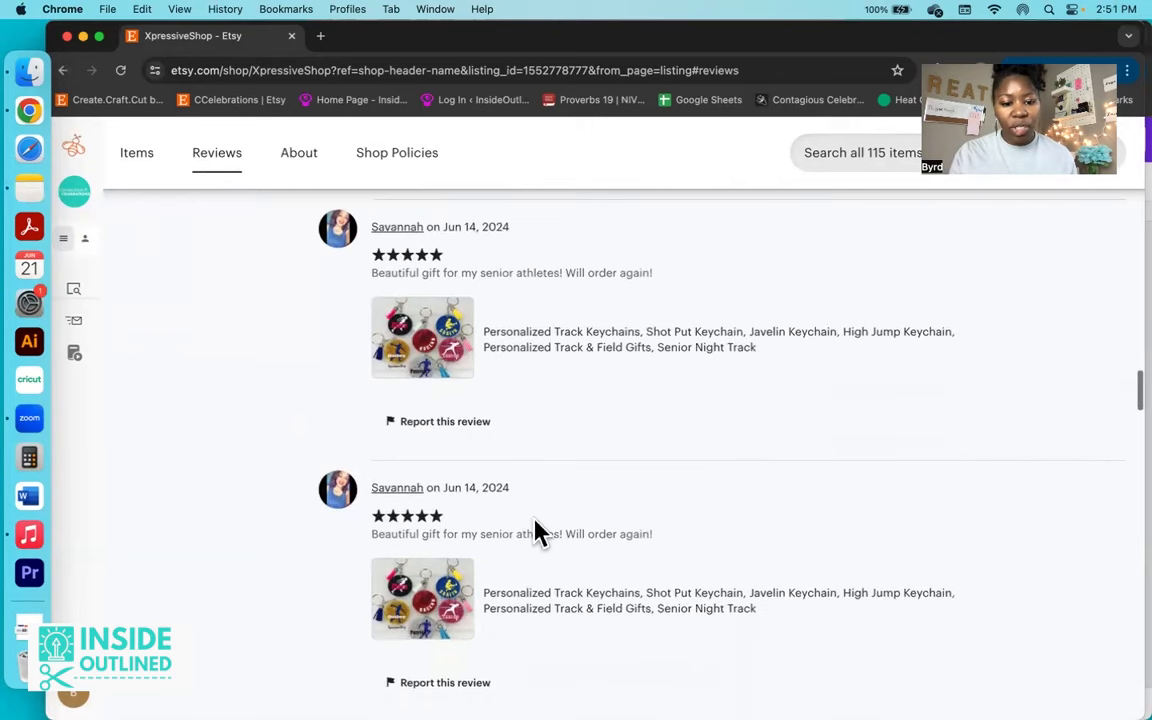
{"action": "scroll", "scroll_direction": "down", "scroll_amount": 3}
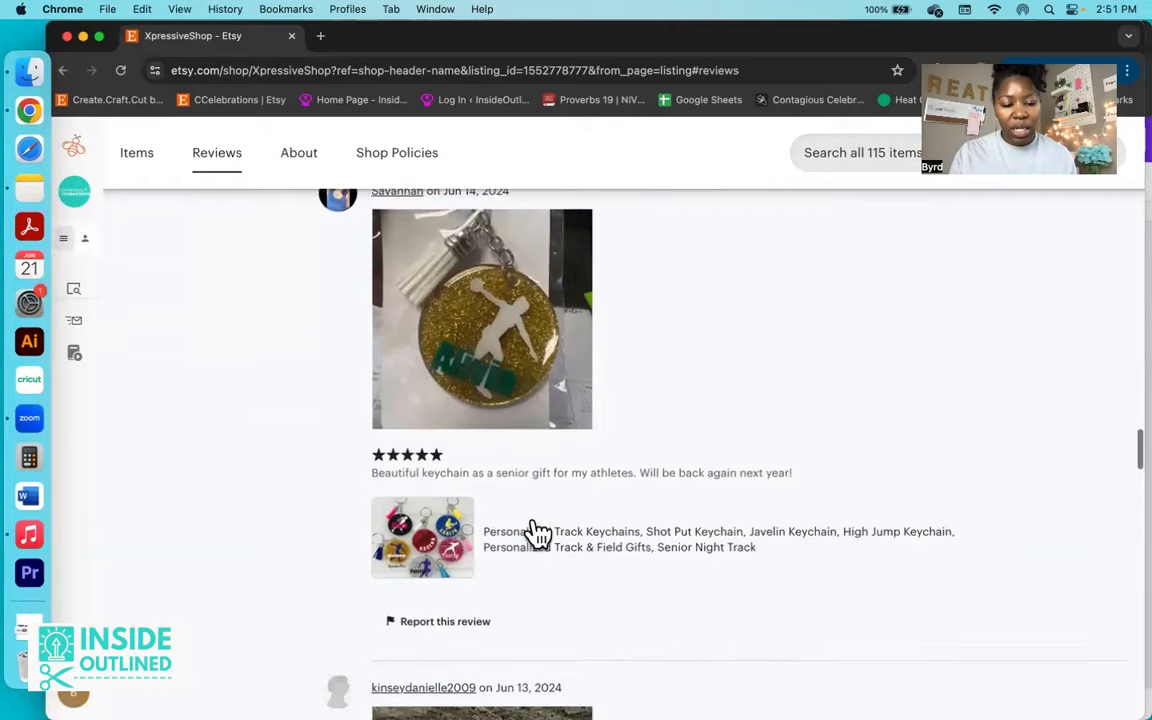
{"action": "scroll", "scroll_direction": "down", "scroll_amount": 3}
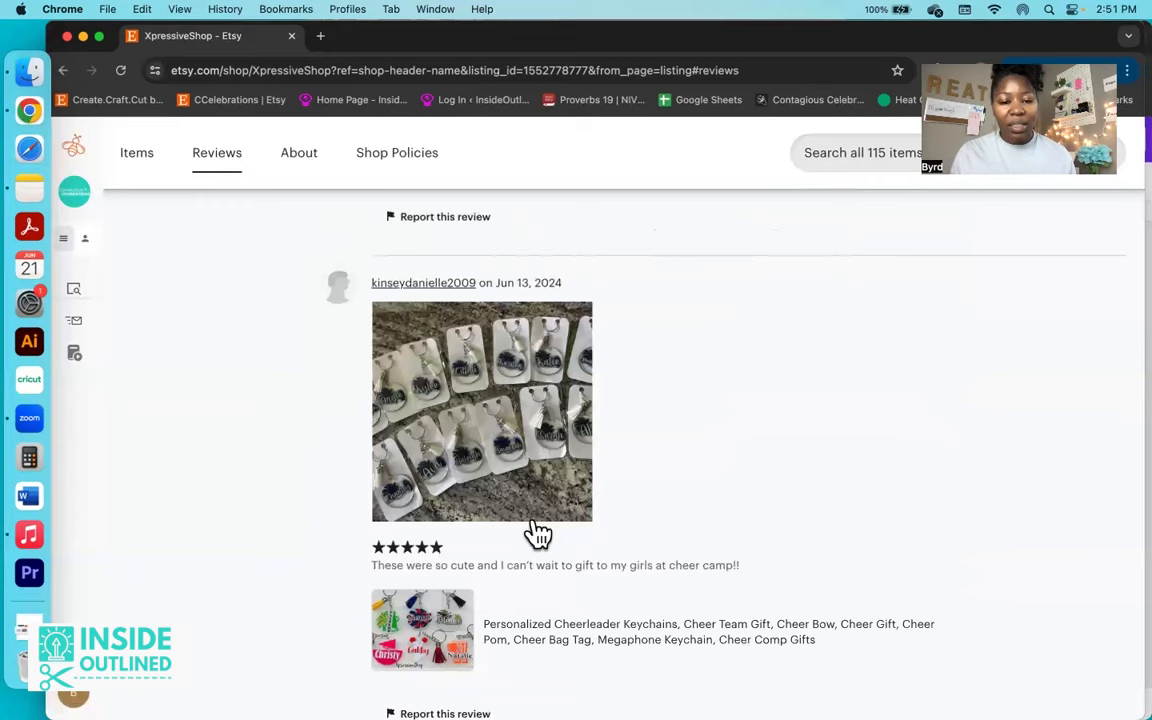
{"action": "scroll", "scroll_direction": "up", "scroll_amount": 3}
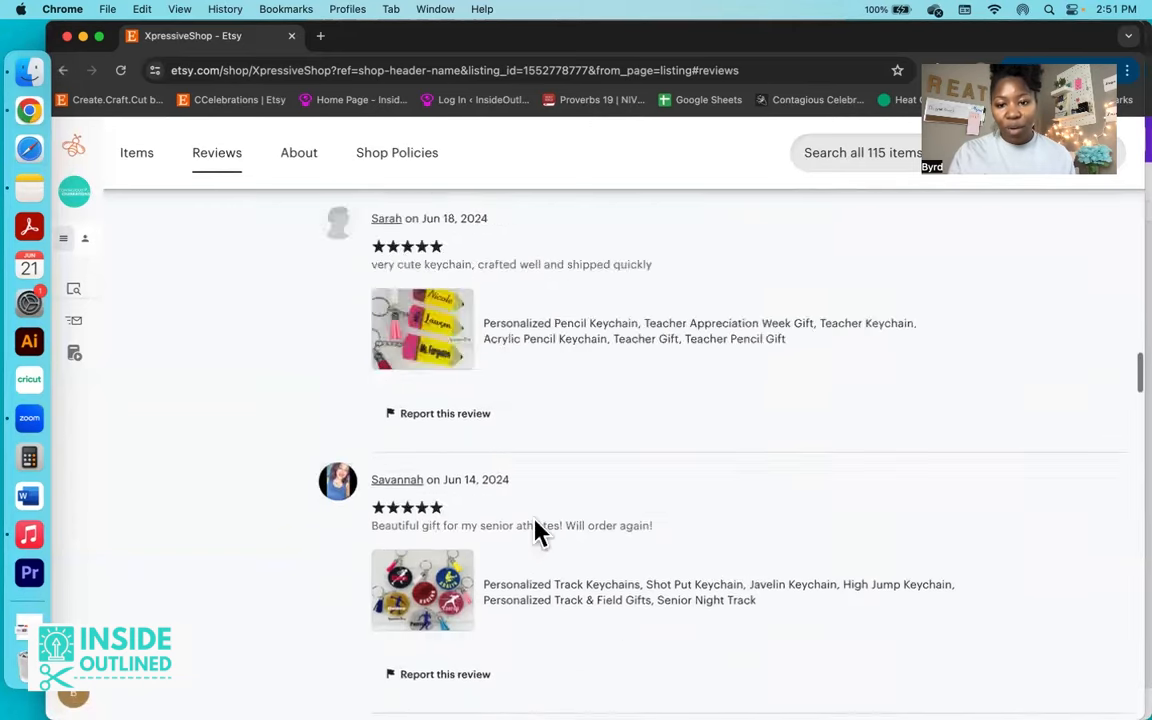
{"action": "scroll", "scroll_direction": "up", "scroll_amount": 3}
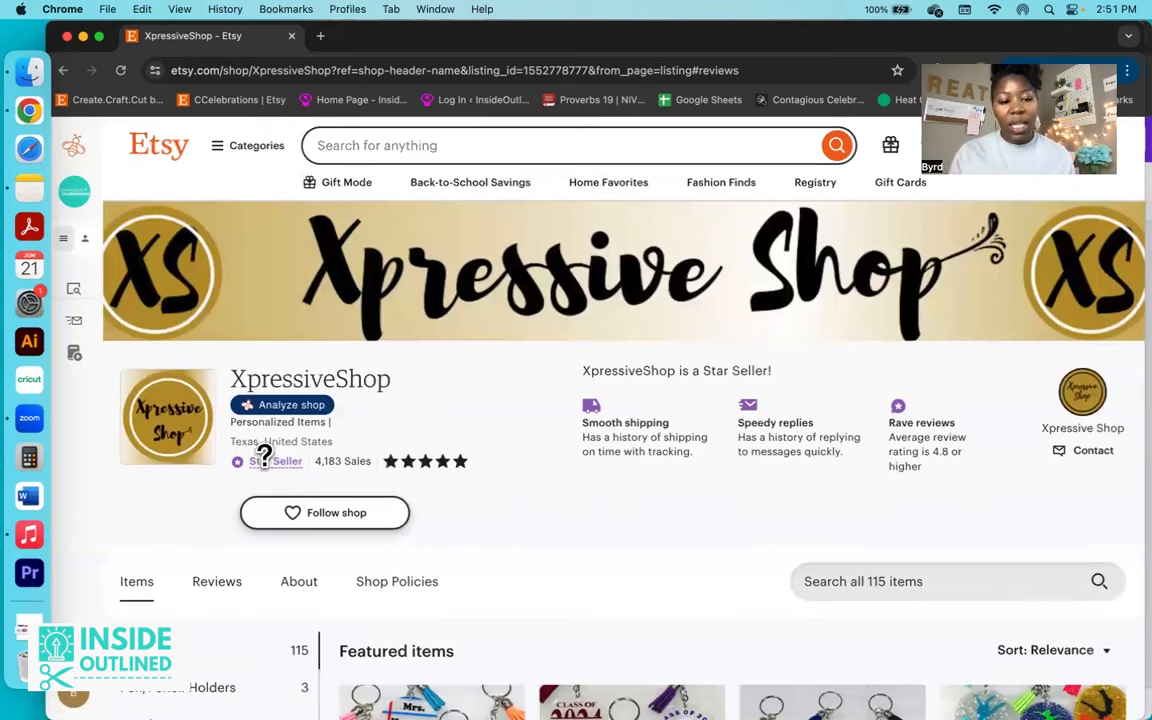
{"action": "mouse_move", "coordinate": [343, 461]}
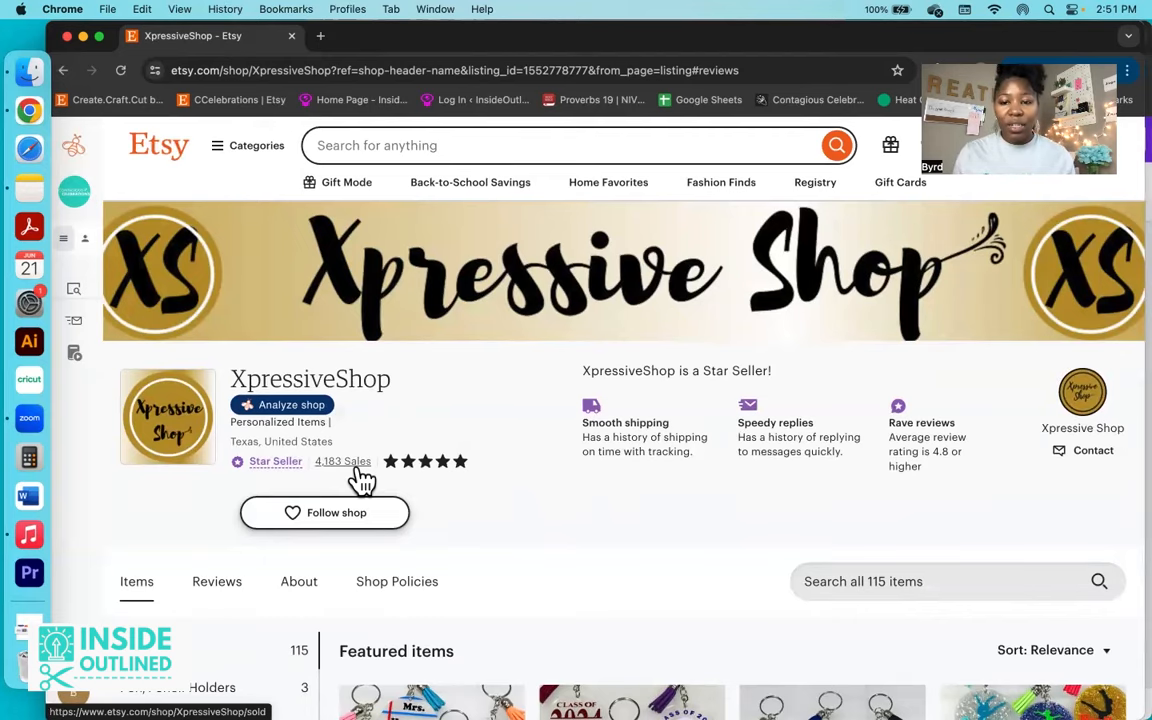
{"action": "scroll", "scroll_direction": "down", "scroll_amount": 3}
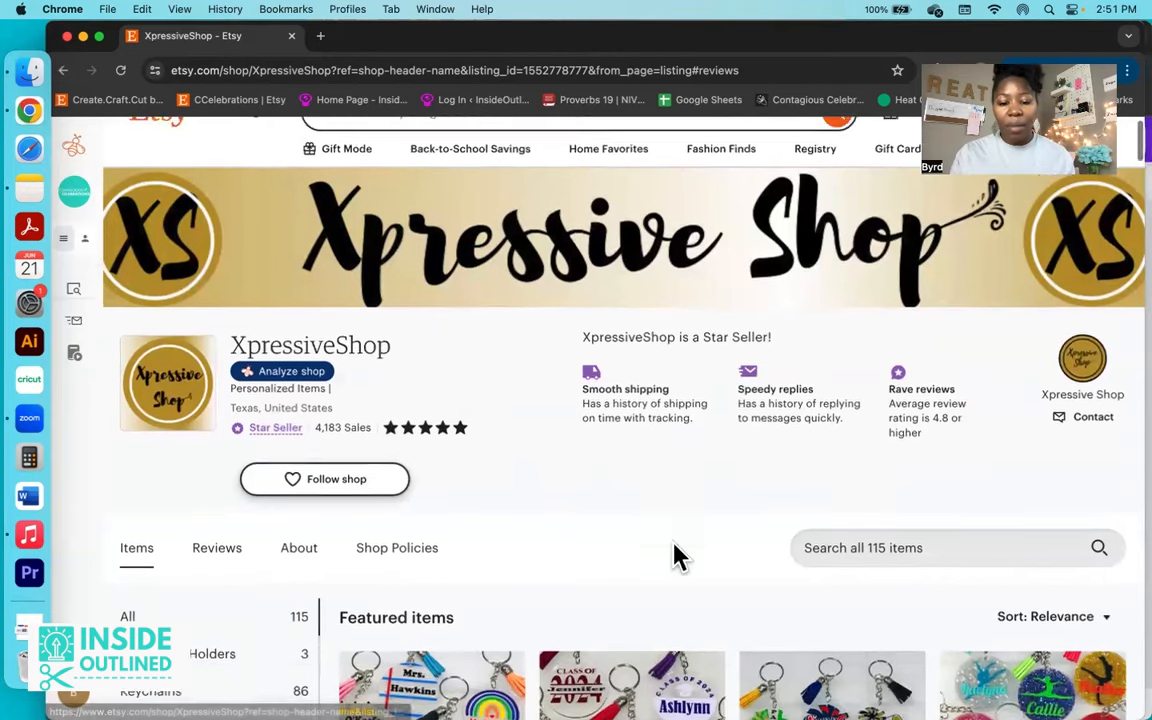
{"action": "scroll", "scroll_direction": "down", "scroll_amount": 3}
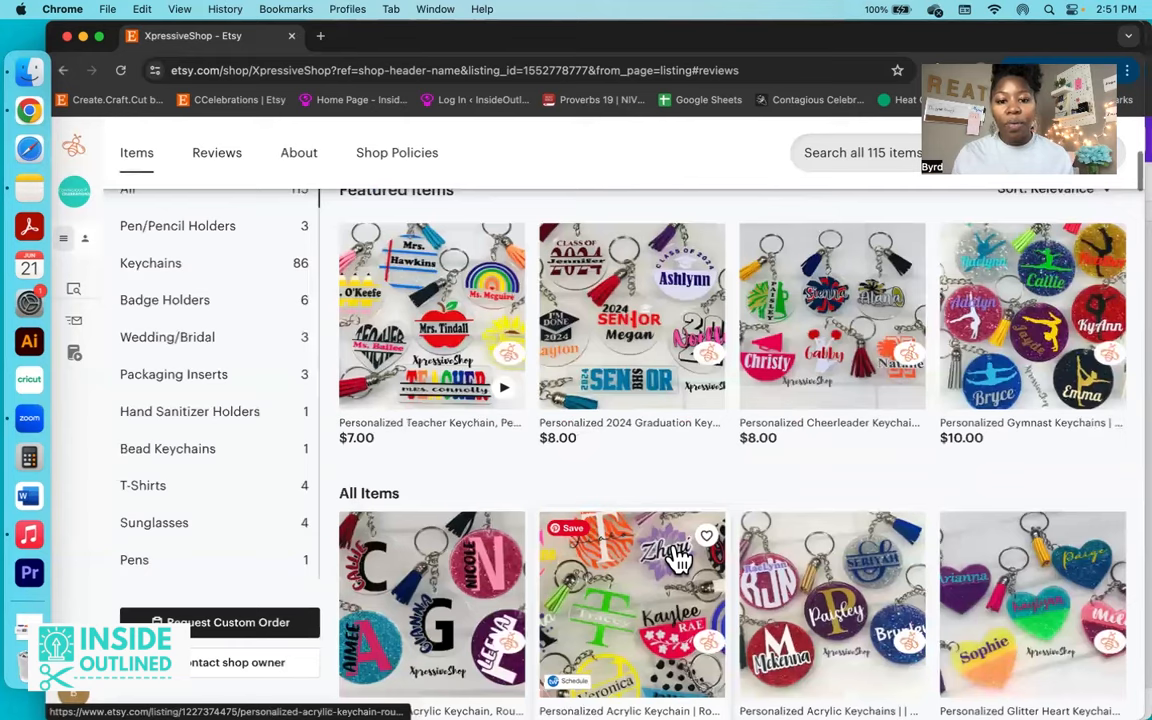
{"action": "scroll", "scroll_direction": "down", "scroll_amount": 3}
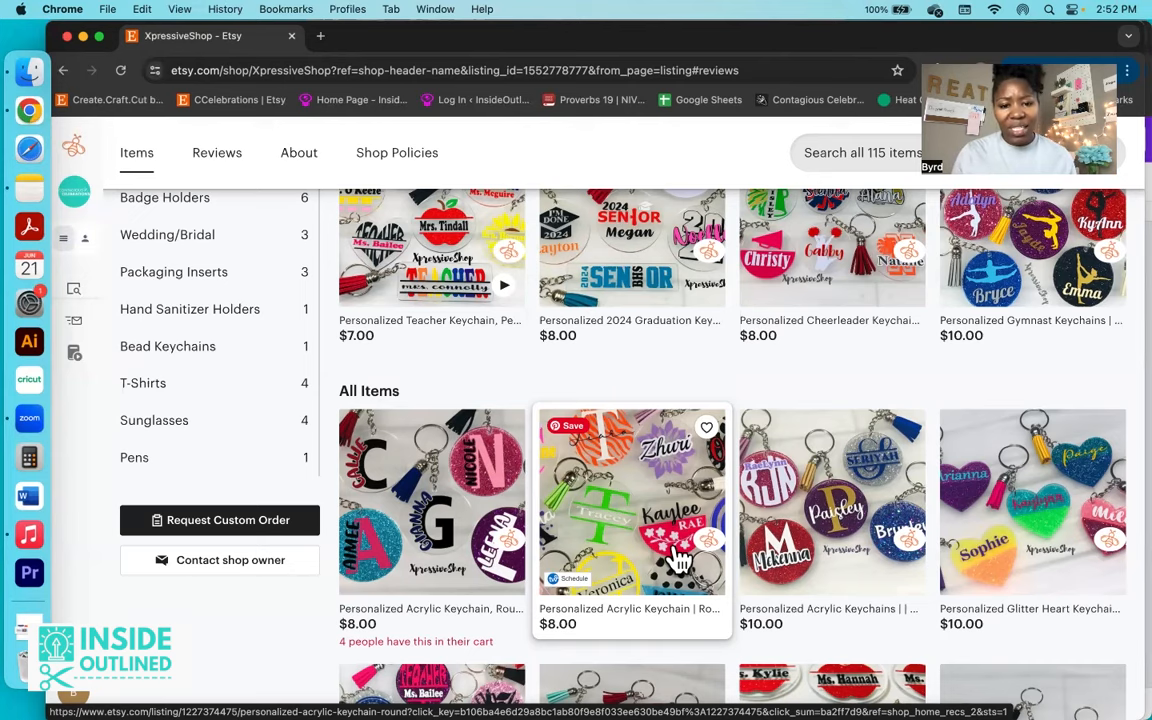
{"action": "scroll", "scroll_direction": "up", "scroll_amount": 3}
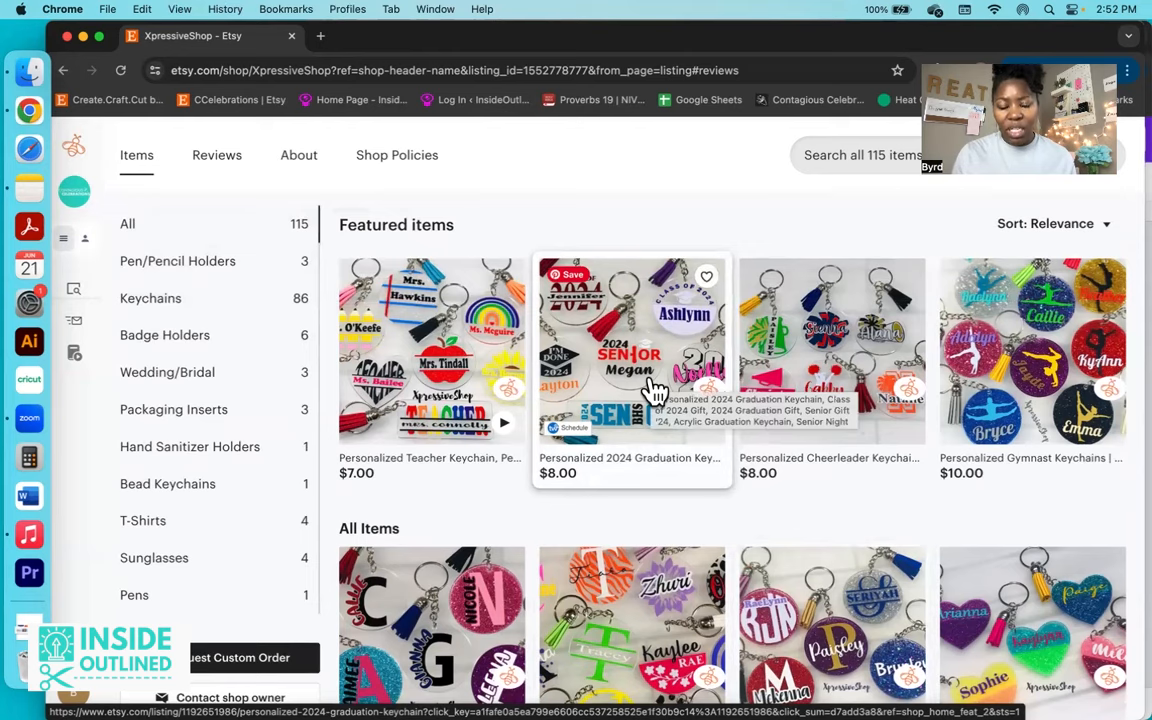
{"action": "mouse_move", "coordinate": [655, 388]}
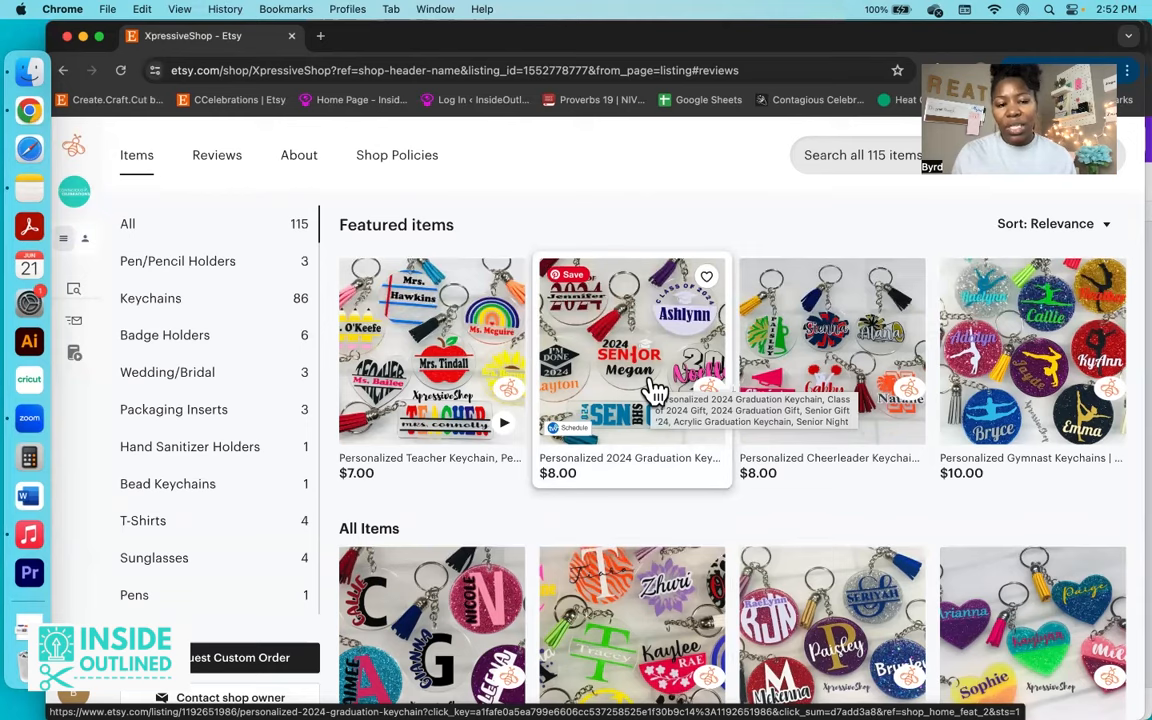
{"action": "scroll", "scroll_direction": "up", "scroll_amount": 3}
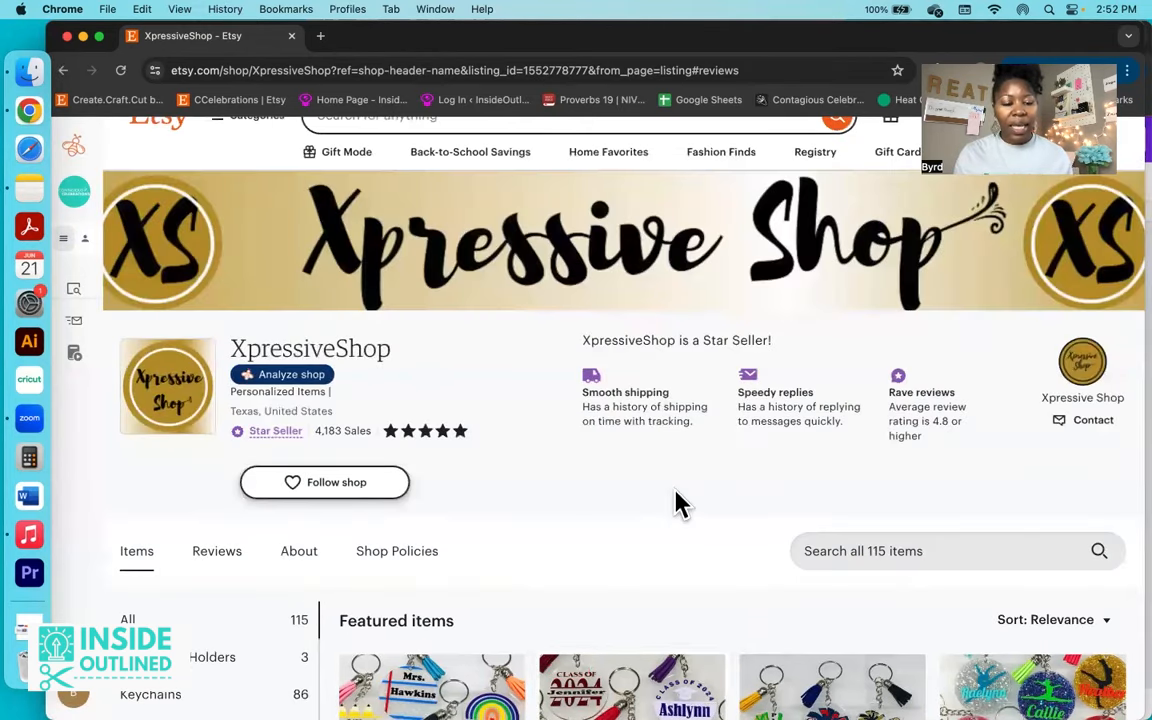
{"action": "mouse_move", "coordinate": [485, 385]}
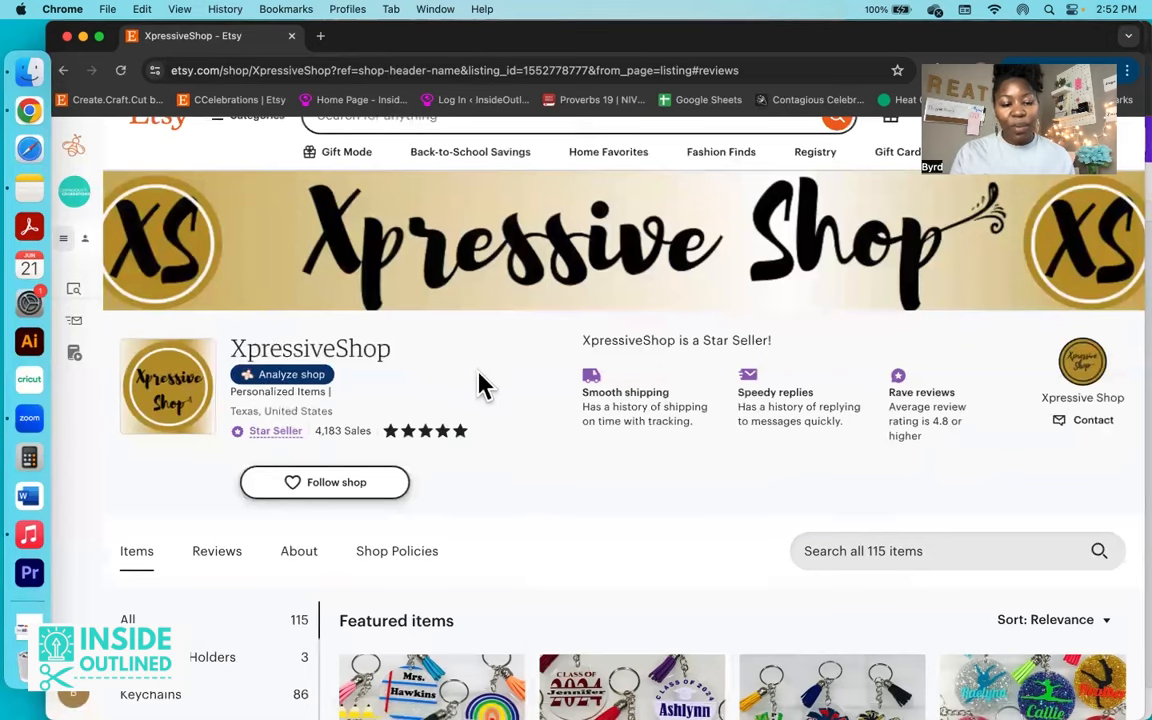
{"action": "scroll", "scroll_direction": "up", "scroll_amount": 3}
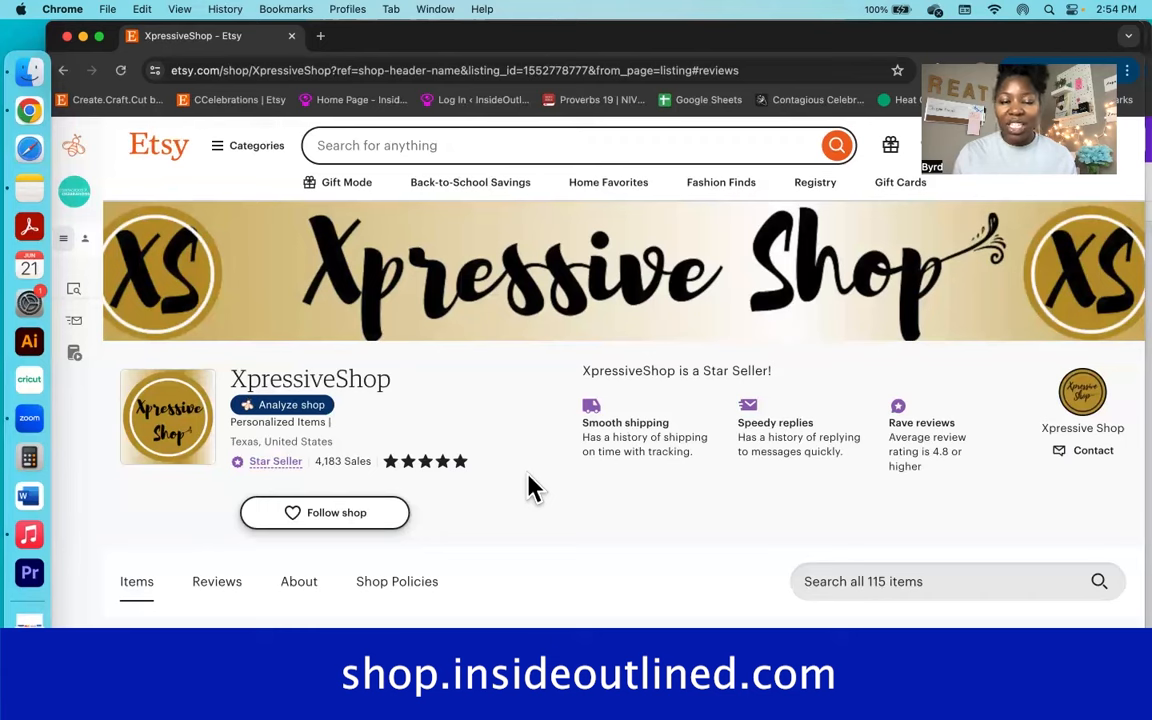
{"action": "scroll", "scroll_direction": "down", "scroll_amount": 3}
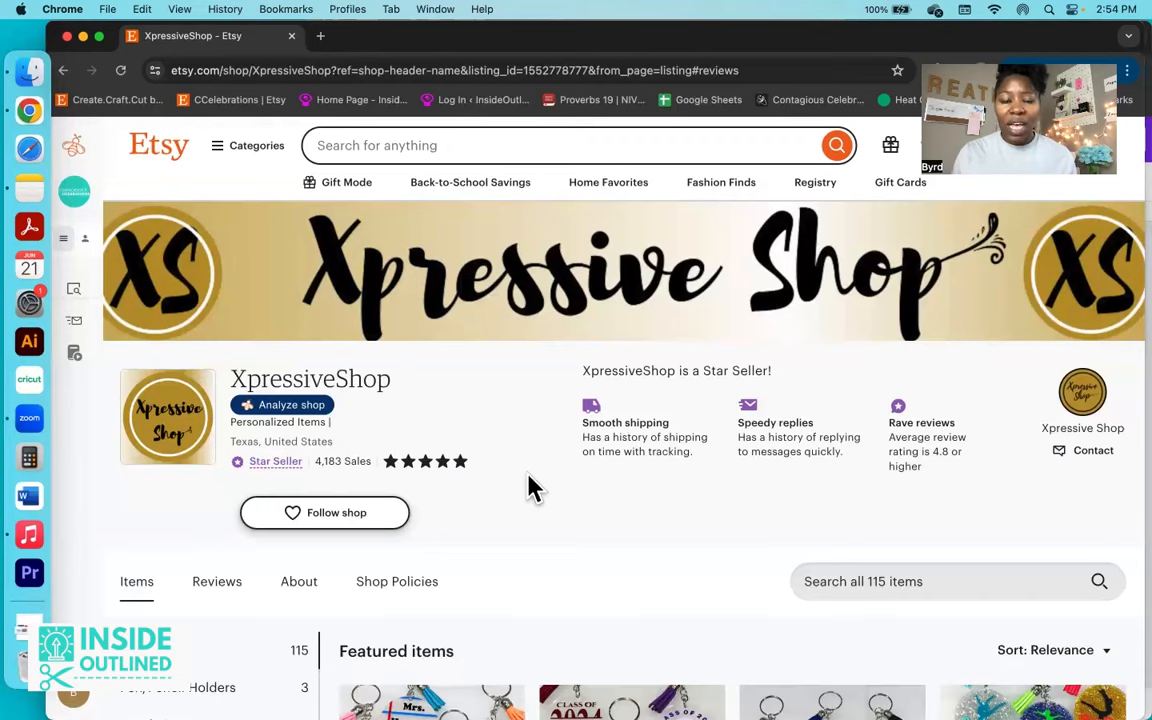